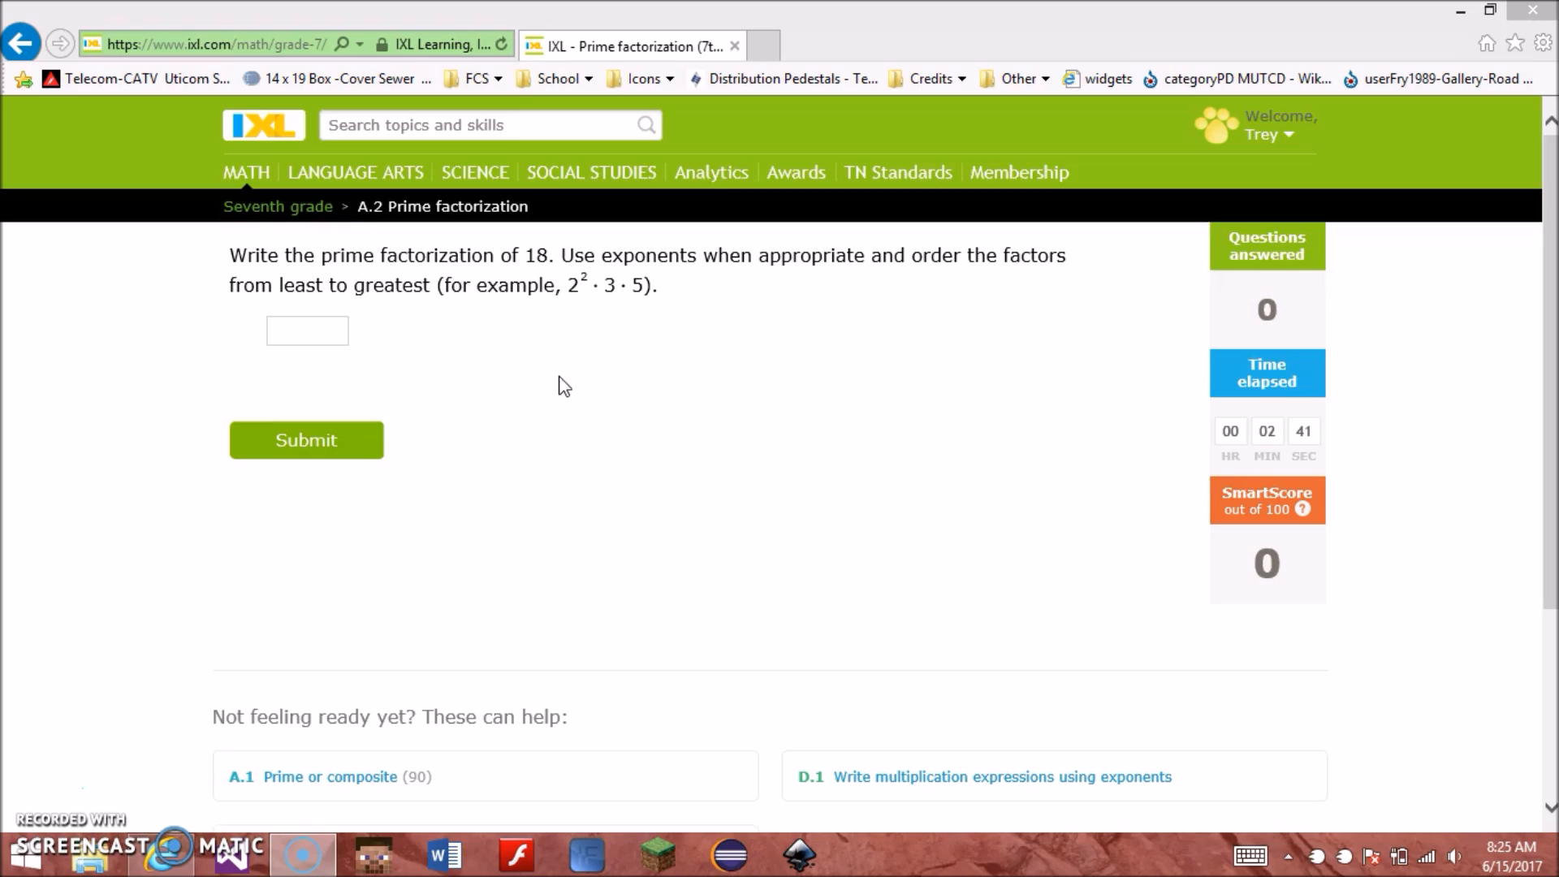
pyautogui.moveTo(567, 379)
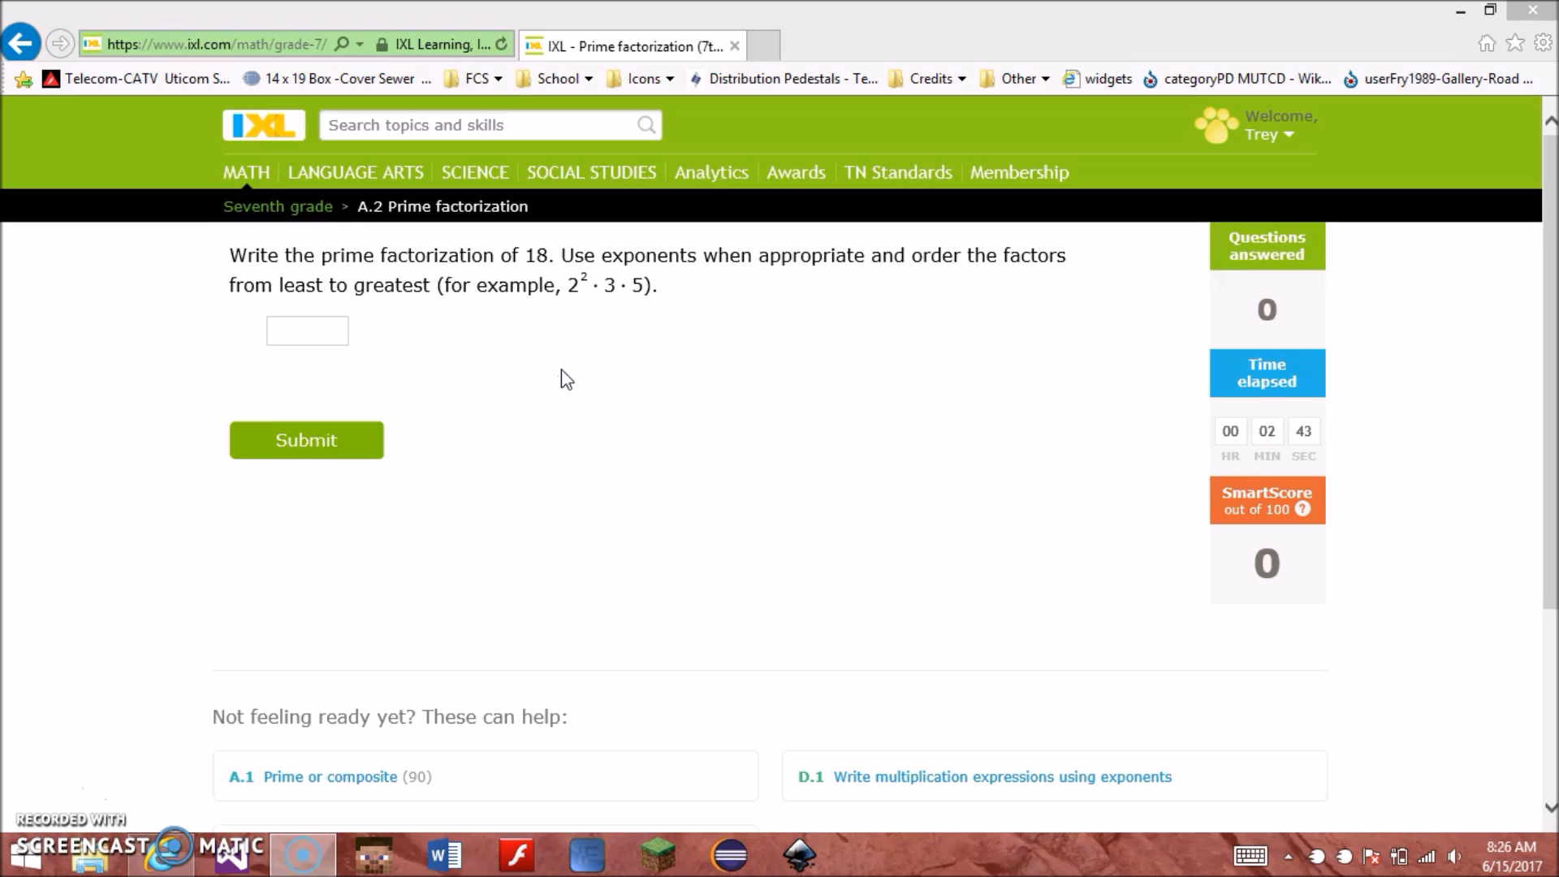
pyautogui.moveTo(1142, 671)
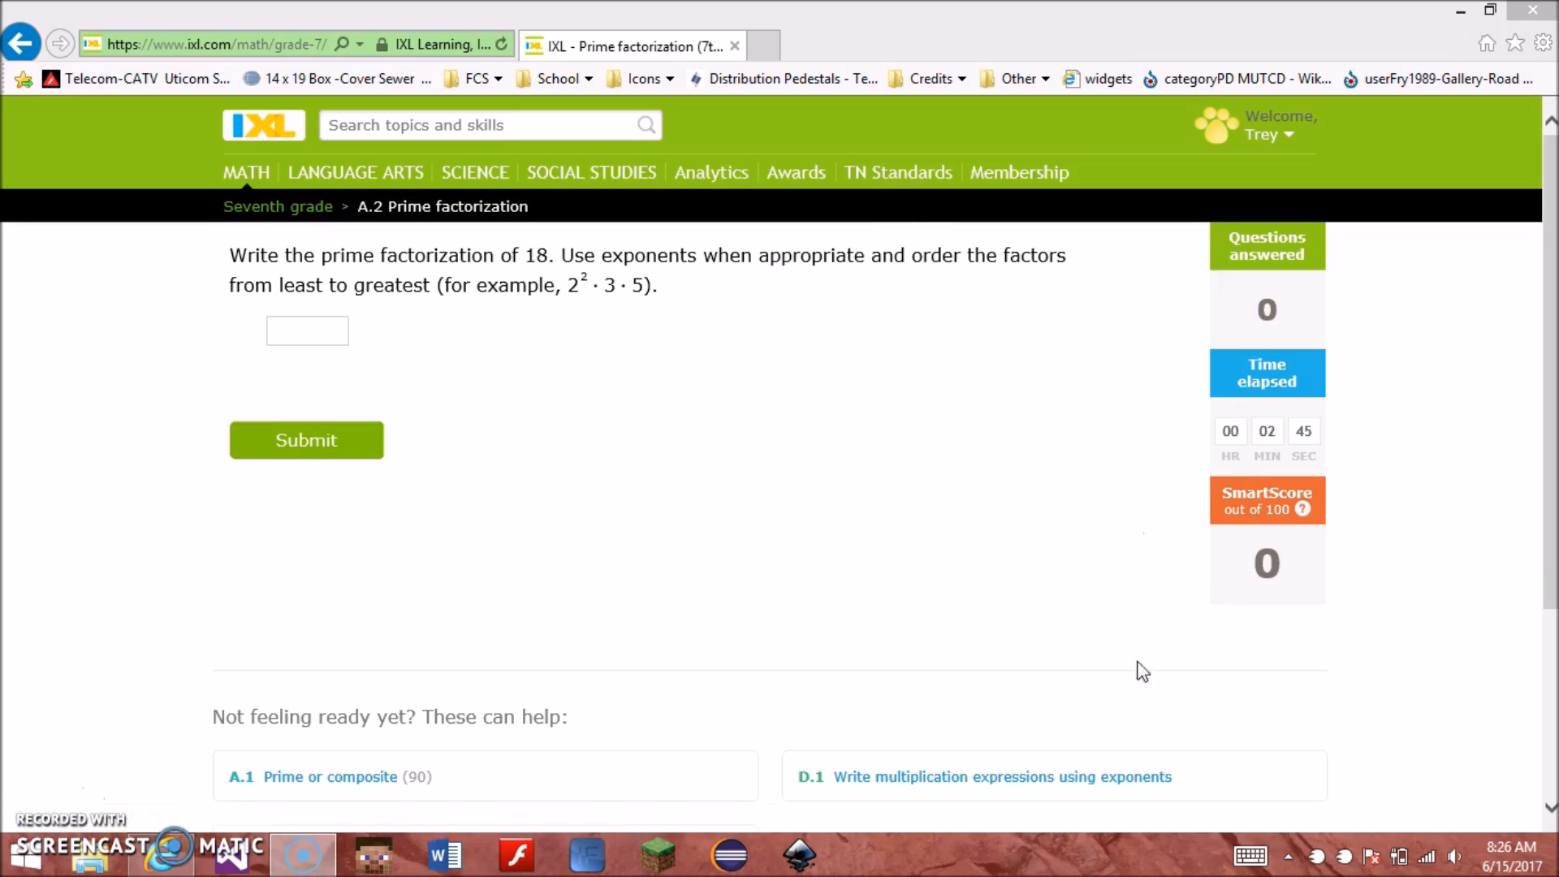
pyautogui.moveTo(1372, 513)
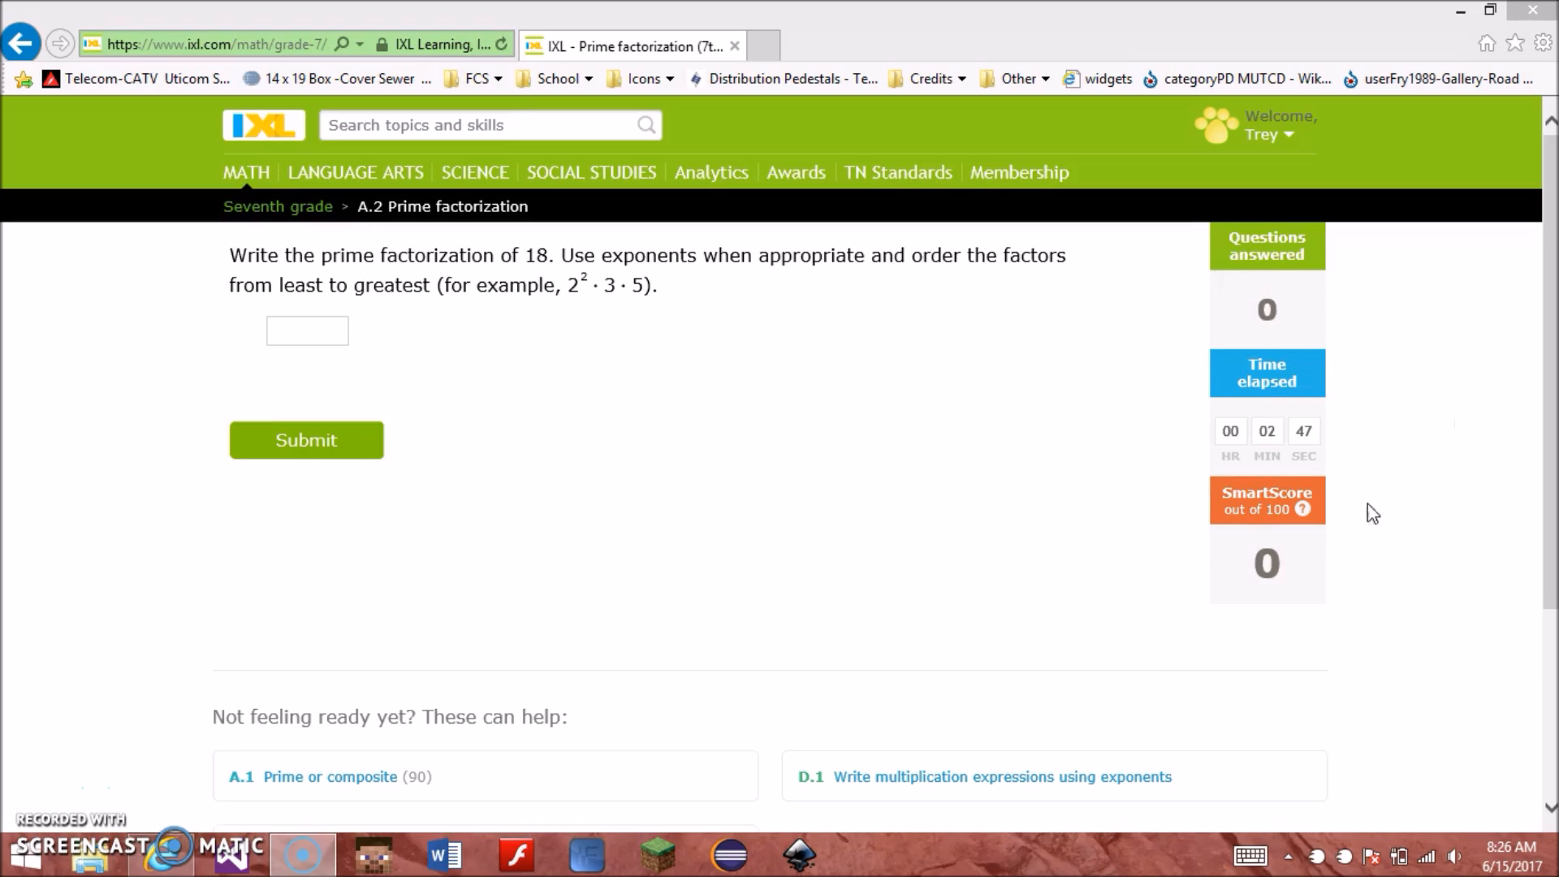
pyautogui.moveTo(1470, 524)
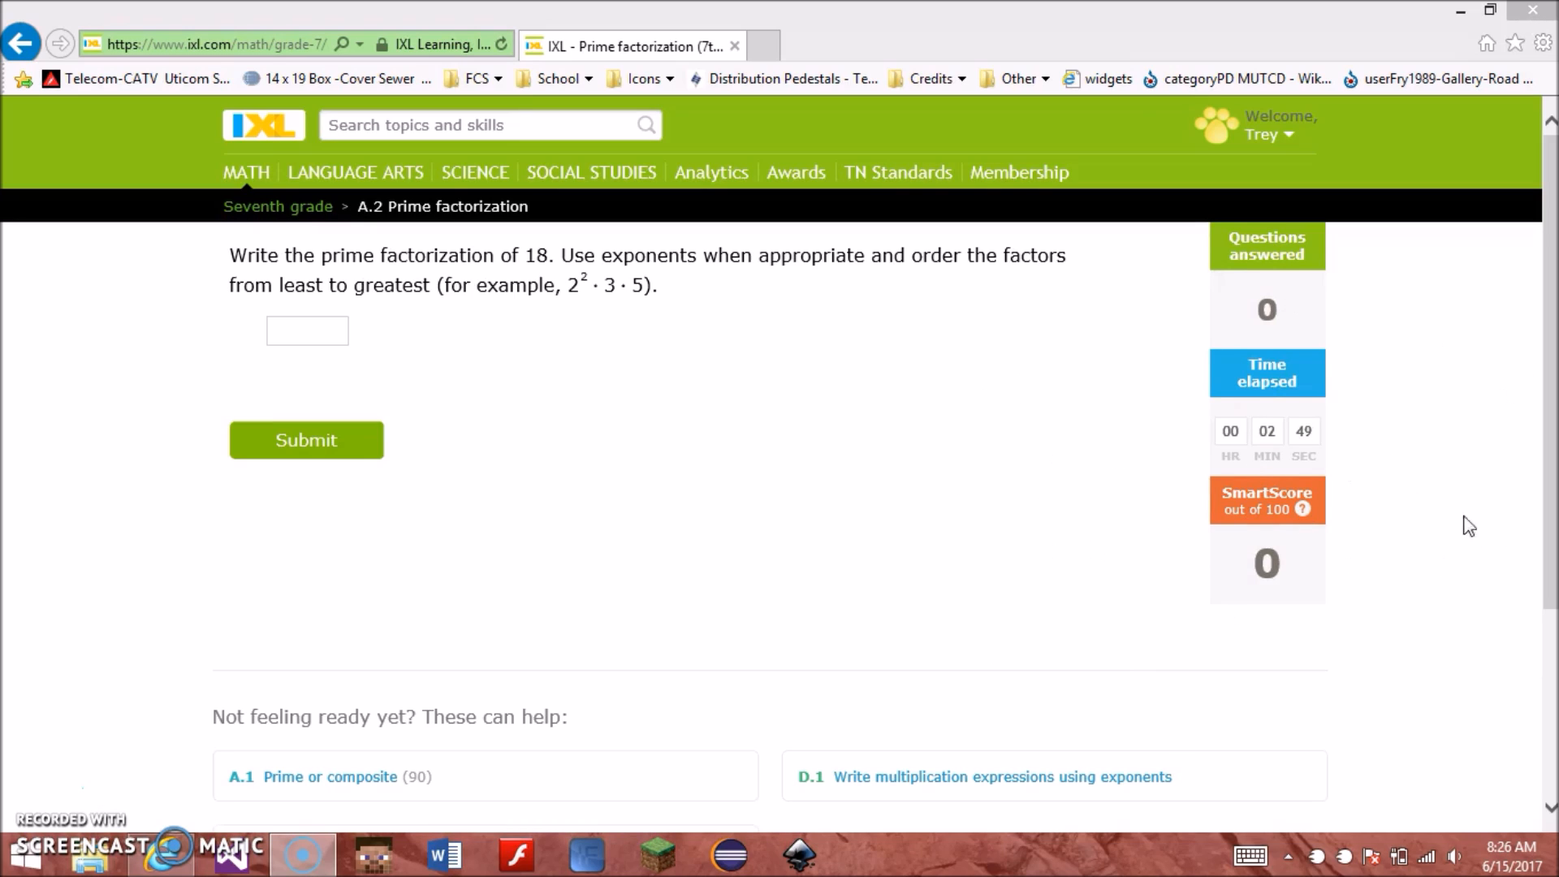
pyautogui.moveTo(1059, 309)
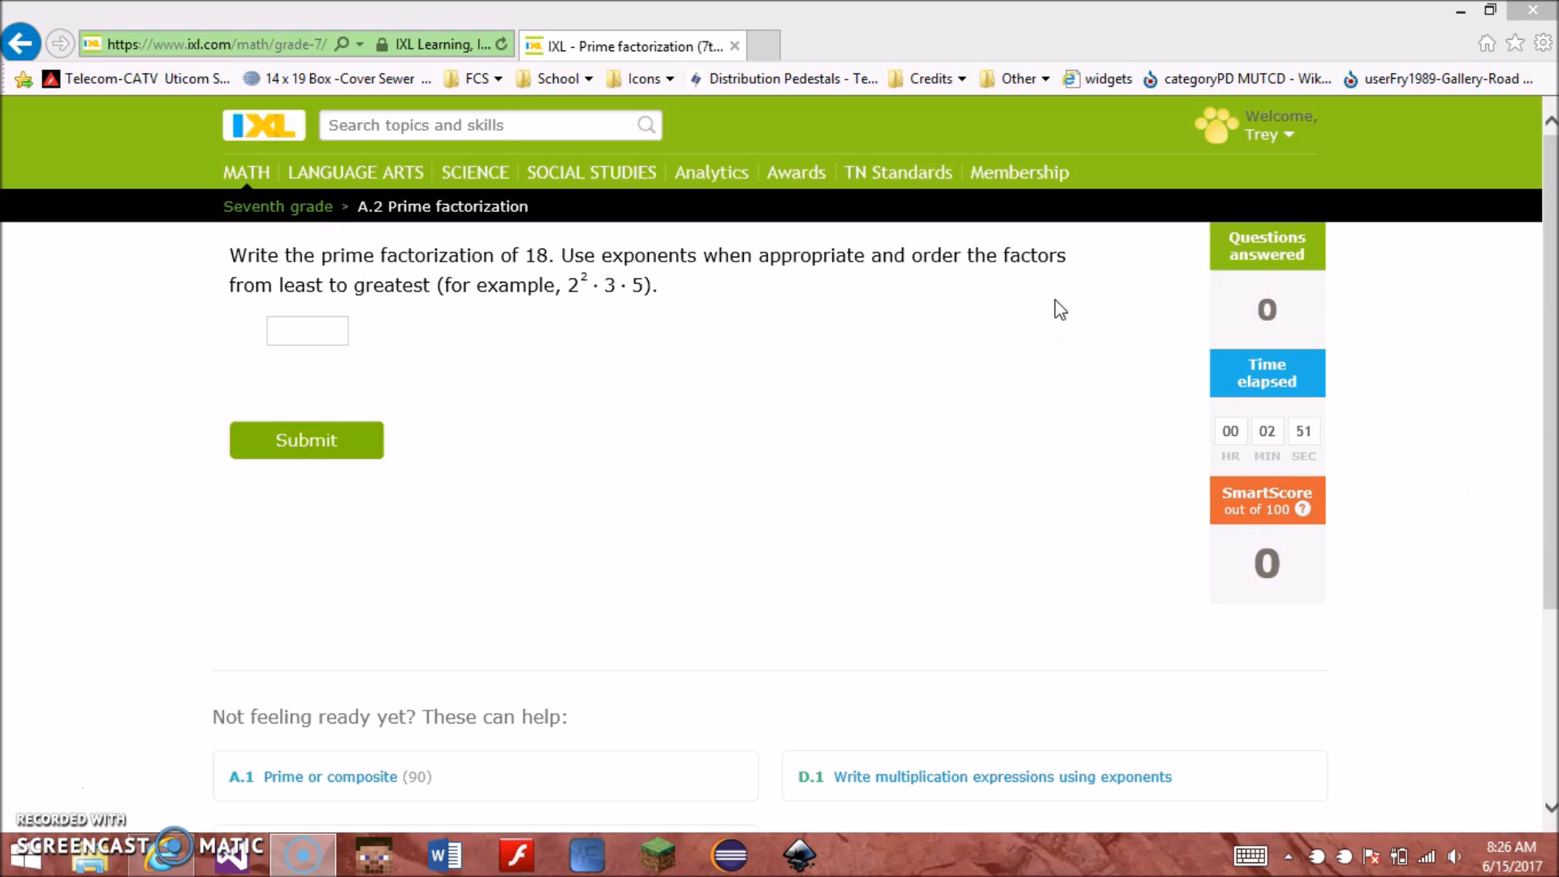
pyautogui.moveTo(627, 385)
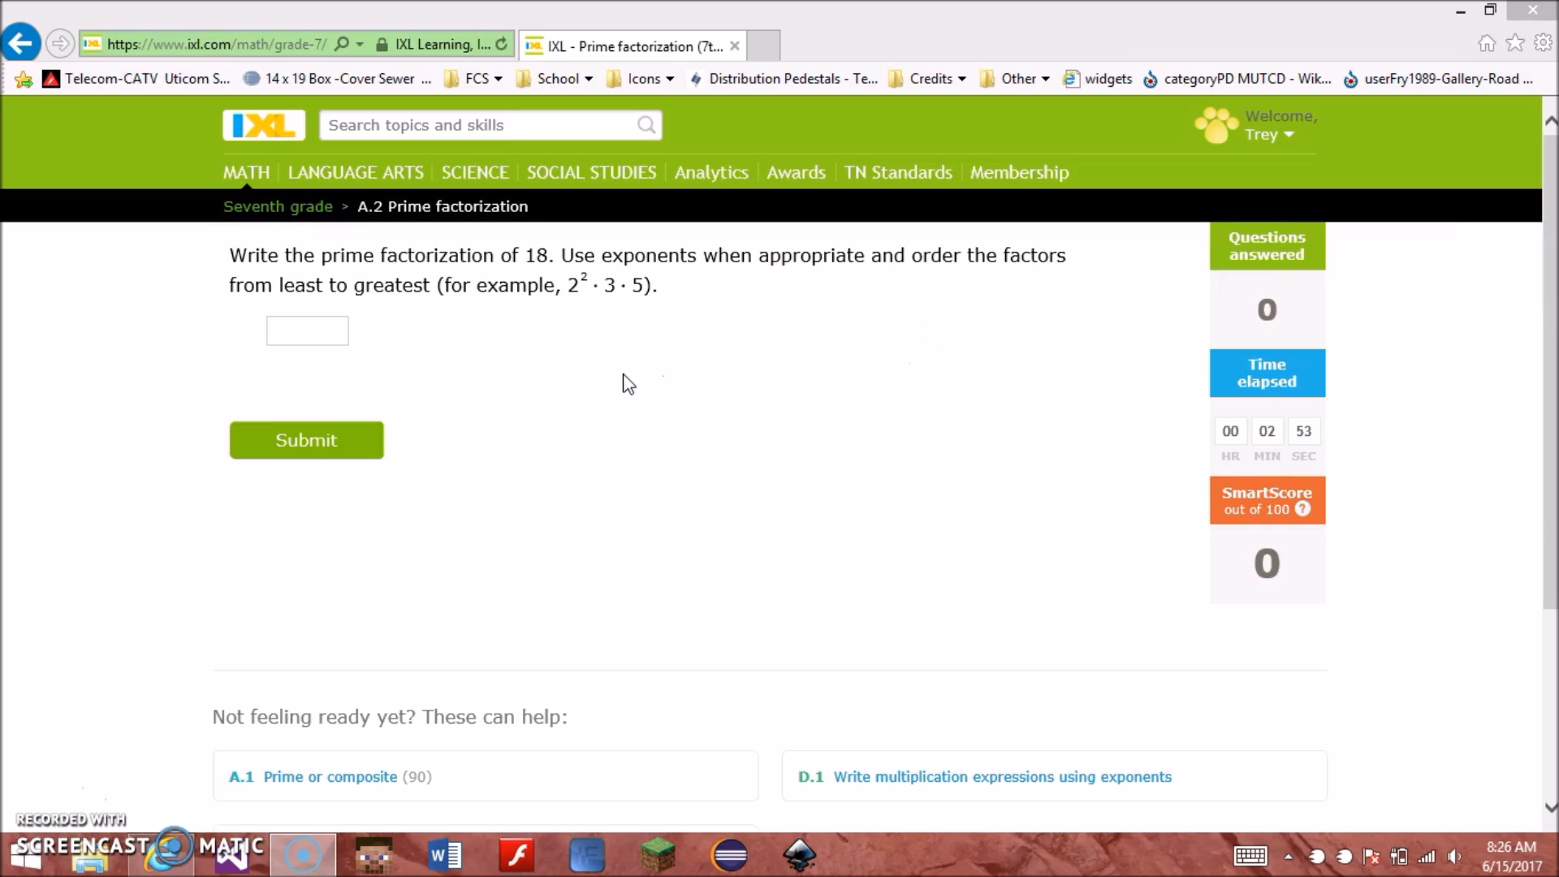
pyautogui.moveTo(515, 497)
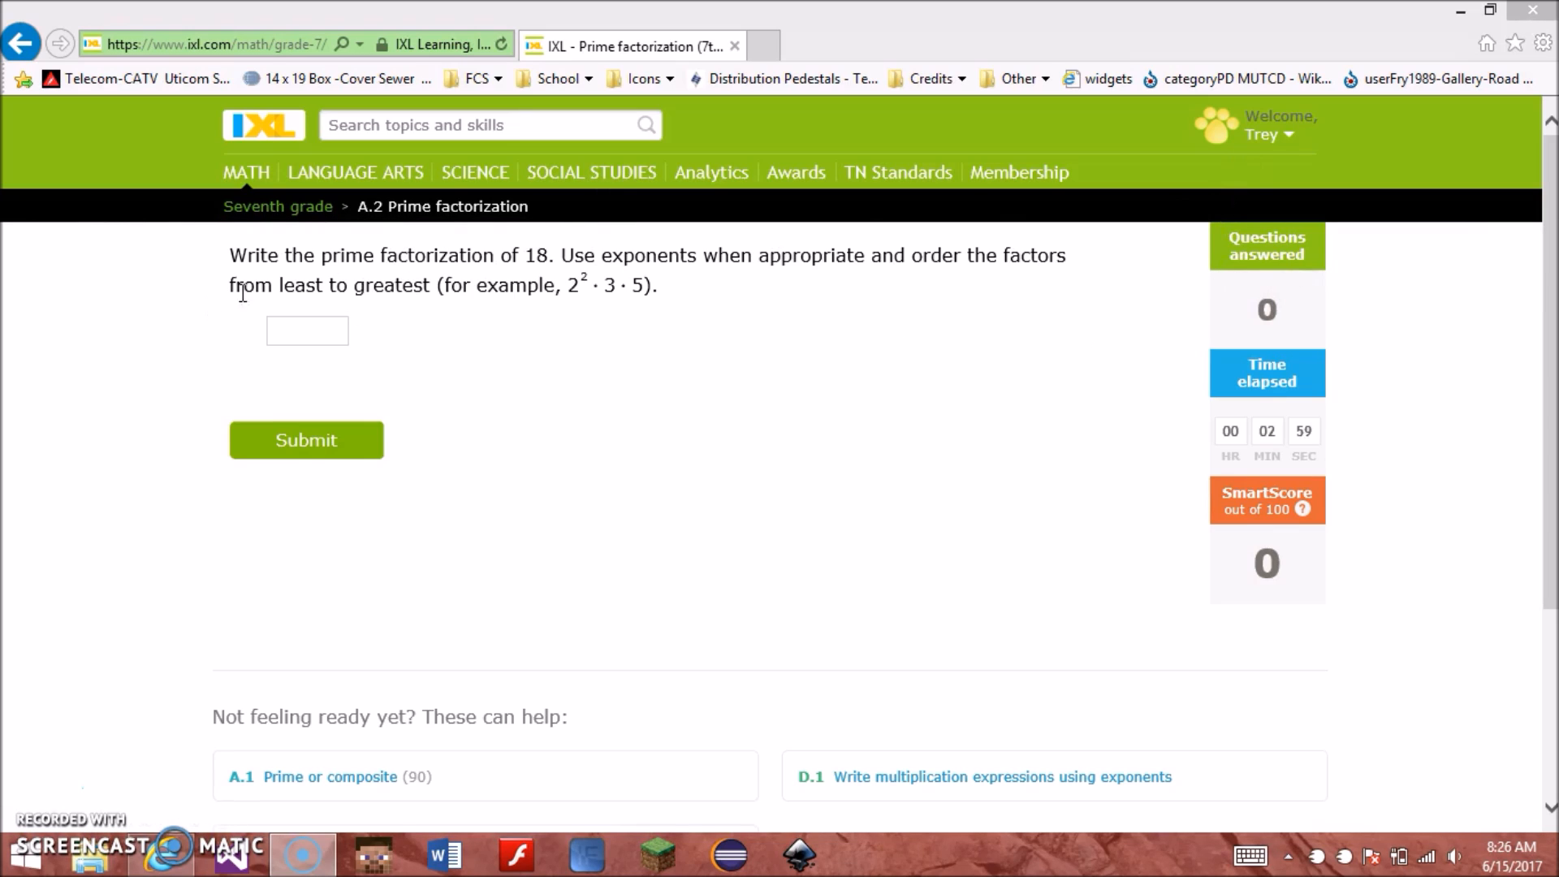
# Step: Edit span#currentscore via Edit as HTML so the SmartScore reads 100 instead of 0
pyautogui.rightClick(989, 371)
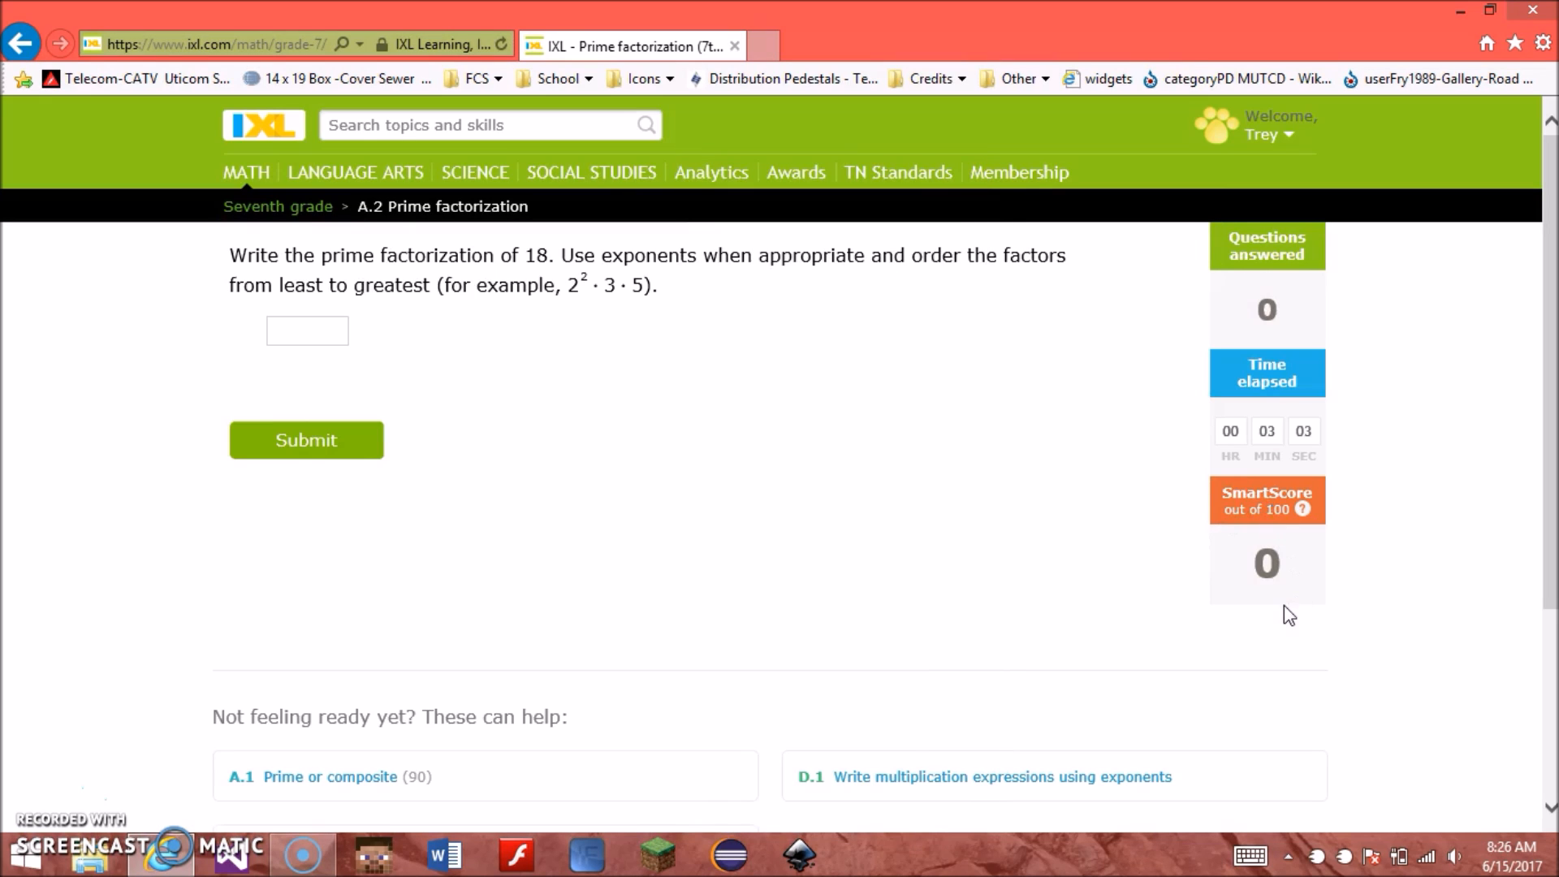
pyautogui.rightClick(1283, 570)
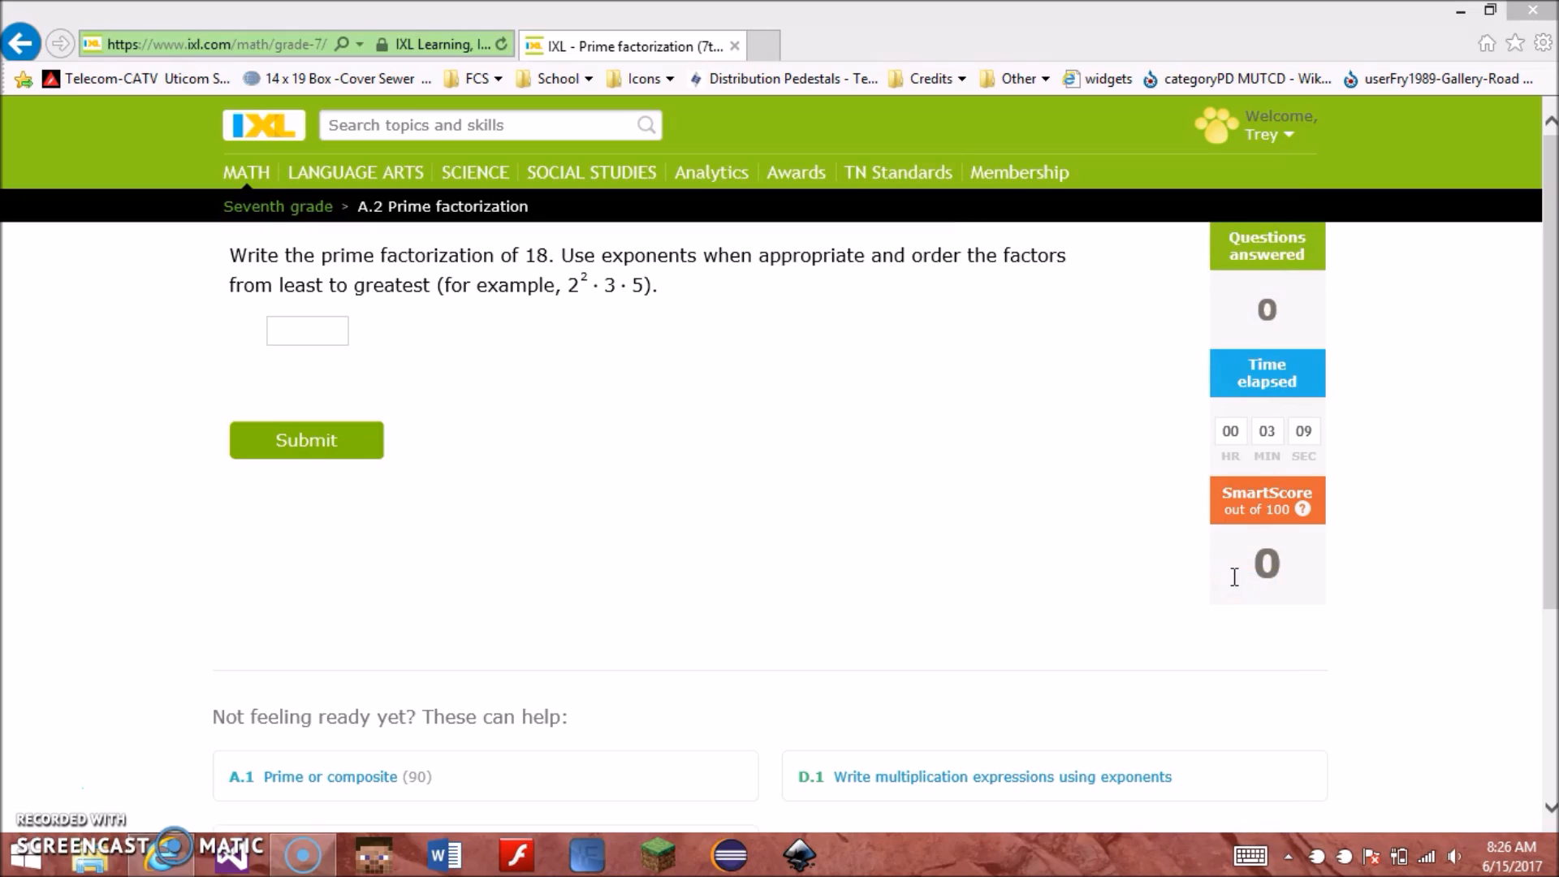
pyautogui.press('f12')
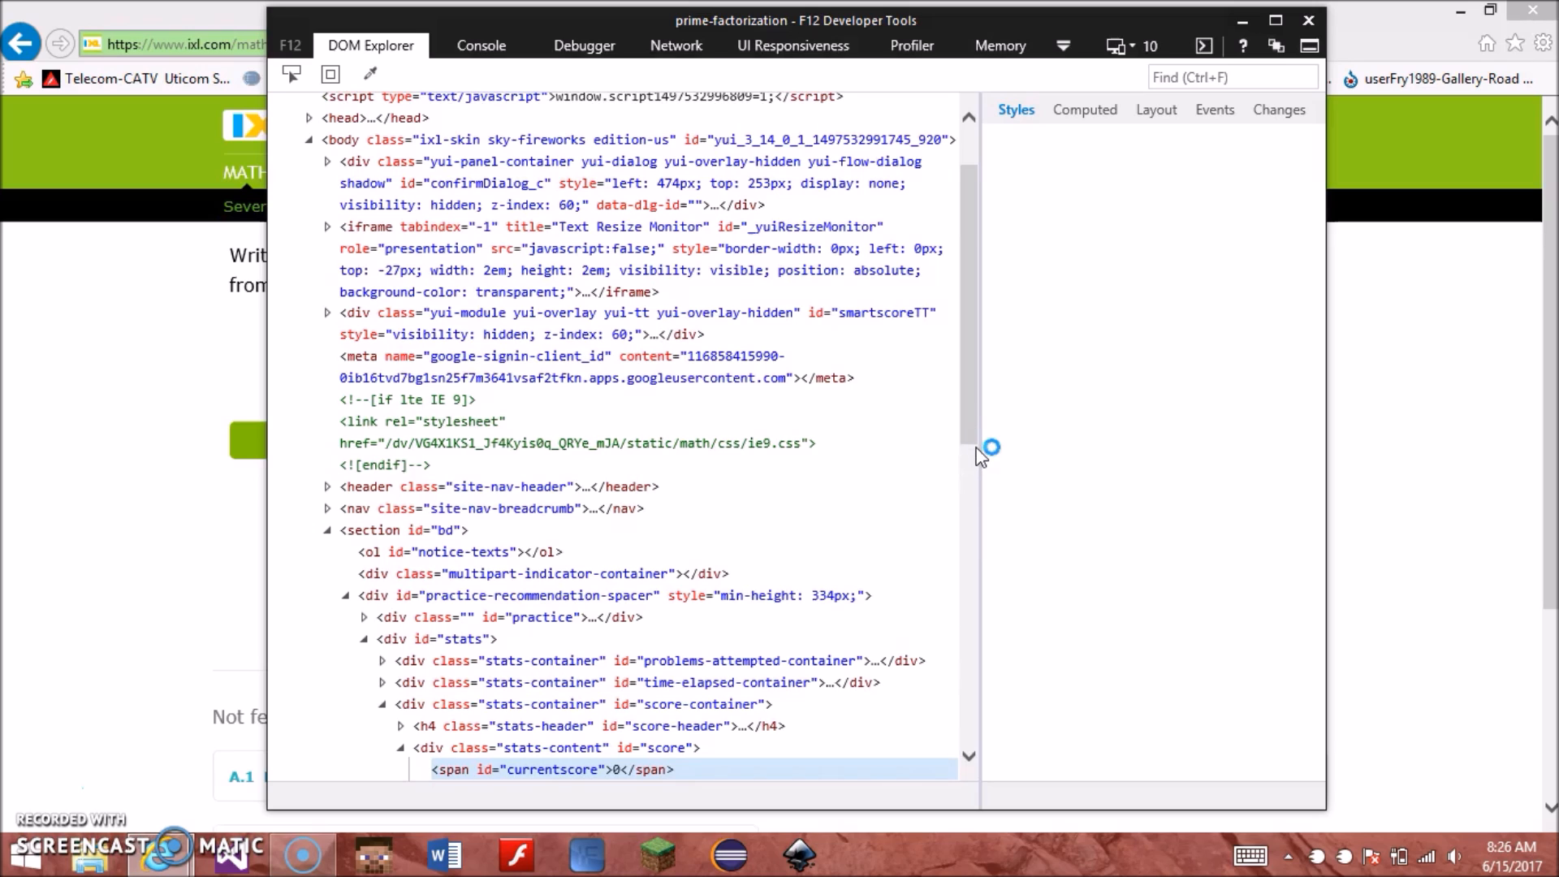
pyautogui.scroll(-3)
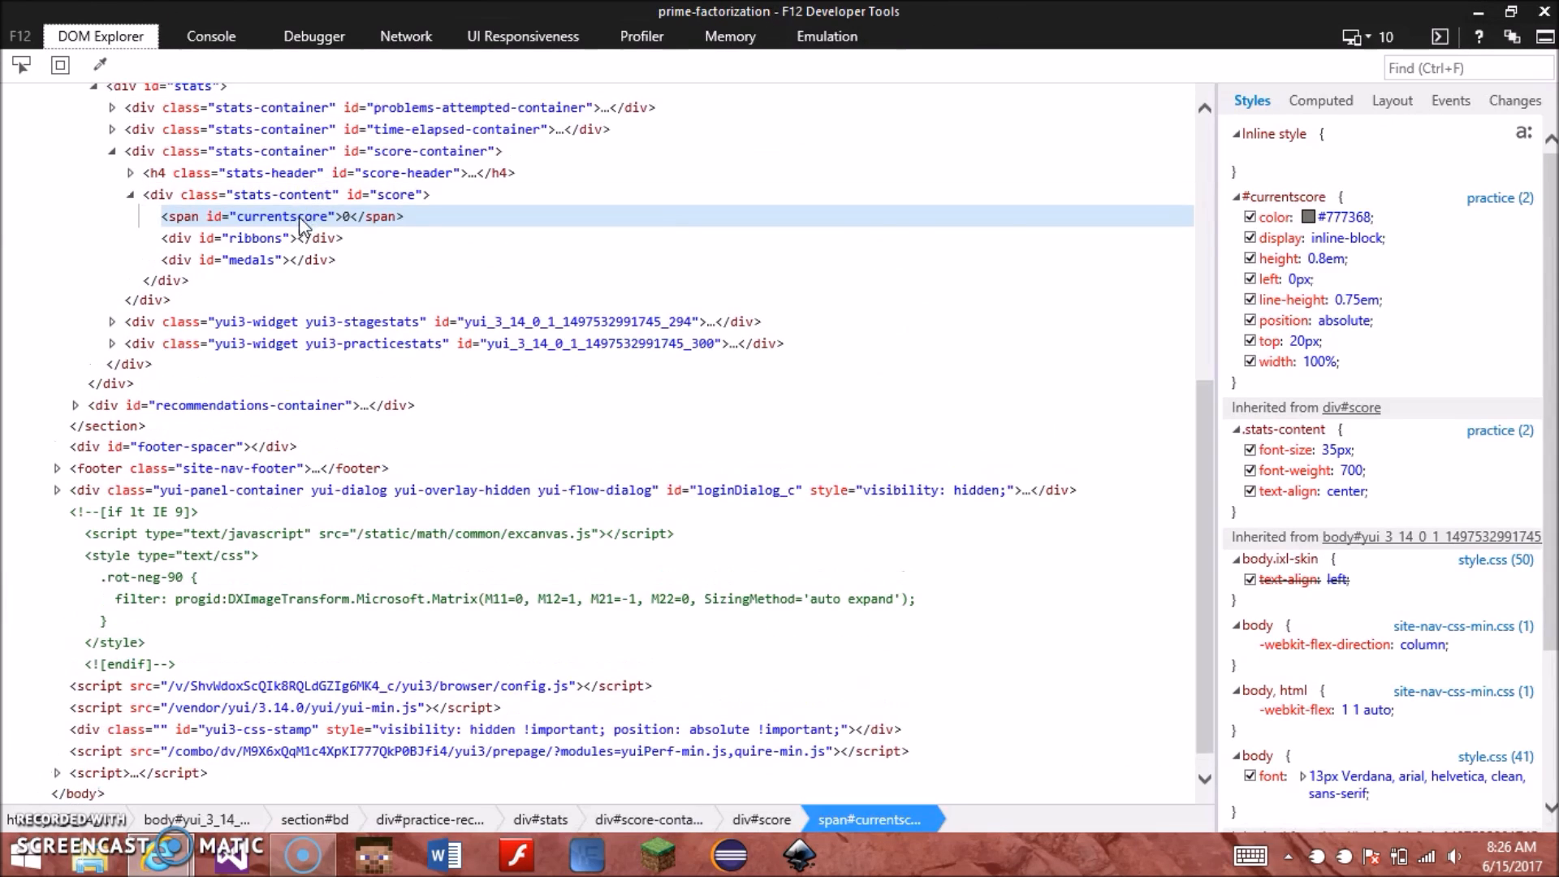
pyautogui.moveTo(378, 222)
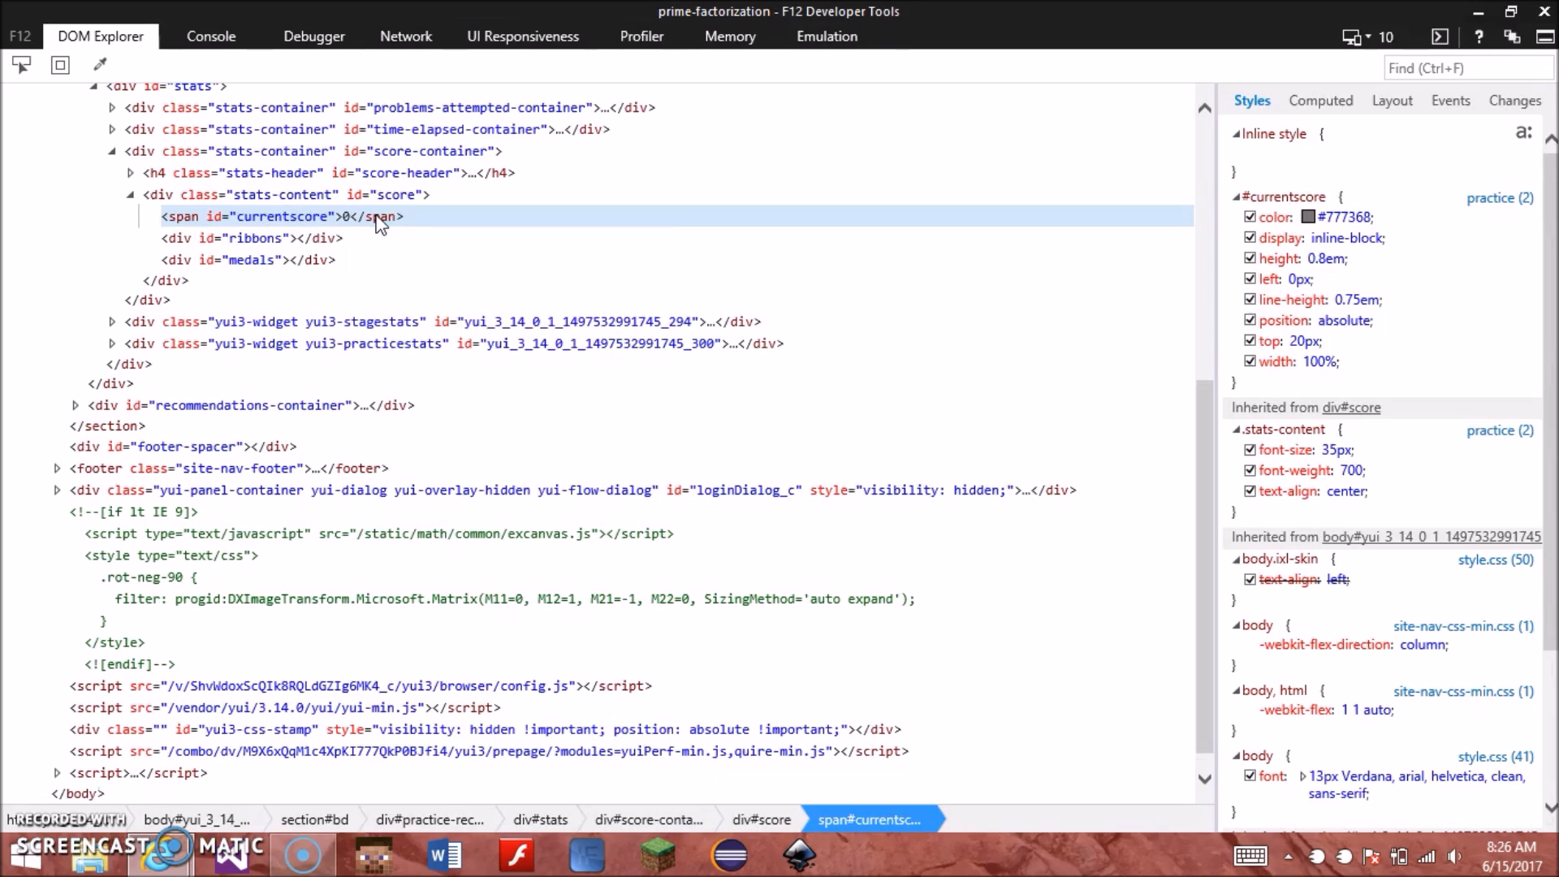
pyautogui.rightClick(378, 216)
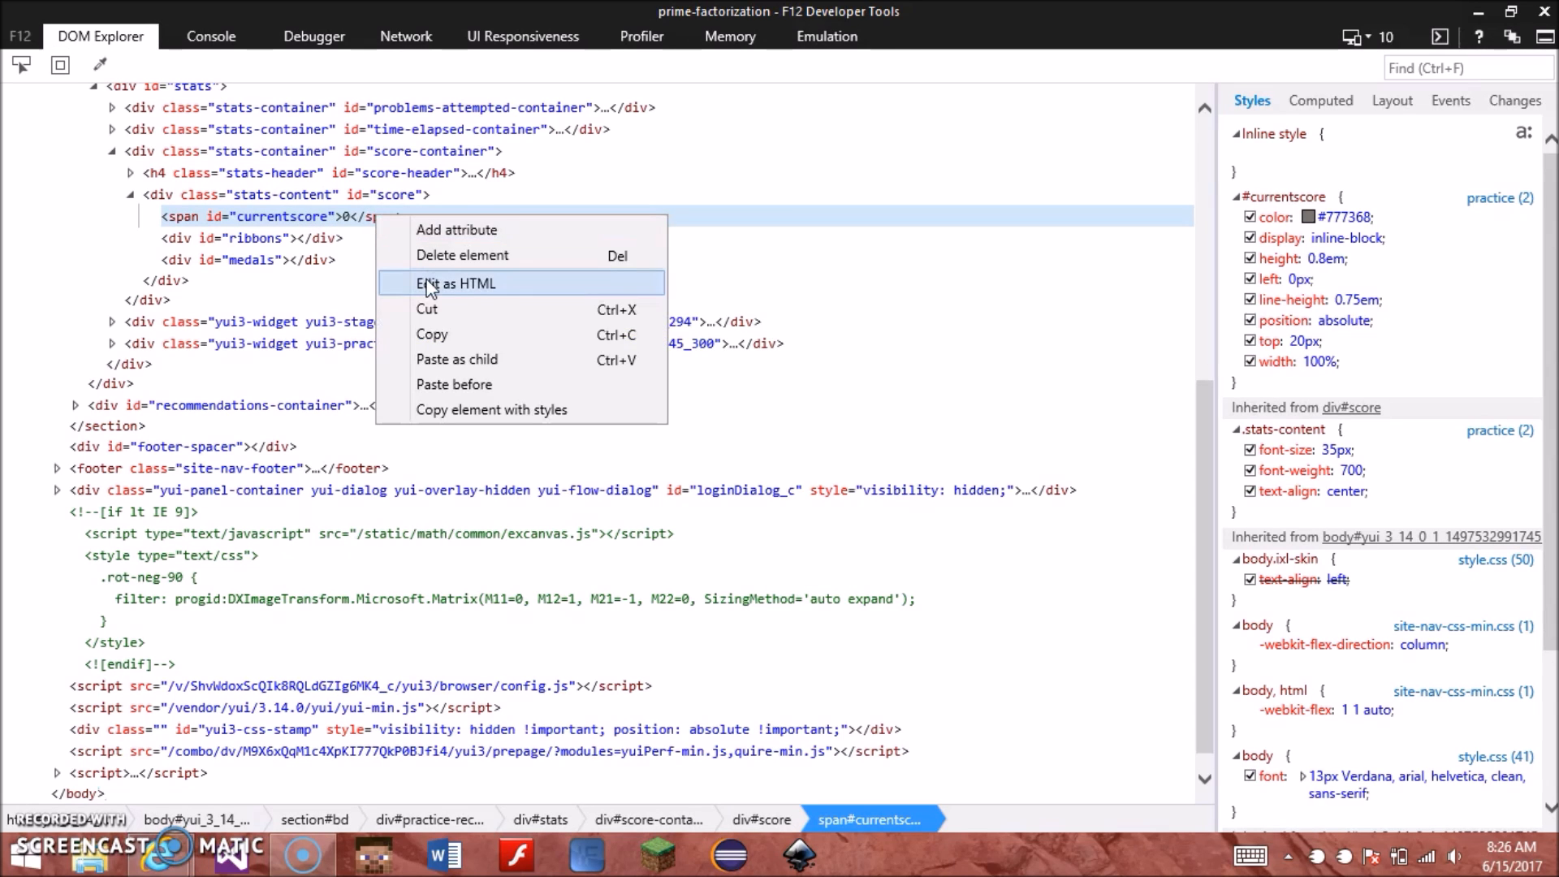
pyautogui.click(458, 283)
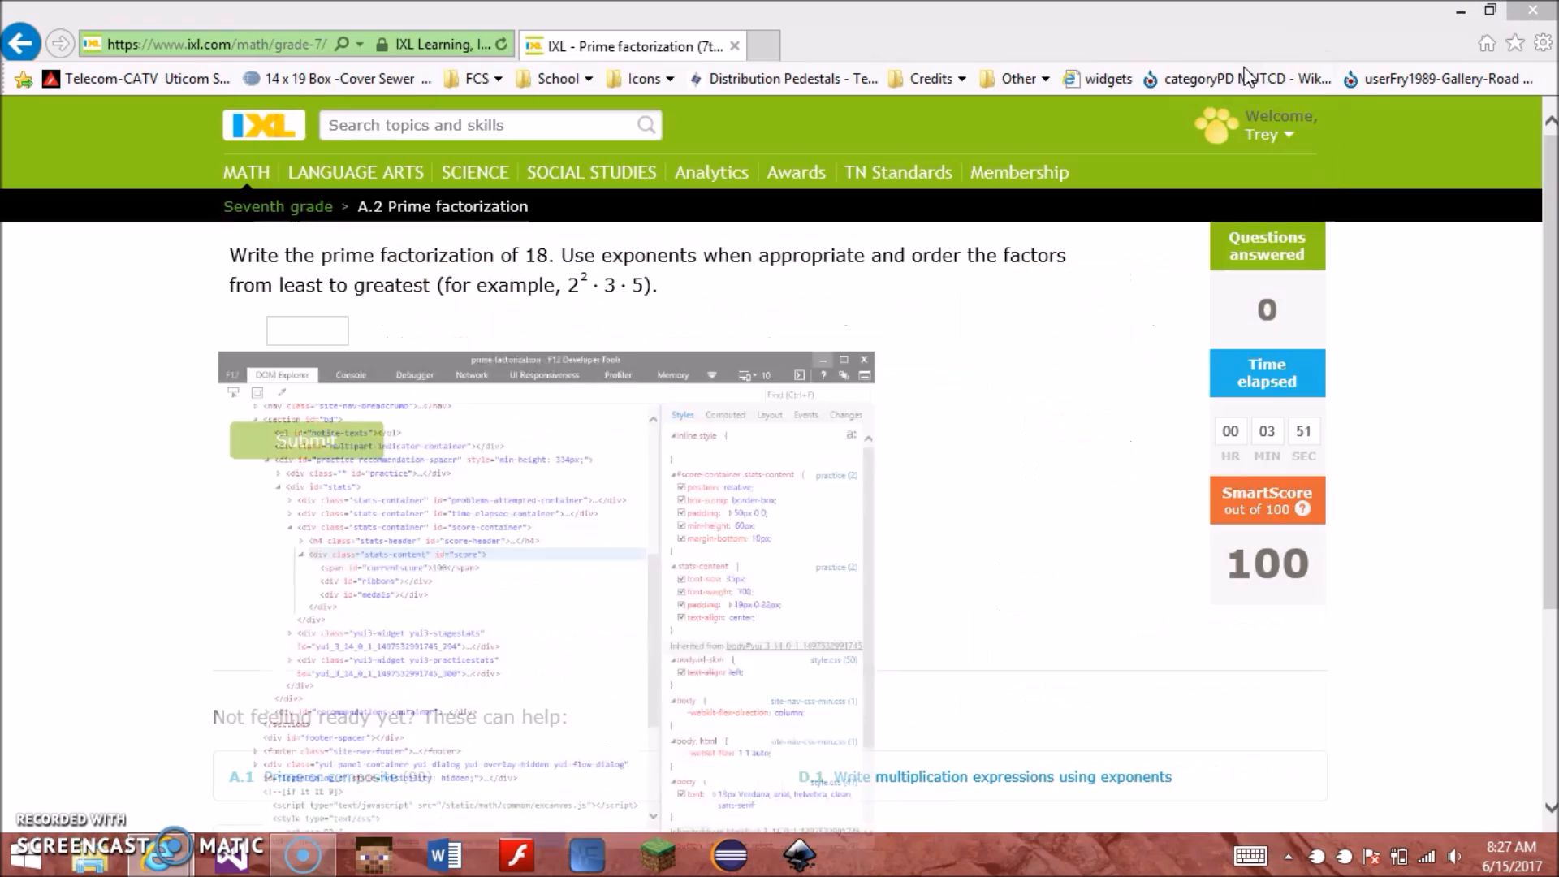
# Step: From a new ixl.com tab, go to seventh-grade Math and start A.1 Prime or composite
pyautogui.rightClick(264, 125)
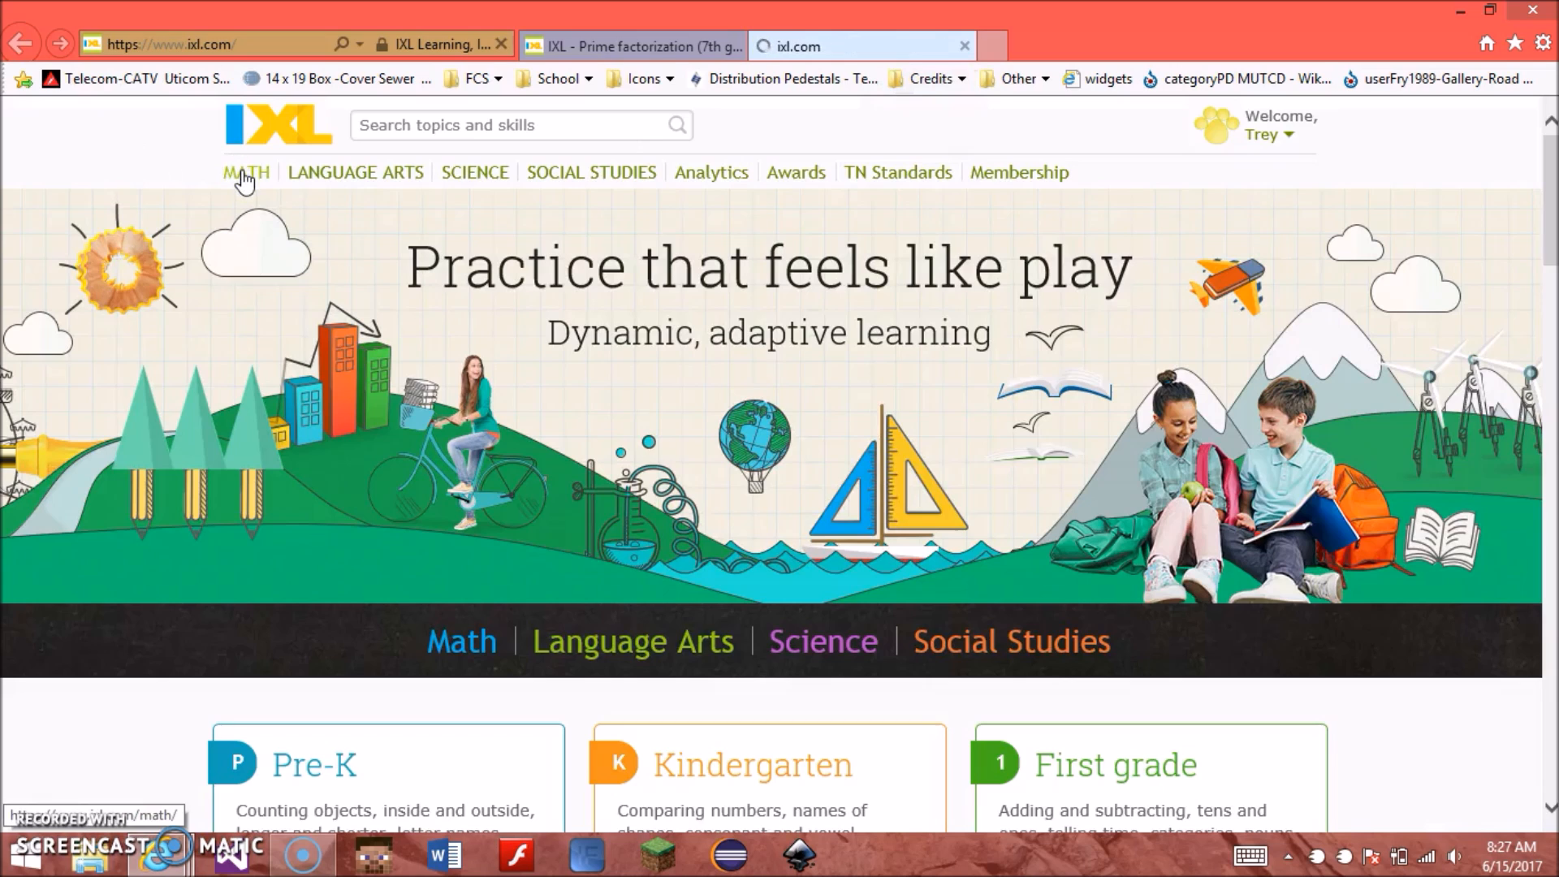
pyautogui.click(245, 172)
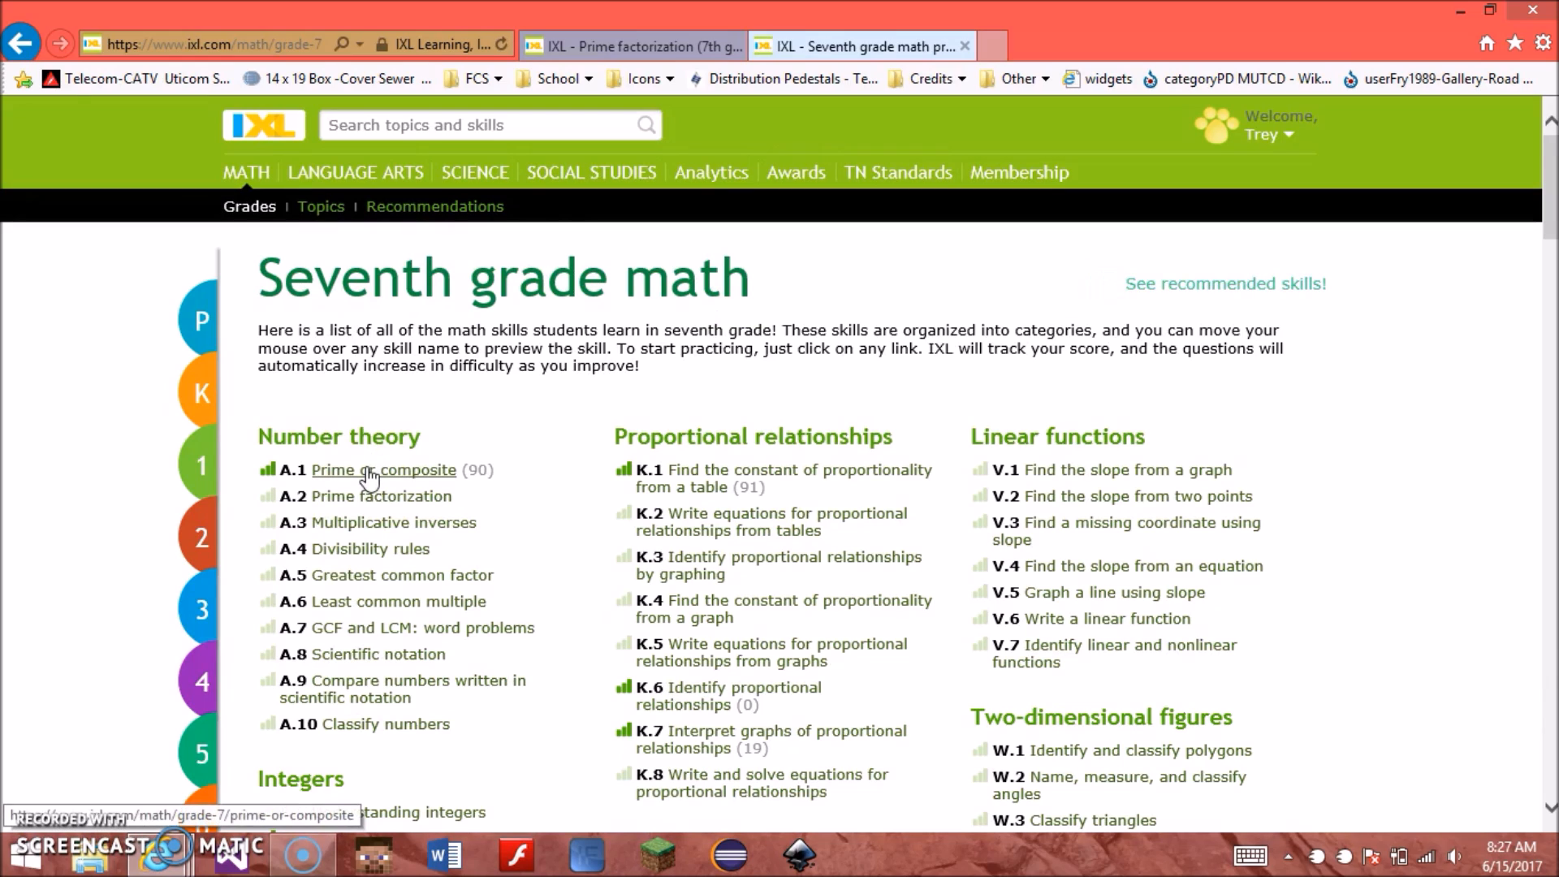
pyautogui.click(383, 469)
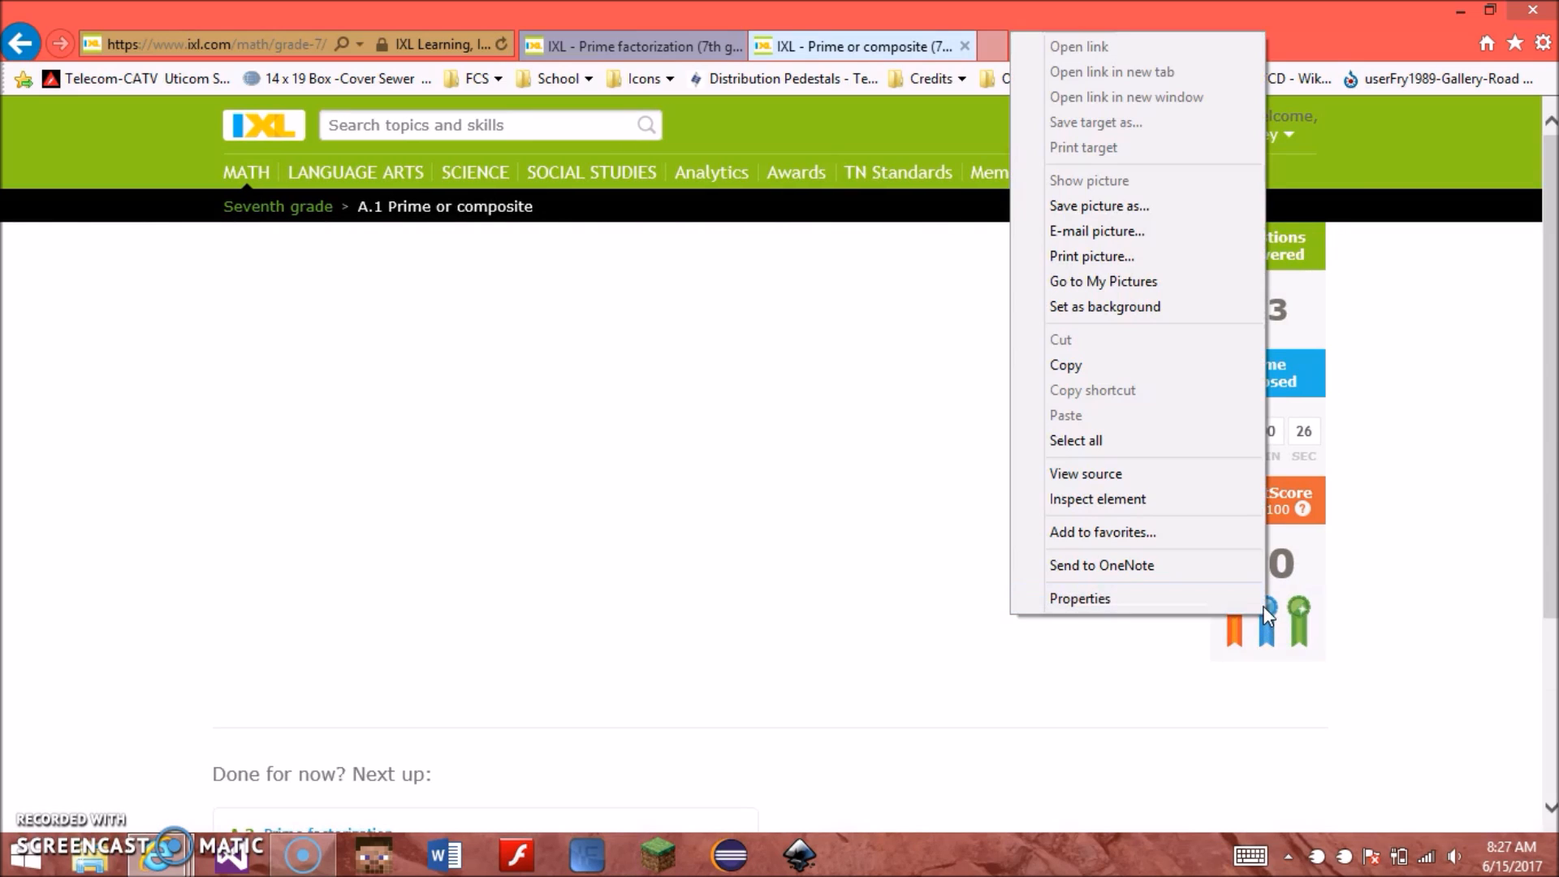
pyautogui.moveTo(1129, 520)
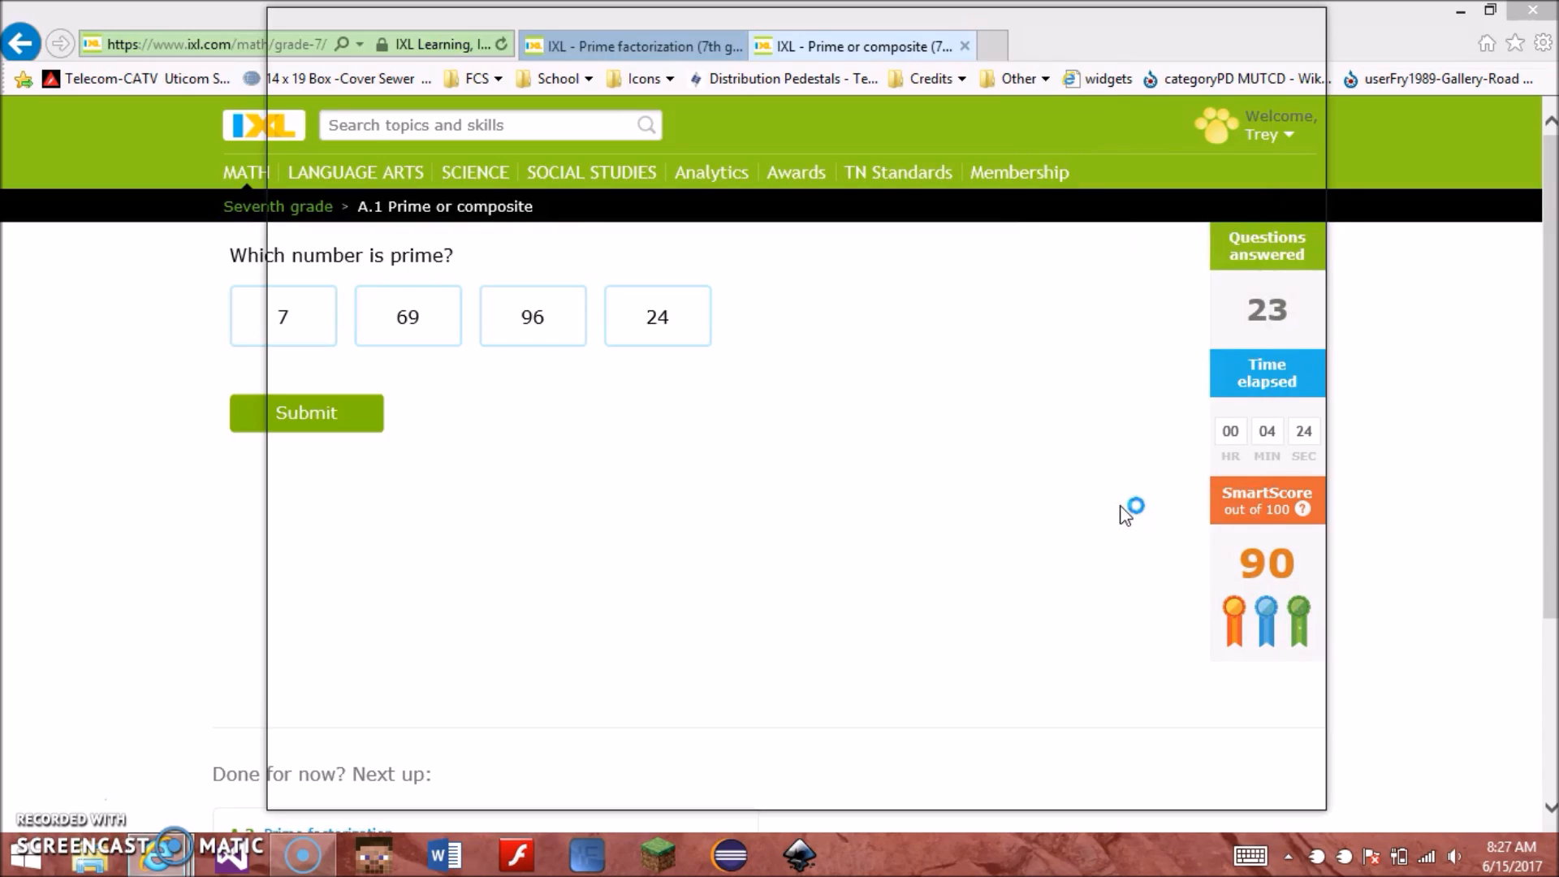
# Step: Inspect div#ribbons and bring up the first ribbon image's markup for editing
pyautogui.press('F12')
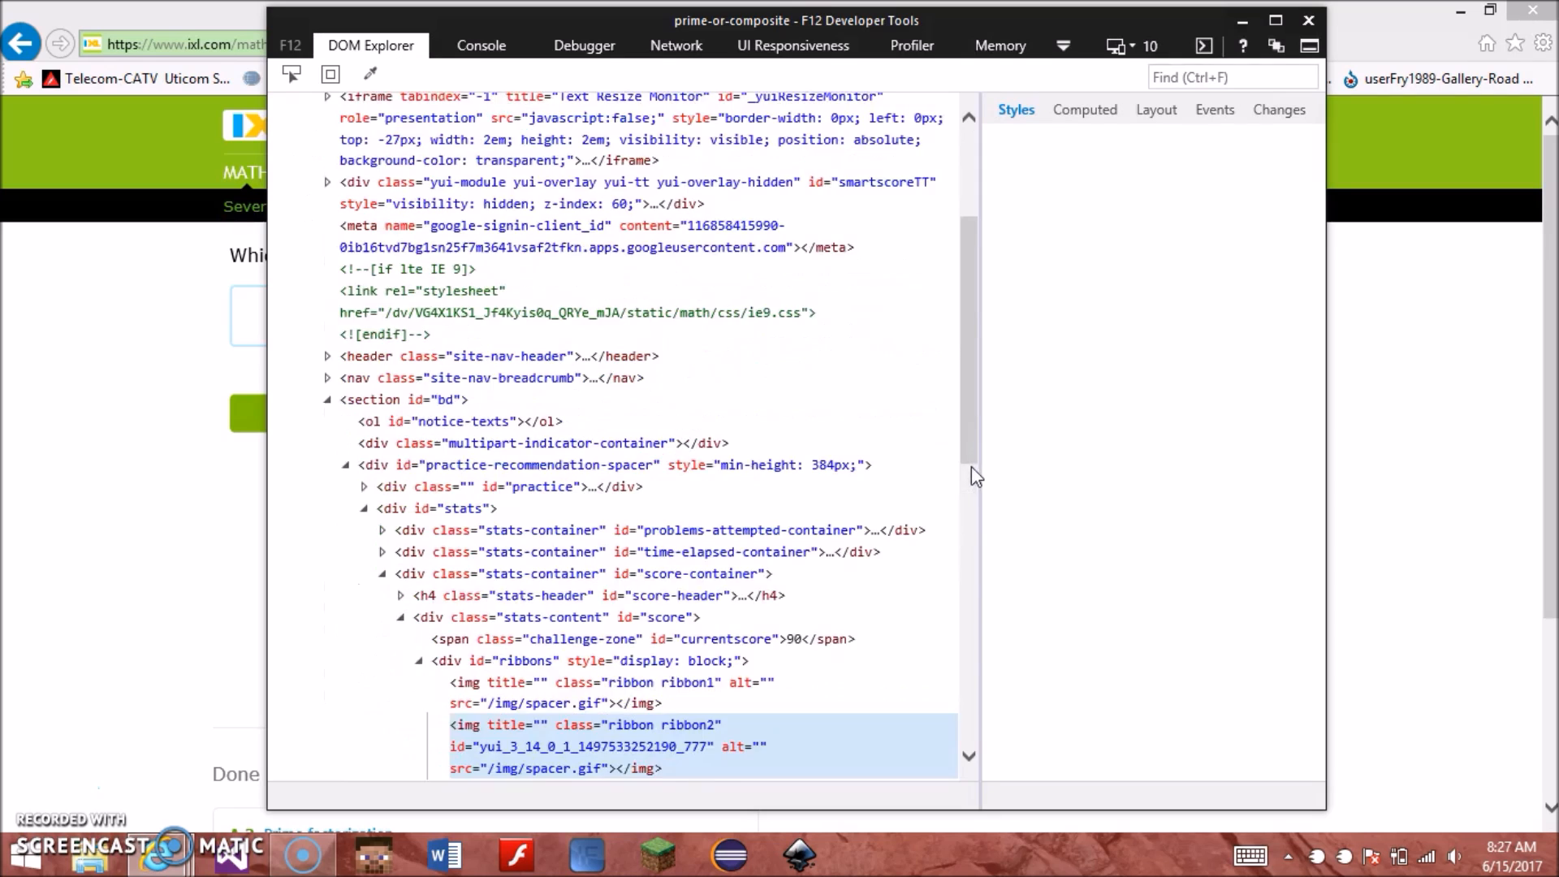
pyautogui.scroll(-3)
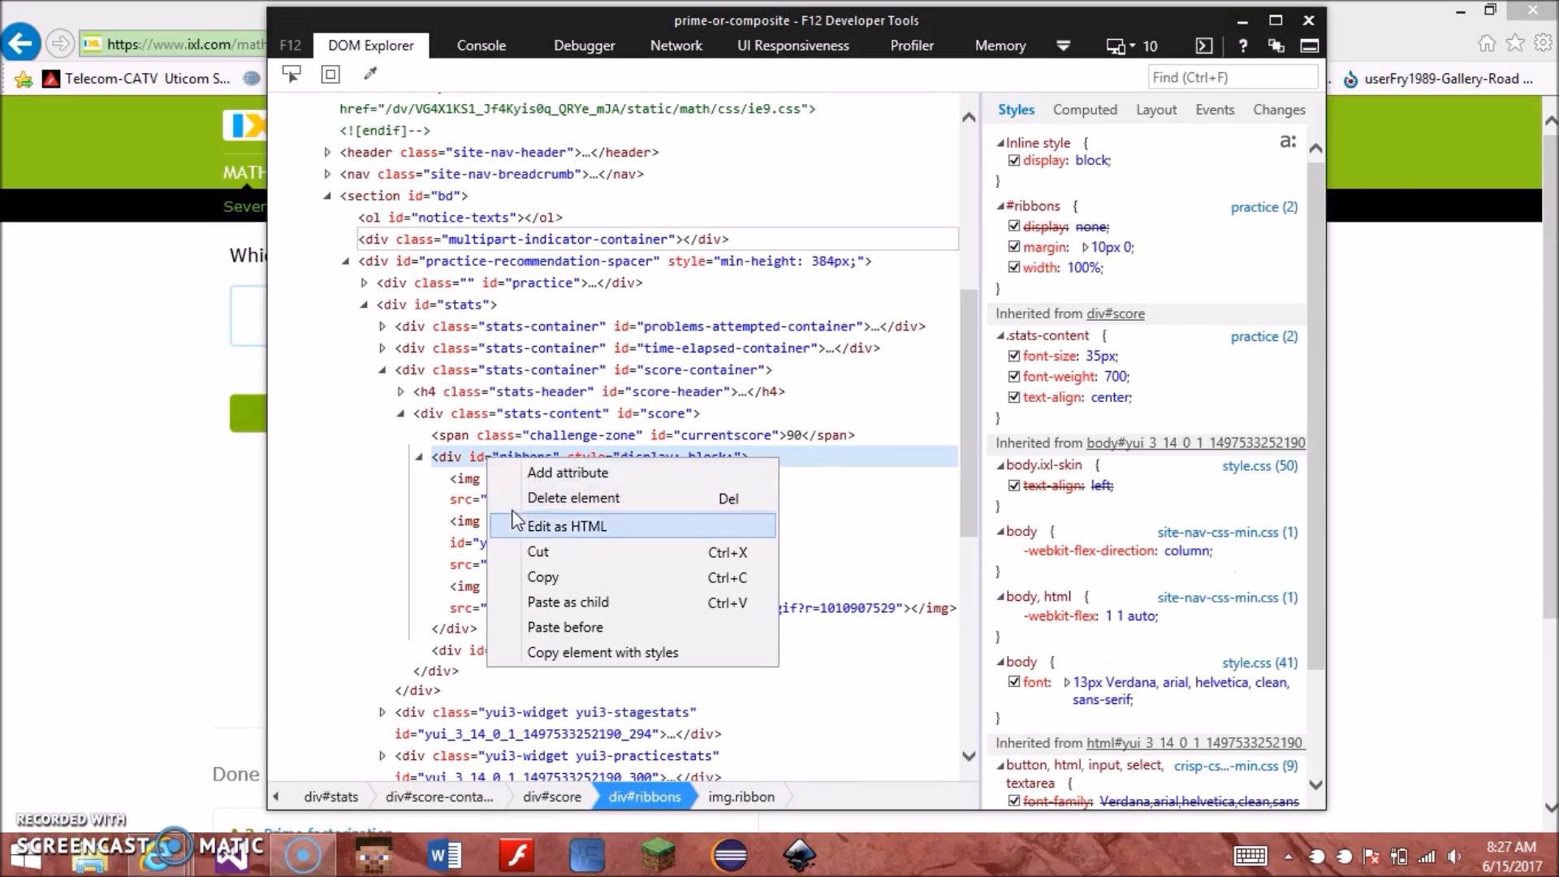
pyautogui.click(565, 526)
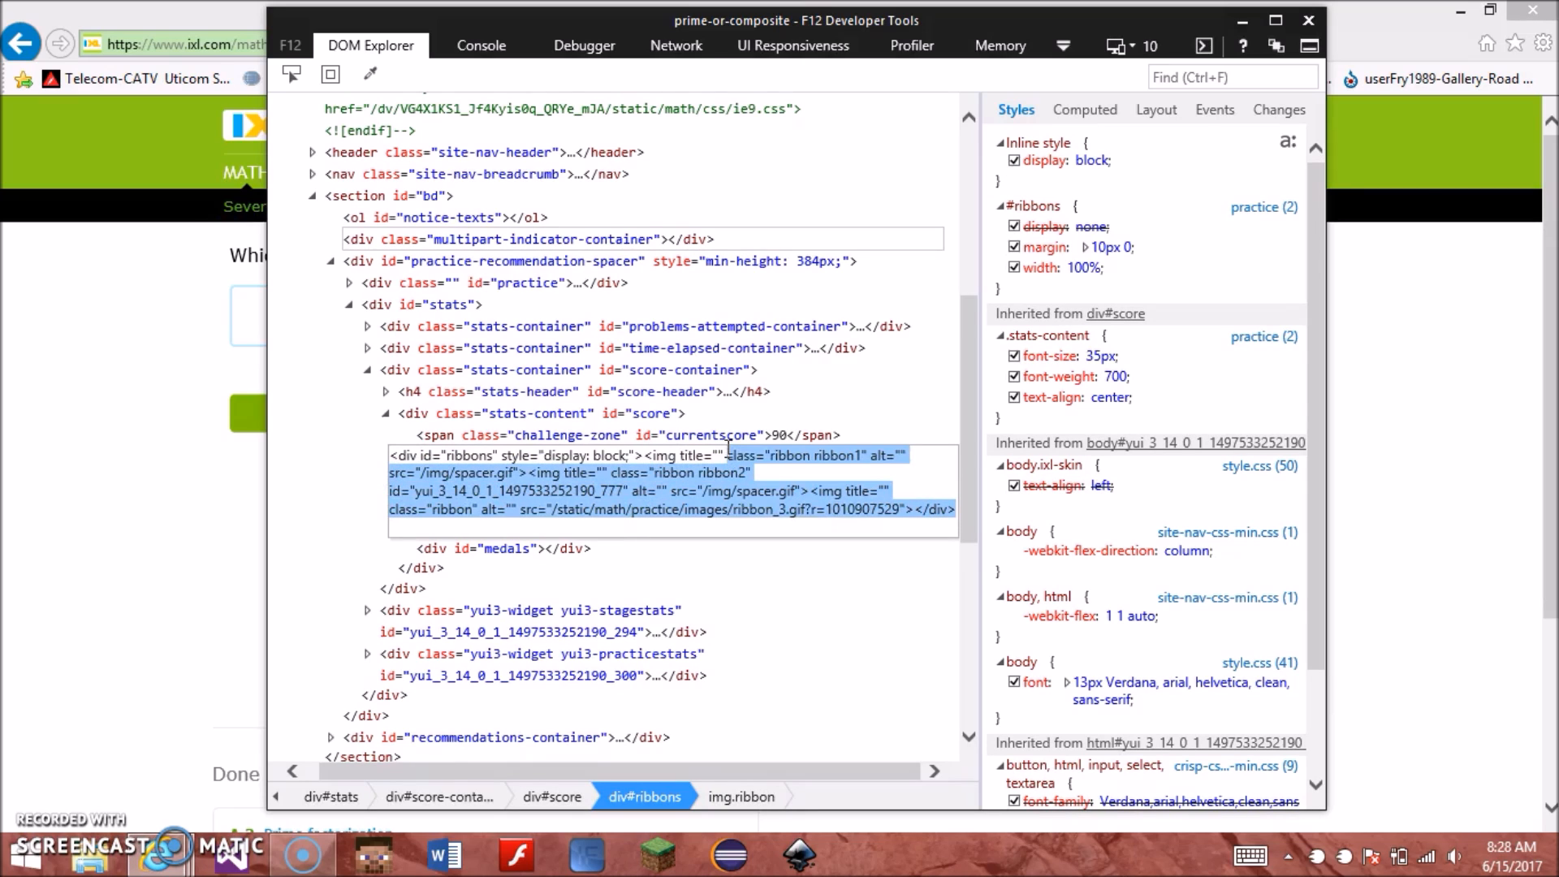
pyautogui.click(417, 456)
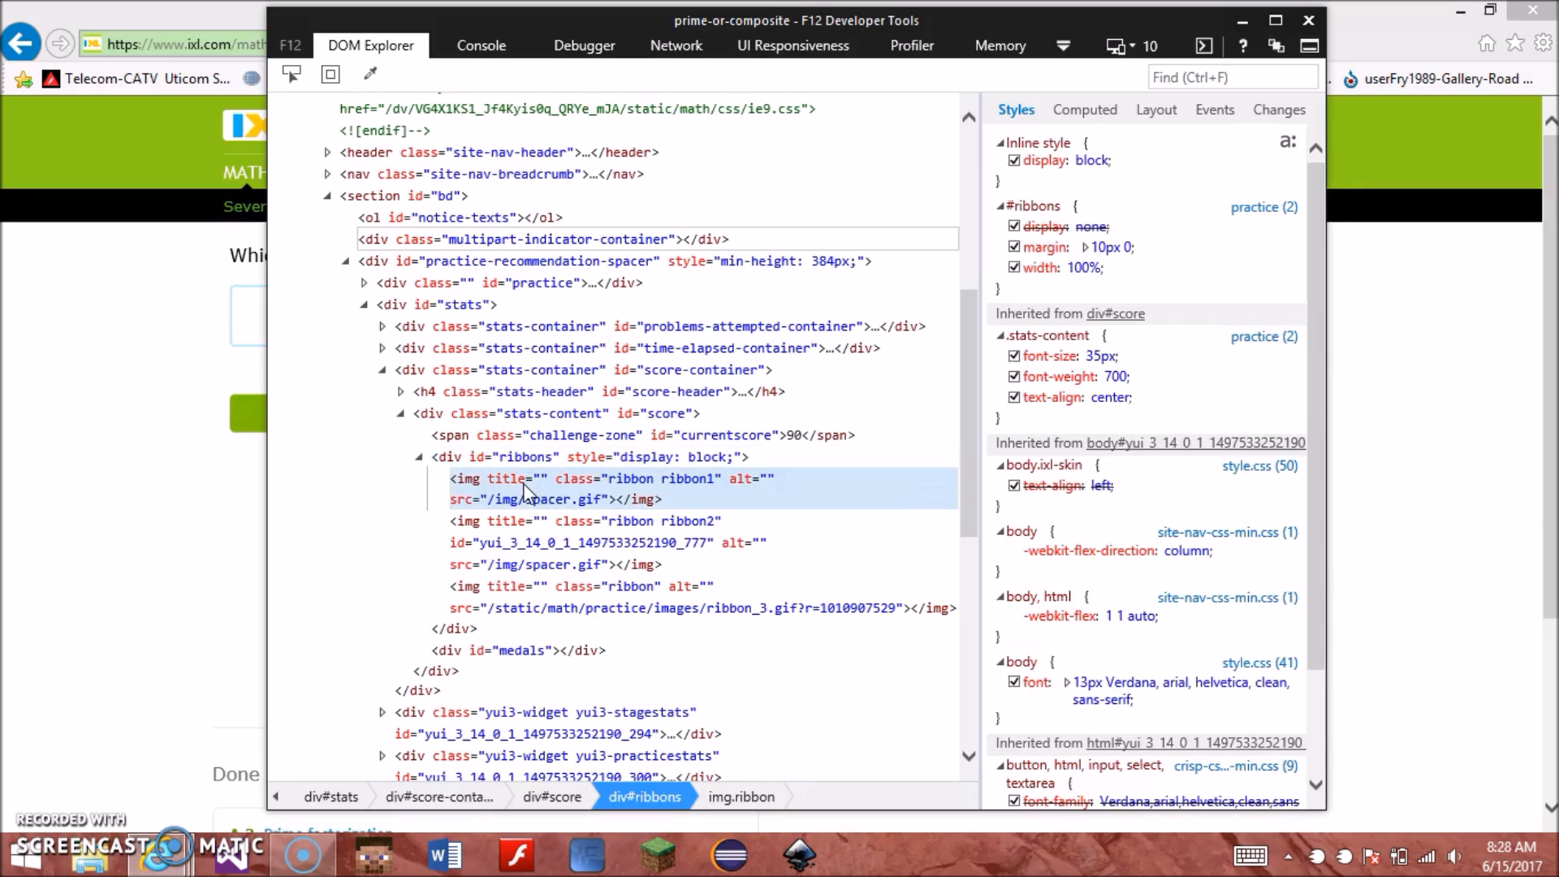
pyautogui.click(614, 478)
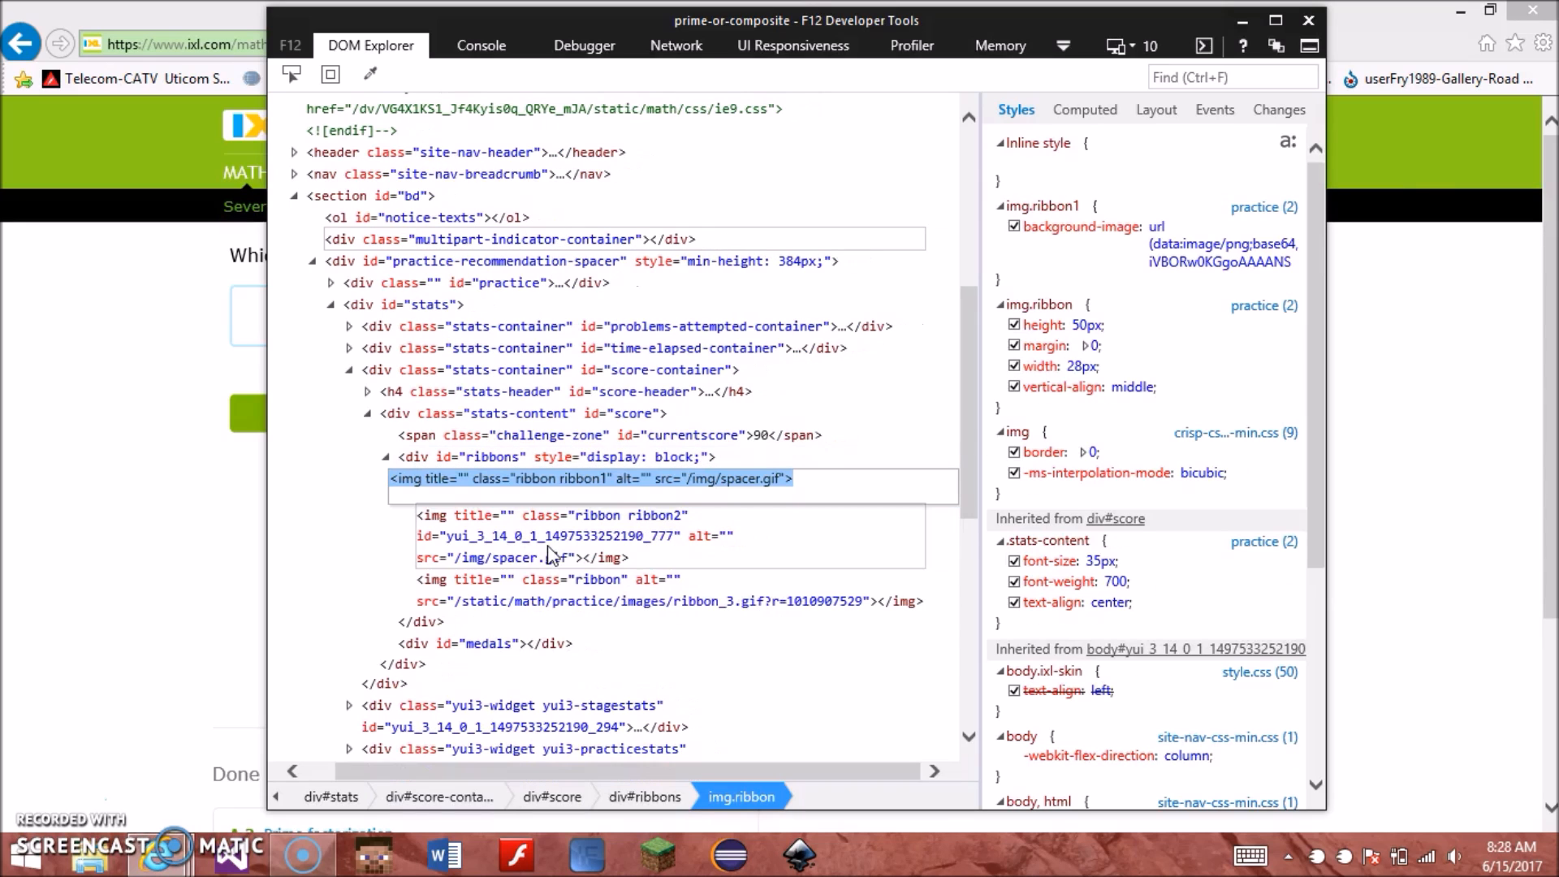
pyautogui.moveTo(833, 487)
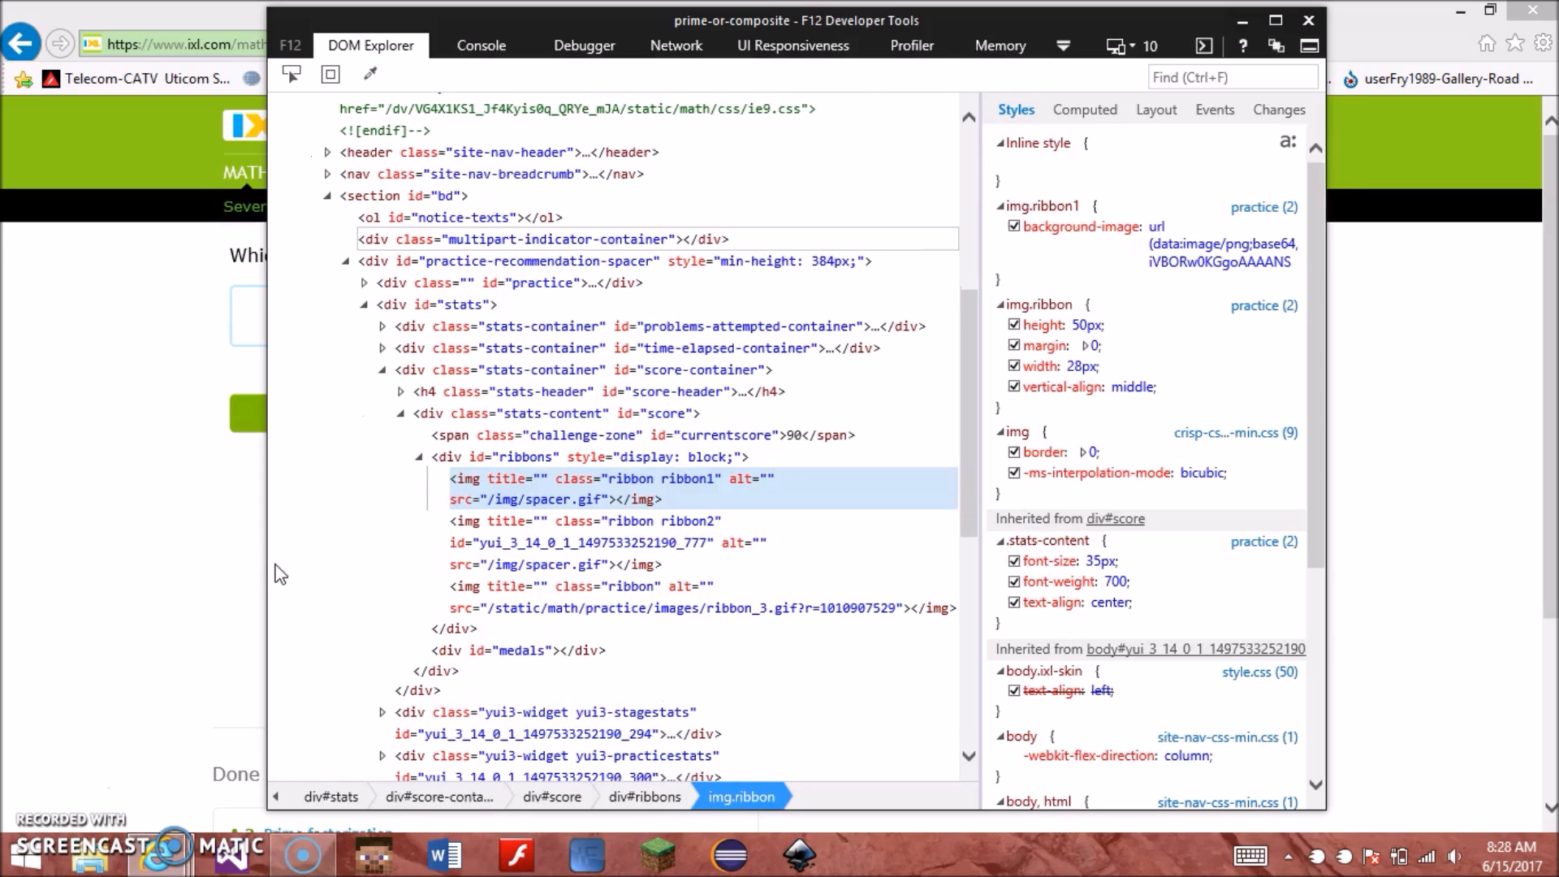
# Step: Paste the ribbon image markup into the Prime factorization page's empty div#ribbons
pyautogui.click(1309, 20)
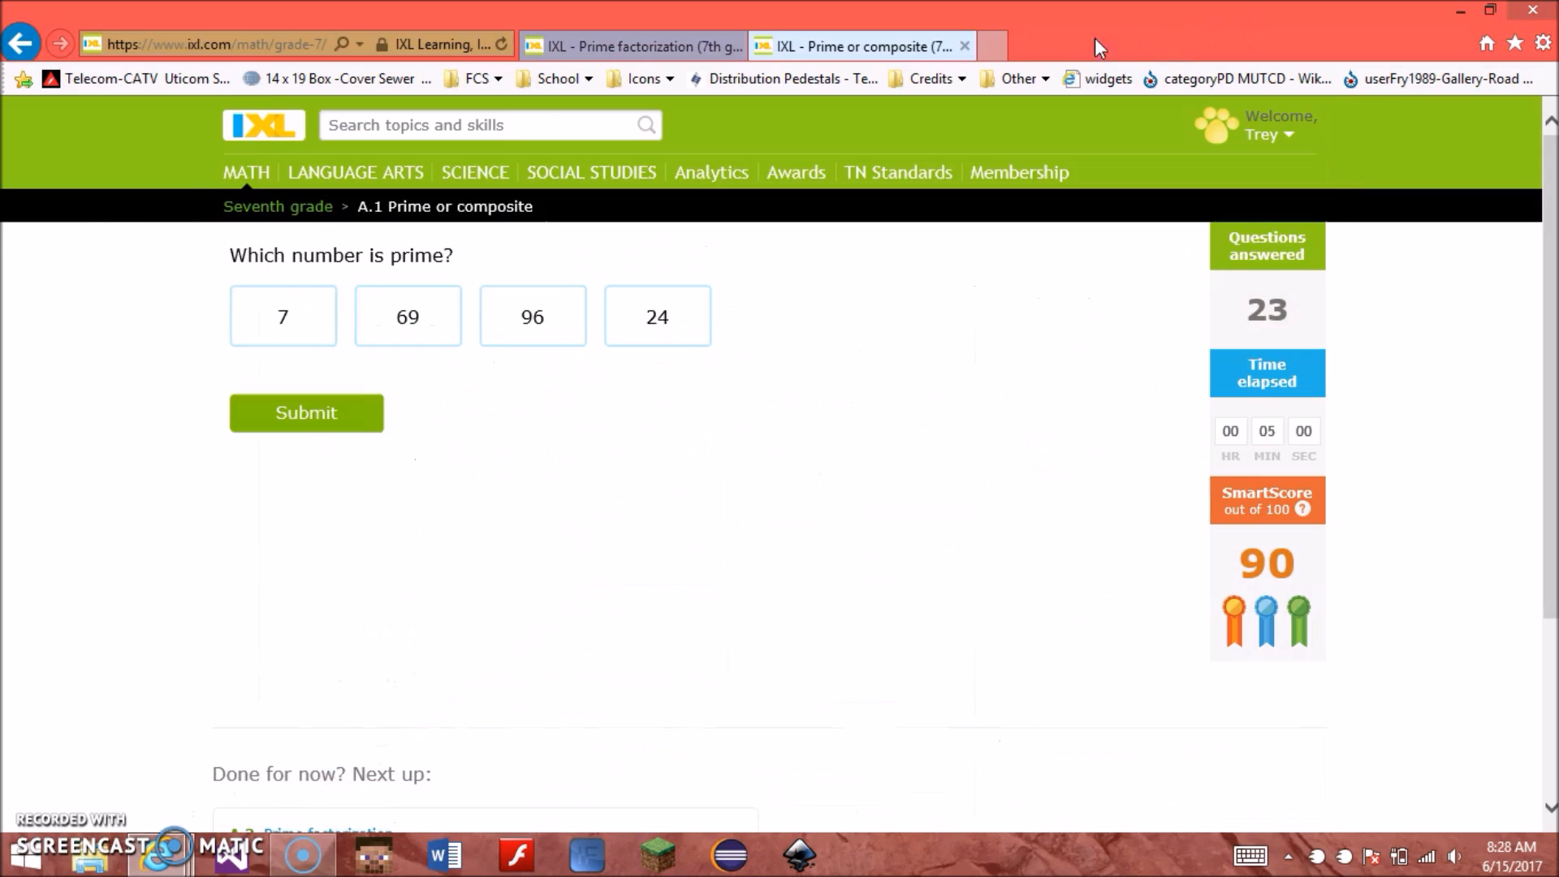
pyautogui.click(632, 45)
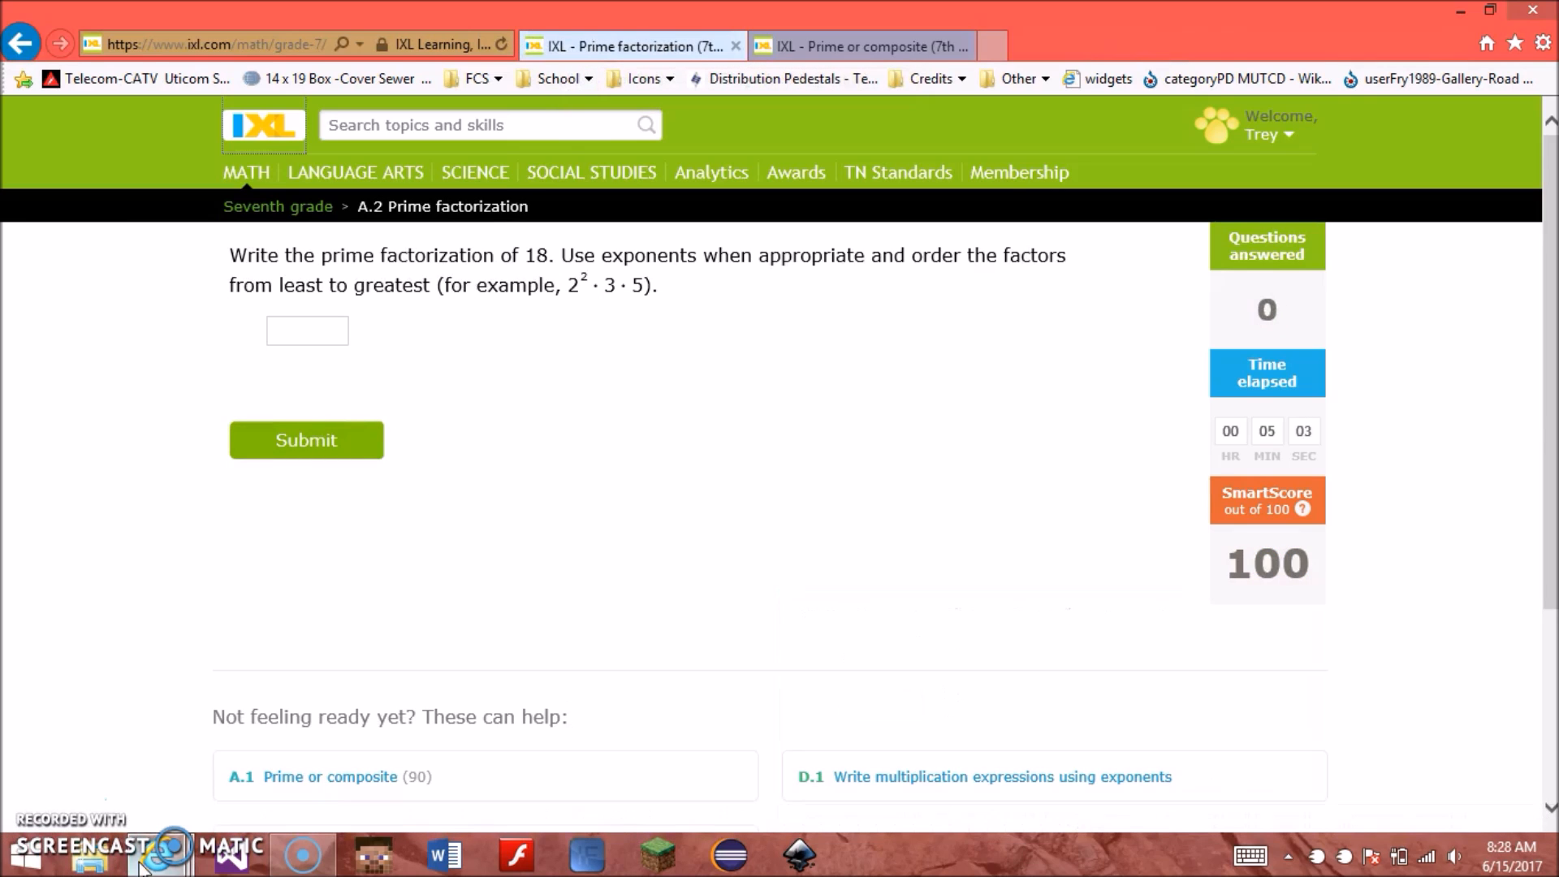
pyautogui.press('F12')
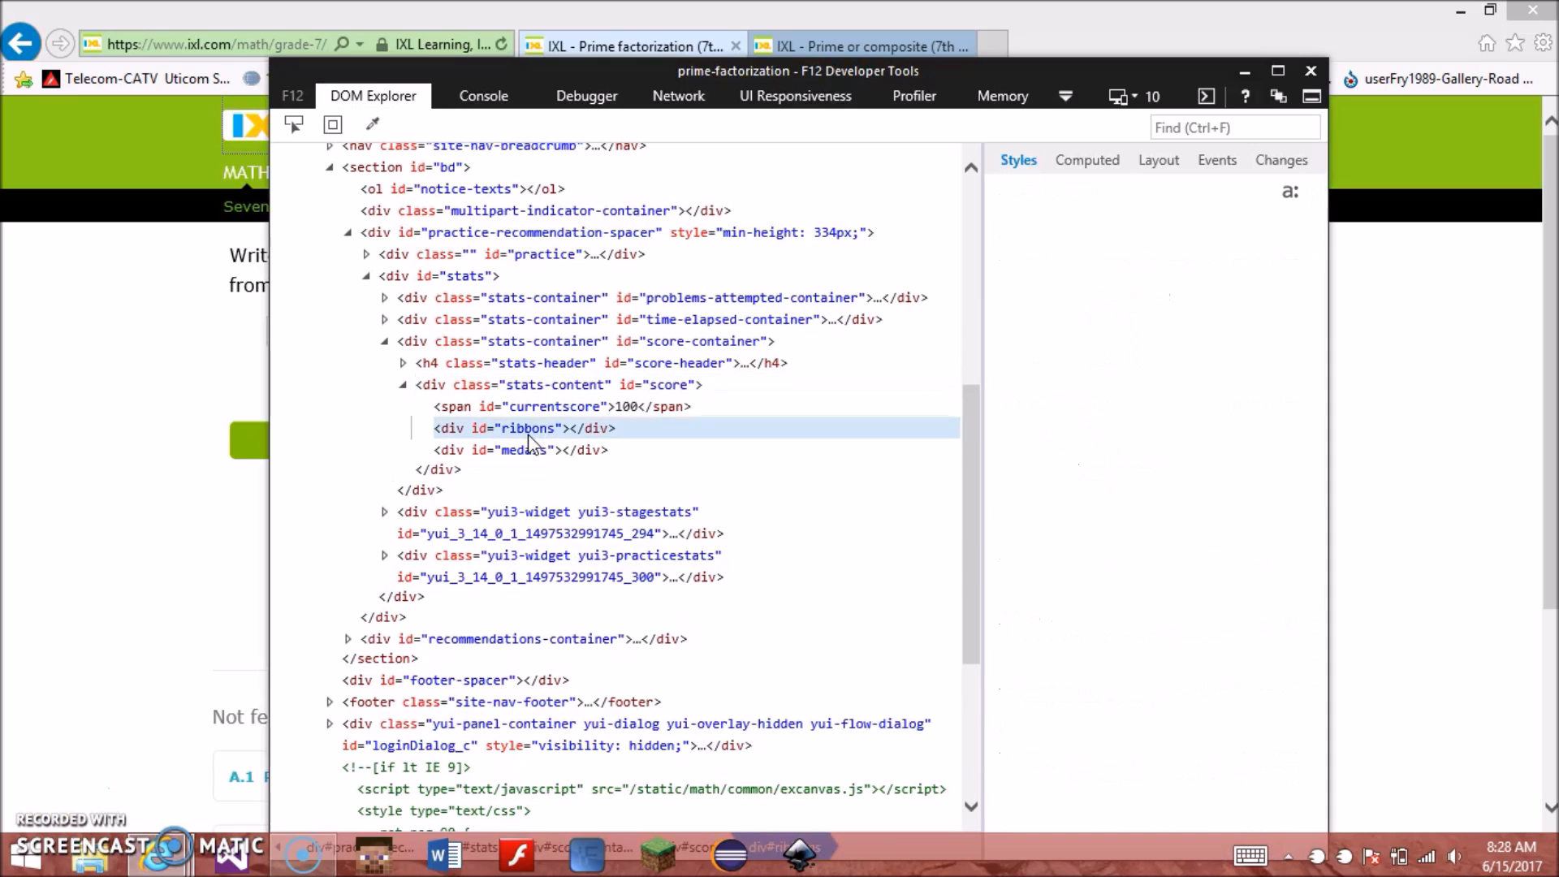
pyautogui.rightClick(526, 428)
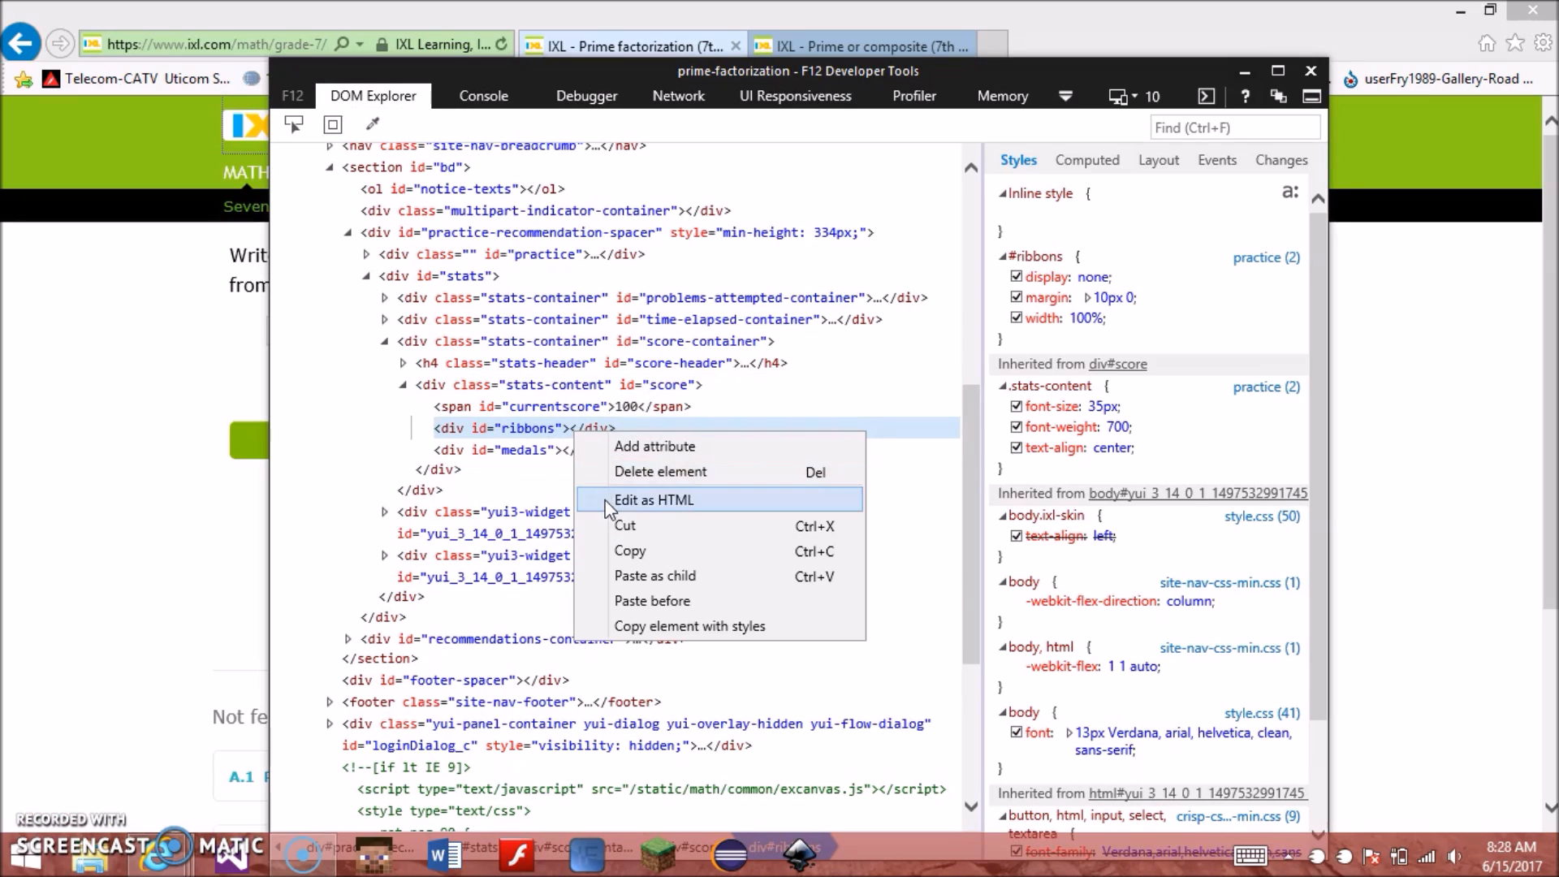
pyautogui.click(654, 499)
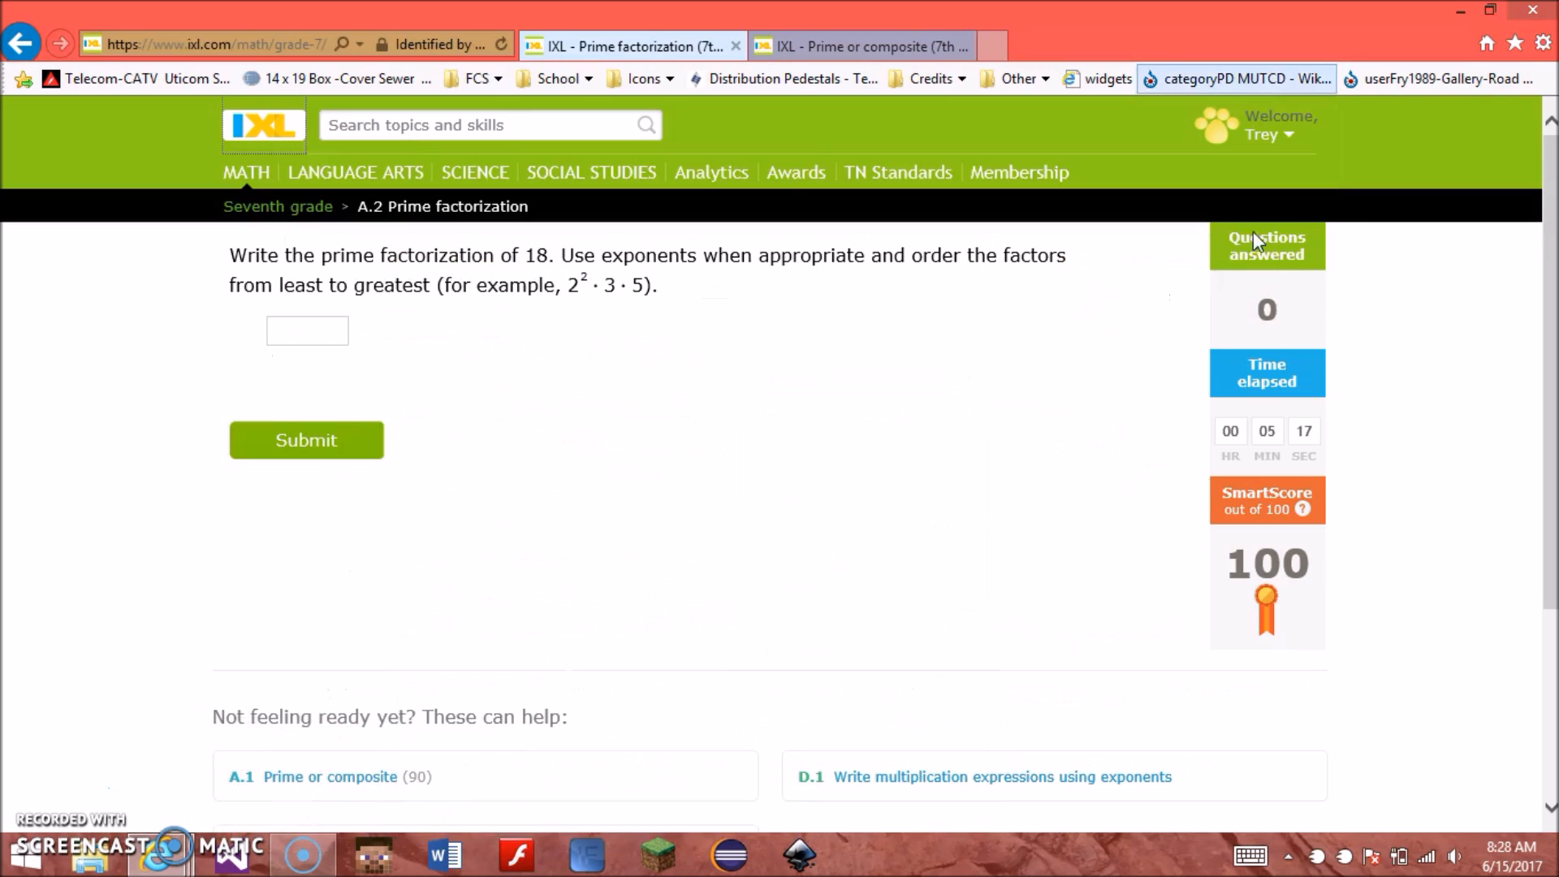
pyautogui.click(860, 46)
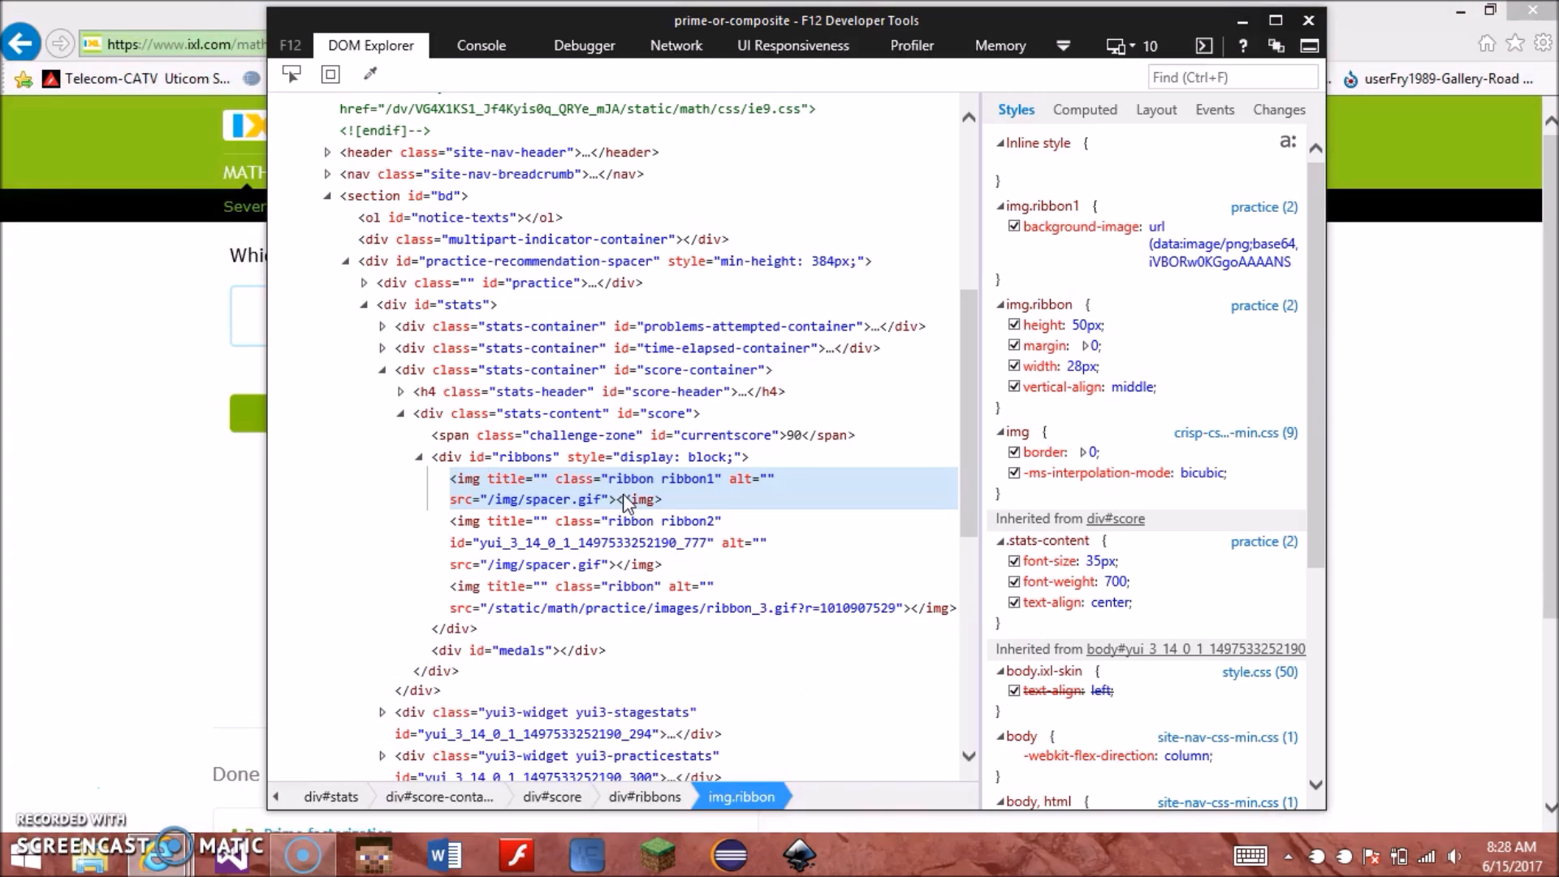
# Step: Copy the second ribbon image's markup into the Prime factorization score area, giving two ribbons
pyautogui.rightClick(632, 542)
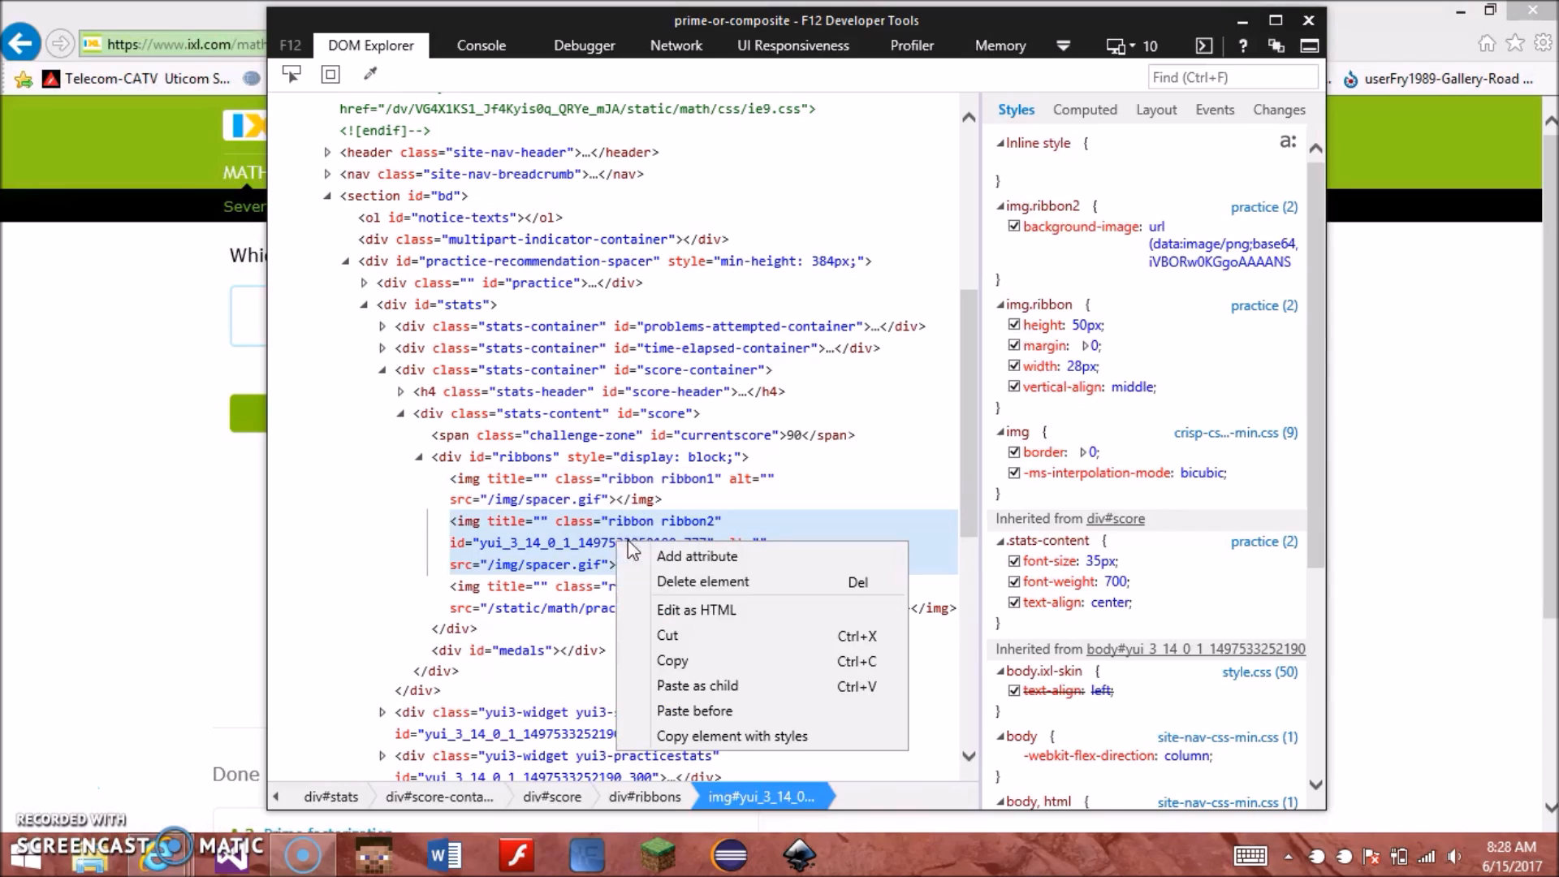
pyautogui.click(697, 609)
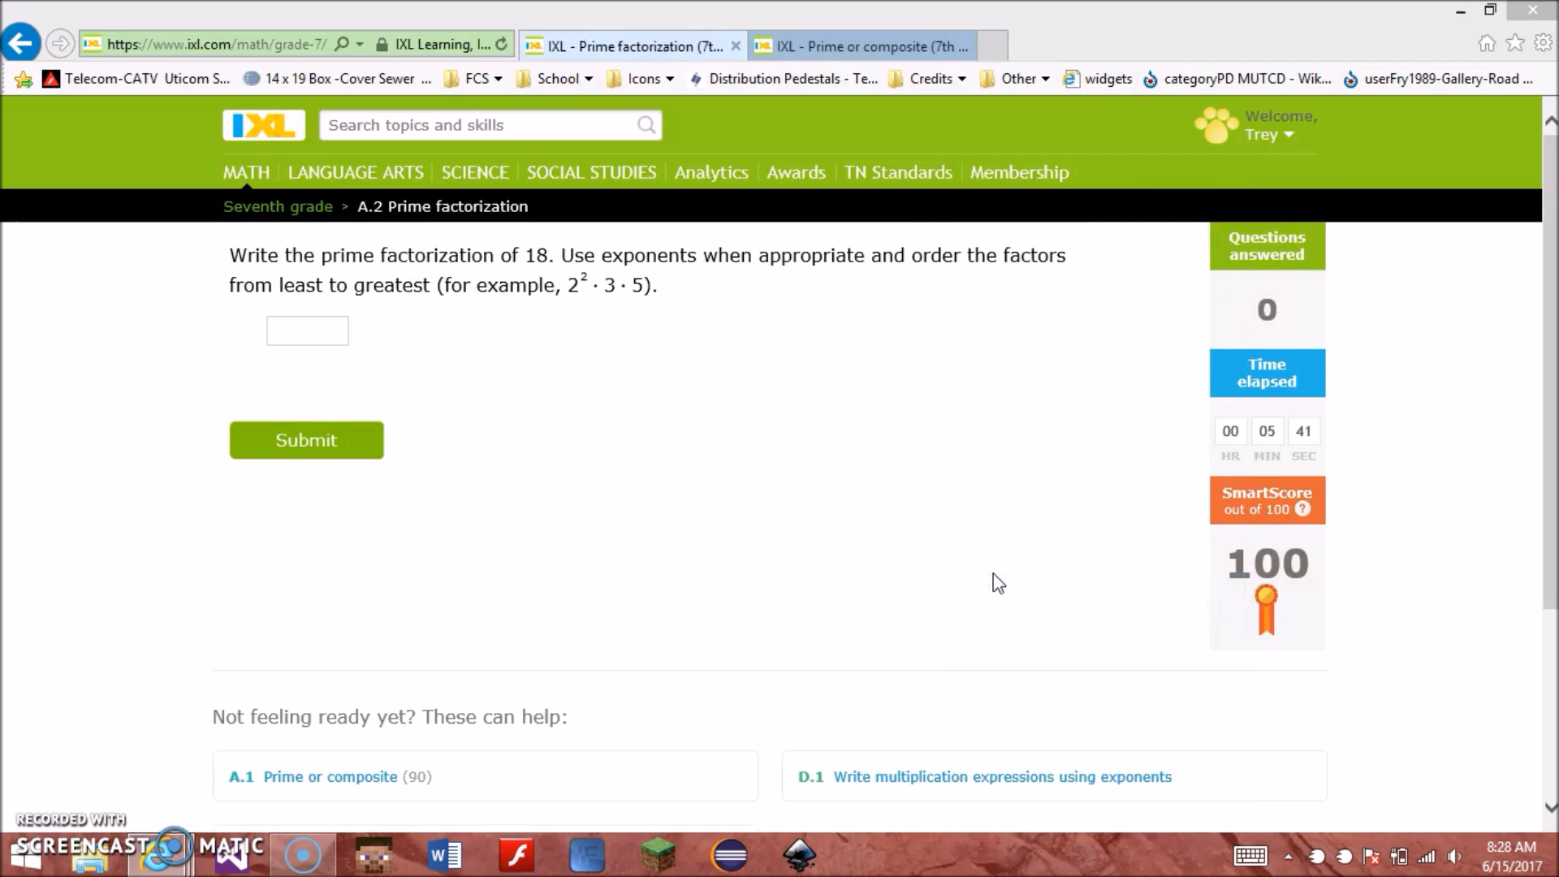
pyautogui.moveTo(658, 419)
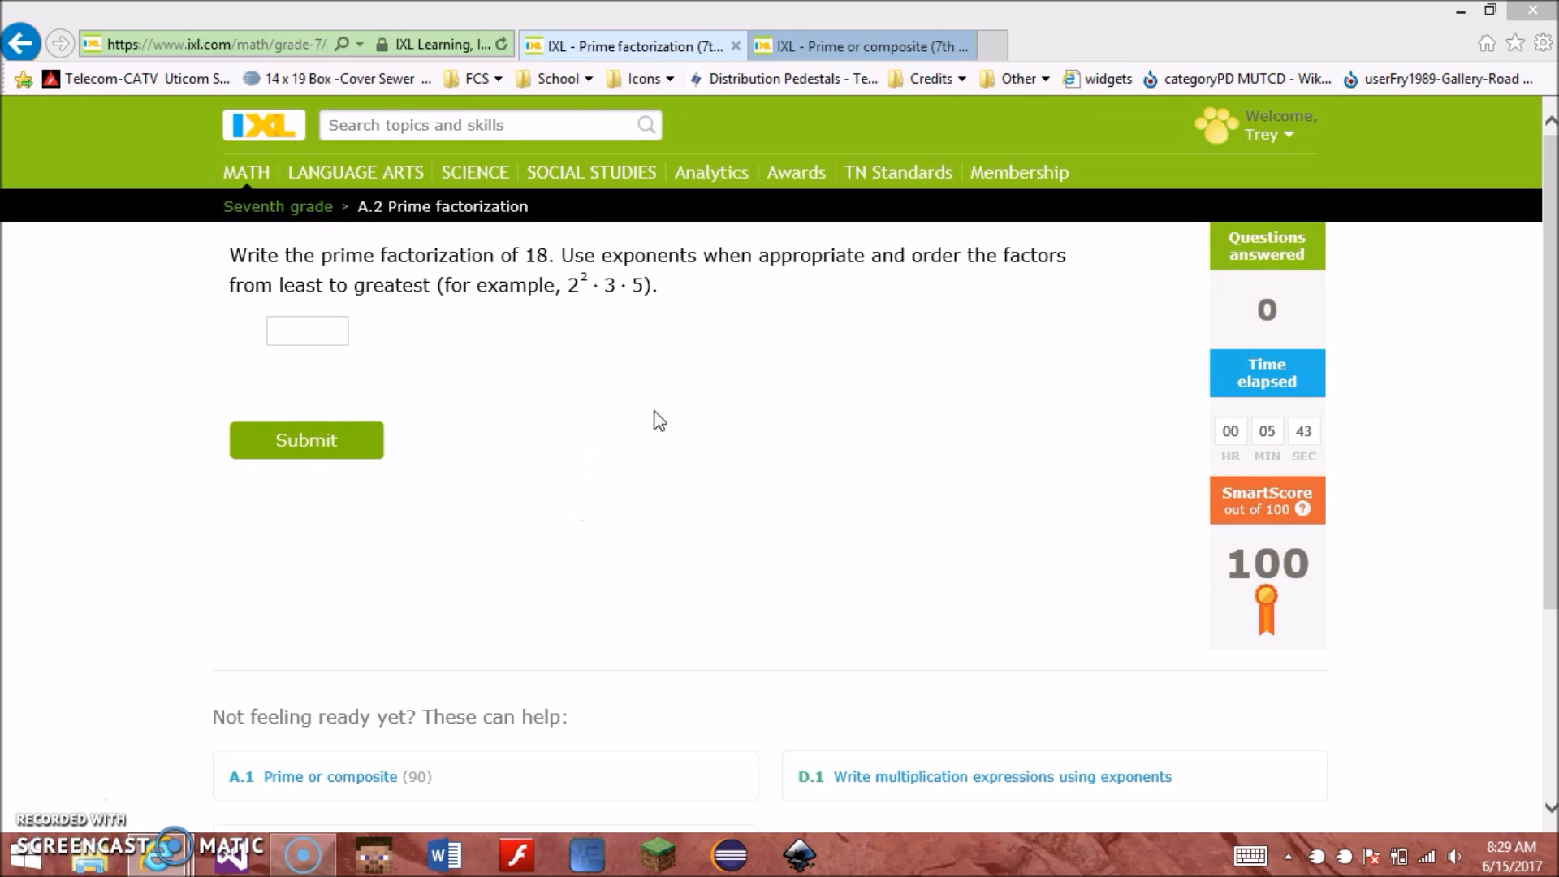
pyautogui.press('F12')
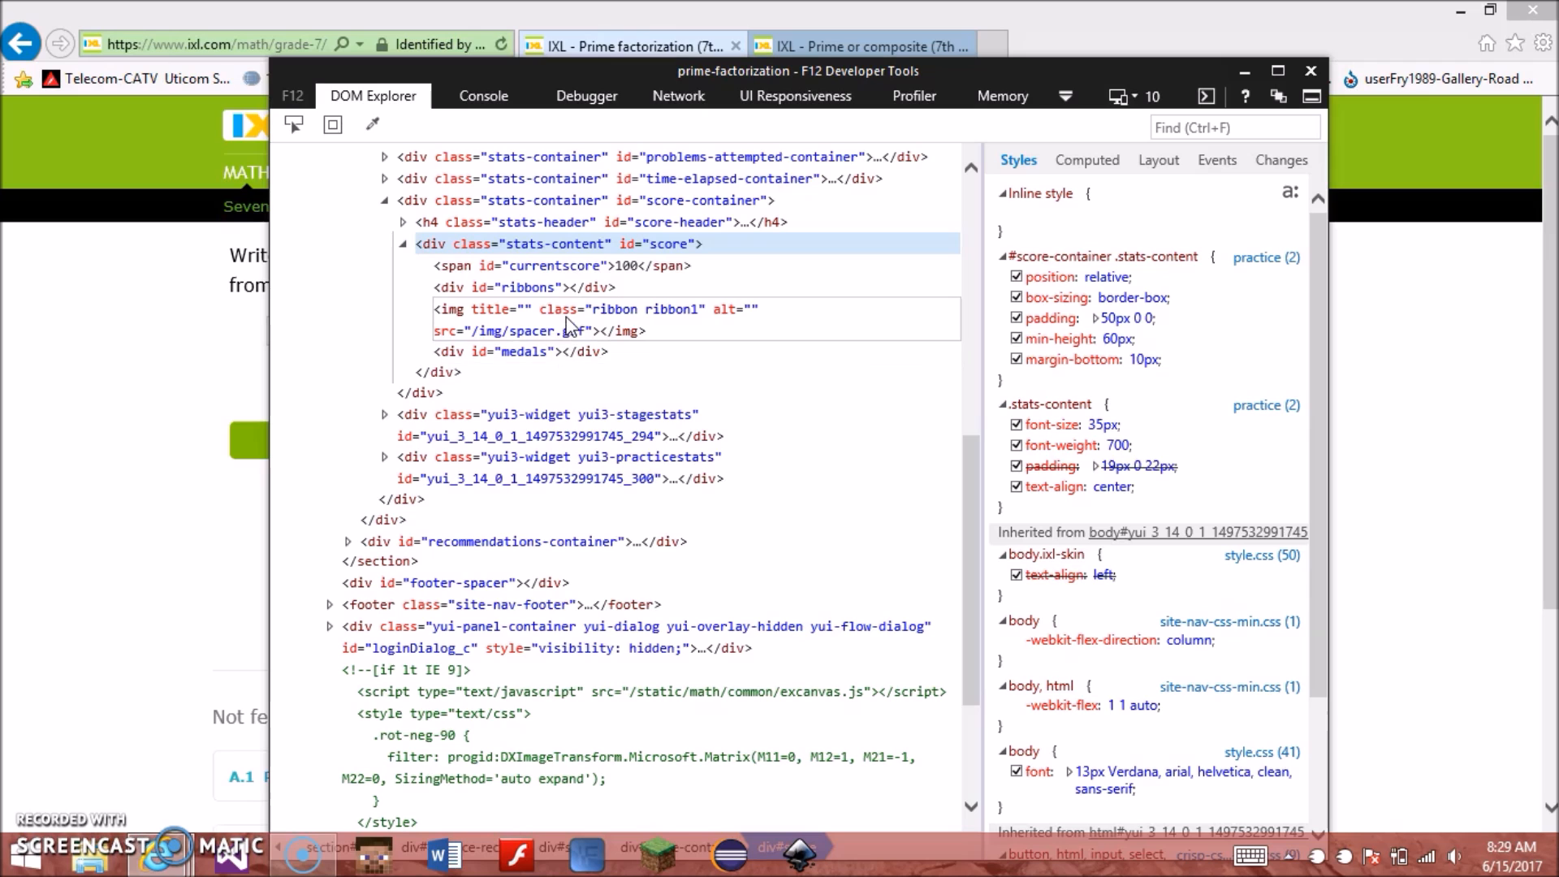
pyautogui.click(596, 316)
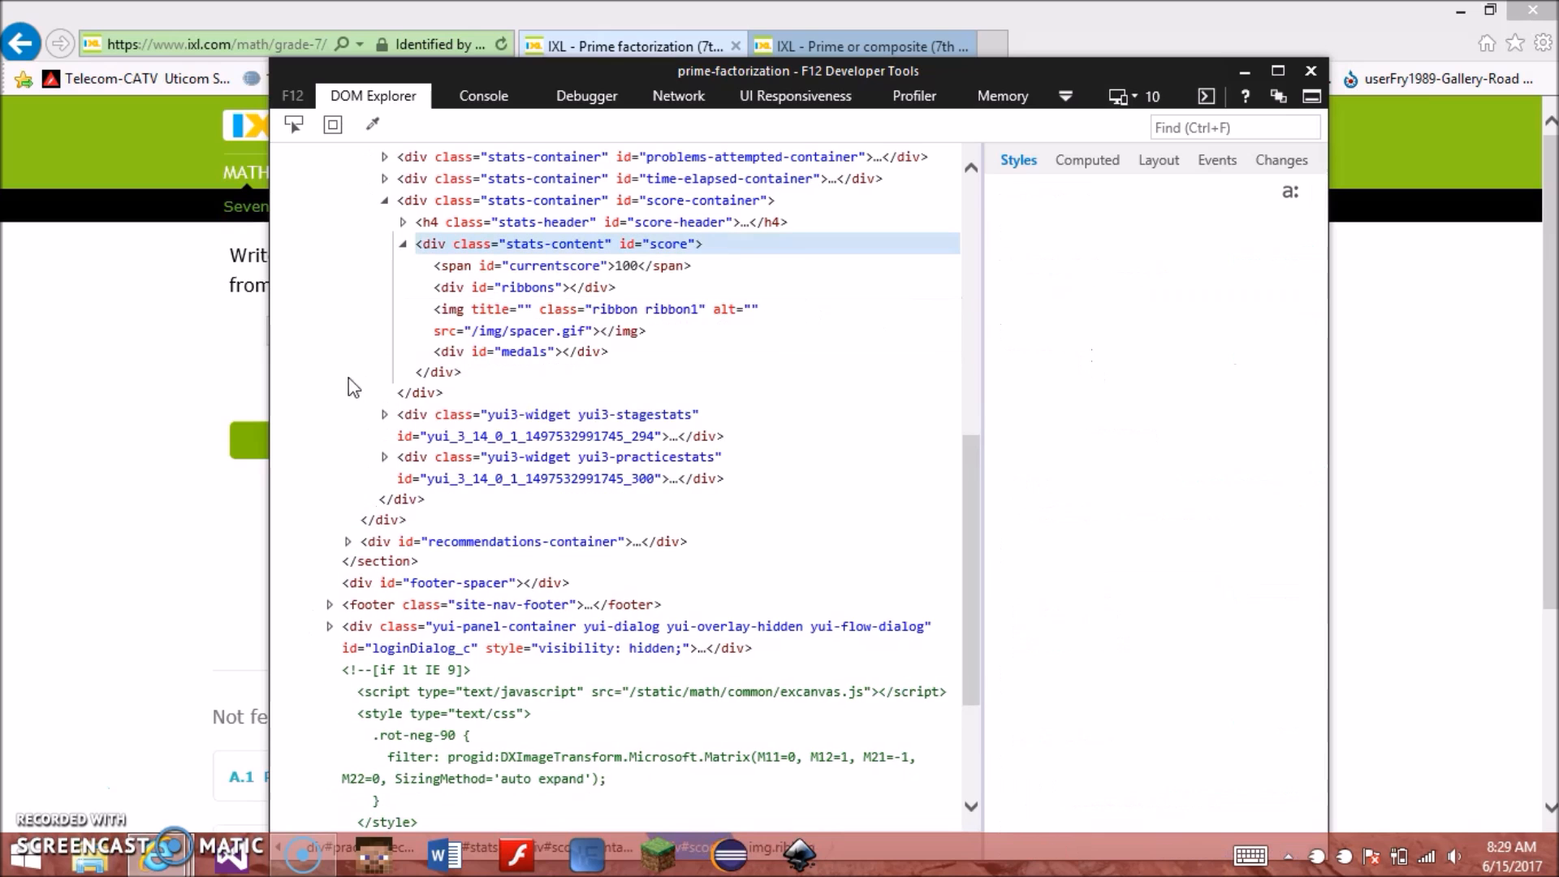
pyautogui.click(1311, 70)
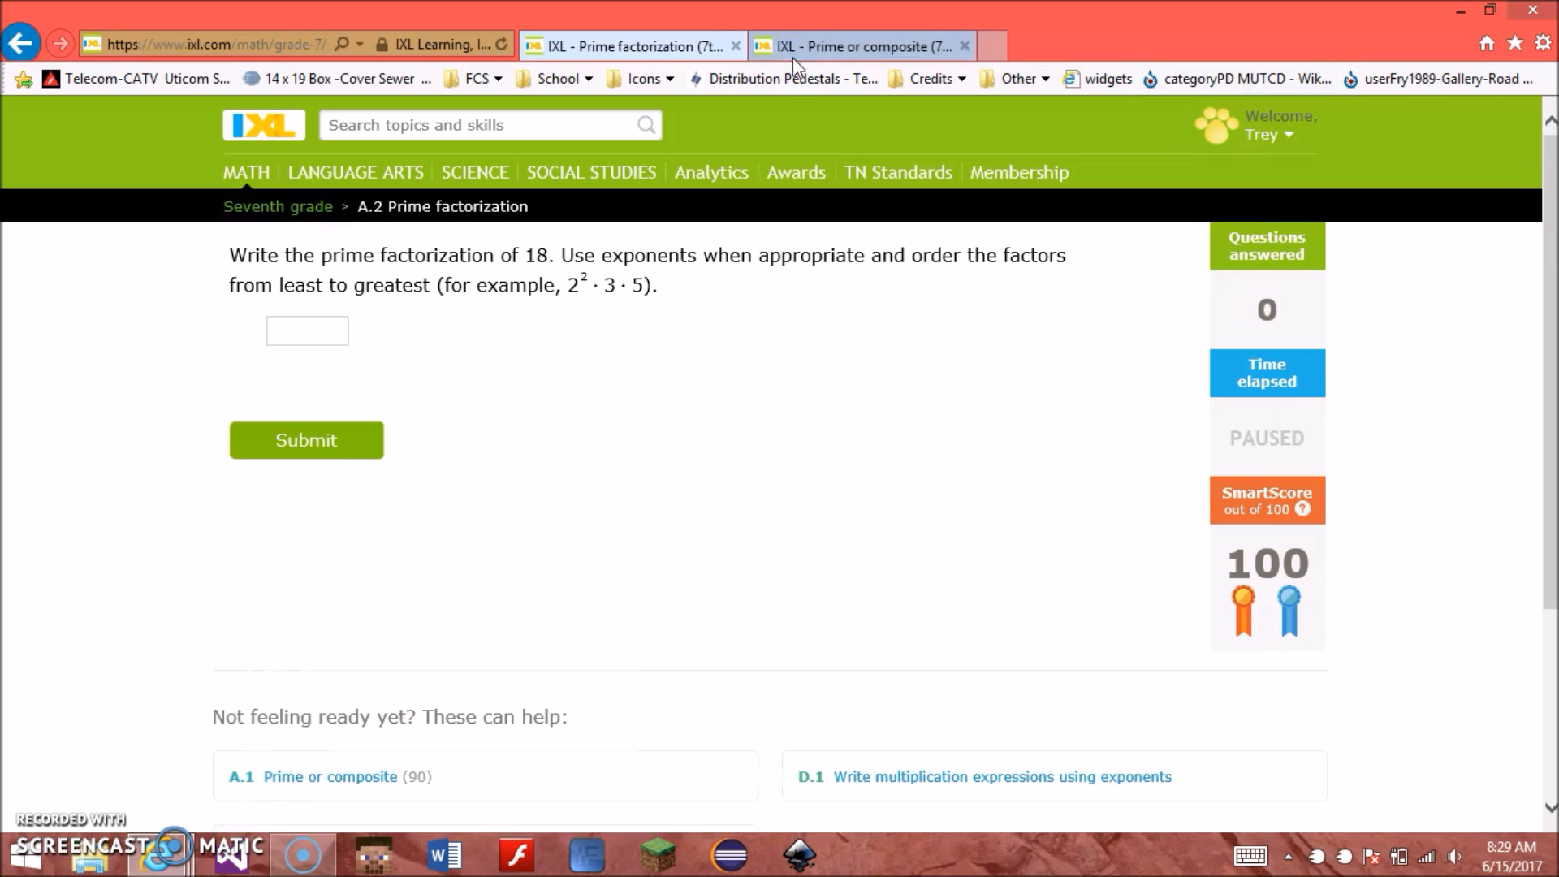
# Step: Switch to the Prime or composite tab showing SmartScore 90 with three ribbons
pyautogui.click(856, 45)
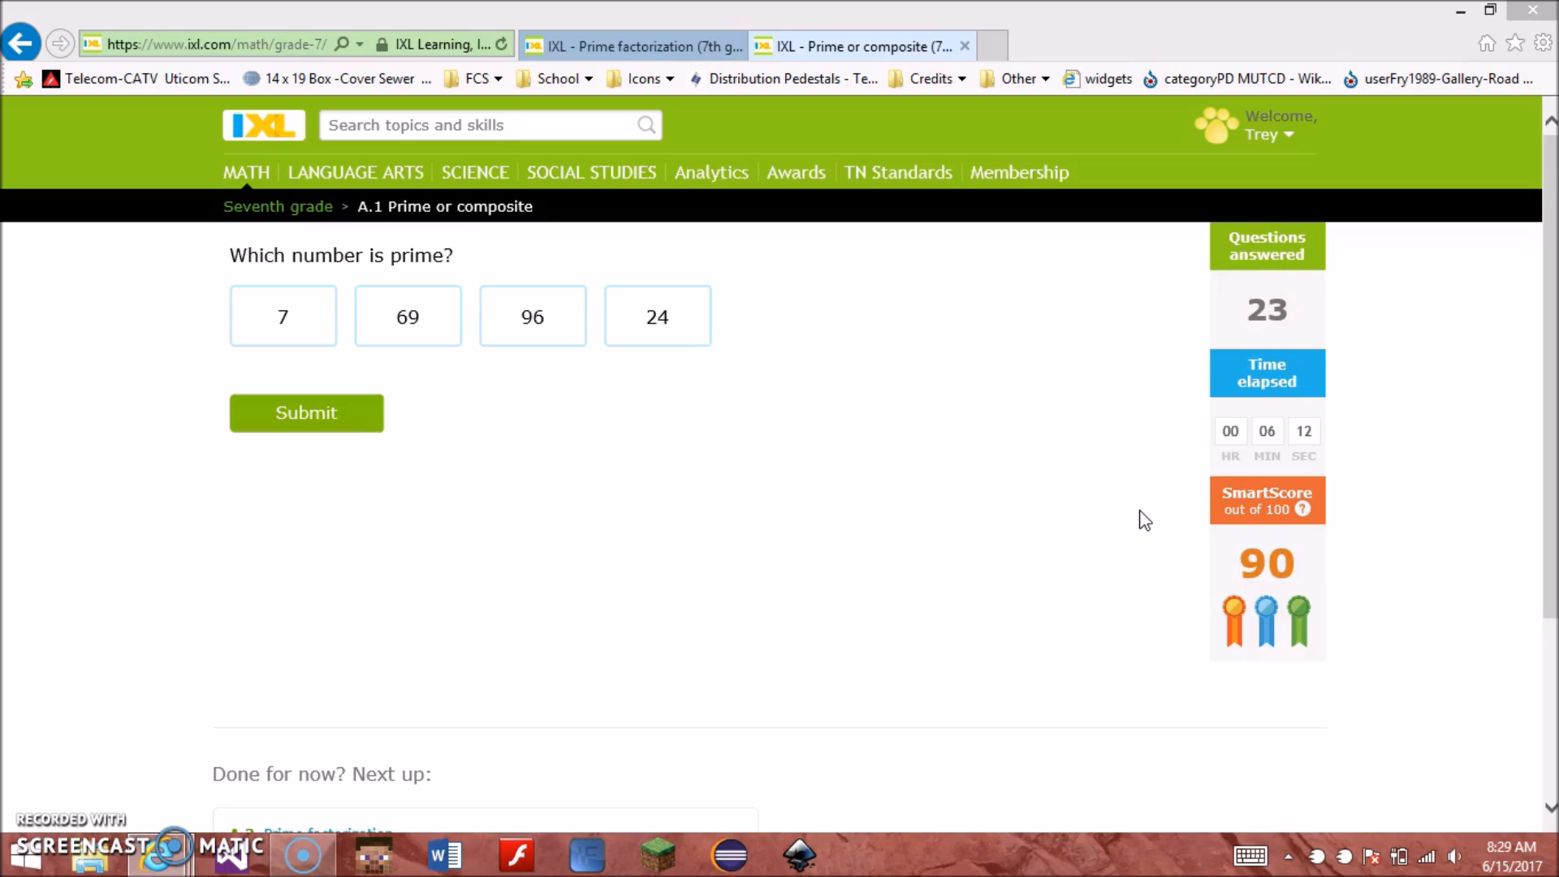
pyautogui.moveTo(1080, 723)
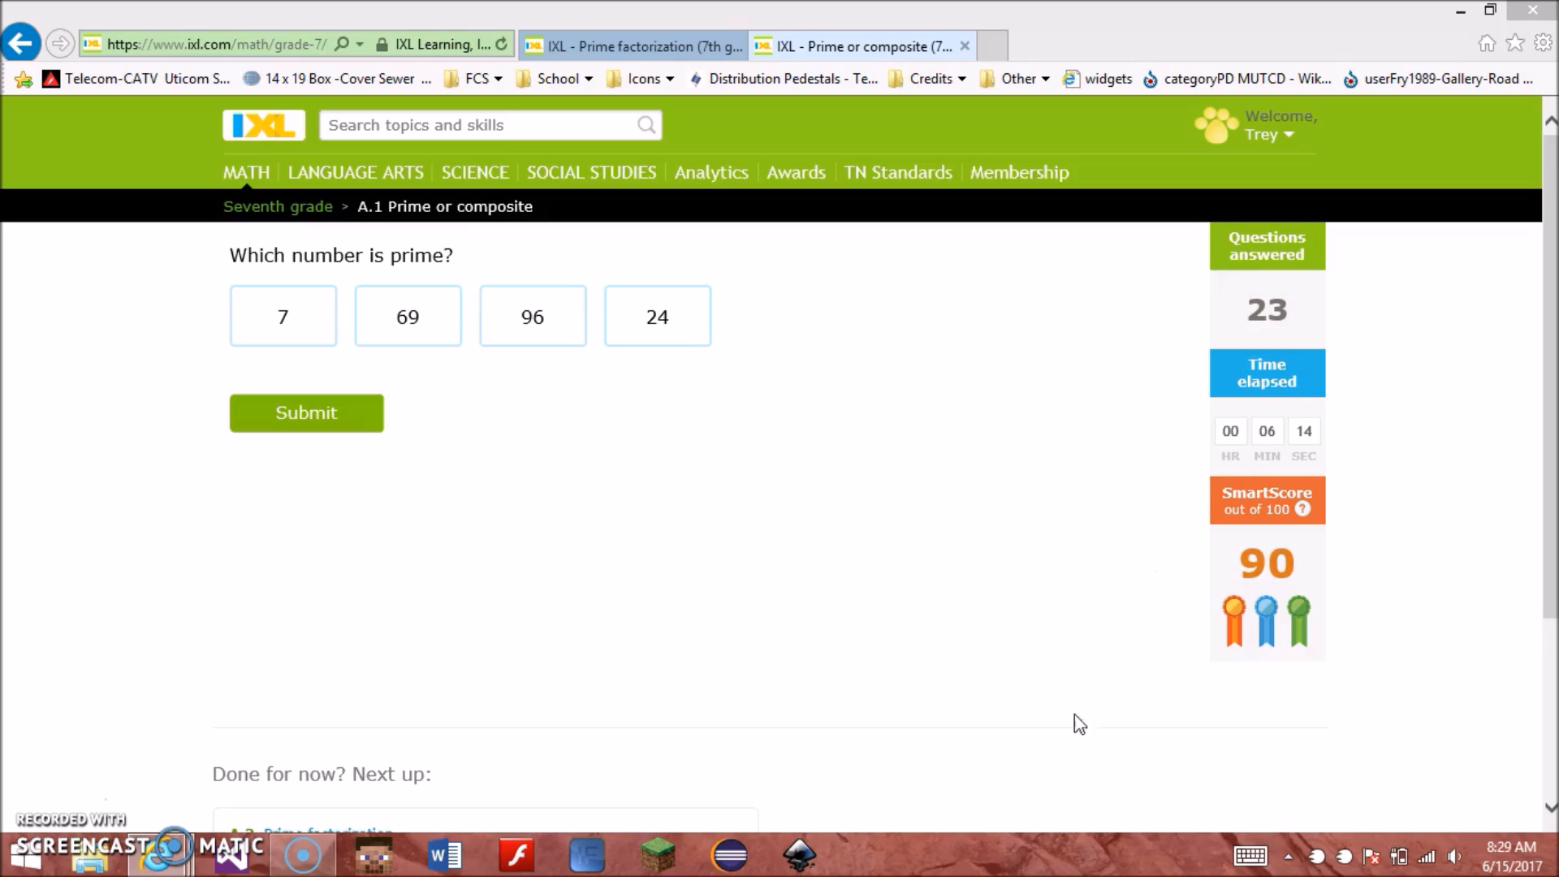
pyautogui.moveTo(953, 716)
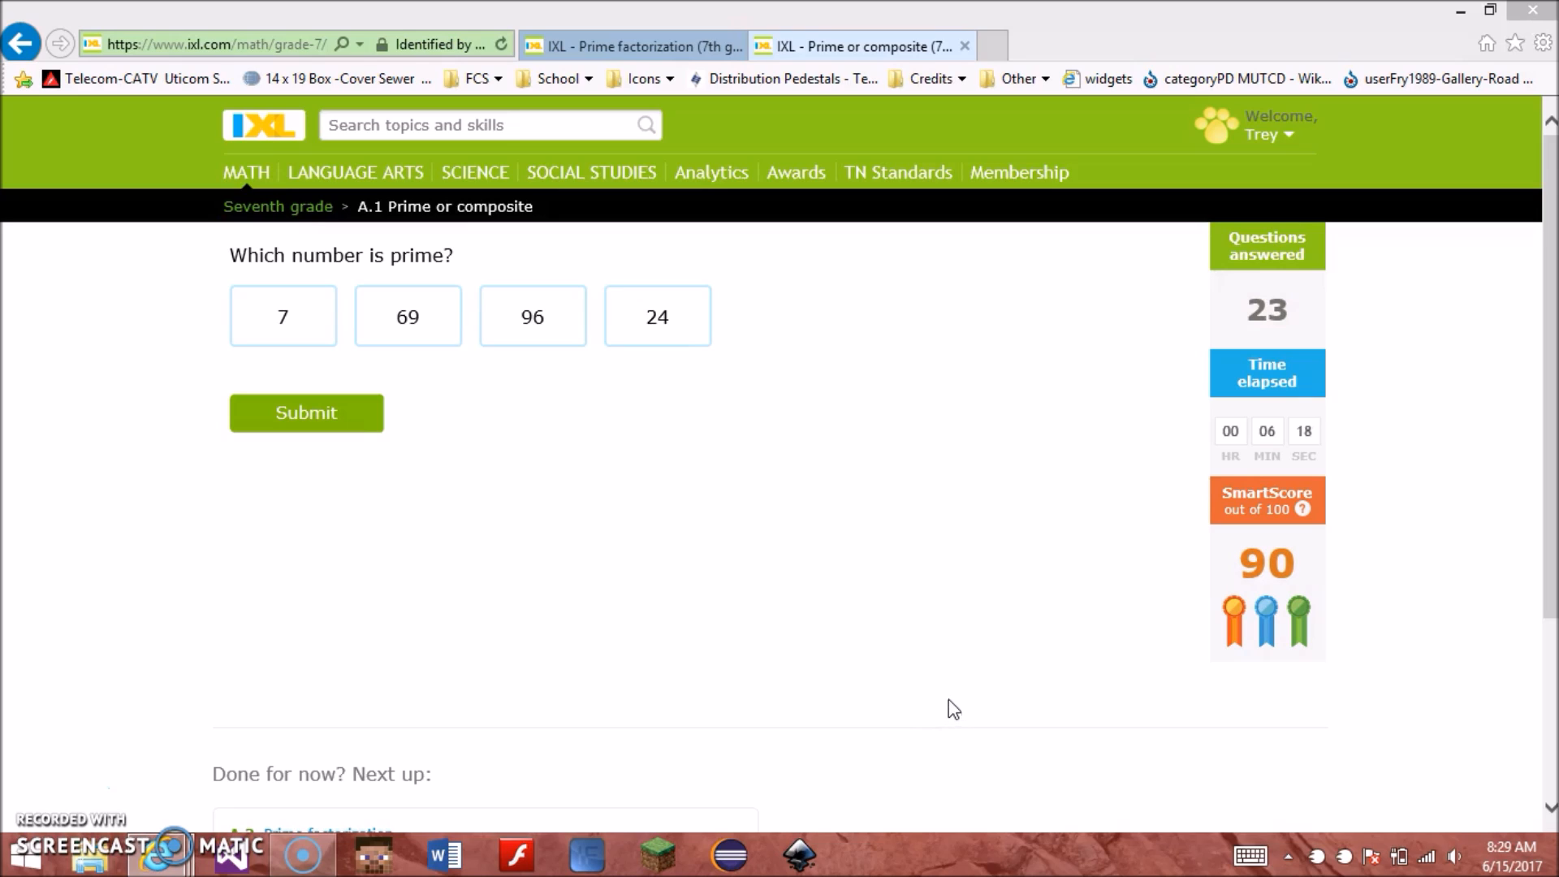
pyautogui.moveTo(946, 520)
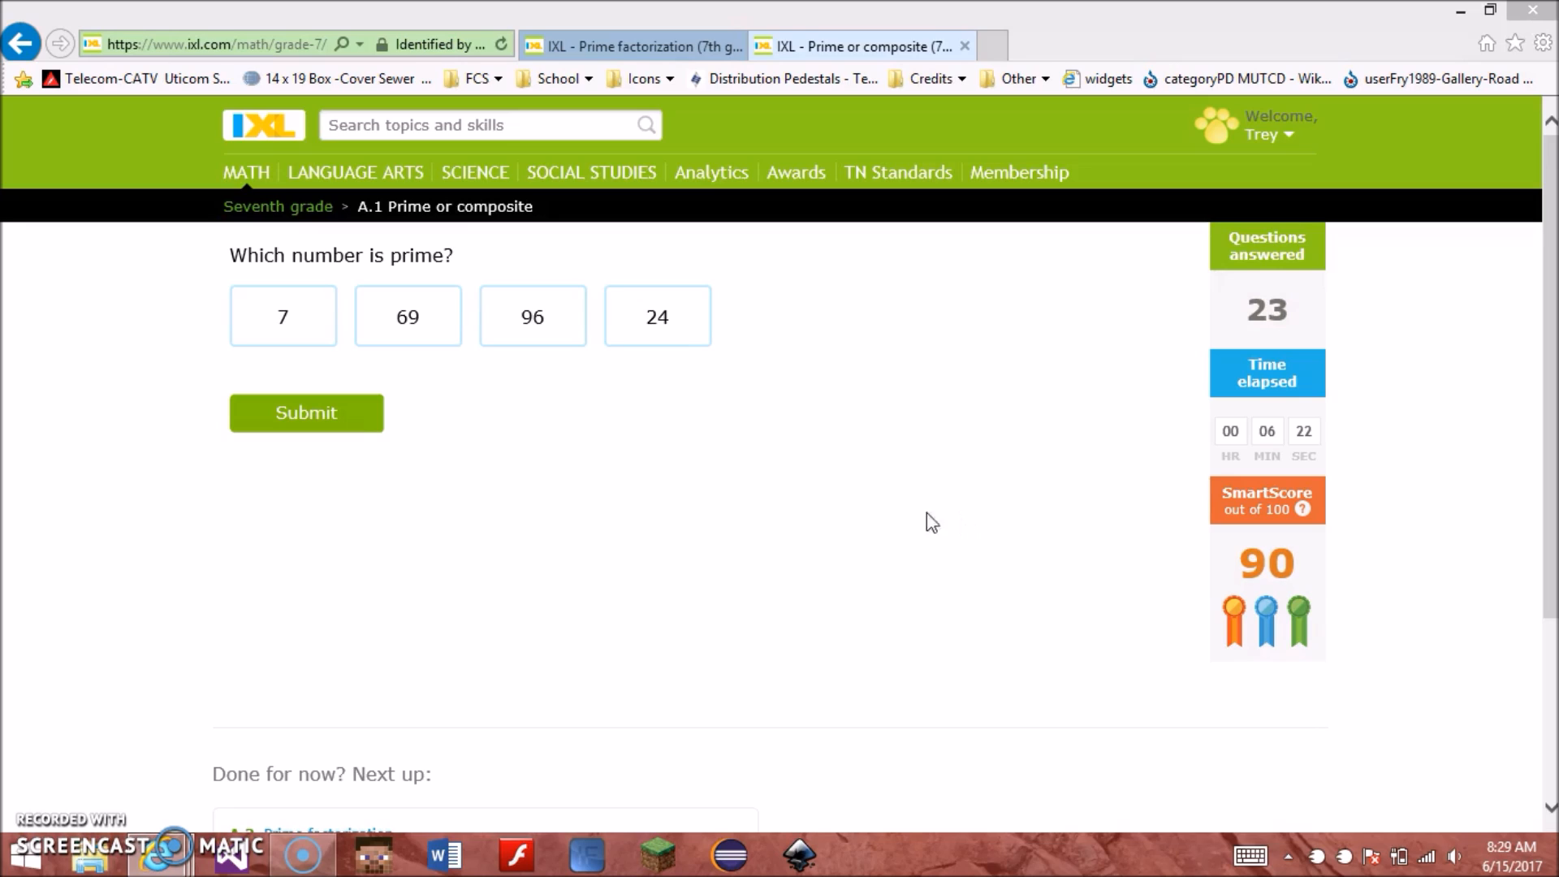
pyautogui.moveTo(725, 529)
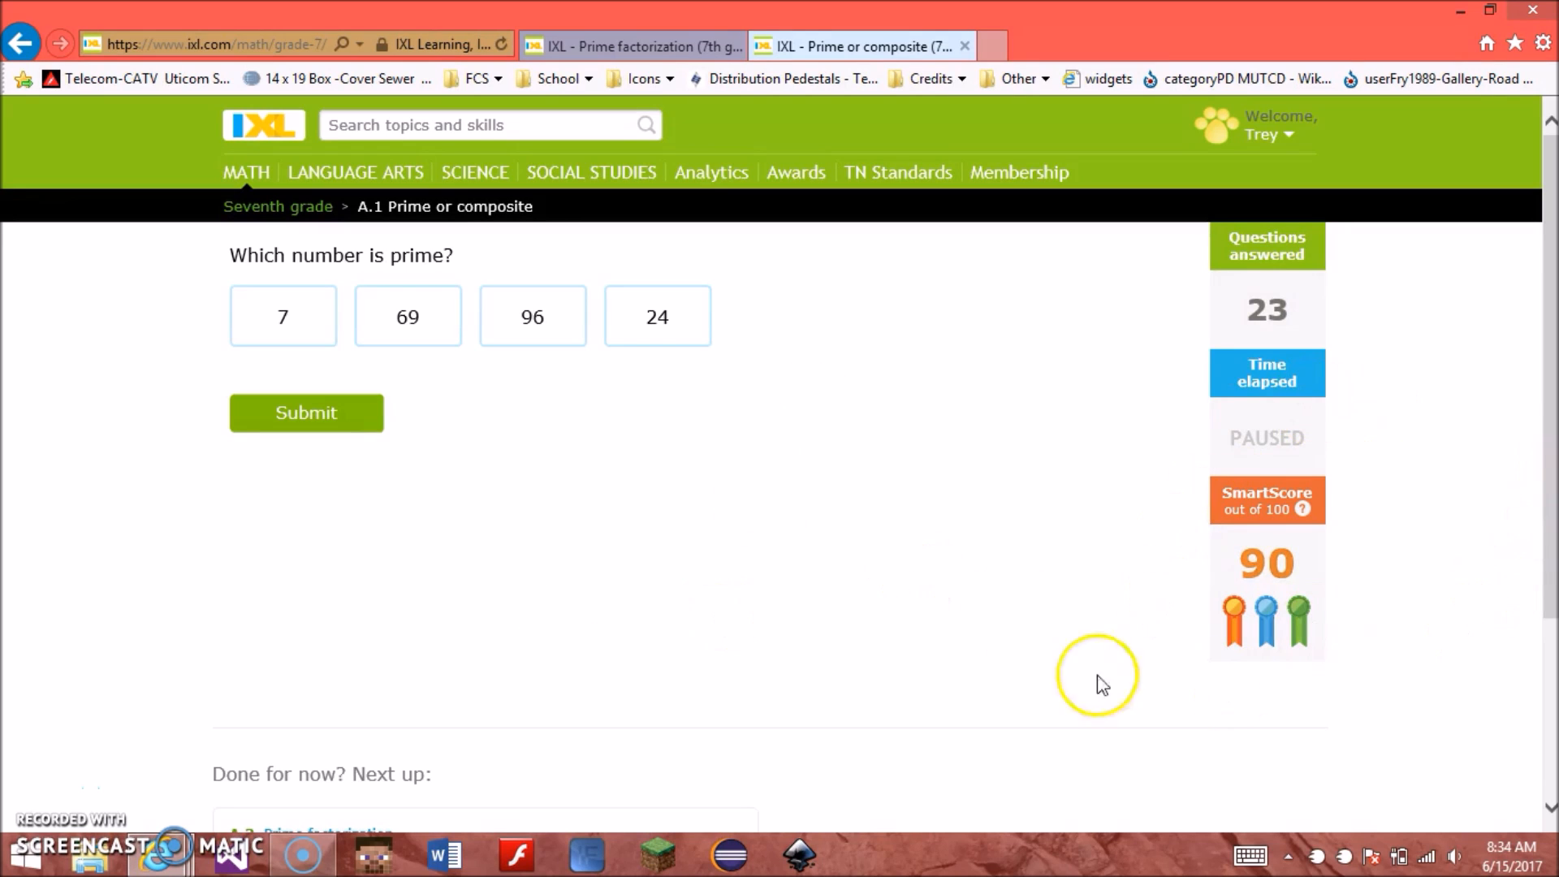
pyautogui.moveTo(477, 112)
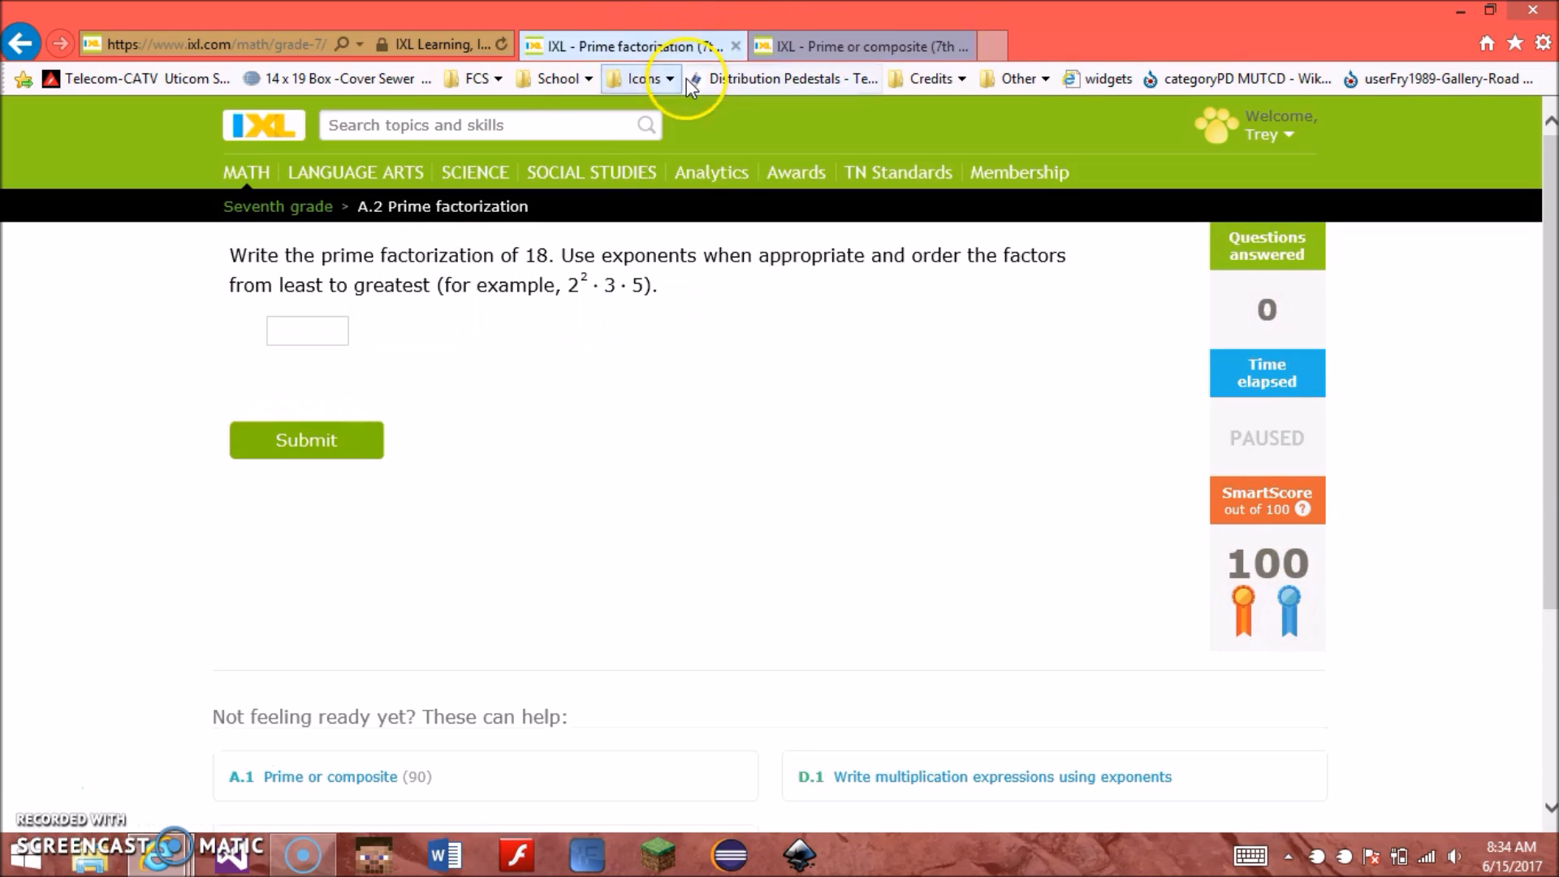
pyautogui.moveTo(1245, 704)
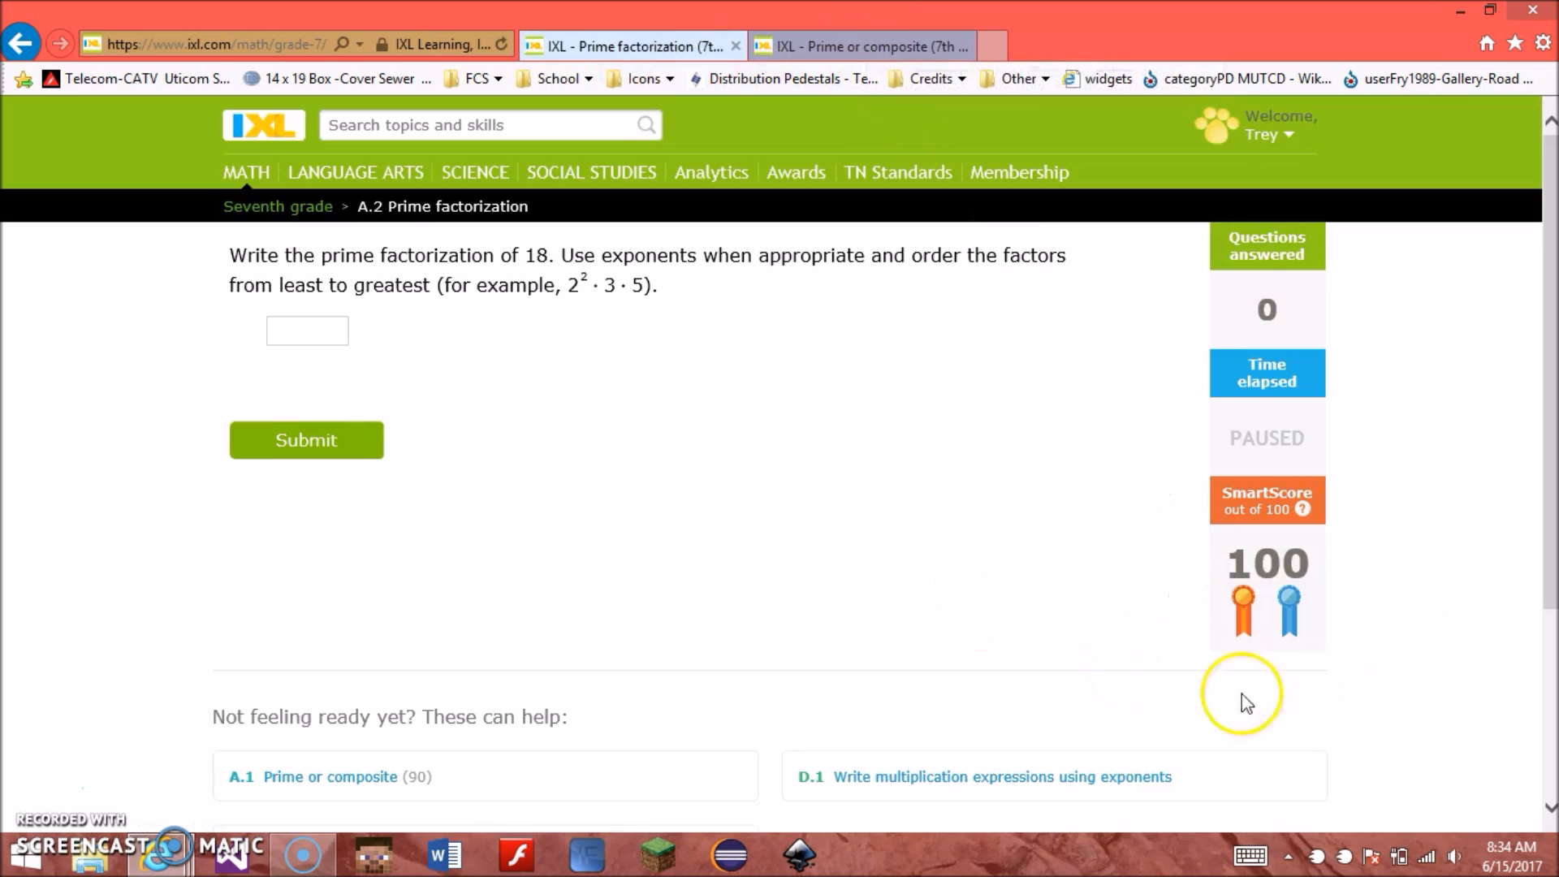
pyautogui.moveTo(155, 853)
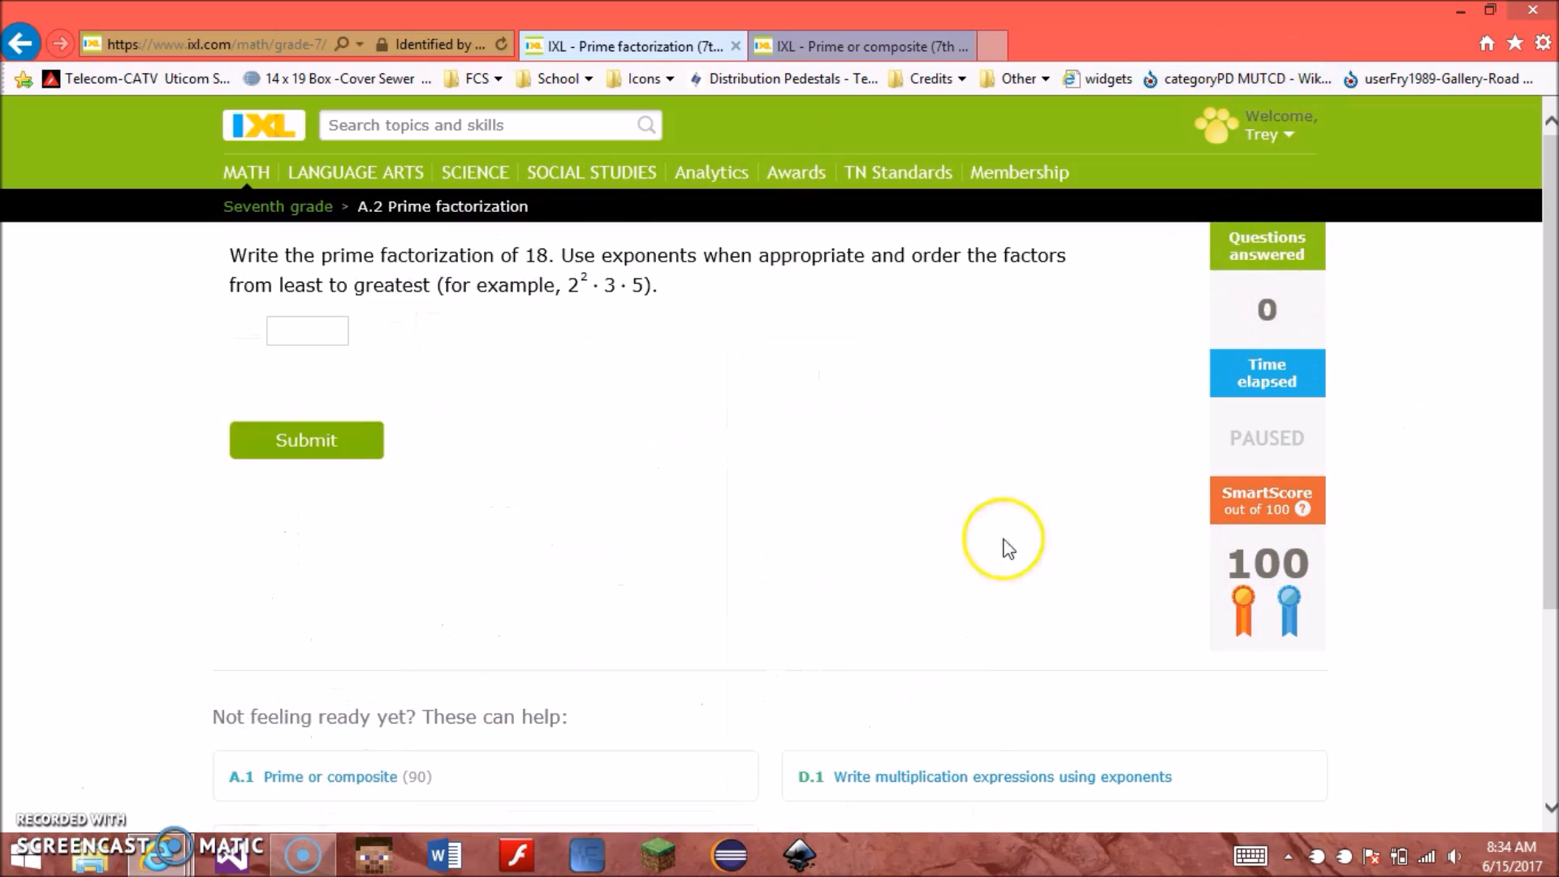
pyautogui.moveTo(1207, 426)
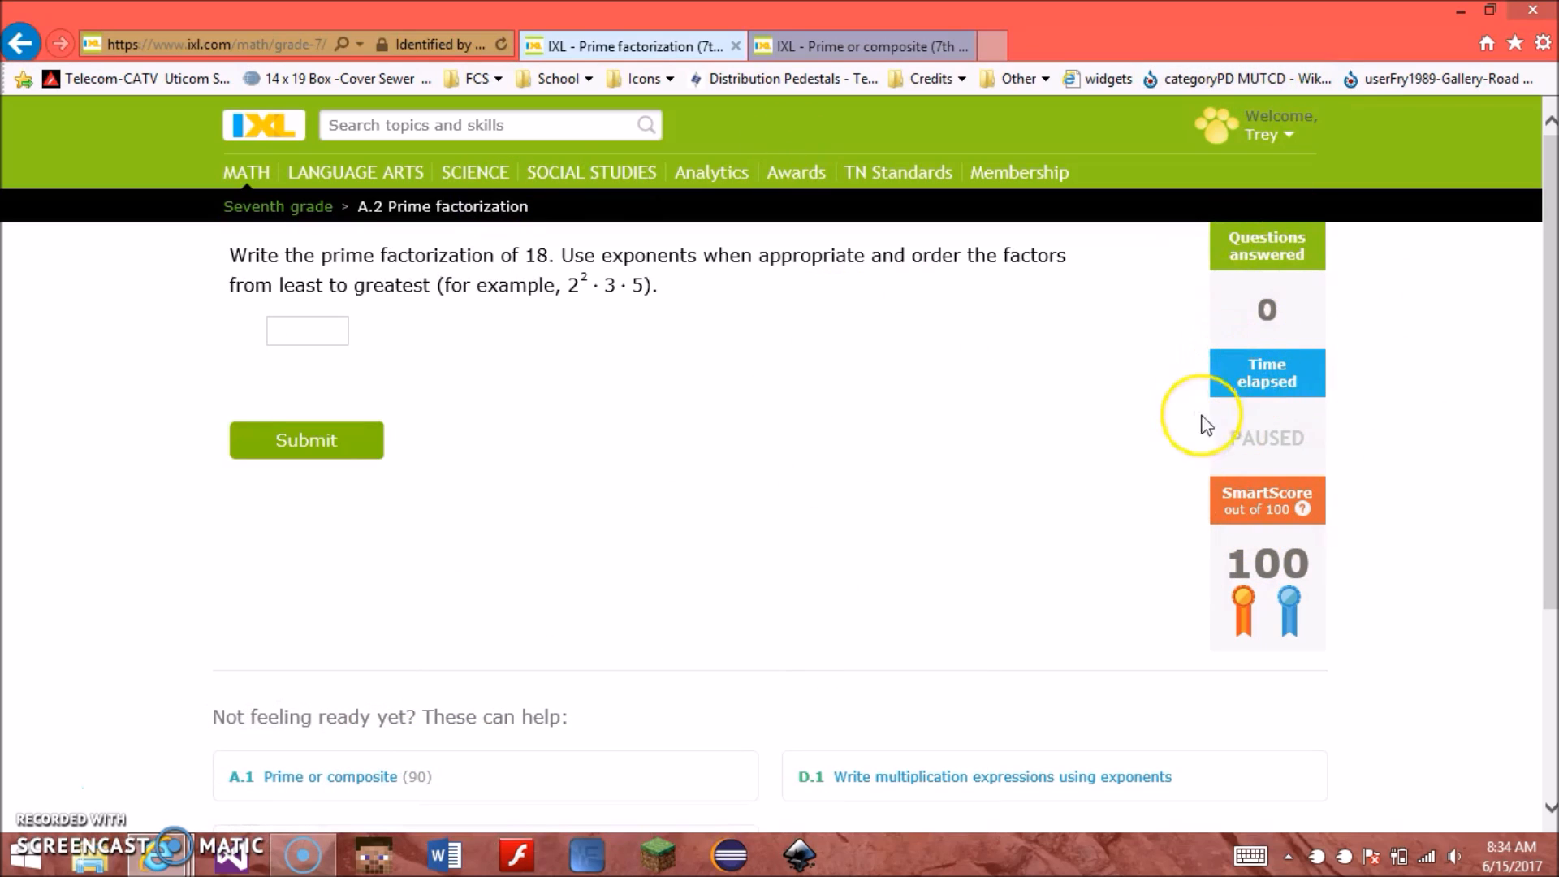
pyautogui.moveTo(292, 440)
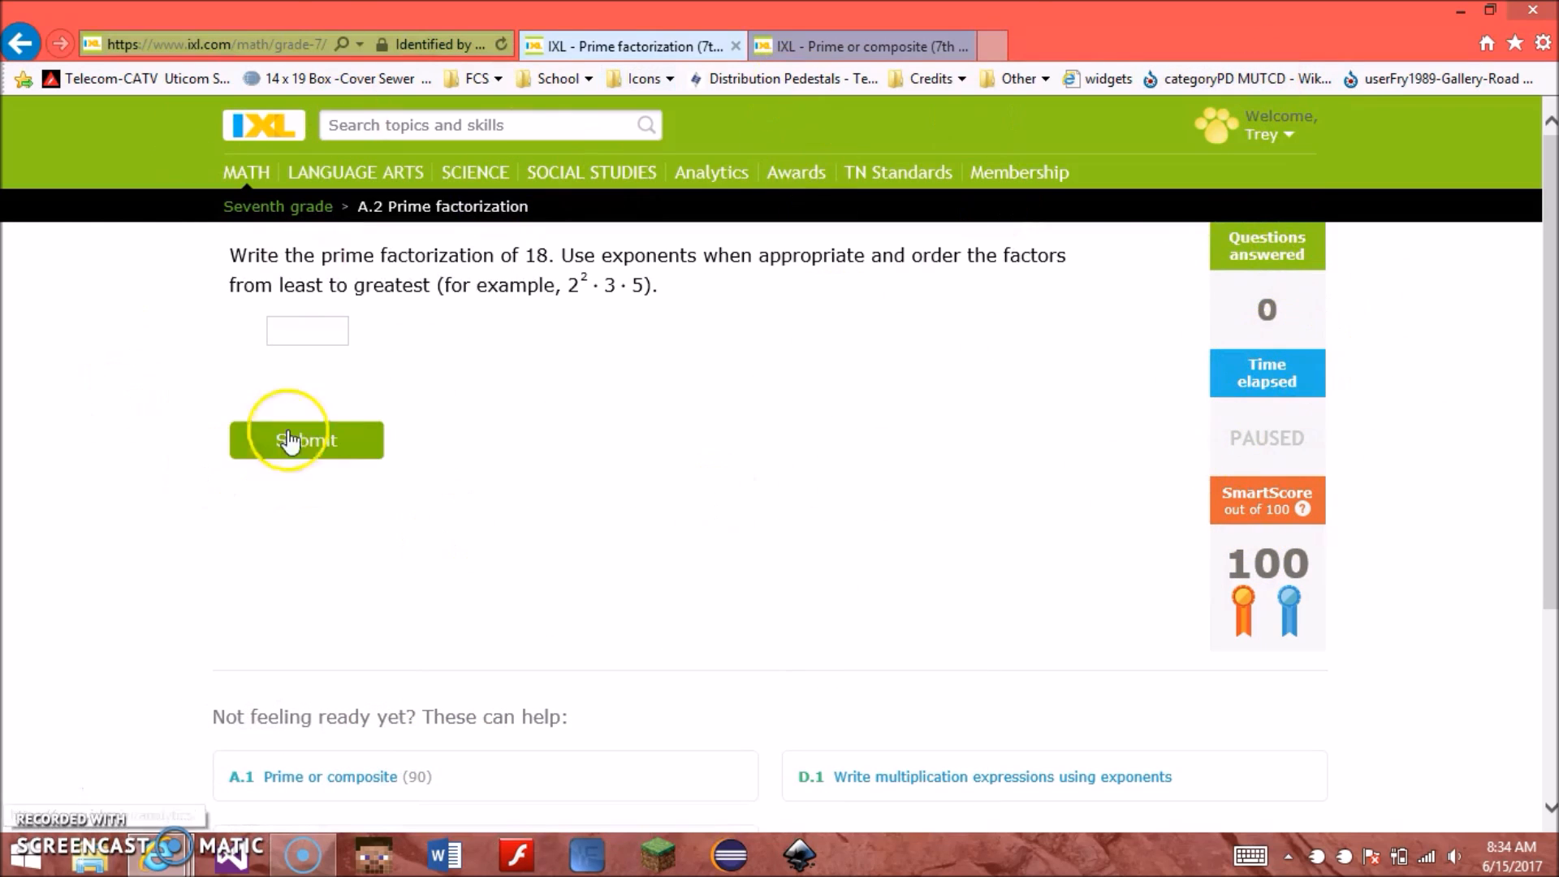
# Step: Revisit the other tab and return to the Prime factorization question for 18
pyautogui.click(861, 45)
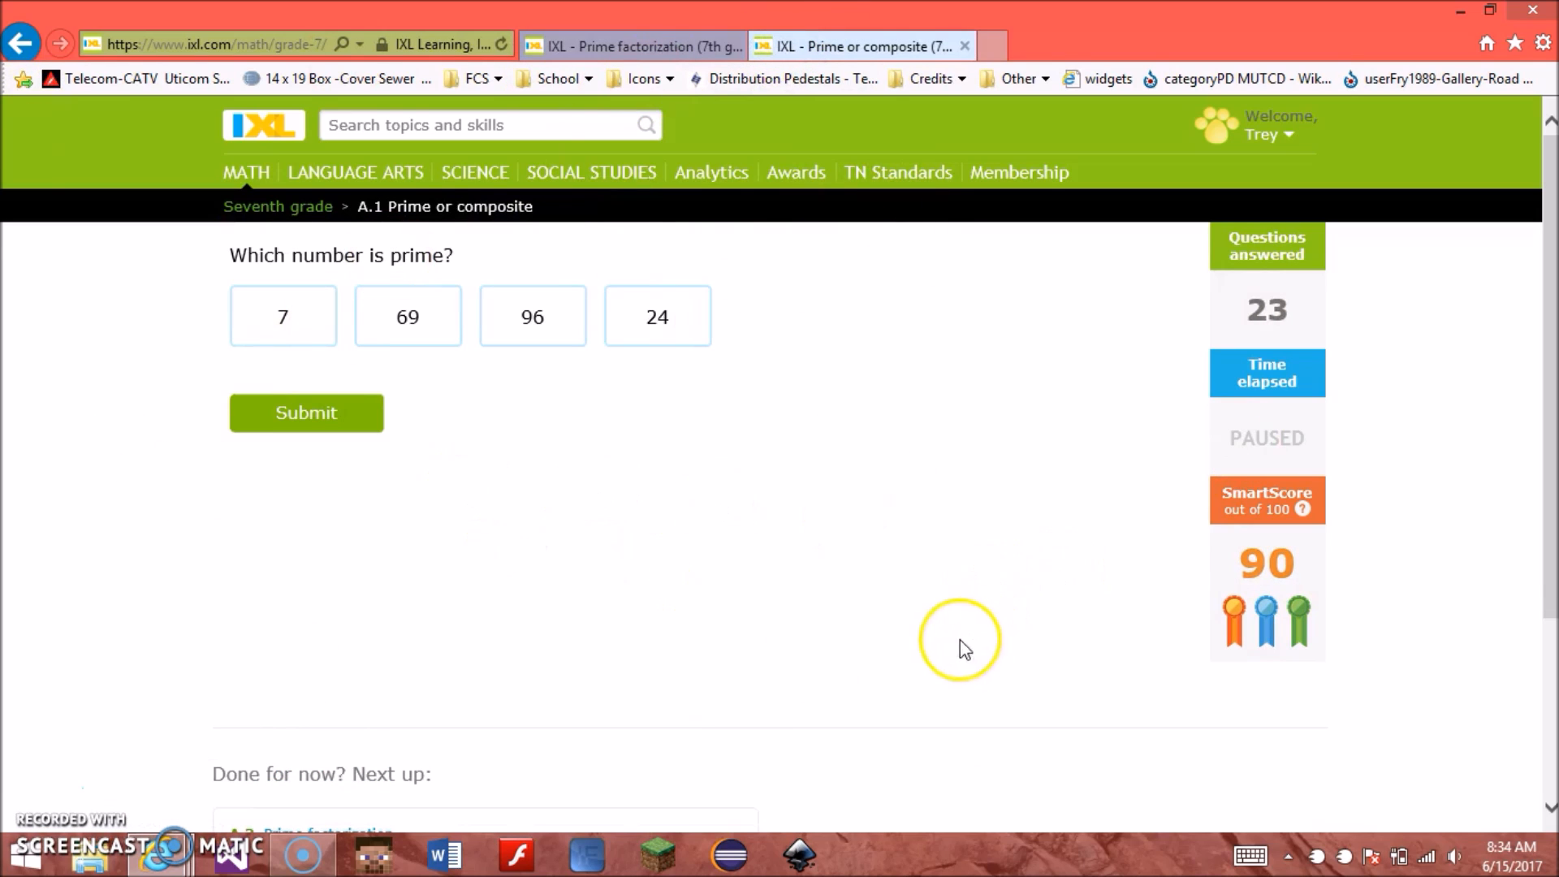
pyautogui.moveTo(1520, 586)
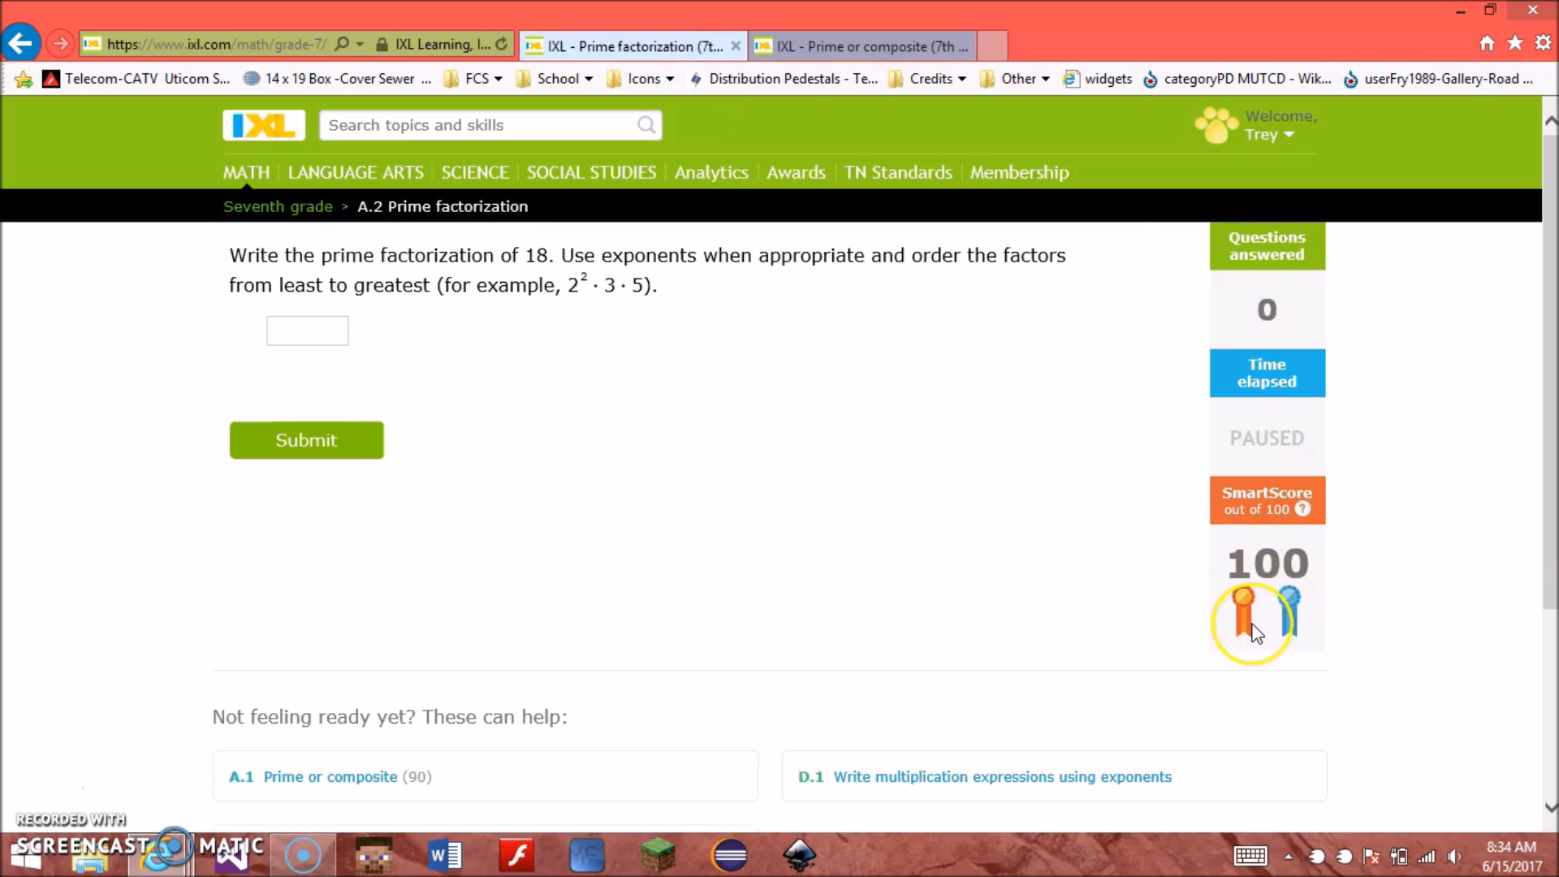
pyautogui.moveTo(1255, 633)
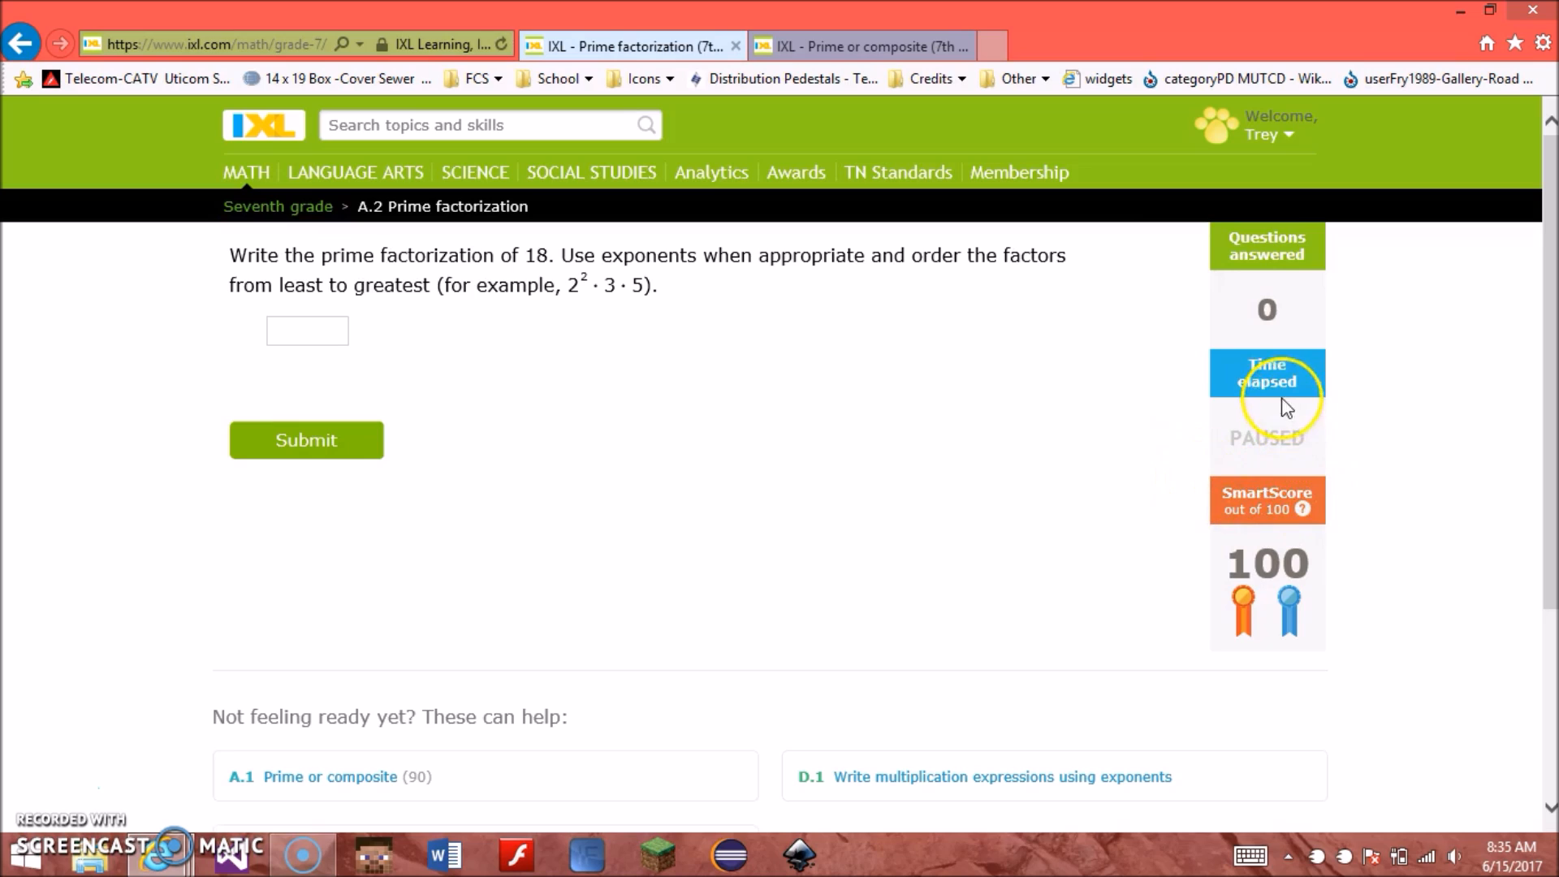
# Step: Submit 'a' as the factorization of 18, get it marked wrong, and continue to the question for 20
pyautogui.rightClick(1283, 398)
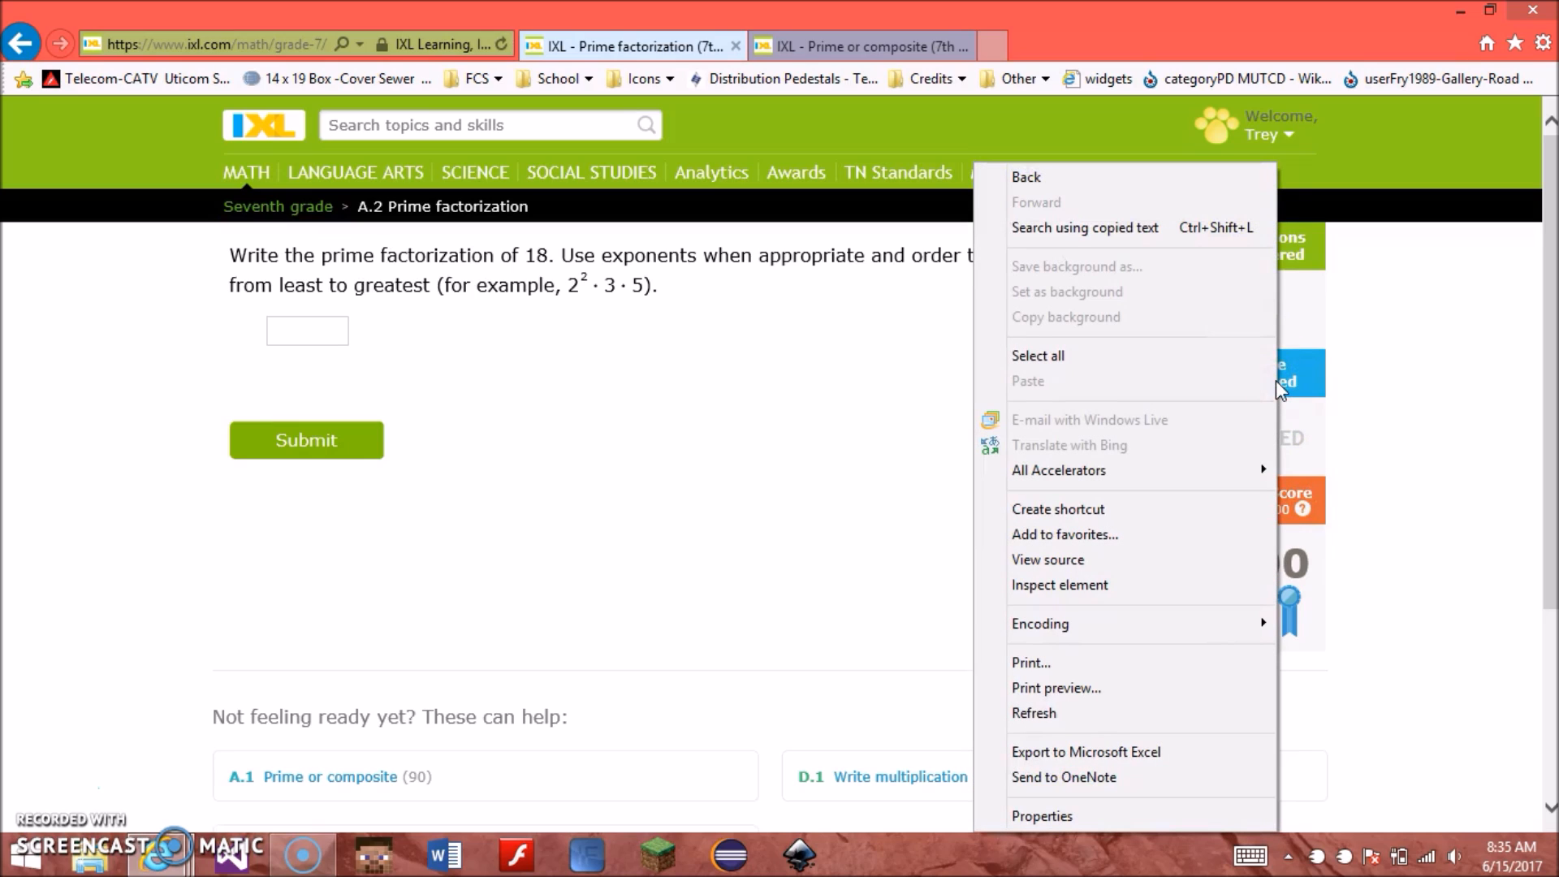
pyautogui.moveTo(1059, 584)
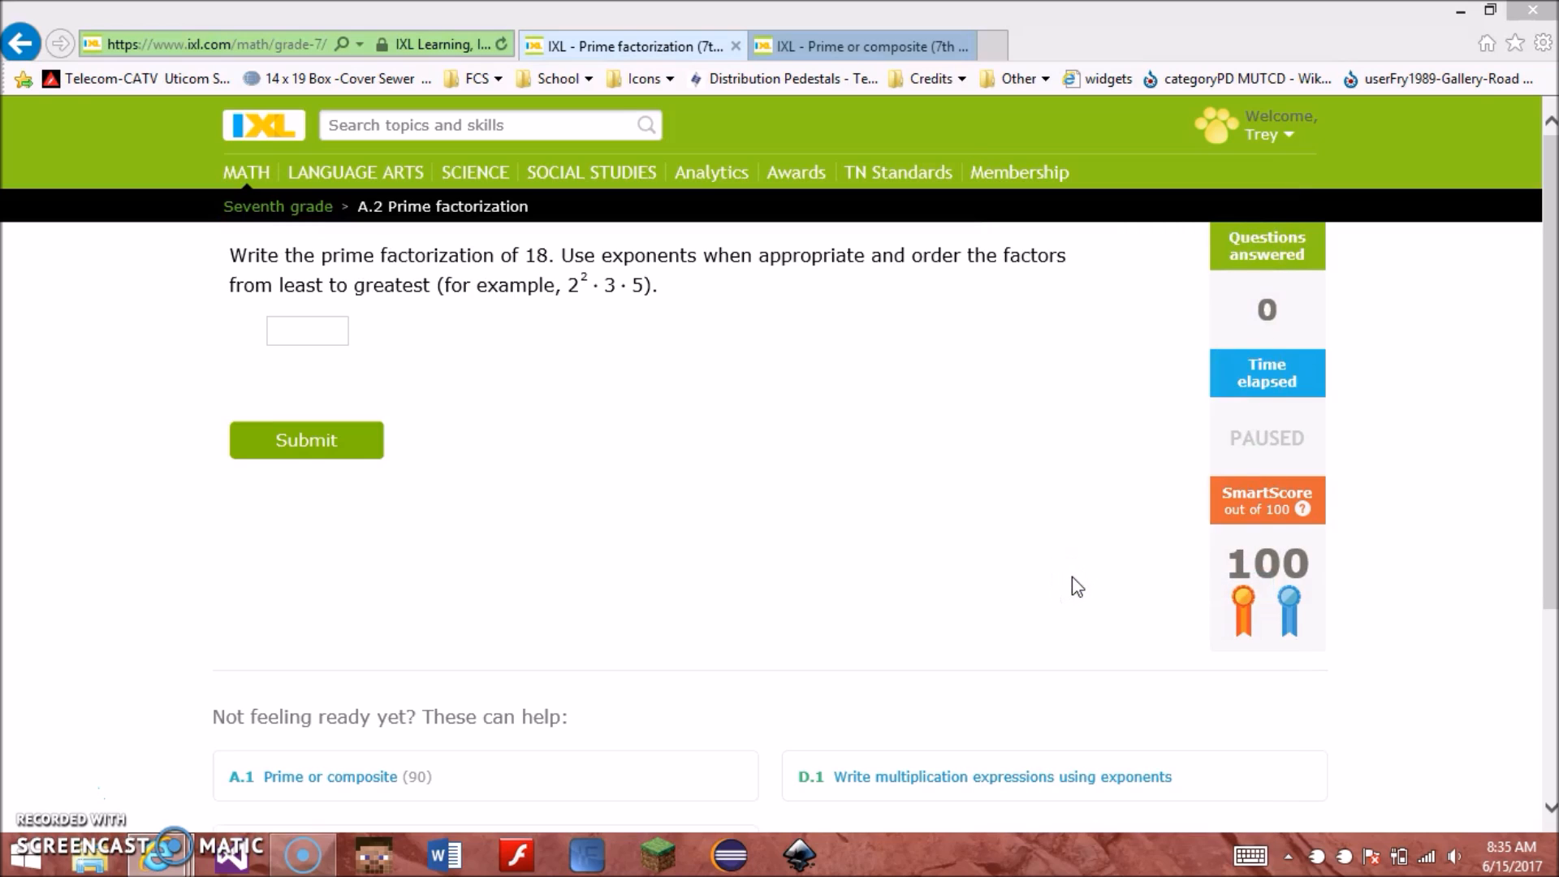
pyautogui.moveTo(1088, 588)
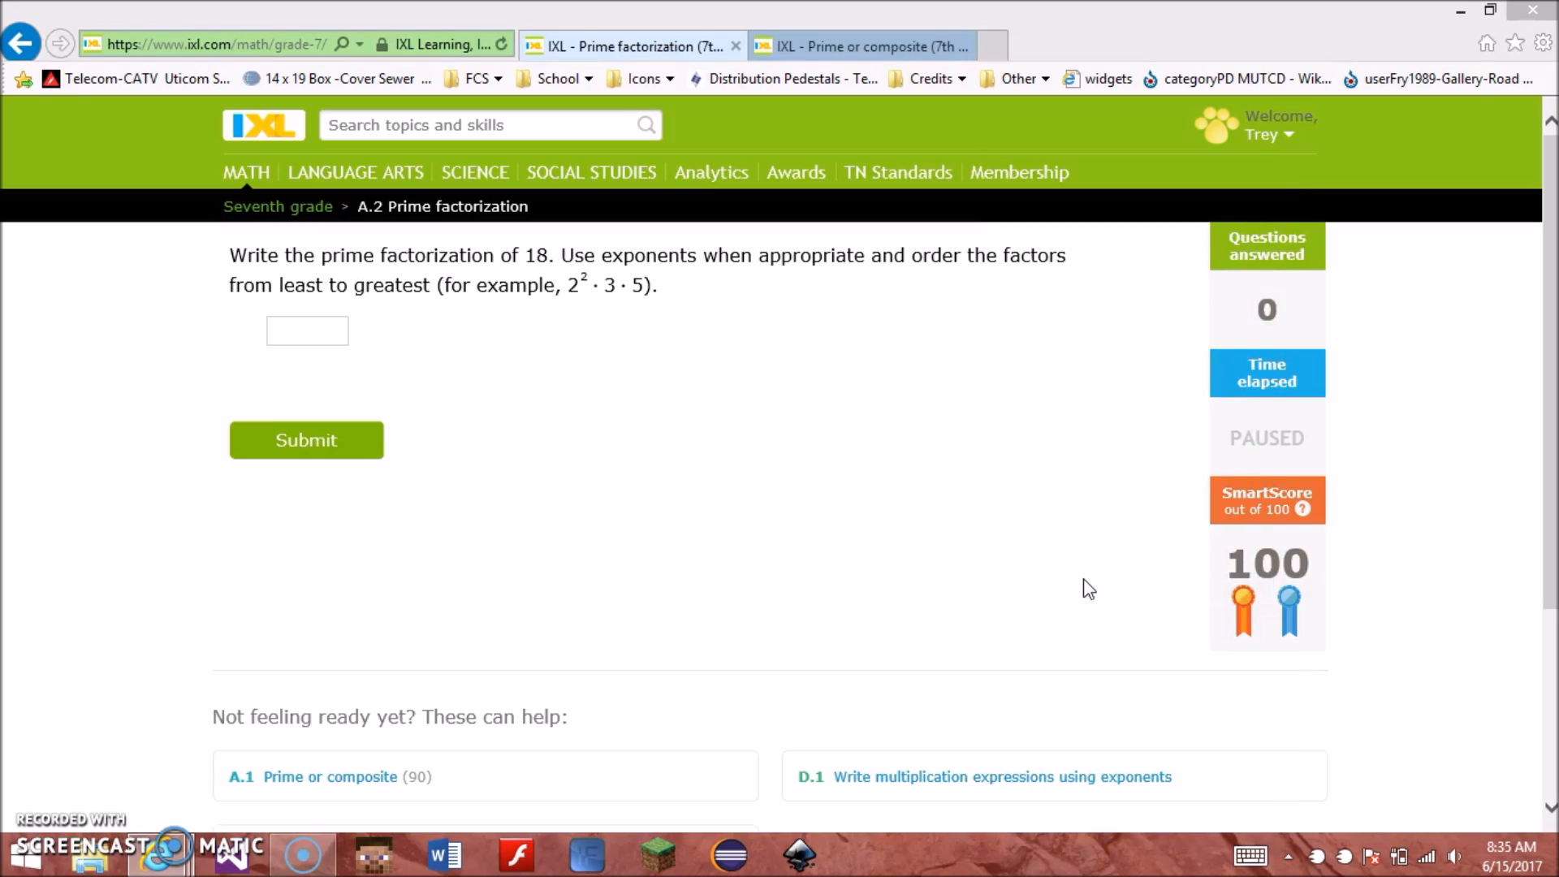
pyautogui.click(307, 329)
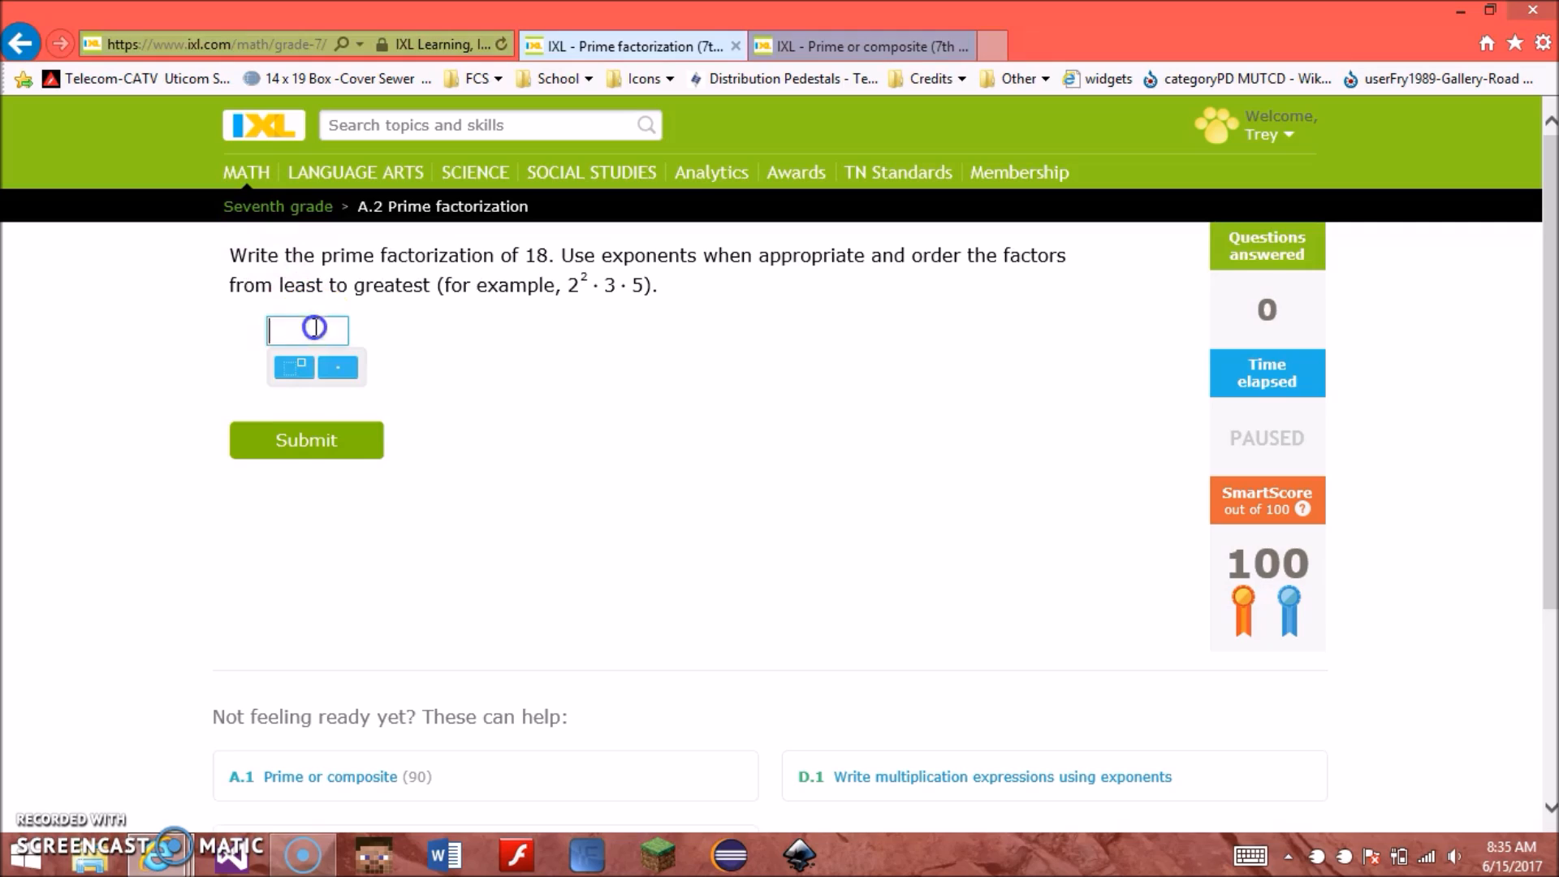
pyautogui.write('jjjj')
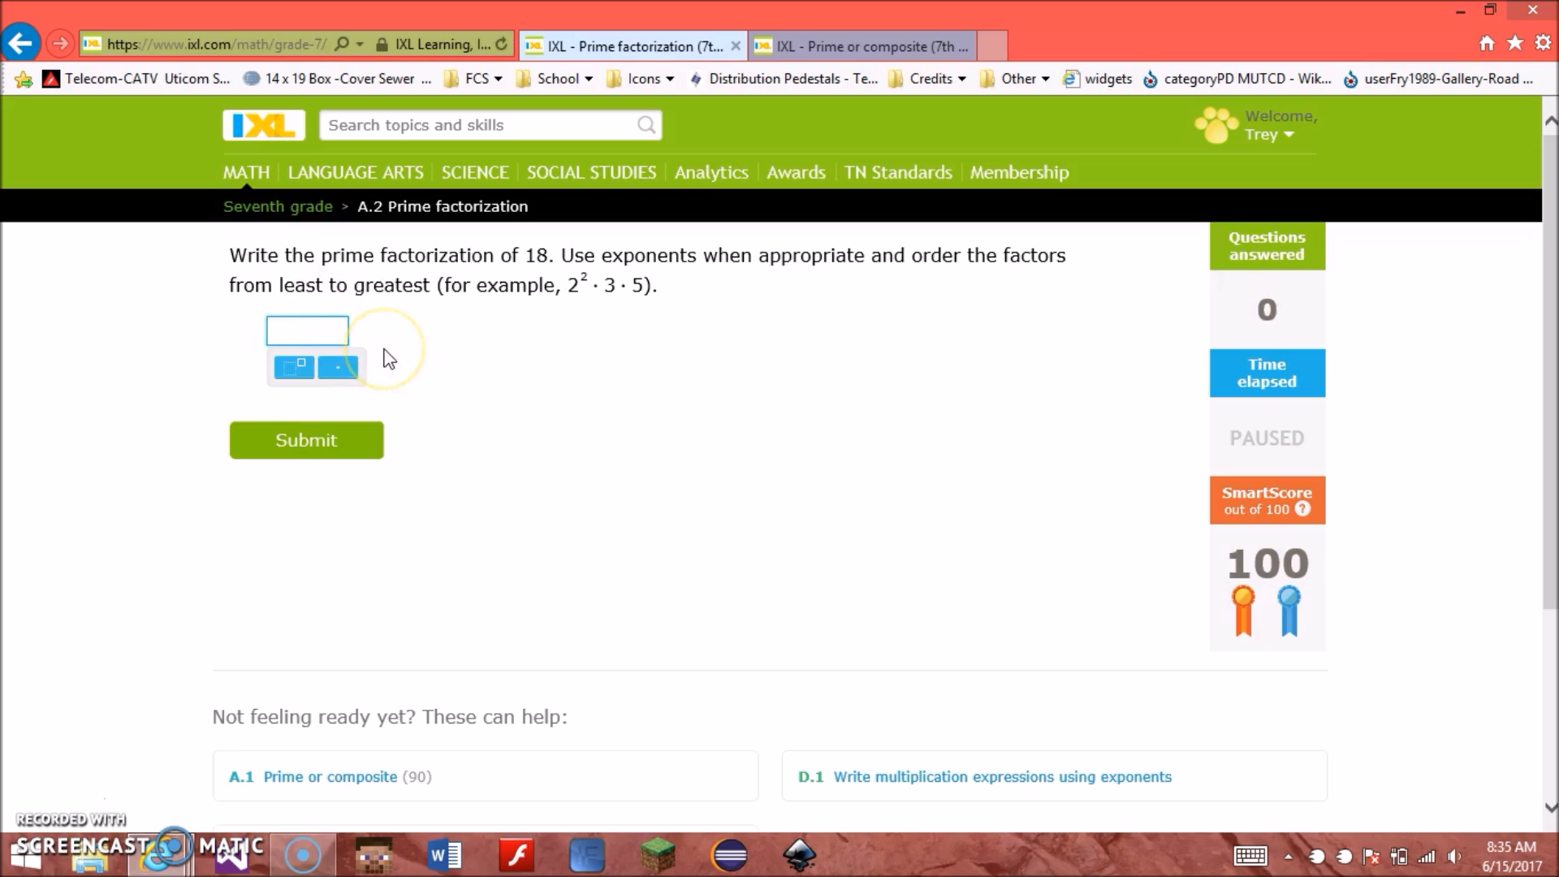
pyautogui.write('a')
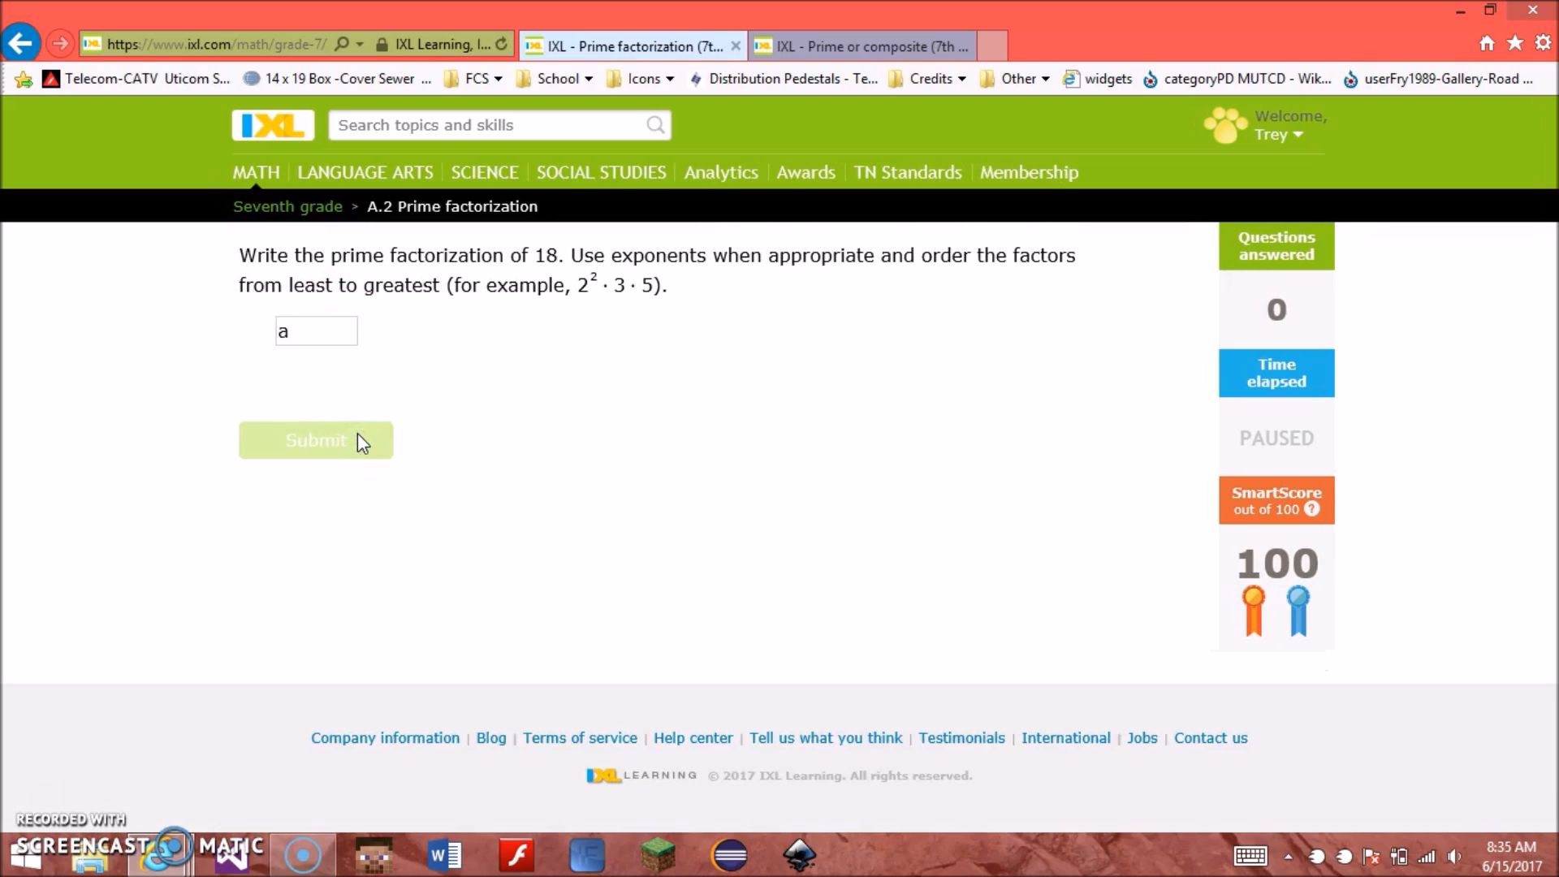
pyautogui.click(315, 440)
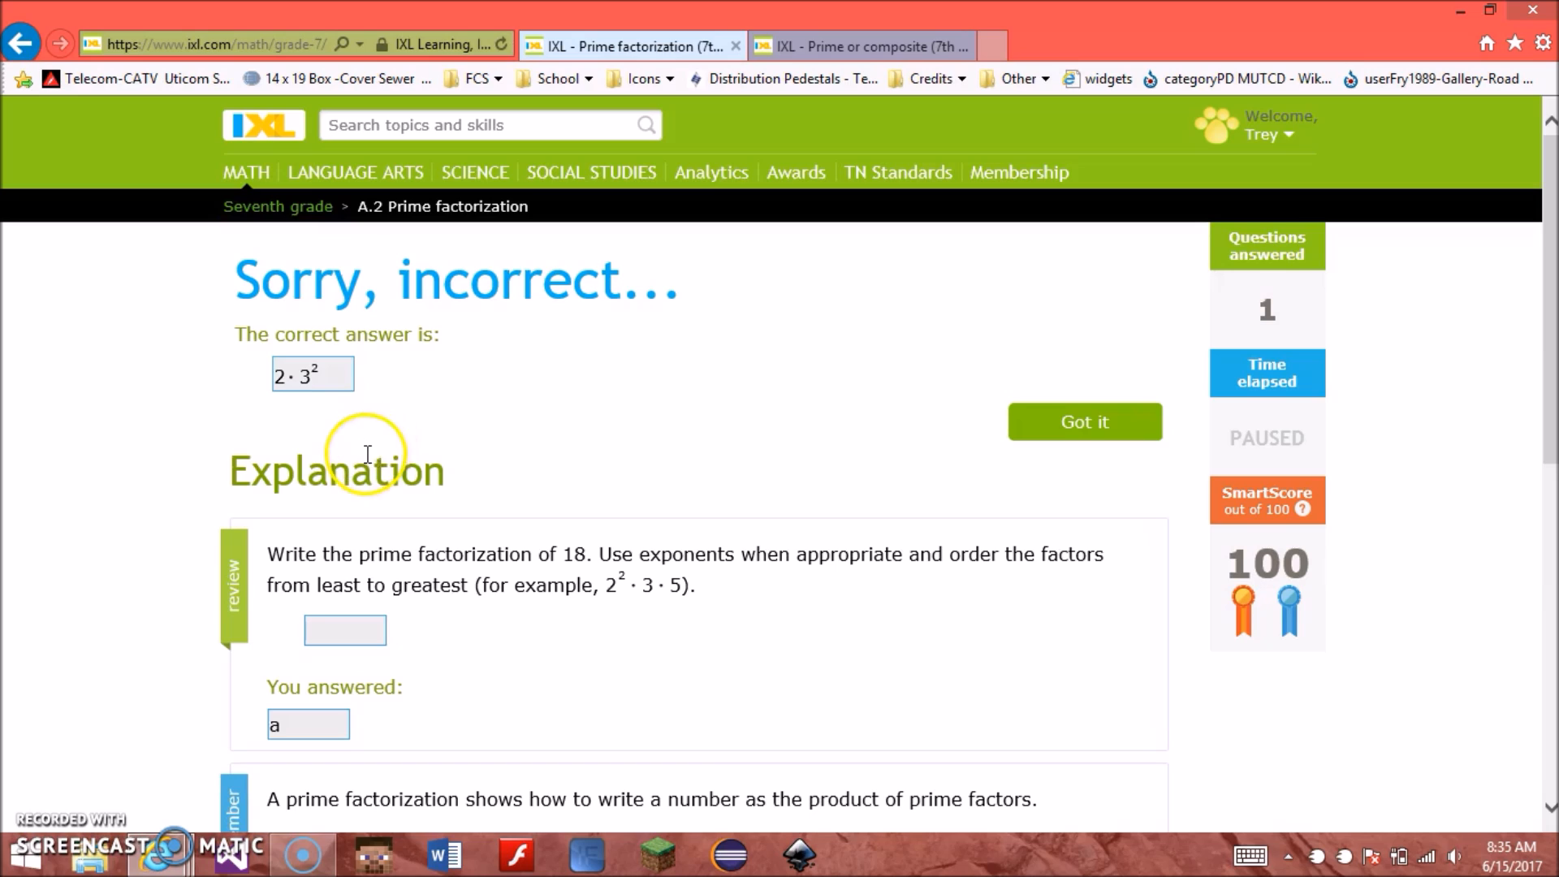
pyautogui.click(1083, 422)
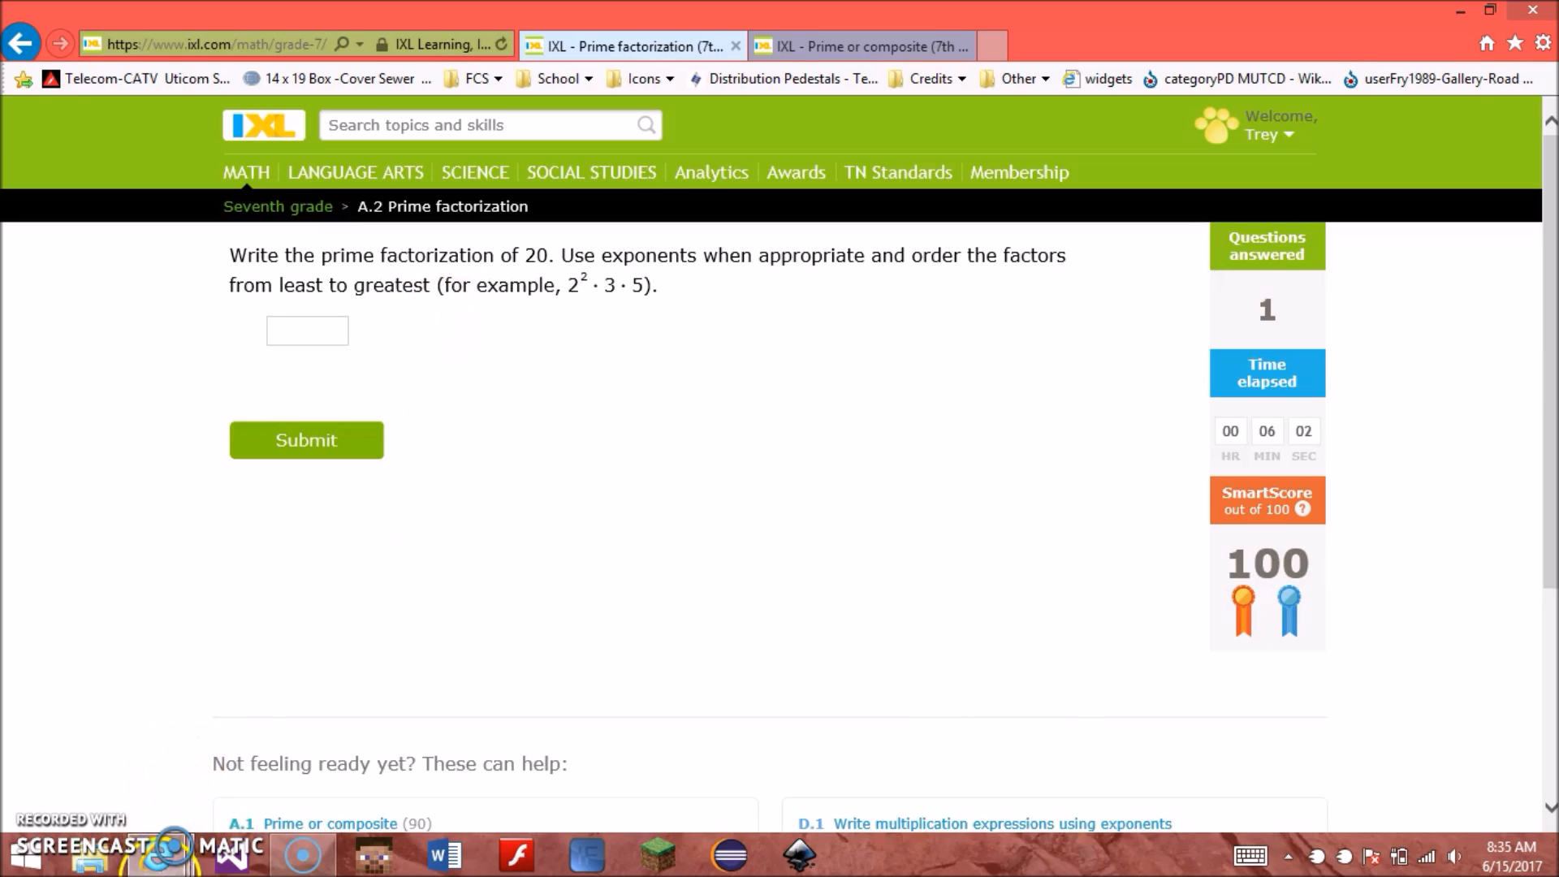
# Step: Change the time-elapsed-header h4 text to 'Time in Dollywood' in DOM Explorer
pyautogui.press('F12')
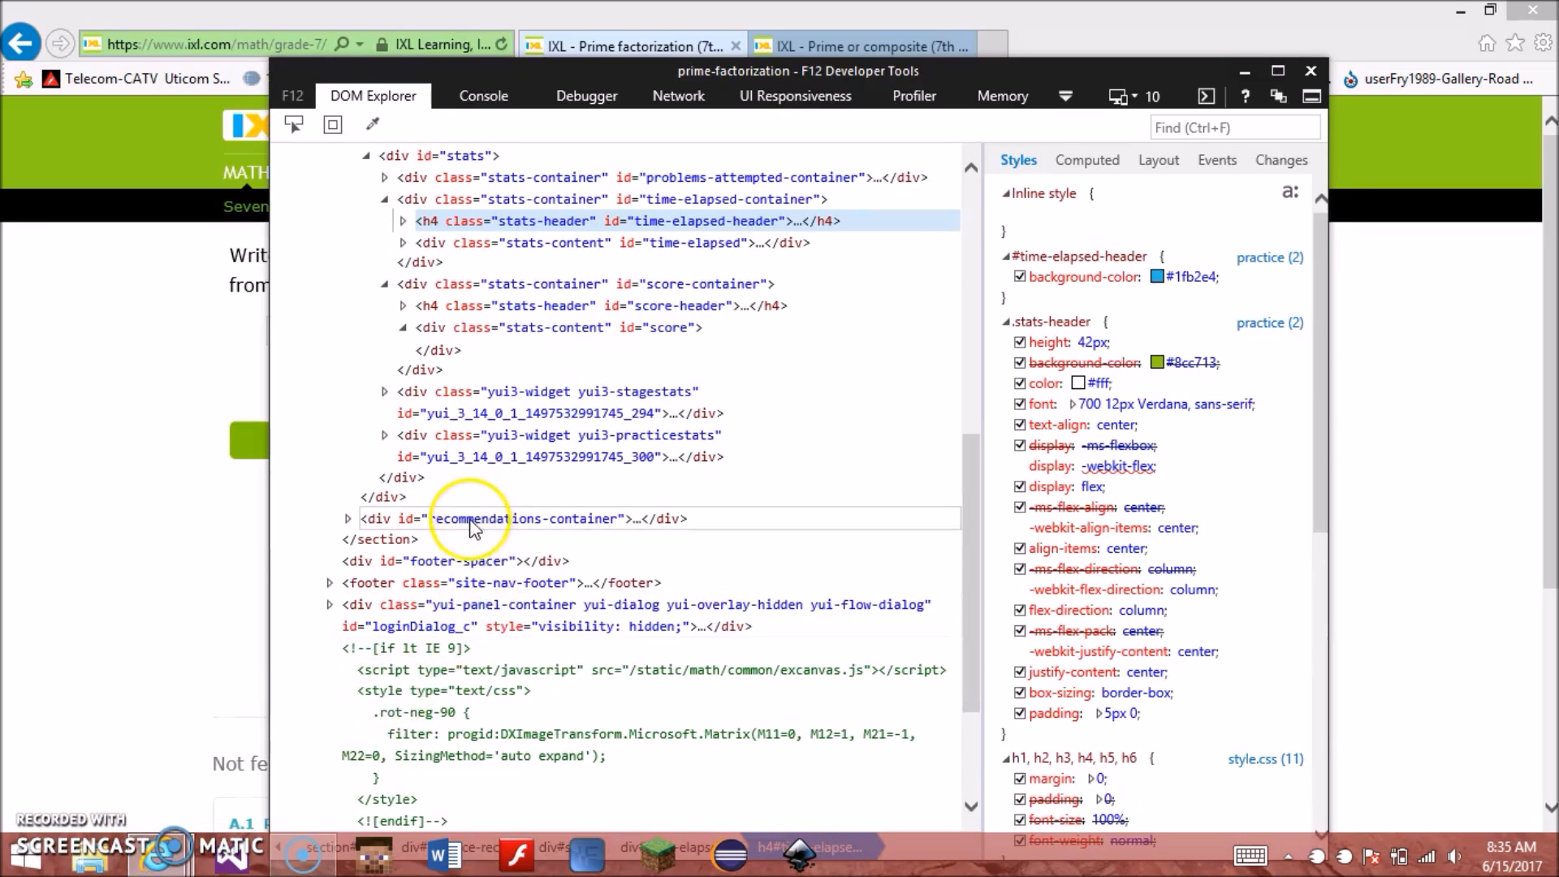
pyautogui.scroll(-3)
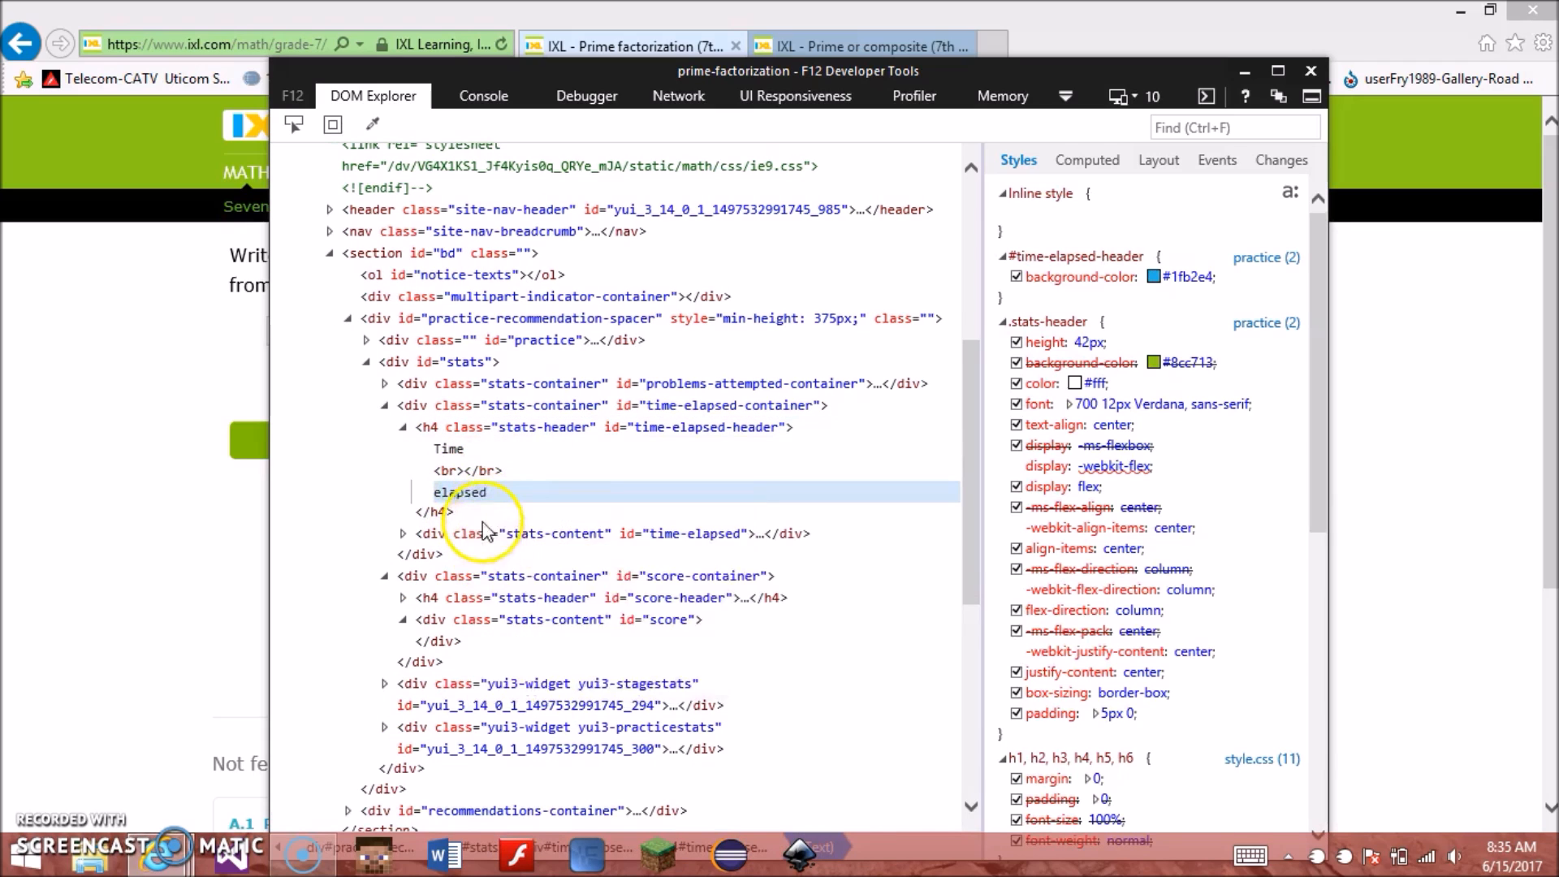
pyautogui.doubleClick(458, 492)
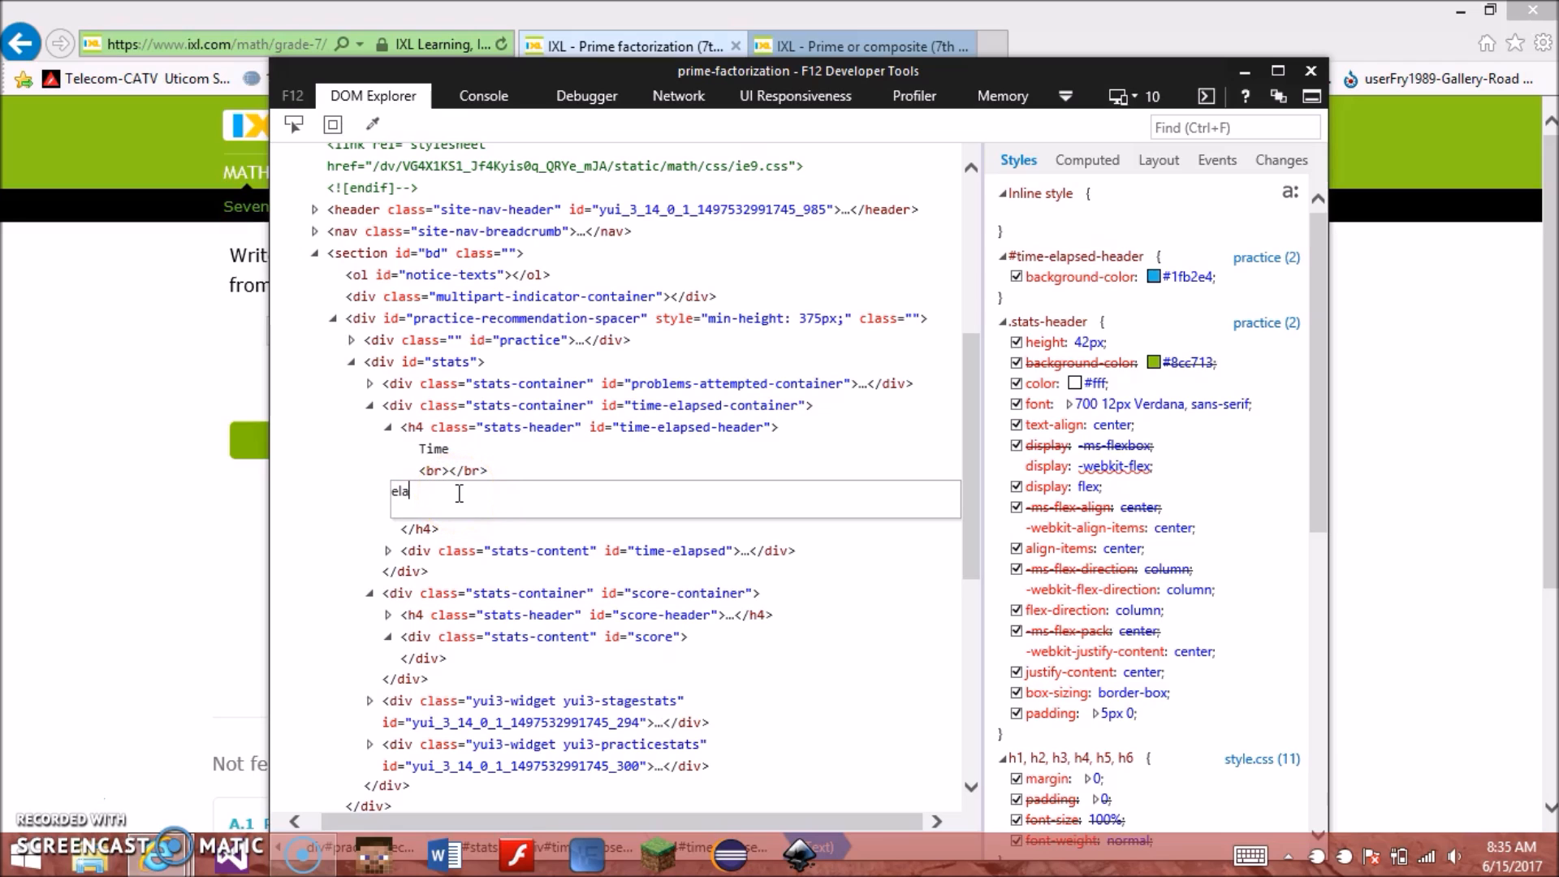
pyautogui.write('in')
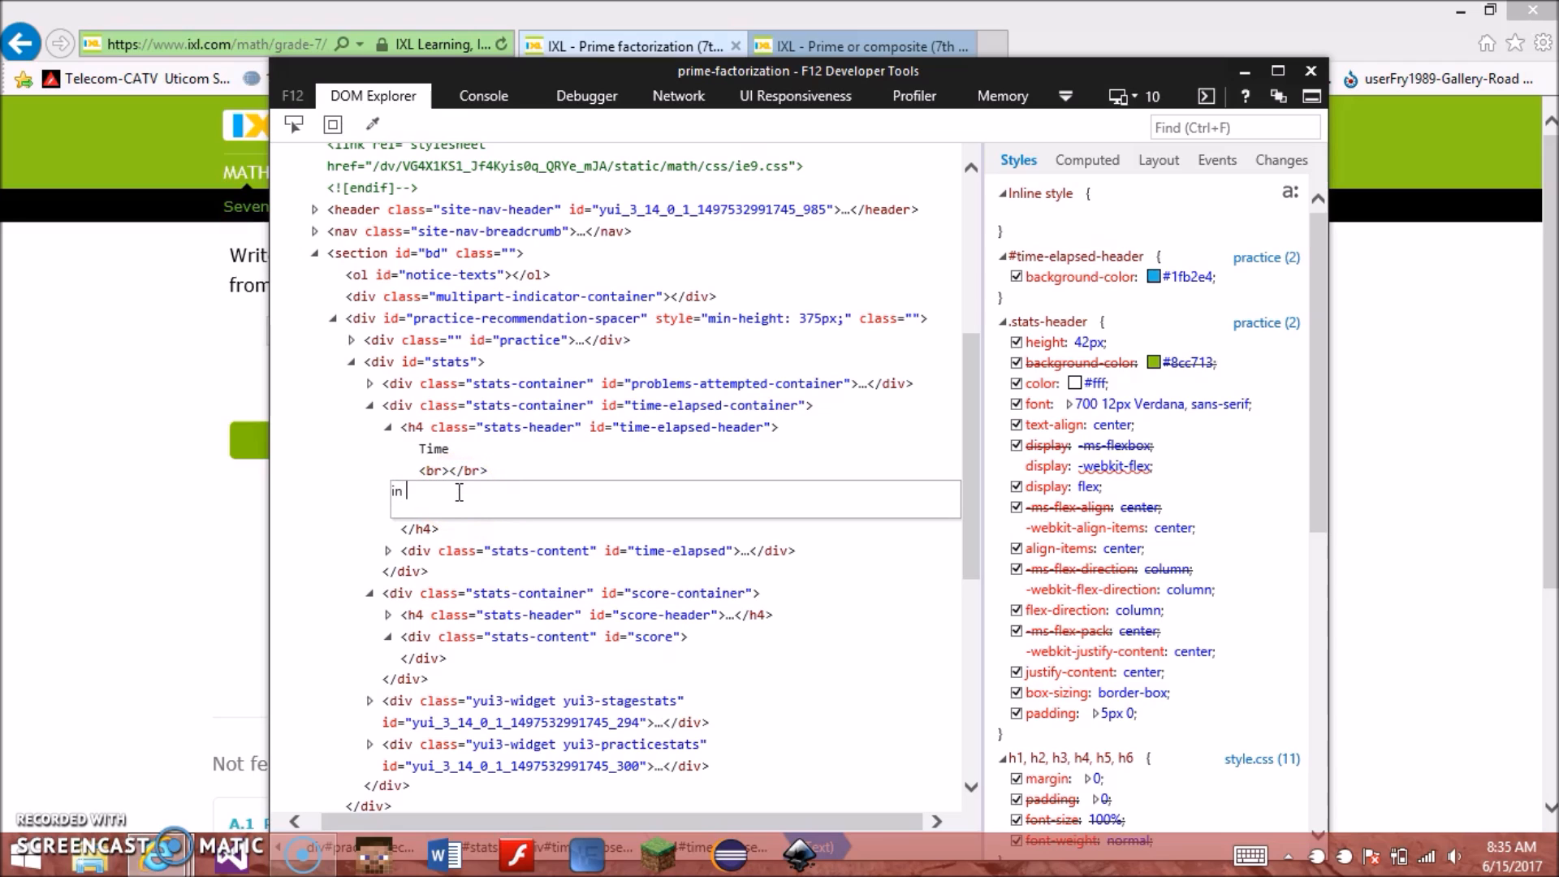
pyautogui.write('Doll')
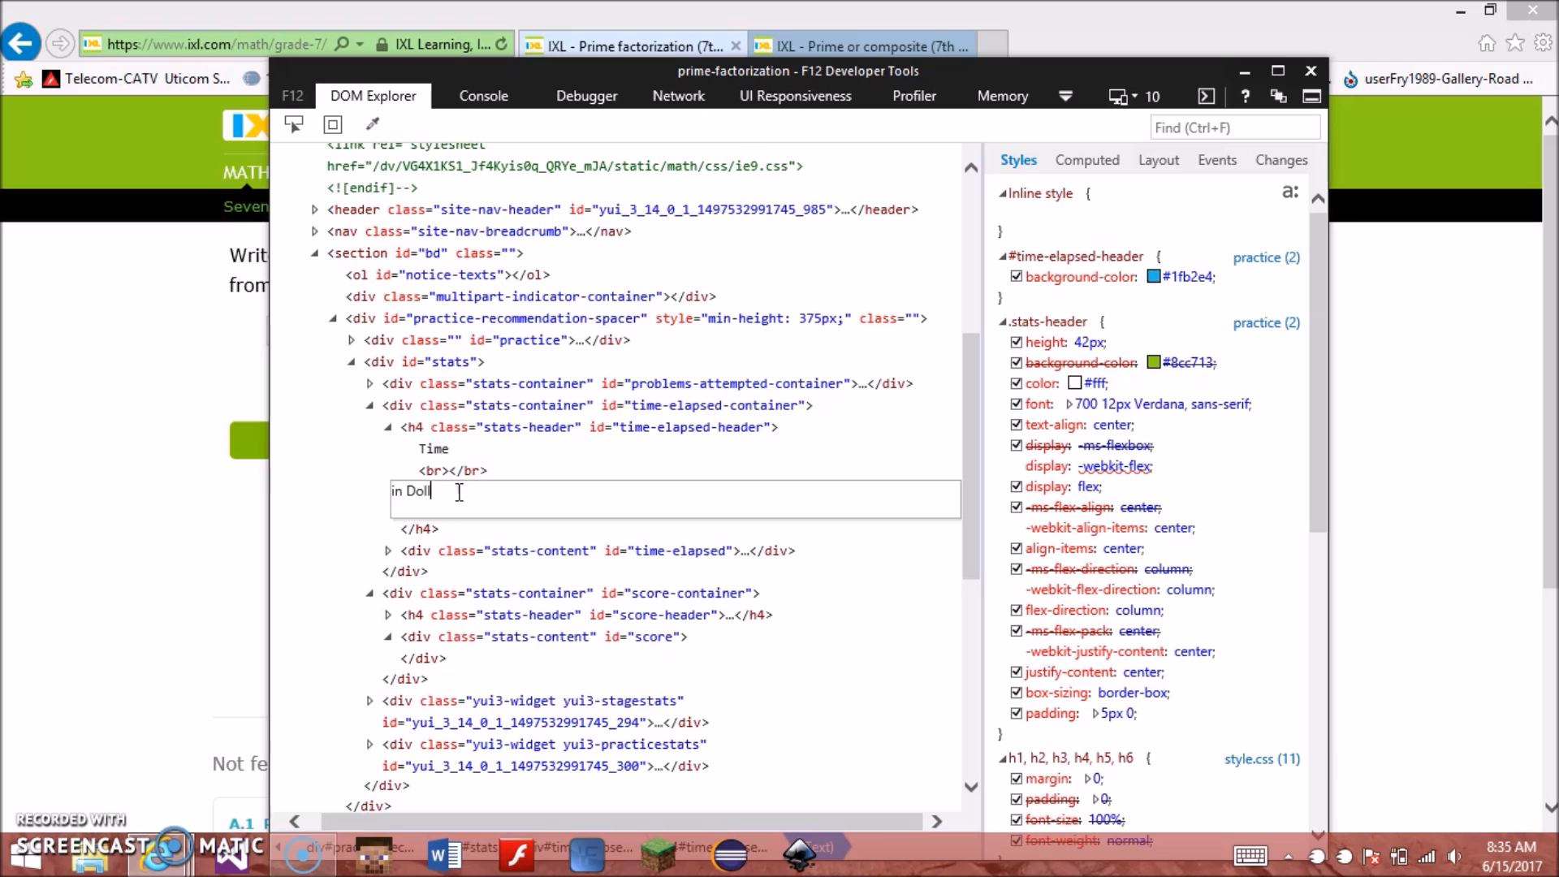
pyautogui.write('lywood')
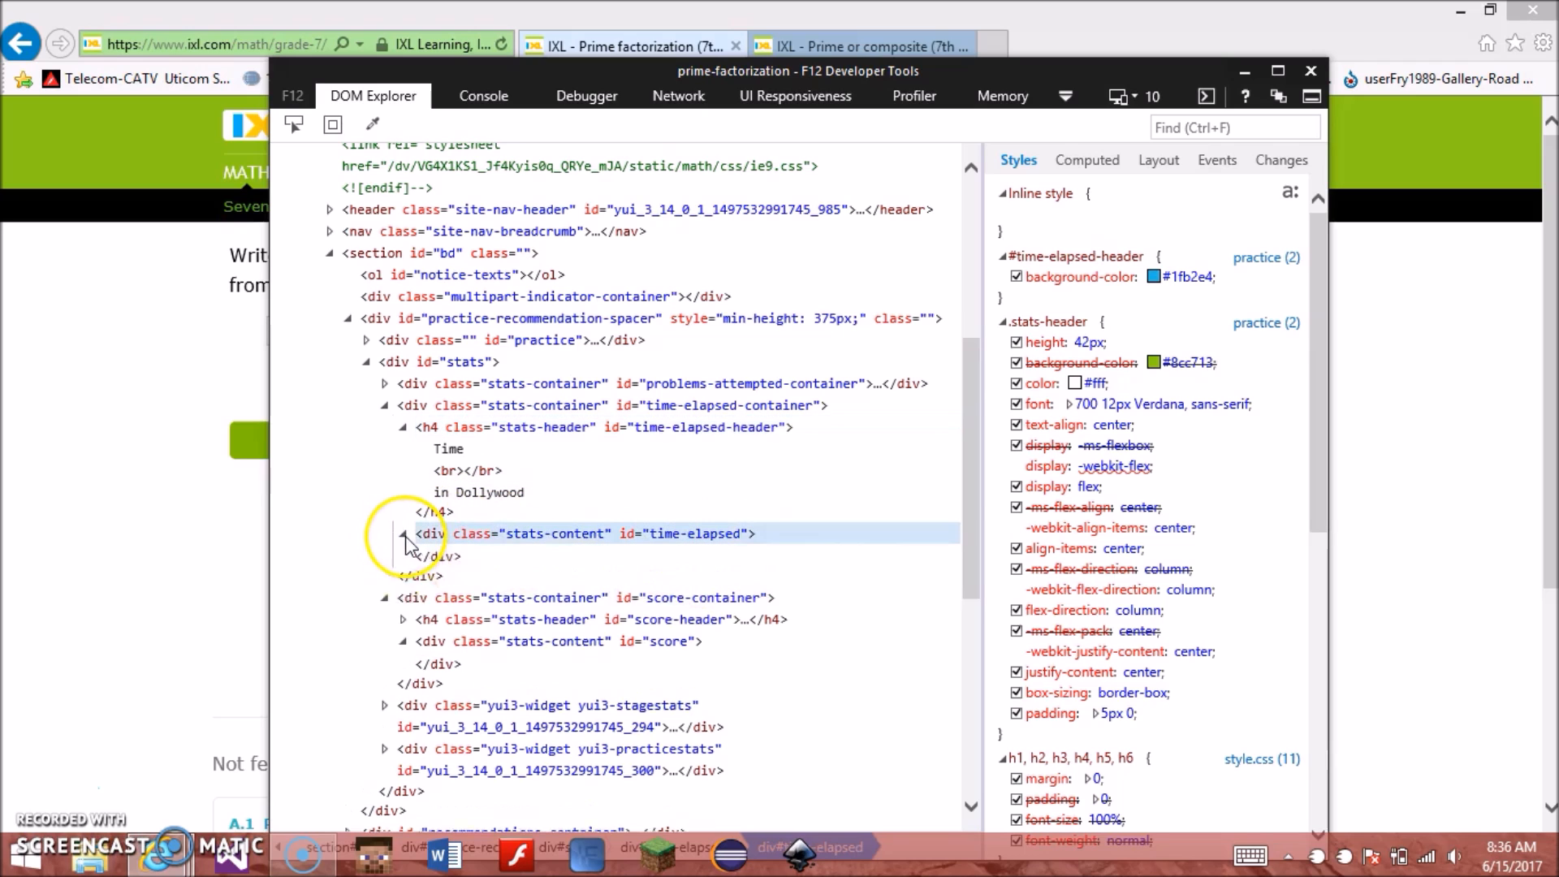
# Step: Expand the time-elapsed block and playtimer table markup beneath the heading
pyautogui.click(402, 535)
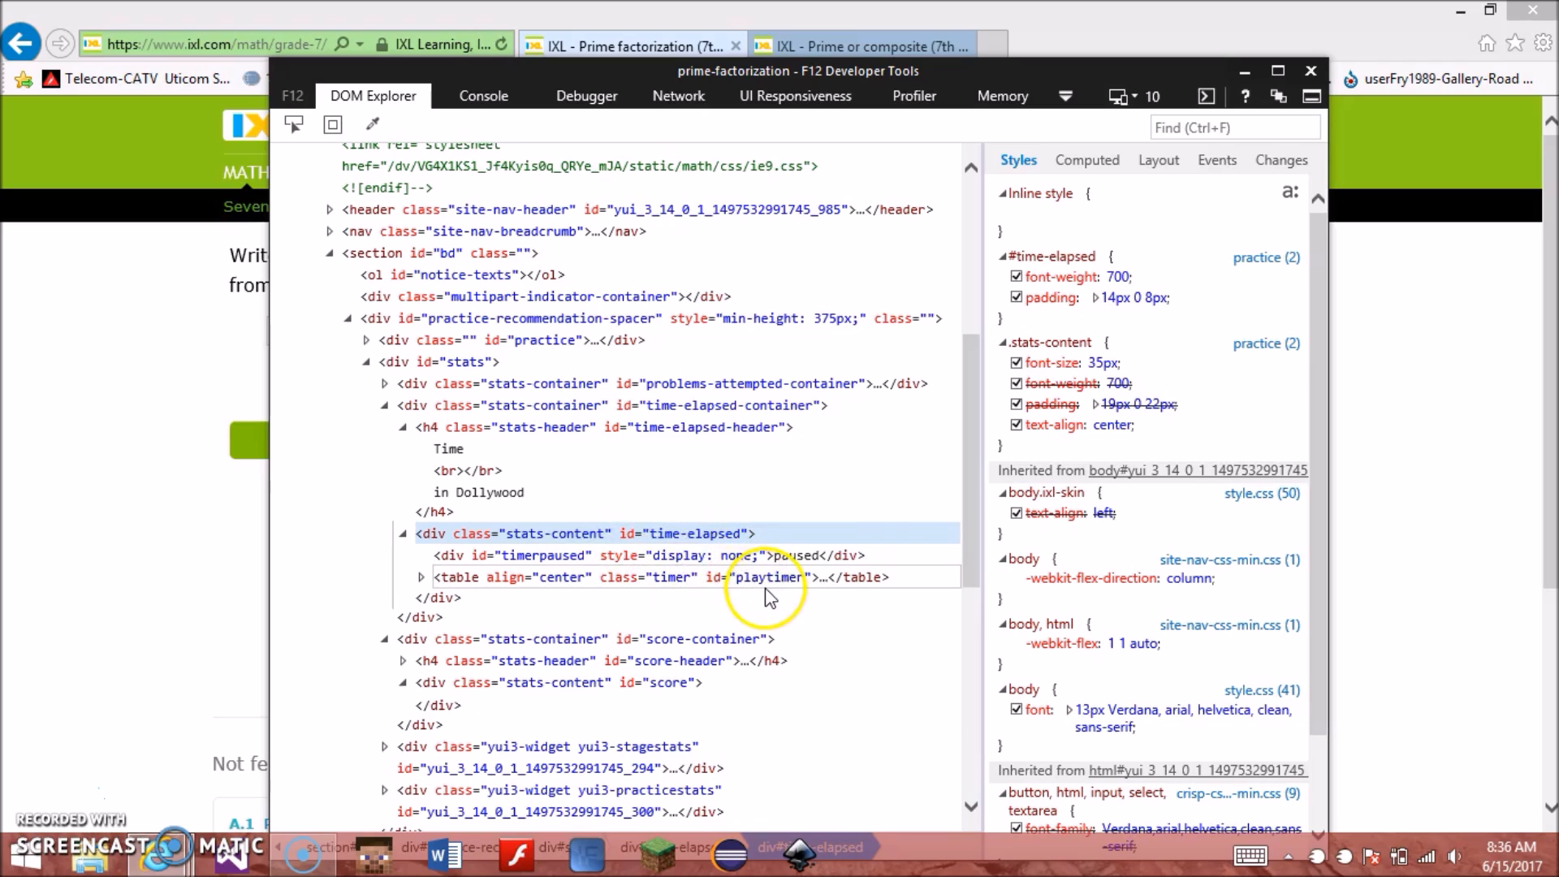
pyautogui.click(420, 576)
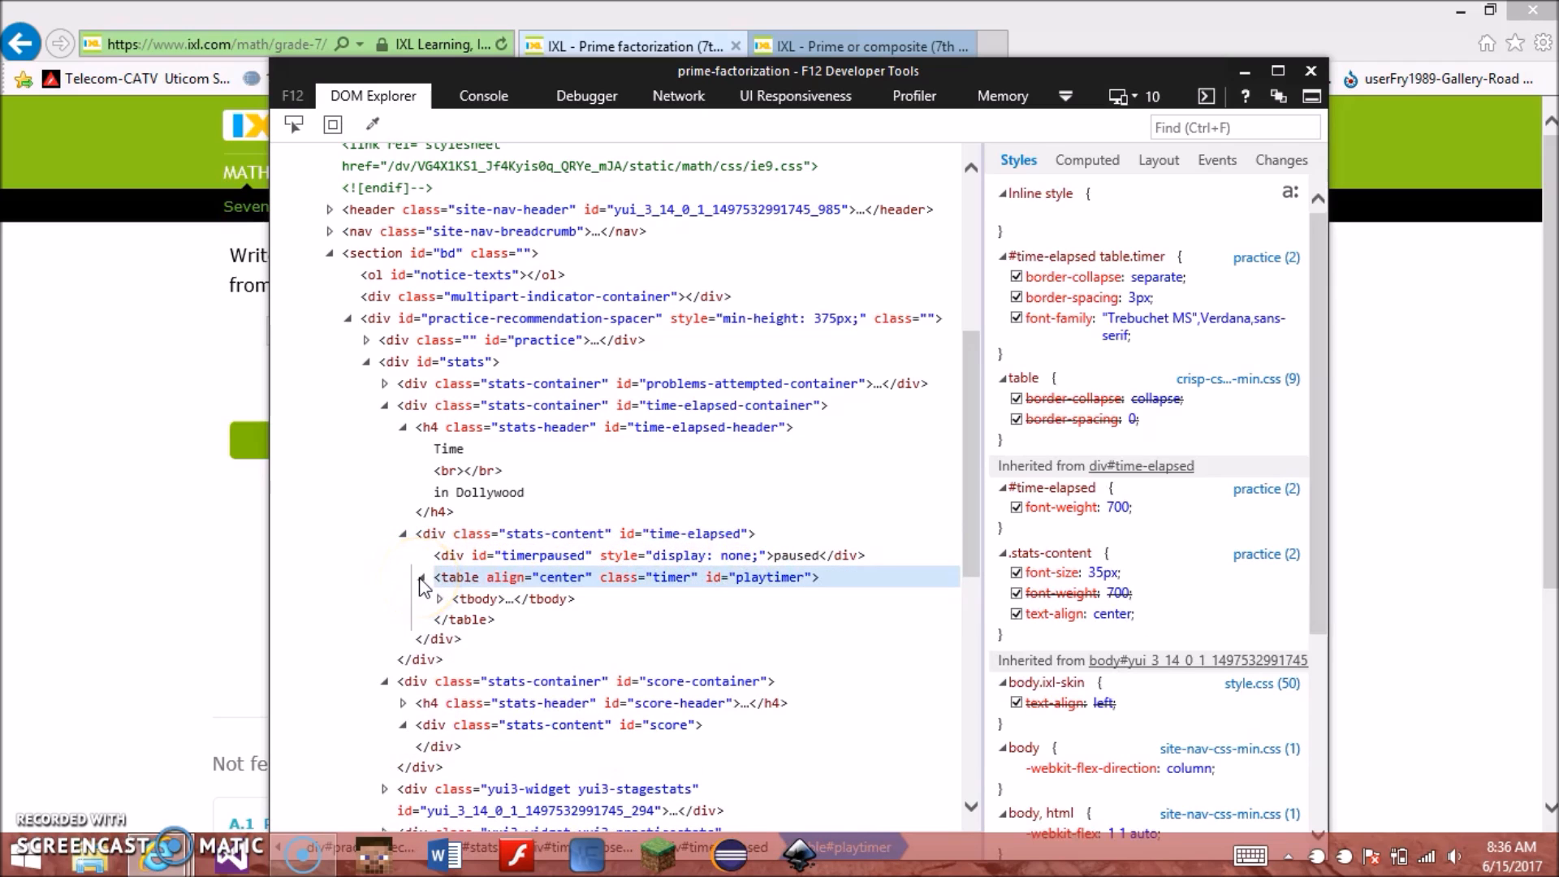
pyautogui.click(420, 577)
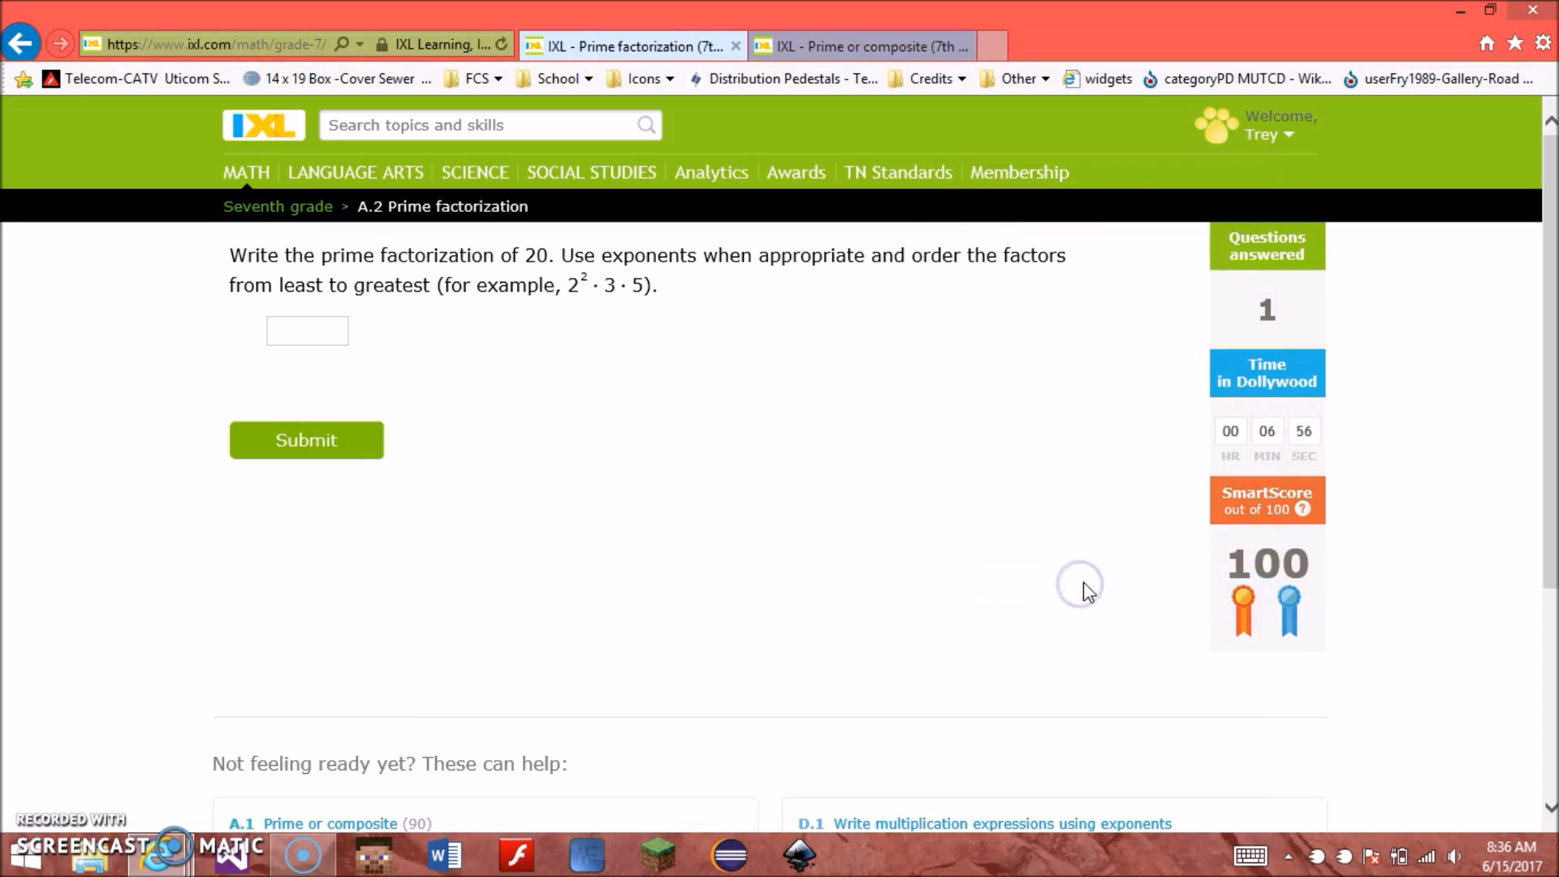
pyautogui.moveTo(1049, 576)
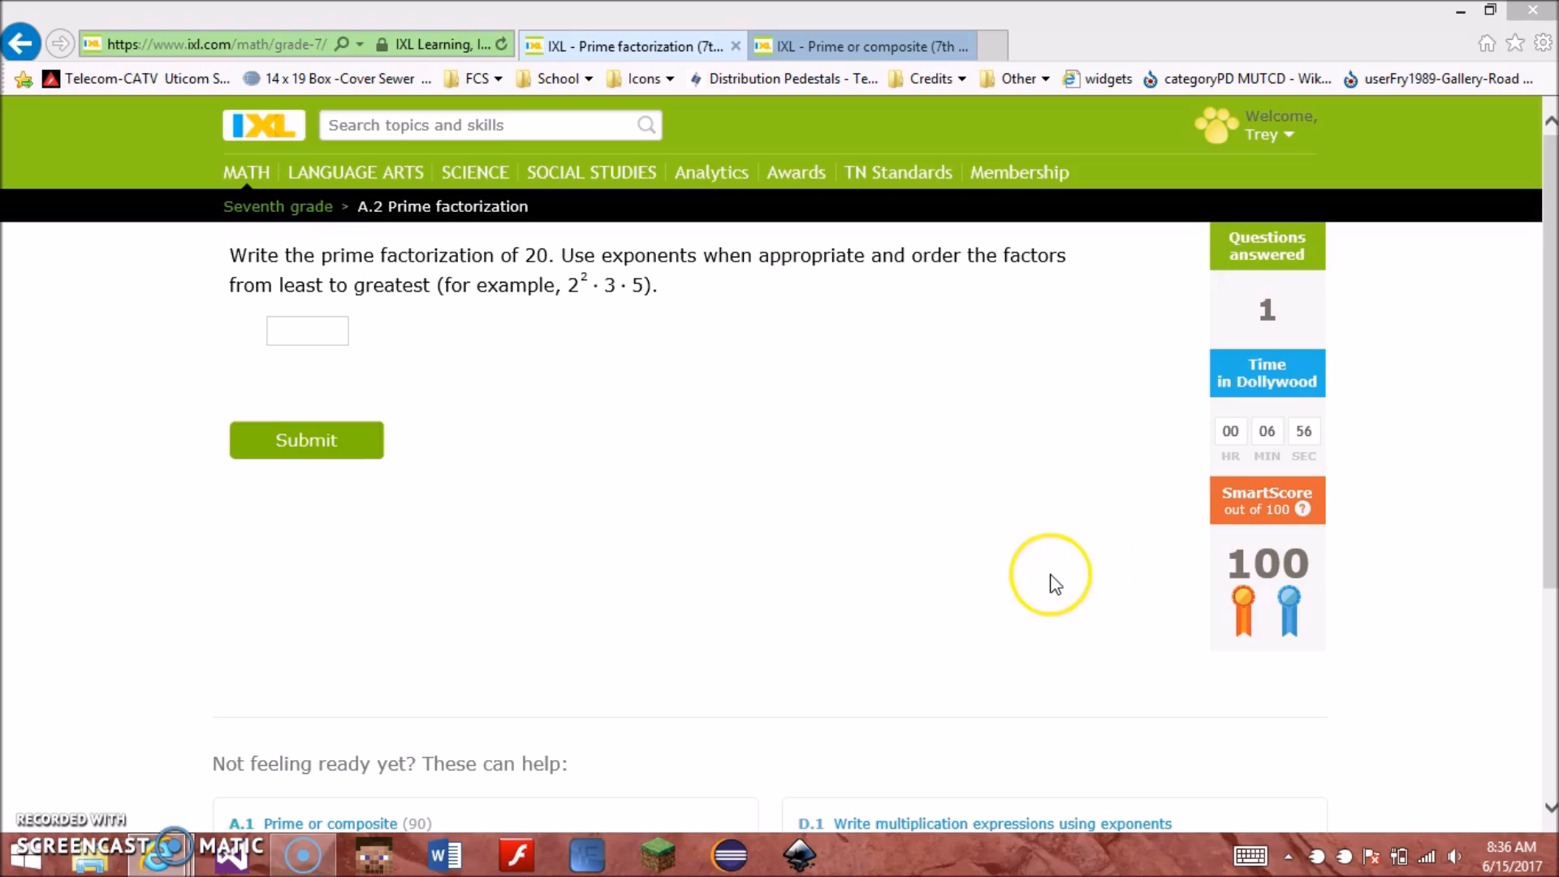
pyautogui.moveTo(168, 852)
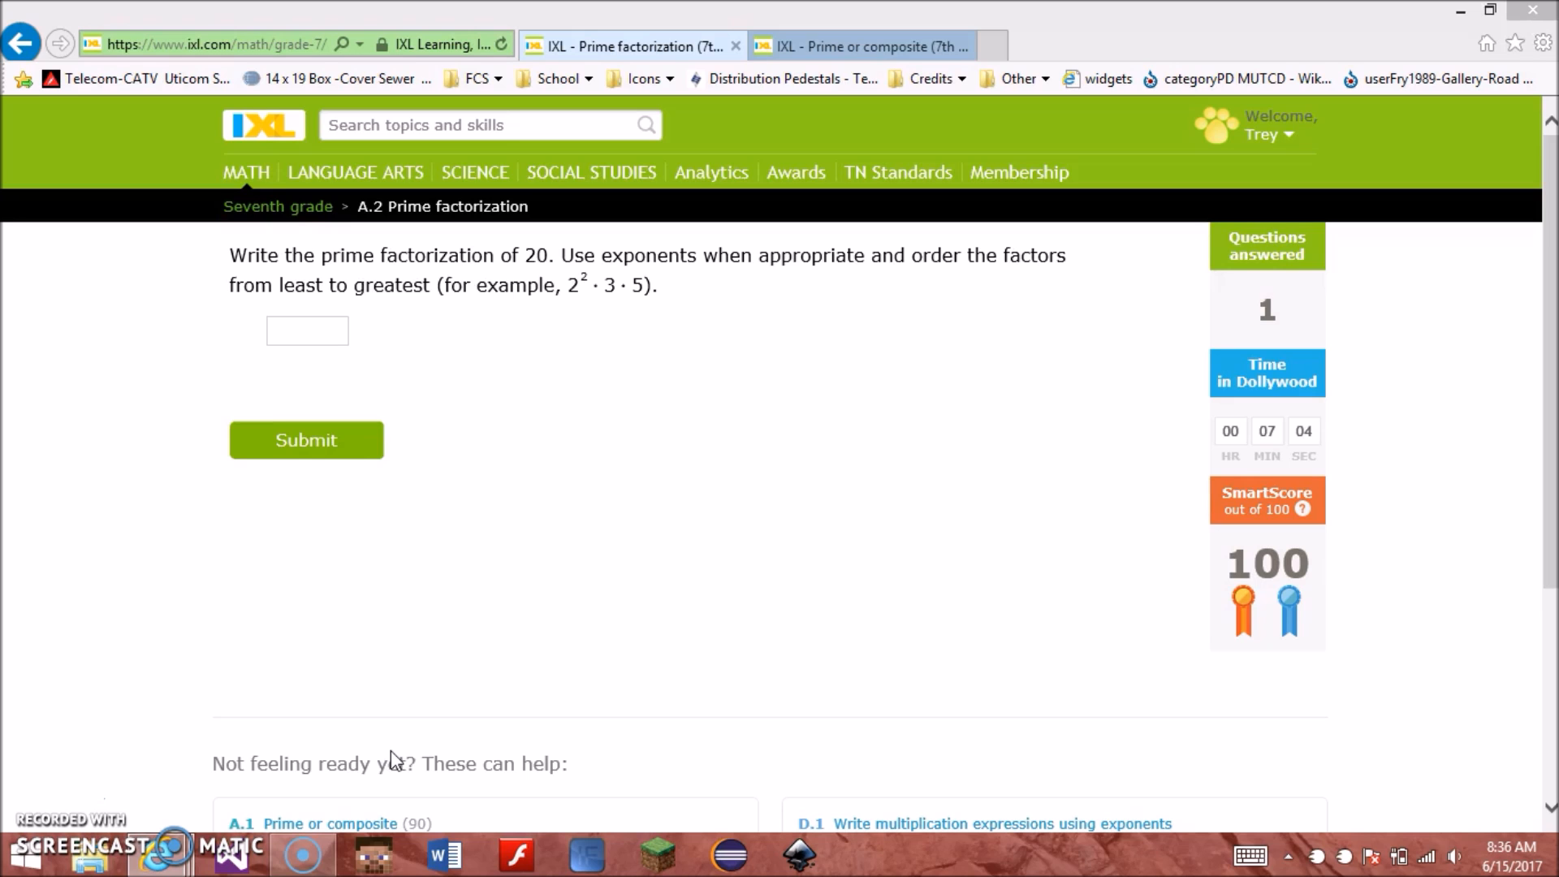
pyautogui.moveTo(396, 719)
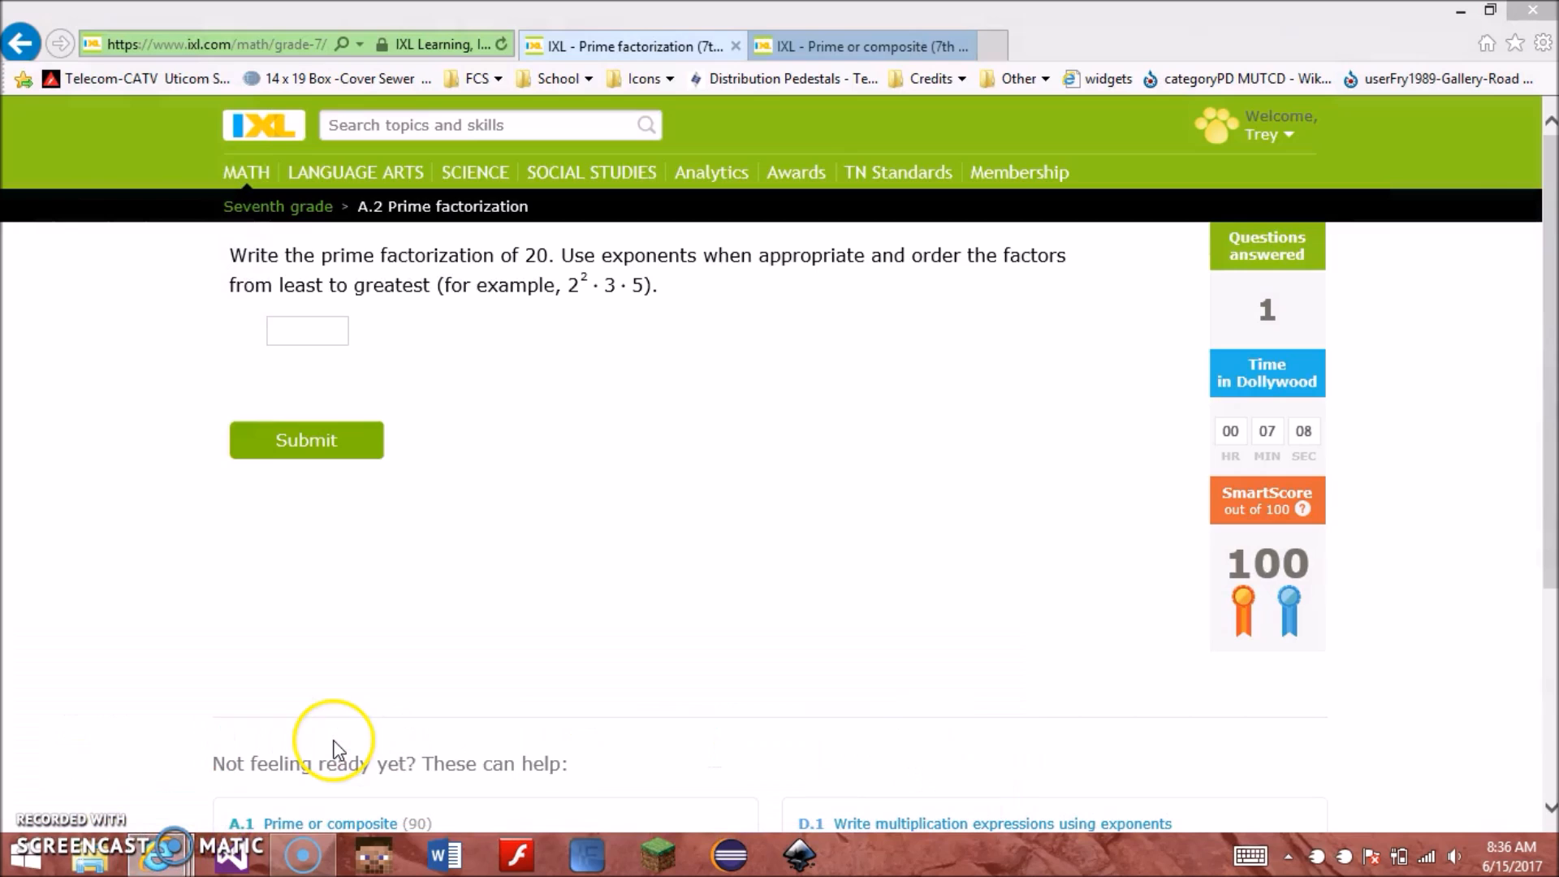
pyautogui.moveTo(432, 741)
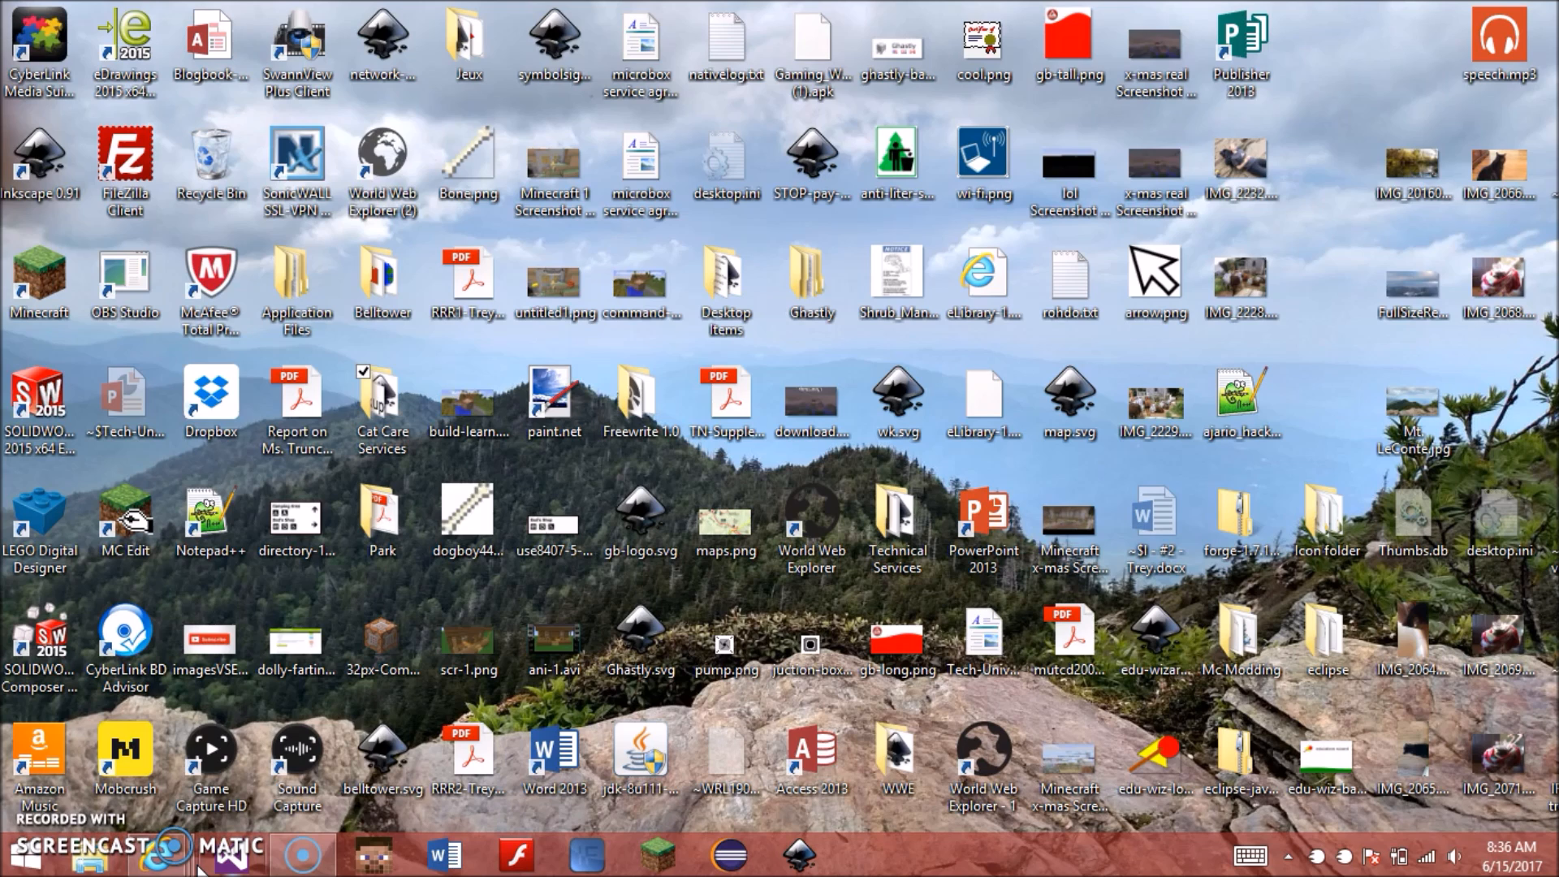
pyautogui.moveTo(227, 853)
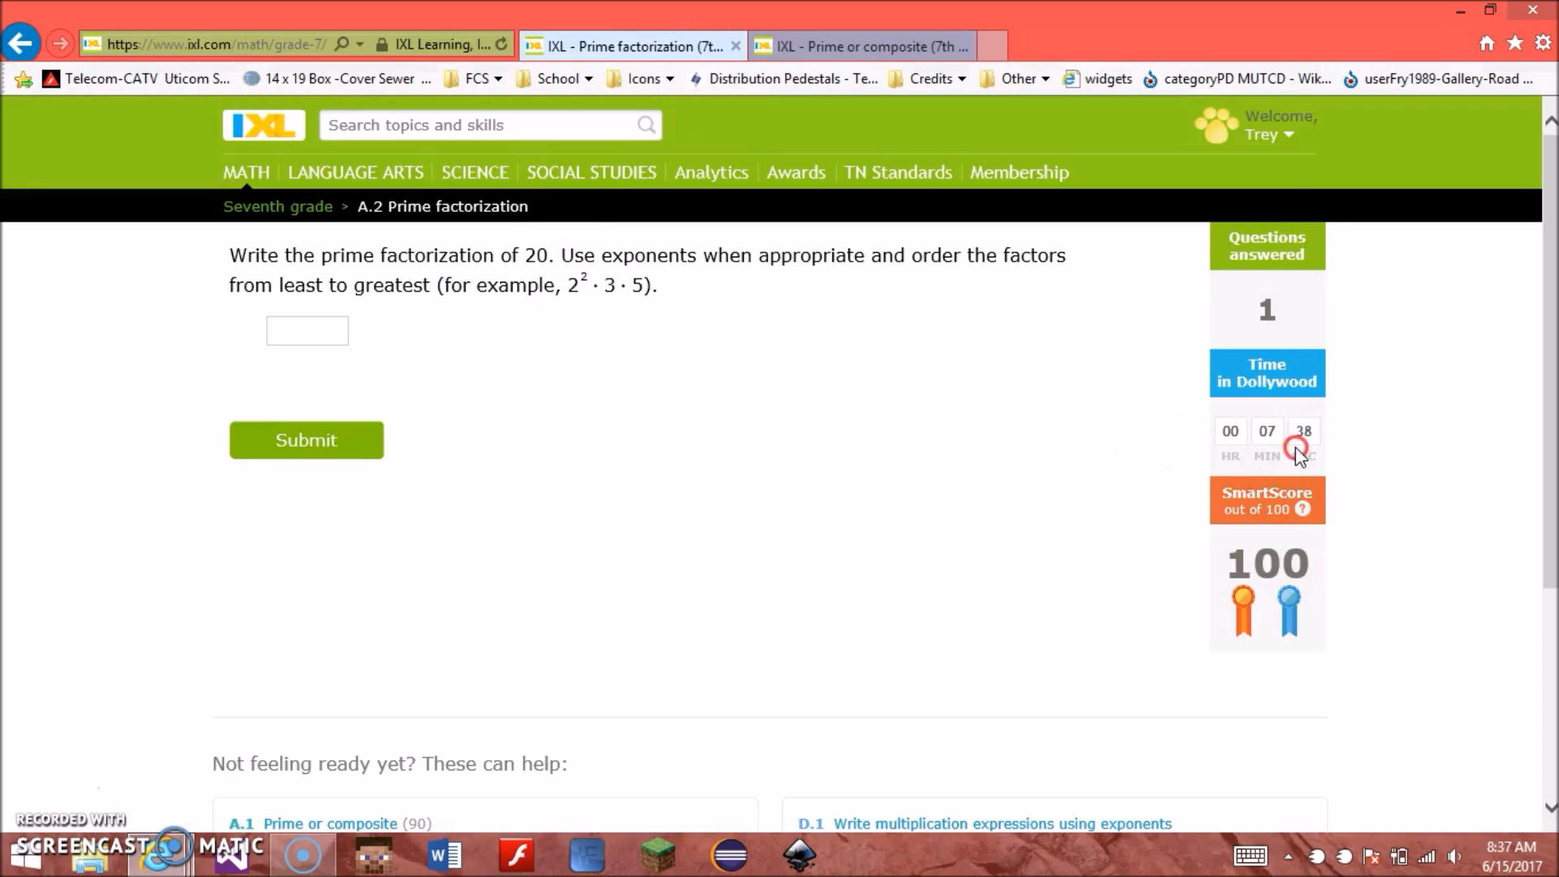
# Step: Close the extra F12 window and recover the unresponsive page, reloading it with SmartScore 0
pyautogui.rightClick(1297, 449)
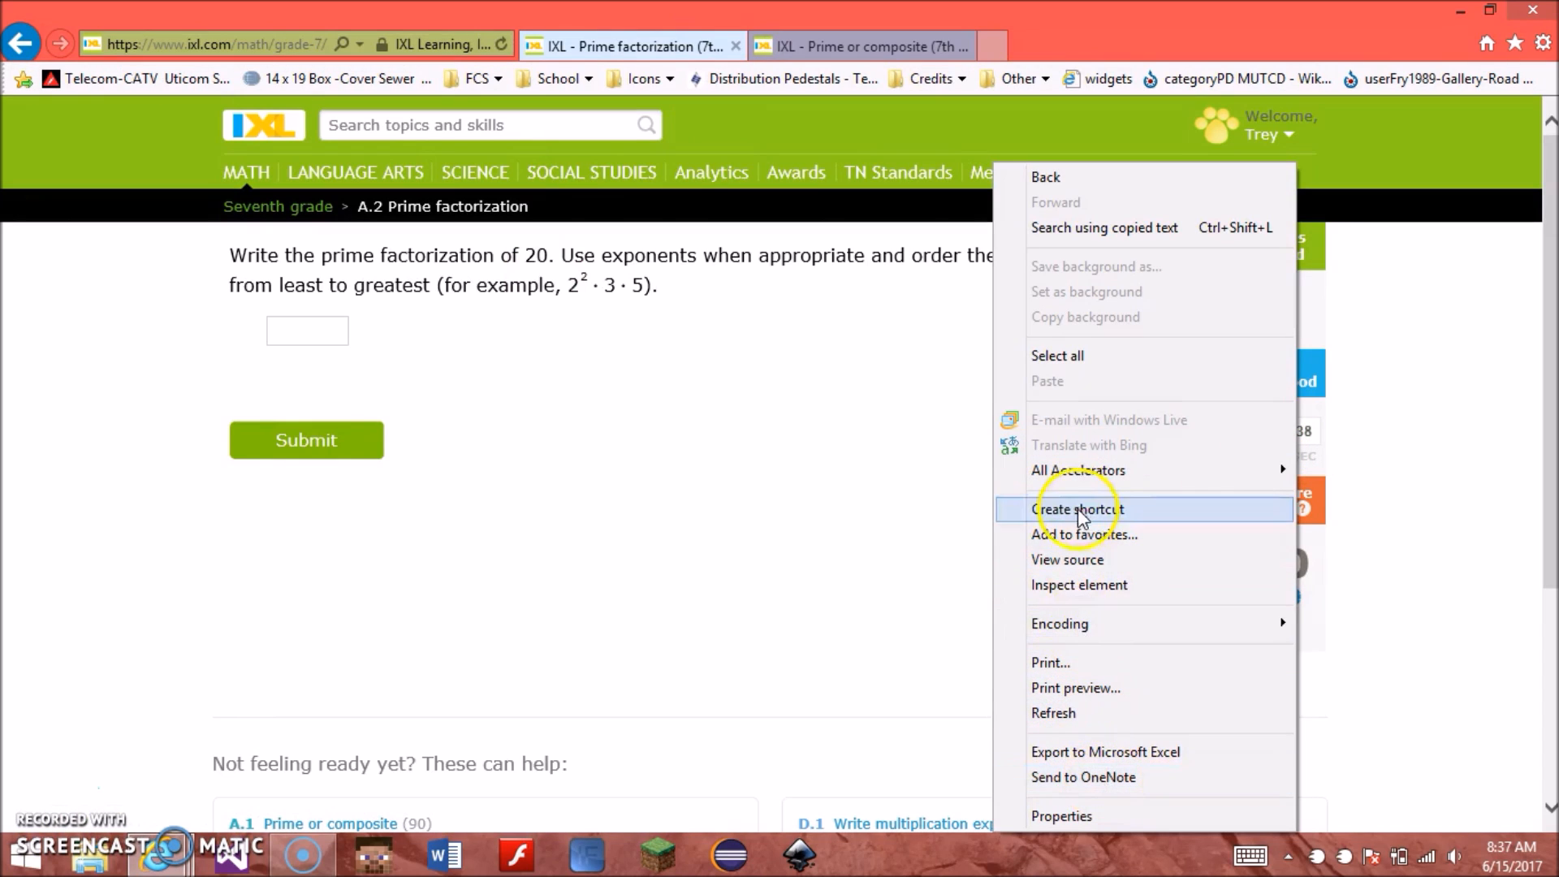
pyautogui.click(1059, 590)
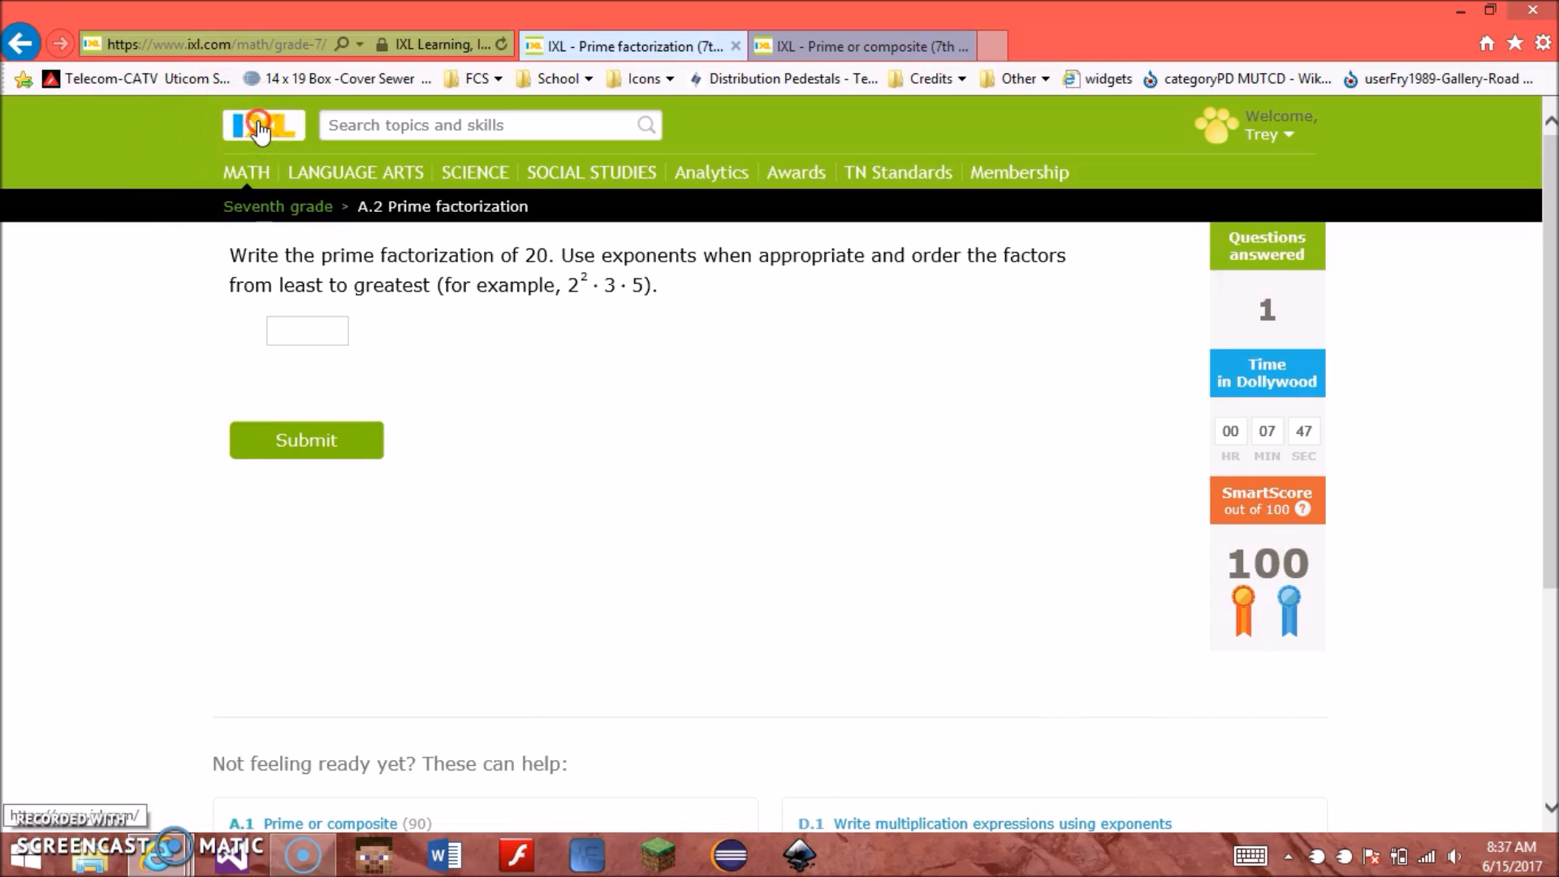
pyautogui.moveTo(354, 755)
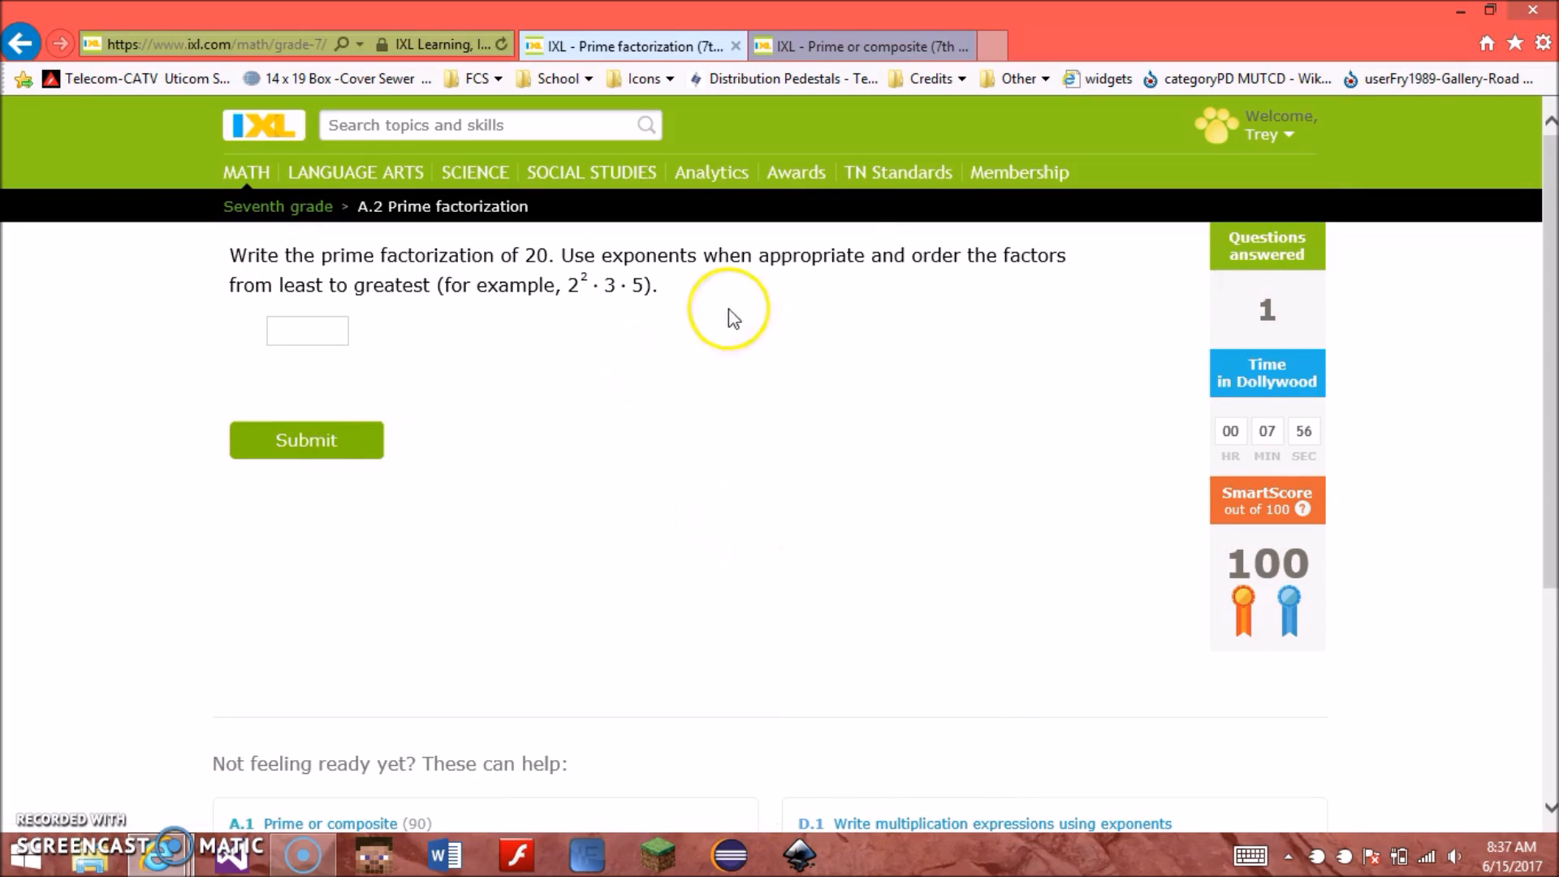
pyautogui.moveTo(278, 207)
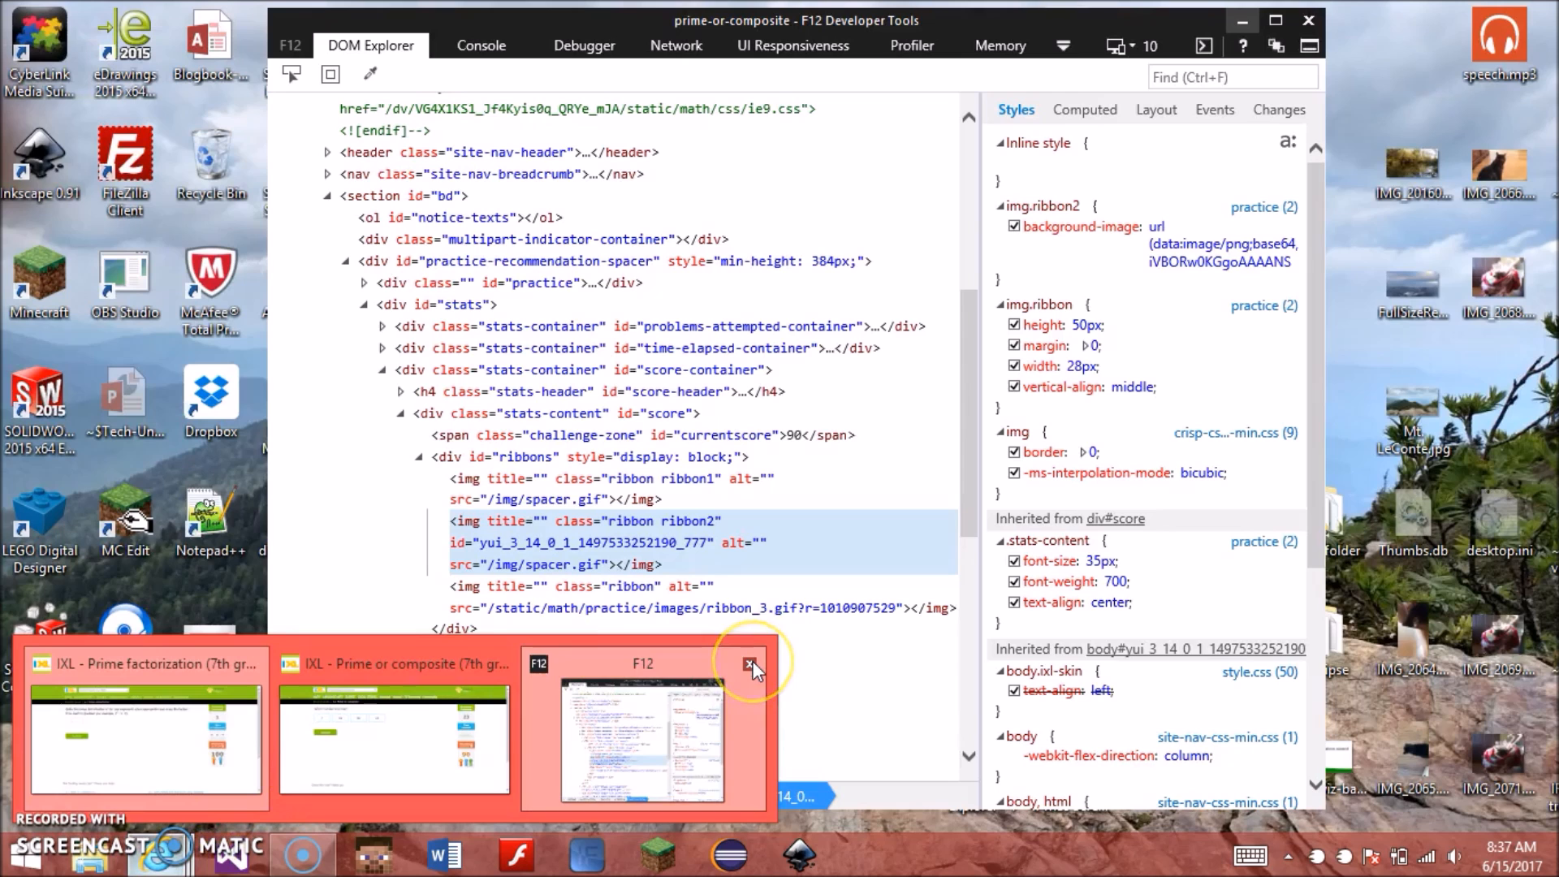
pyautogui.click(752, 663)
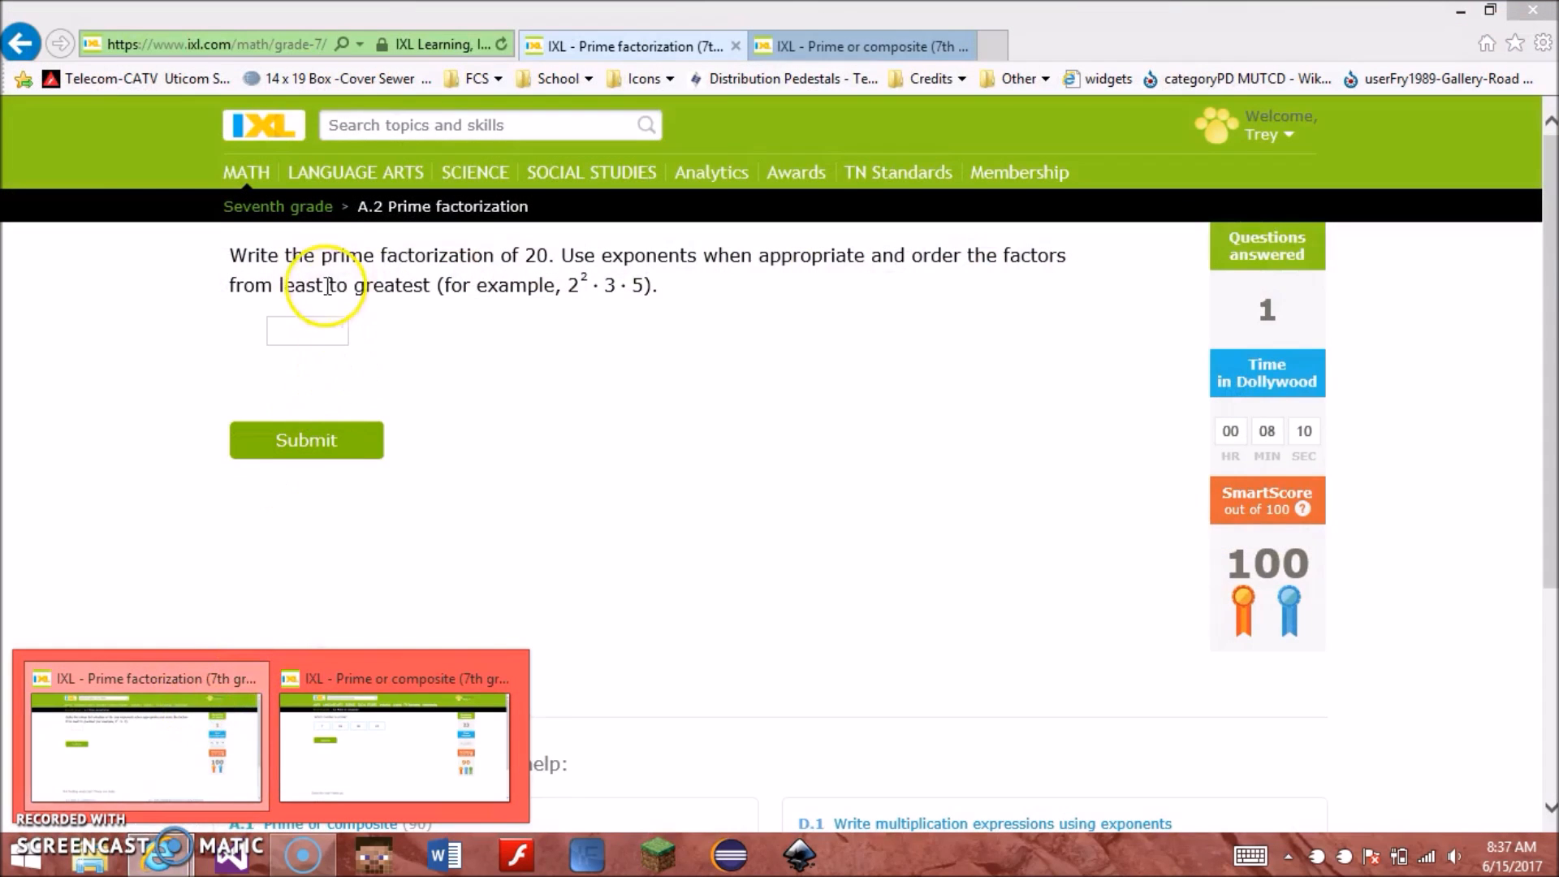
pyautogui.rightClick(304, 206)
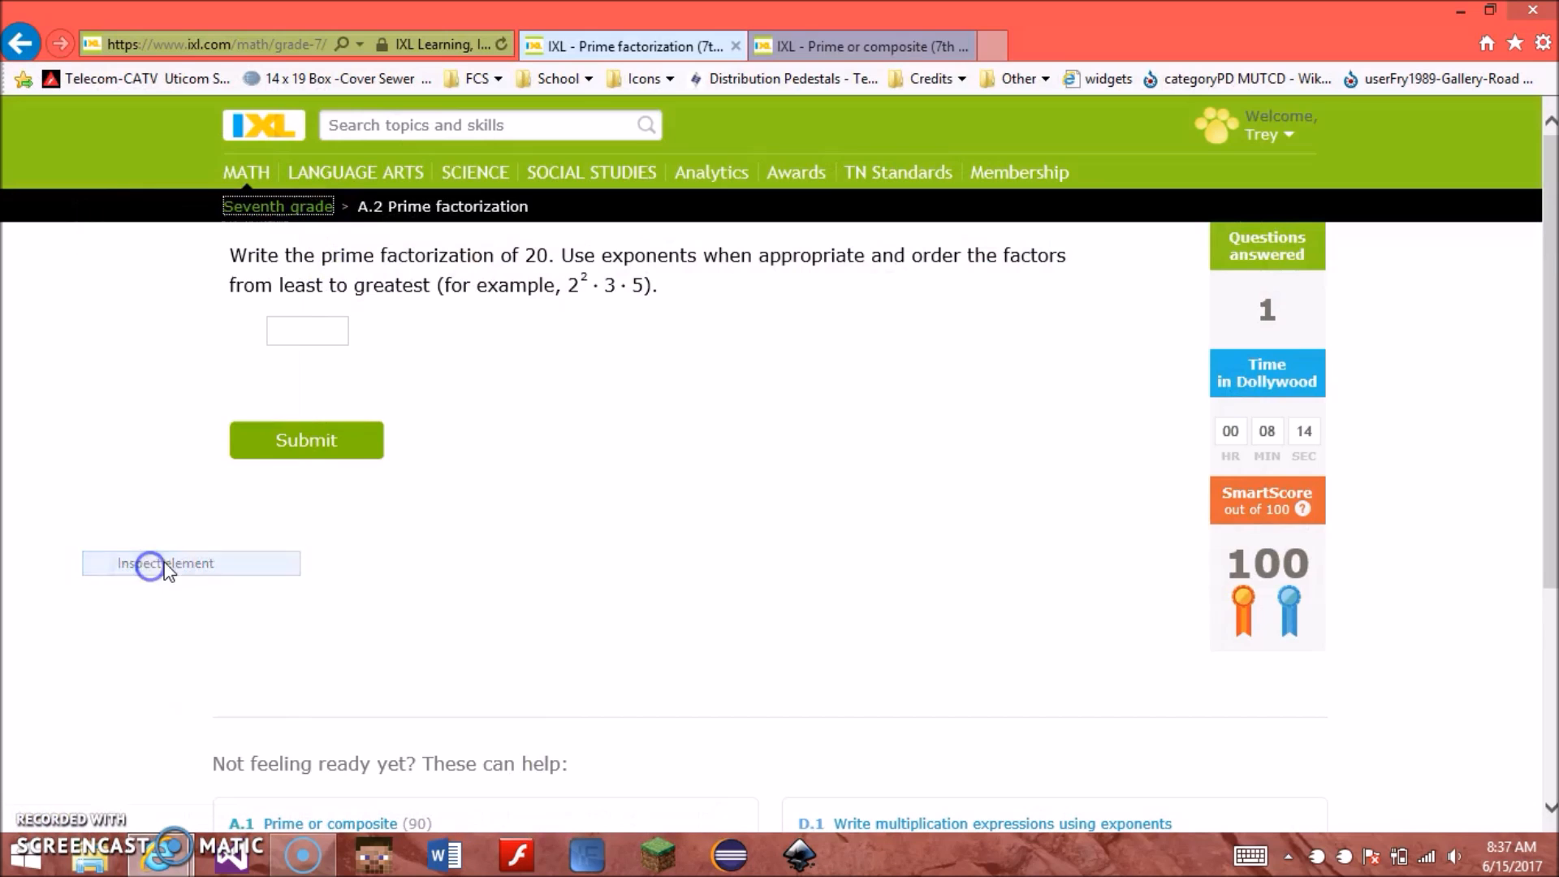
pyautogui.moveTo(149, 856)
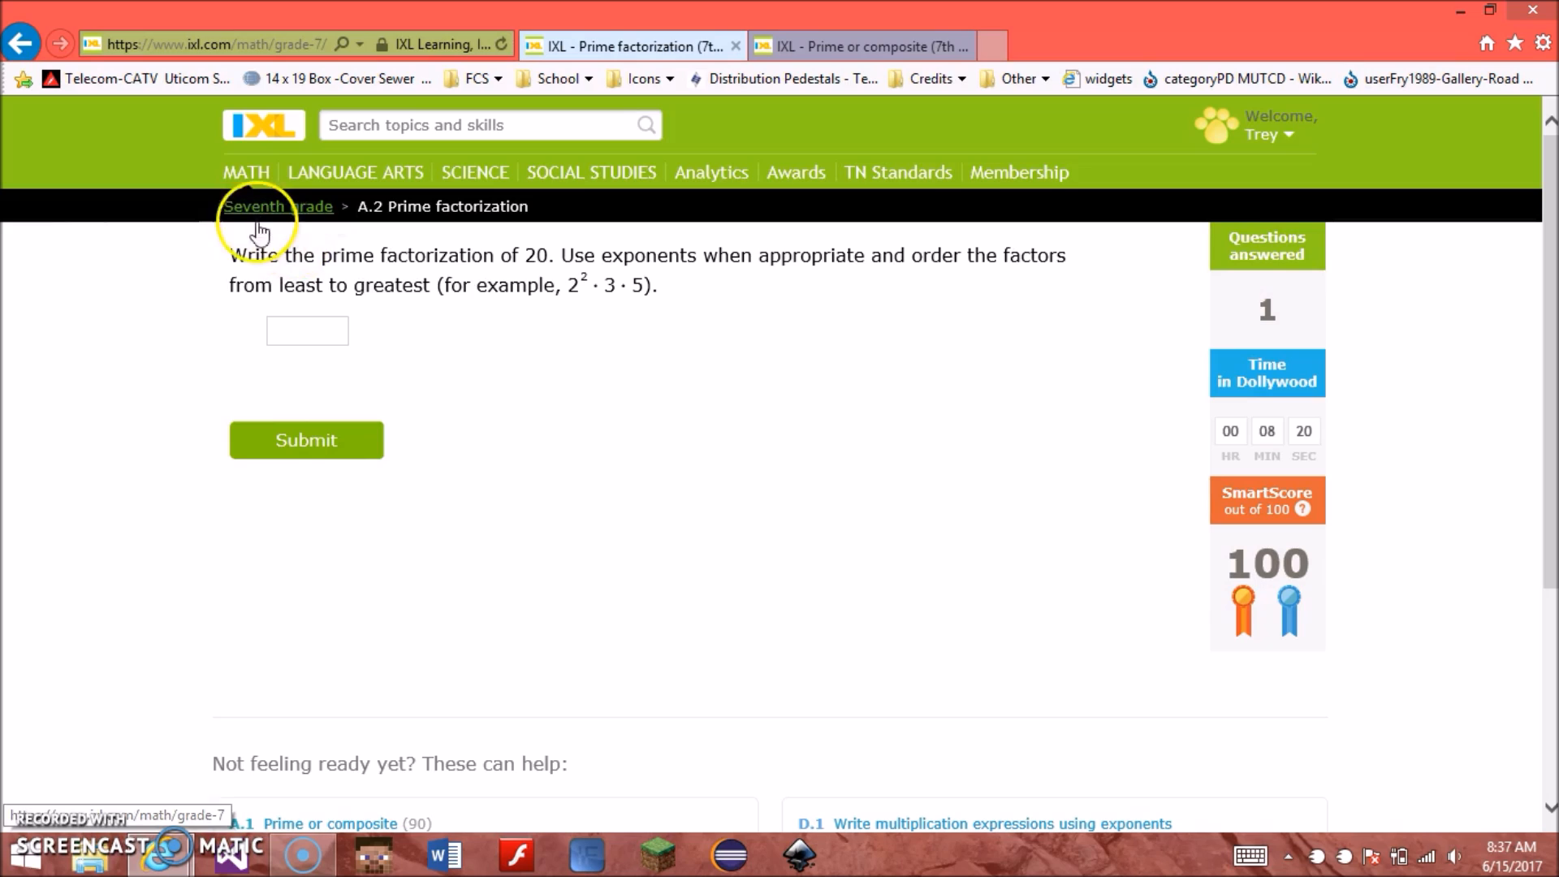
pyautogui.moveTo(164, 852)
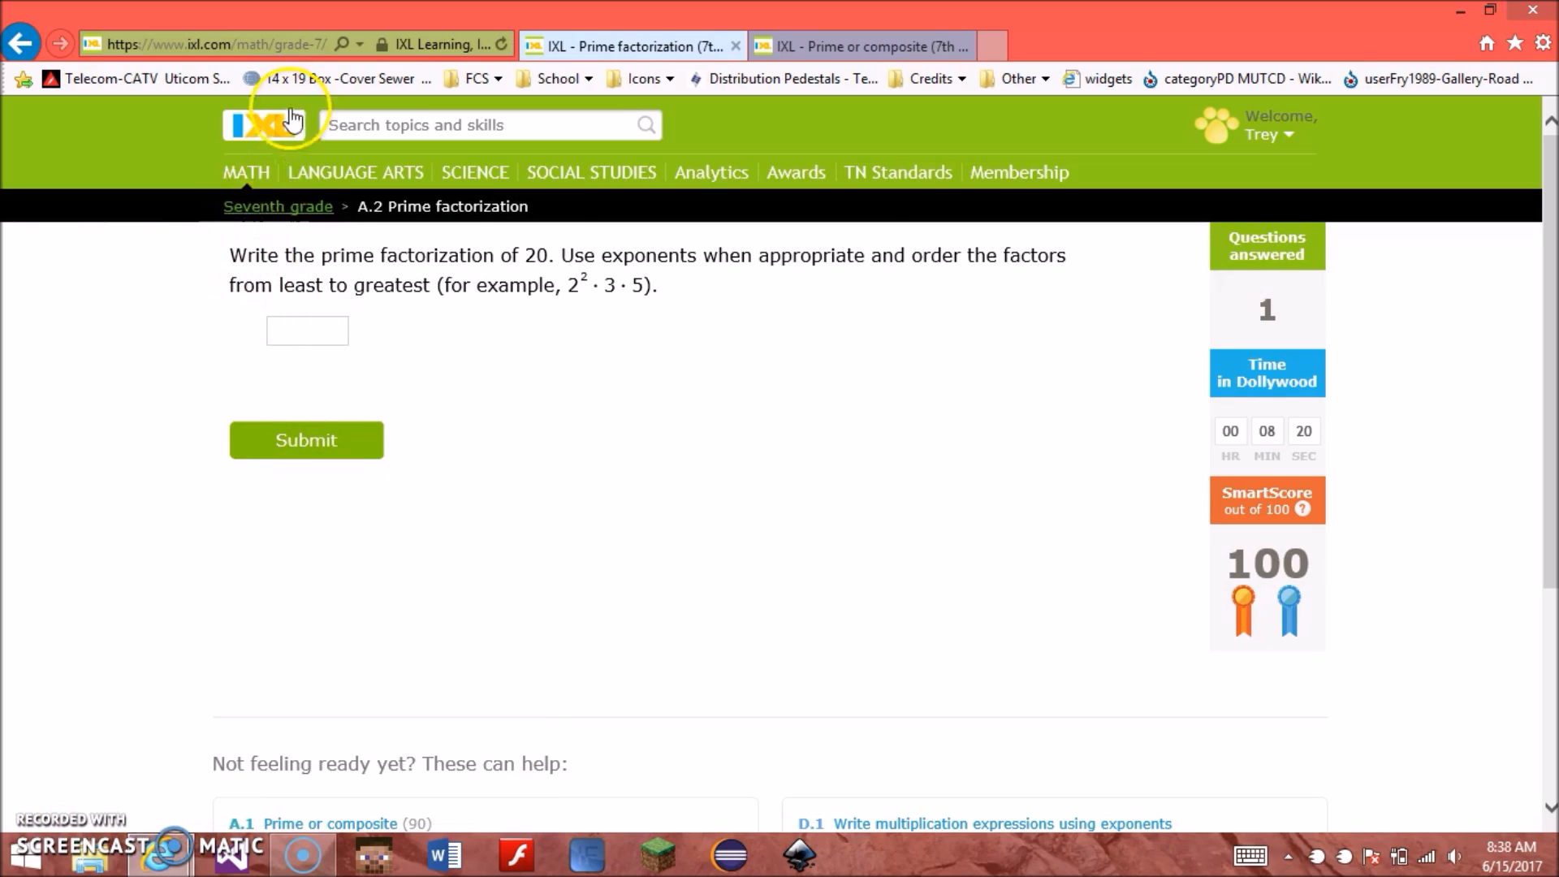
pyautogui.moveTo(299, 205)
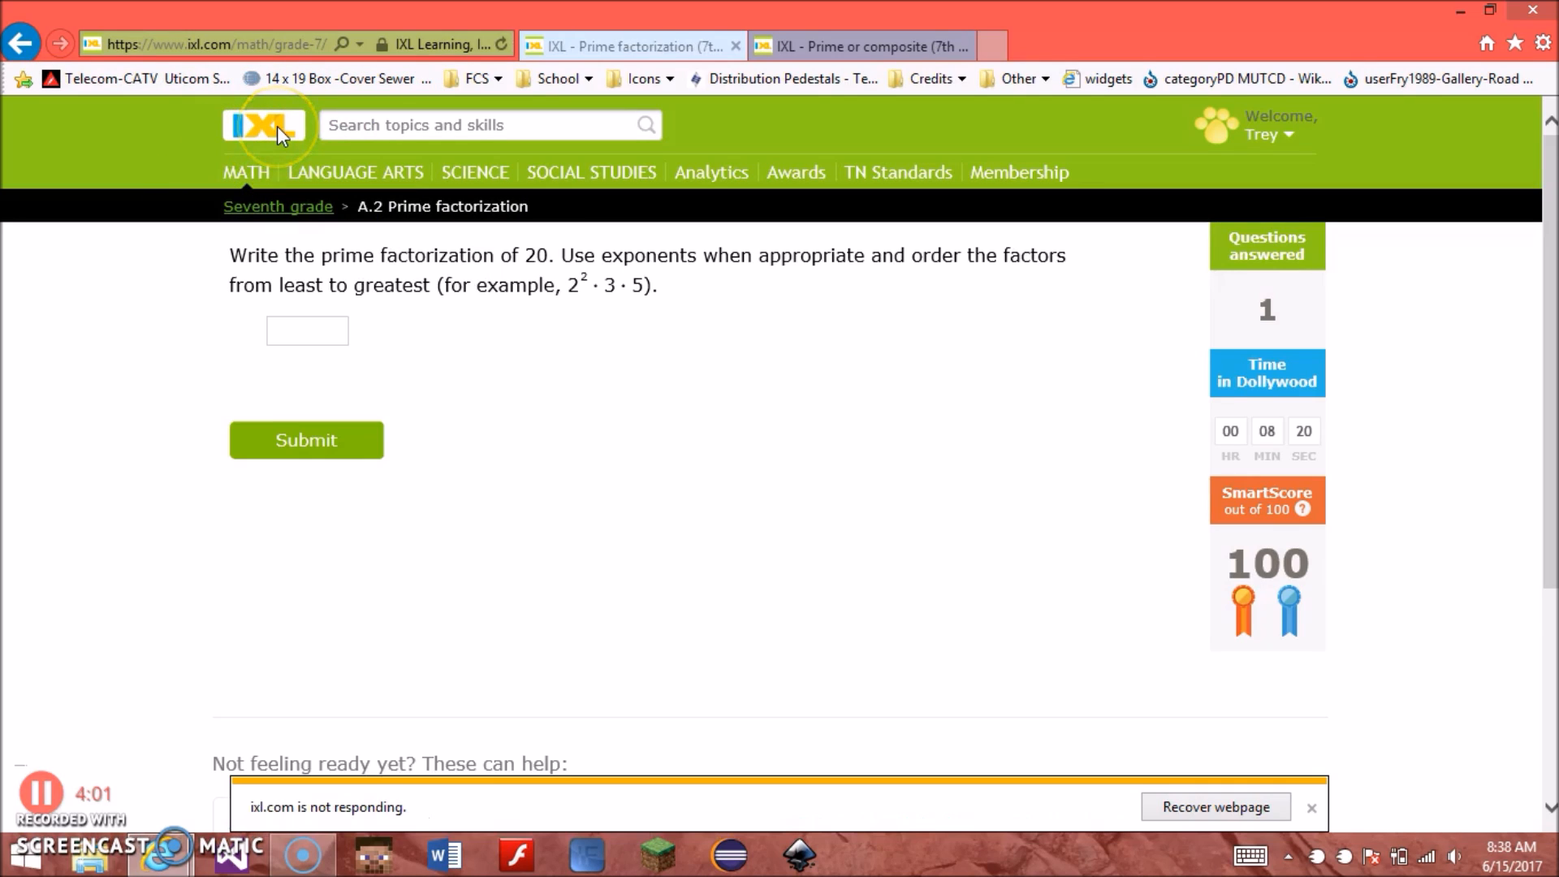
pyautogui.moveTo(729, 657)
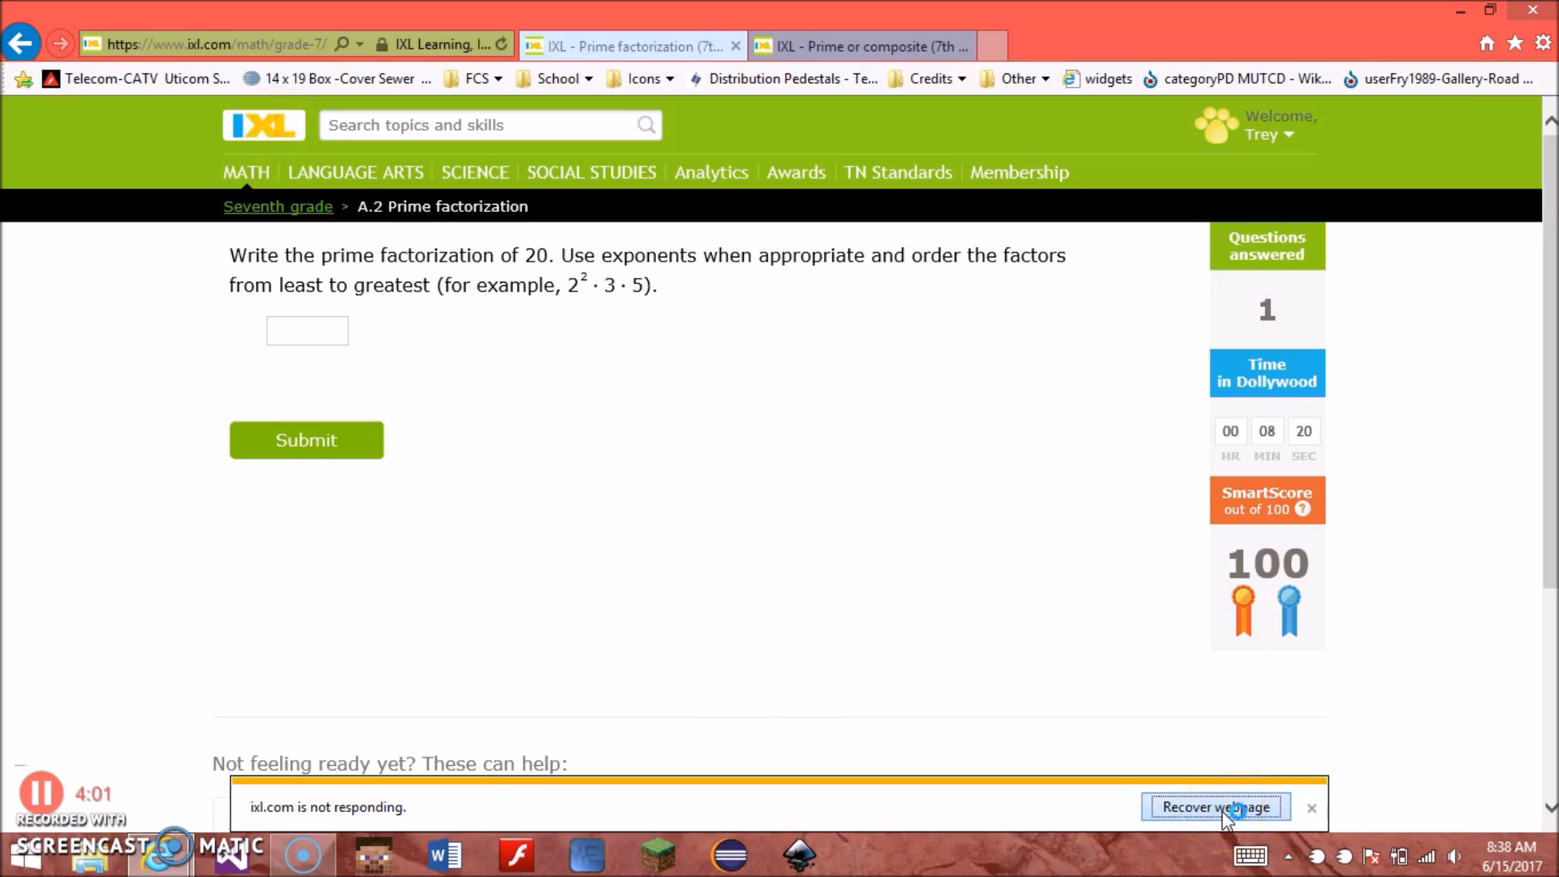
pyautogui.click(1213, 807)
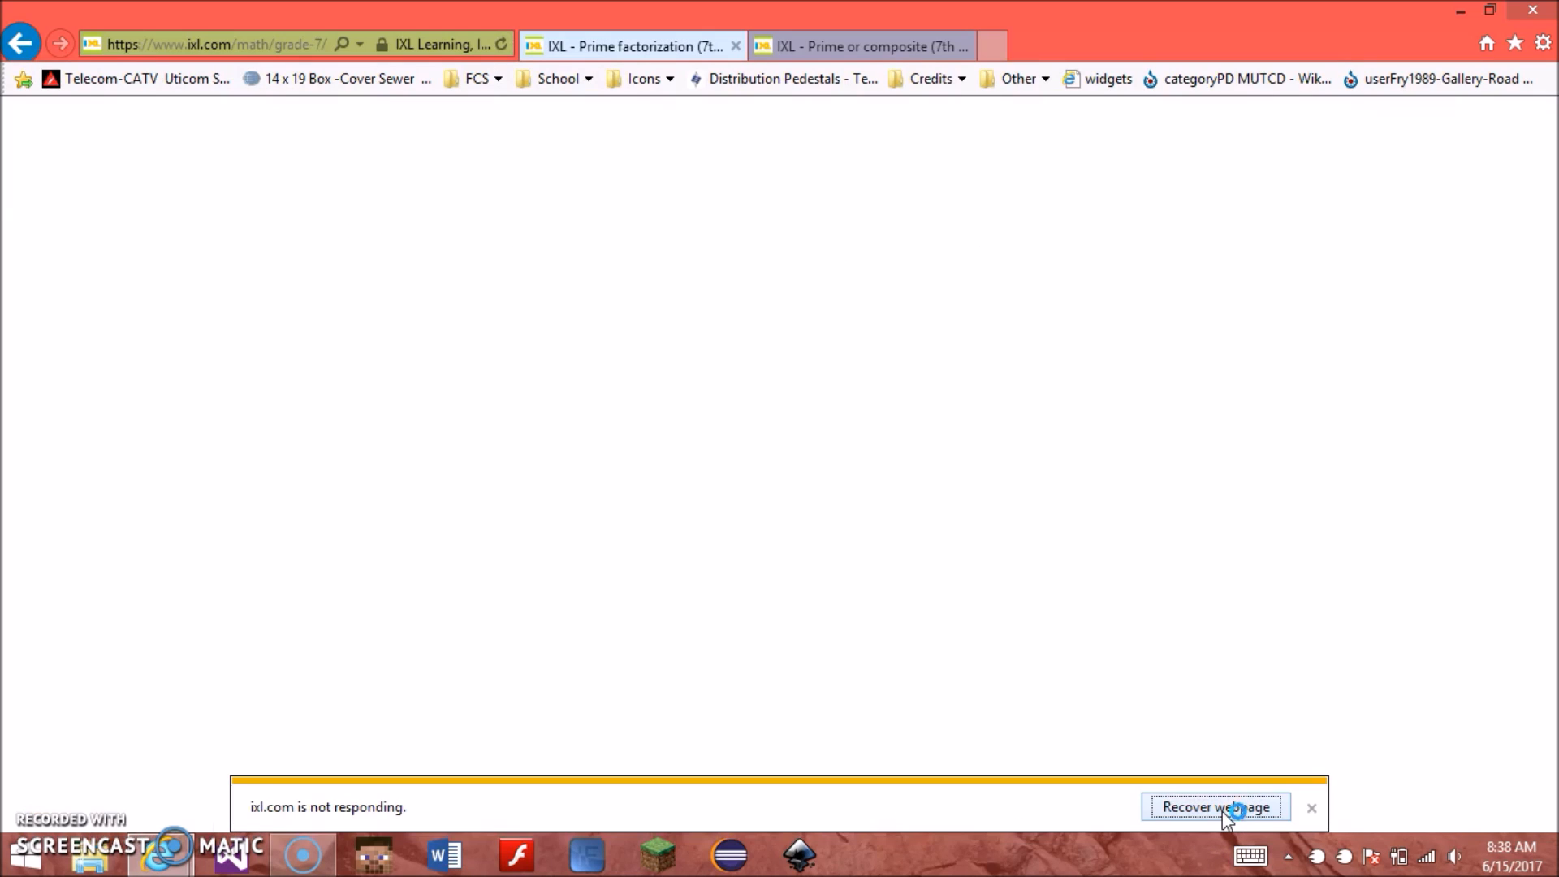
pyautogui.click(1215, 807)
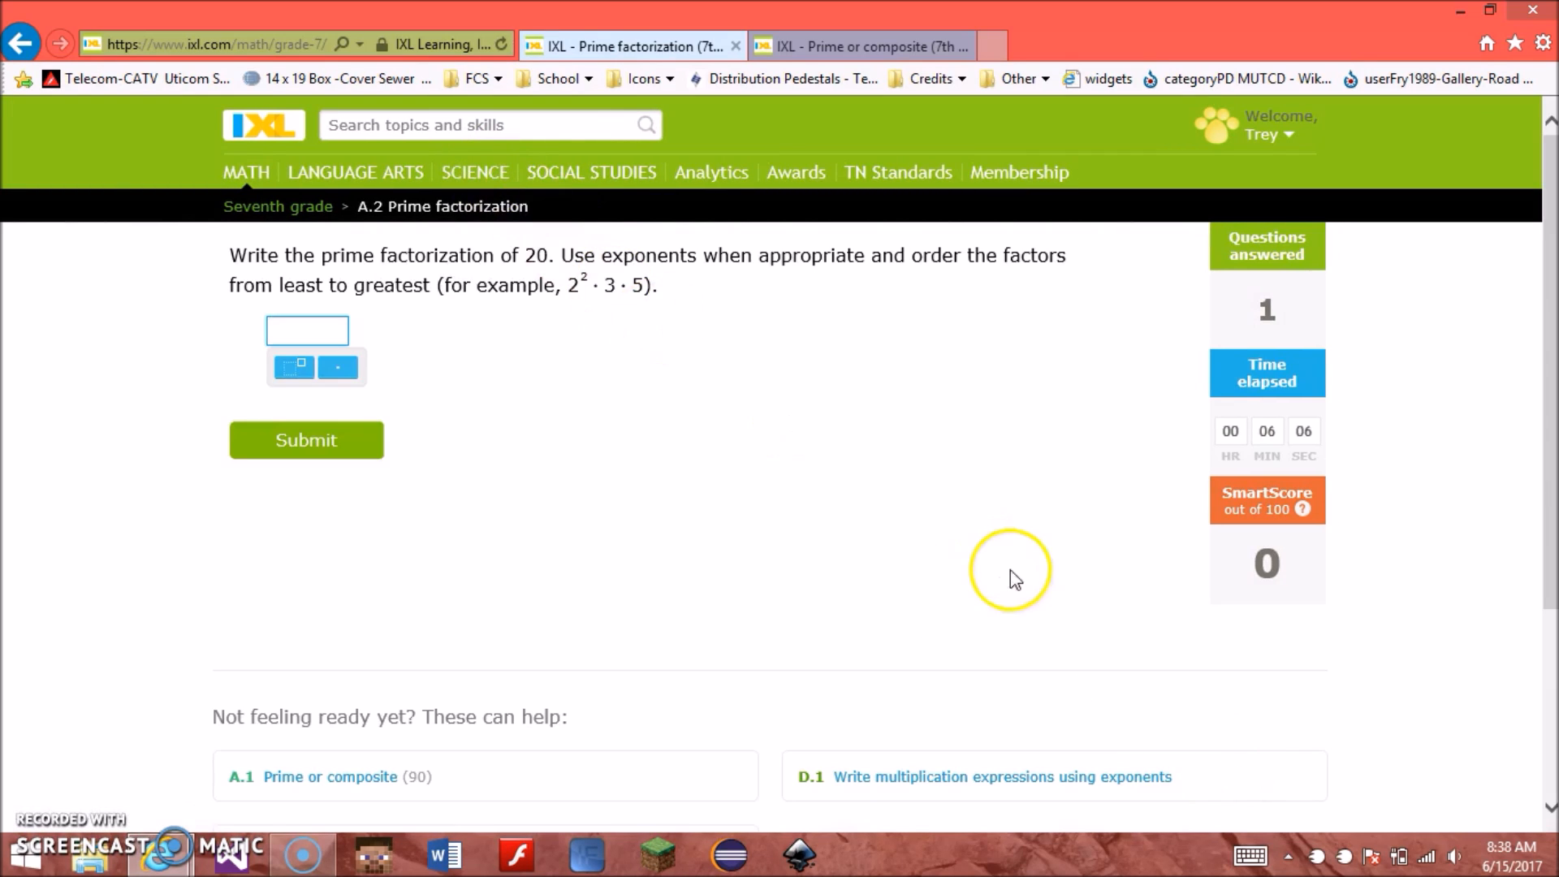
# Step: Inspect the 'Seventh grade' breadcrumb anchor and retype its text as 'Party Time'
pyautogui.rightClick(278, 206)
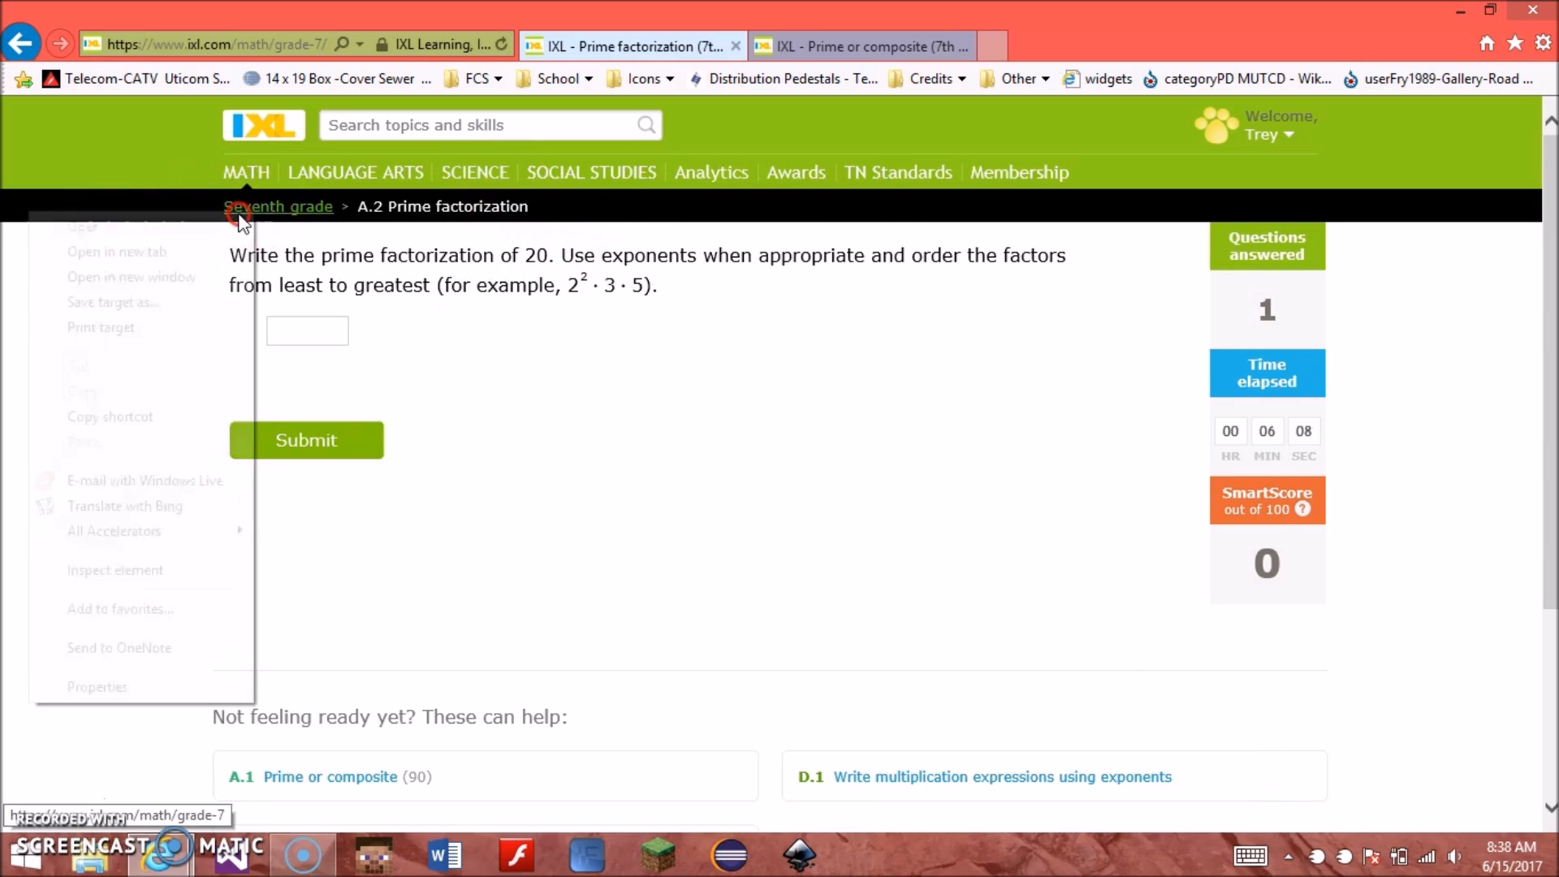
pyautogui.click(130, 577)
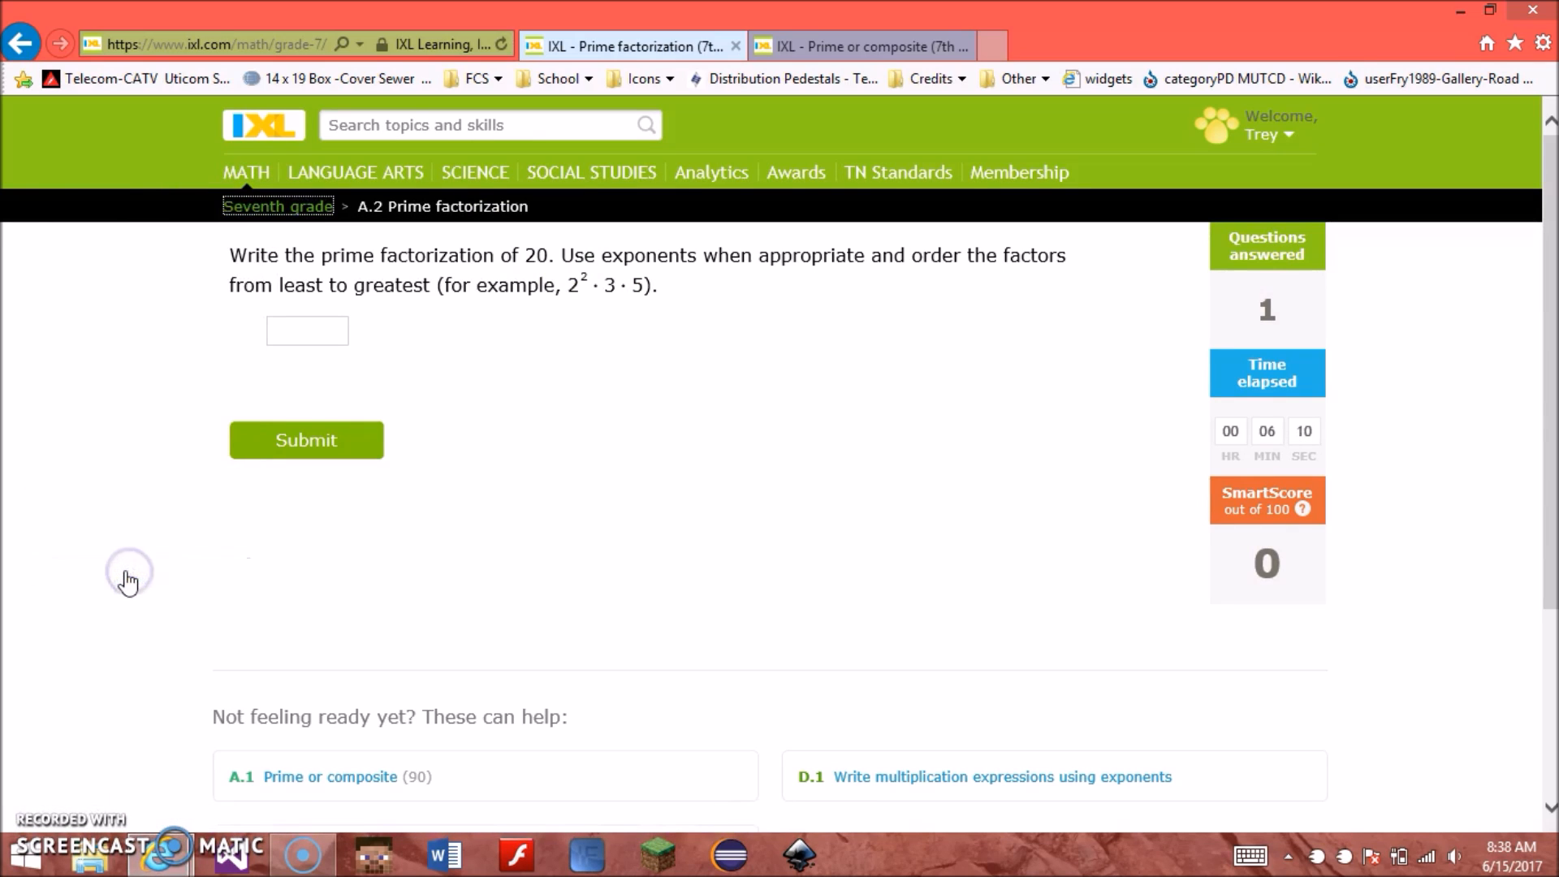
pyautogui.press('f12')
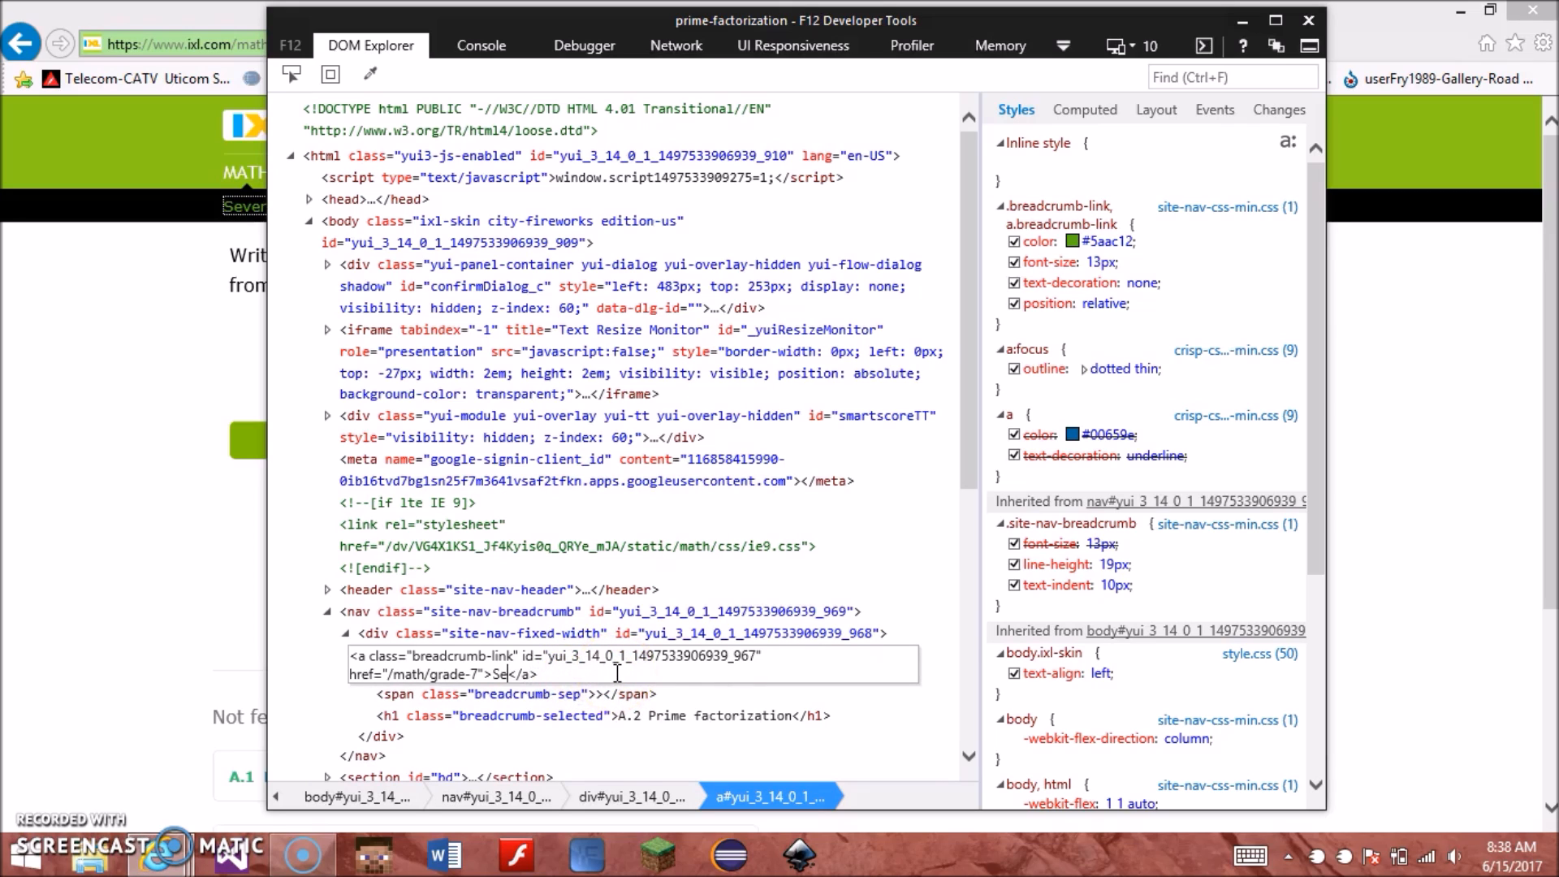
pyautogui.write('Party Tim')
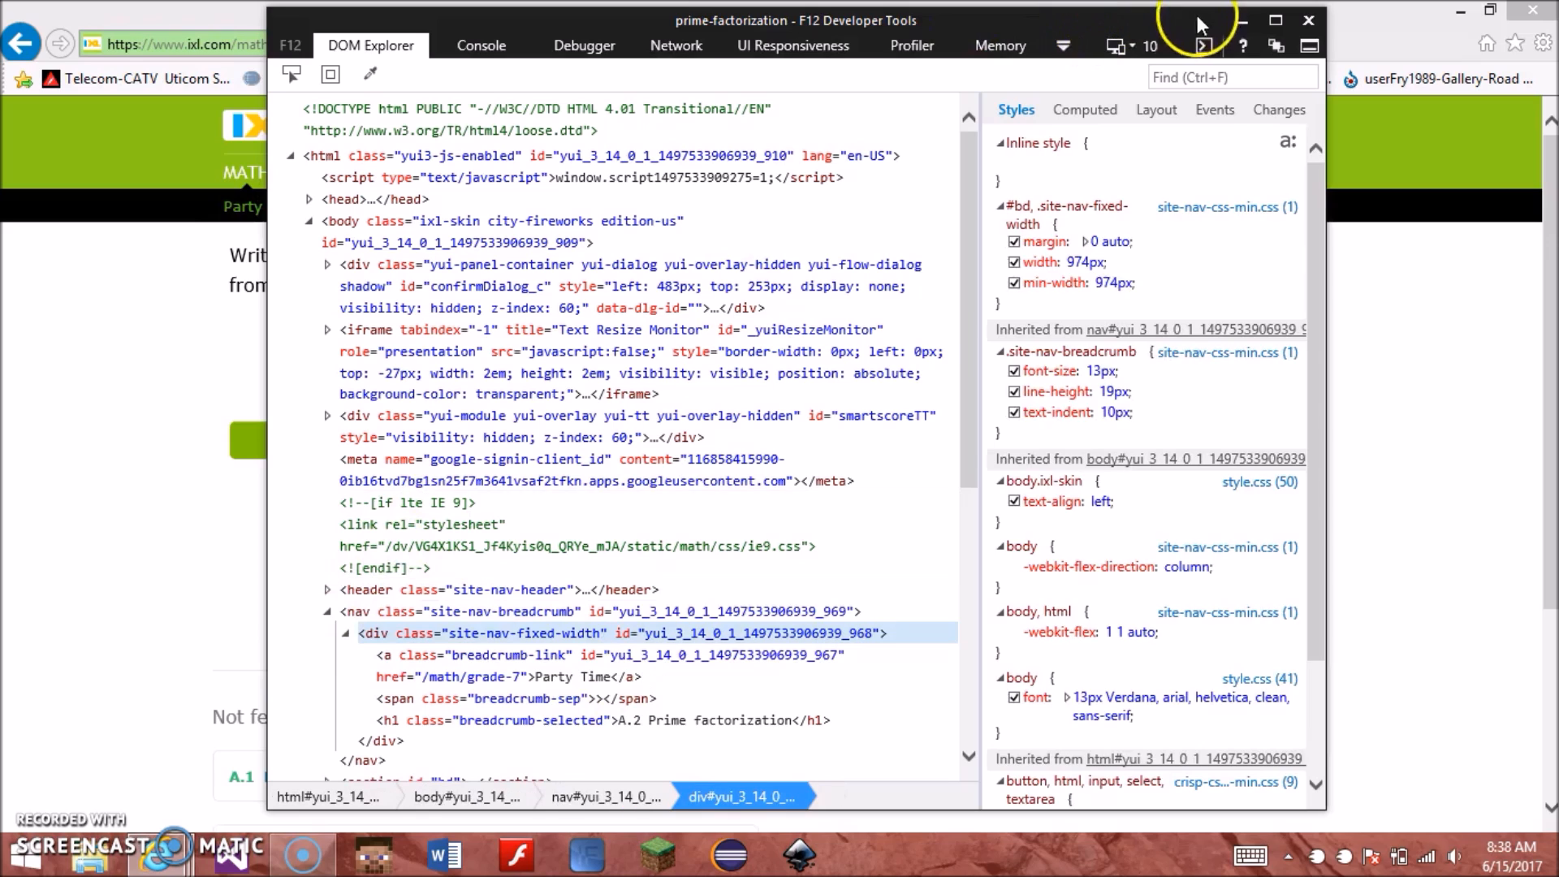
pyautogui.click(1309, 19)
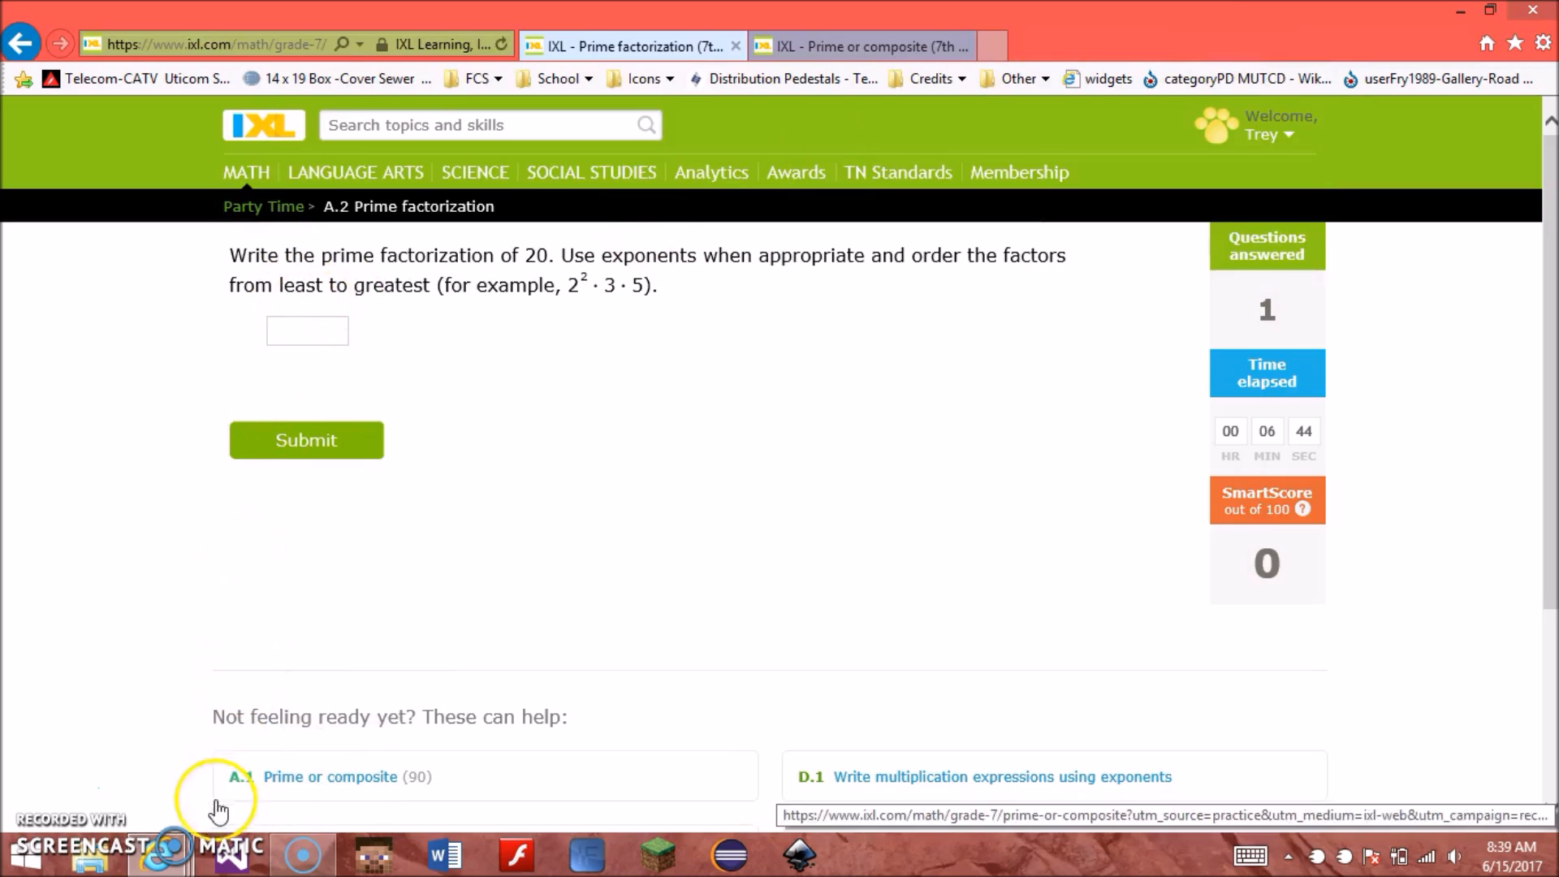
# Step: Edit the breadcrumb h1 from 'A.2 Prime factorization' to 'Awesome Cake Time' in DOM Explorer
pyautogui.press('F12')
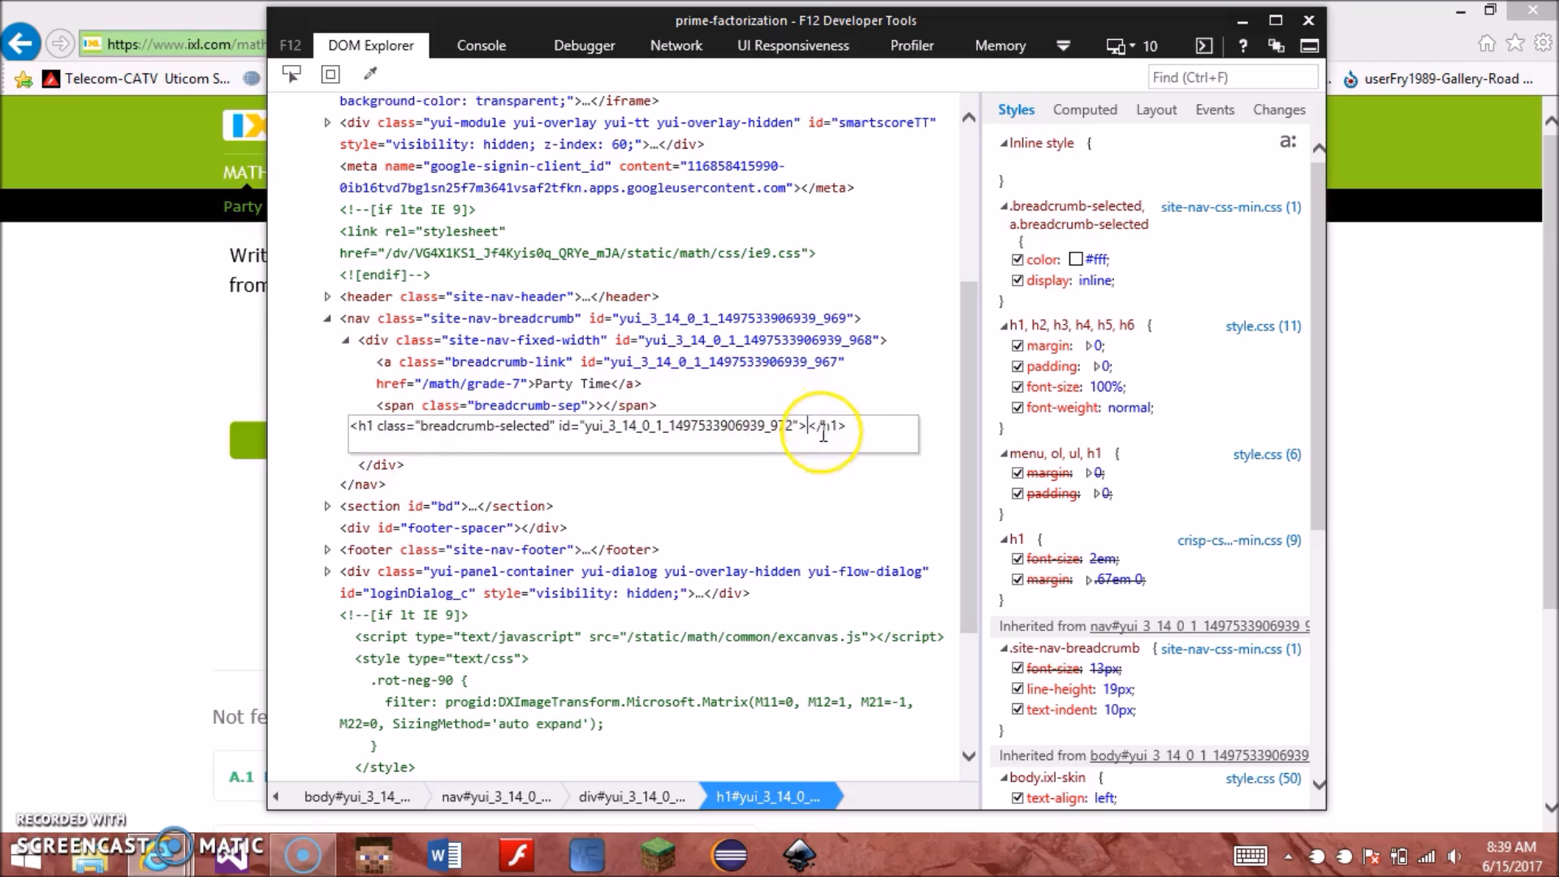
pyautogui.write('Aws')
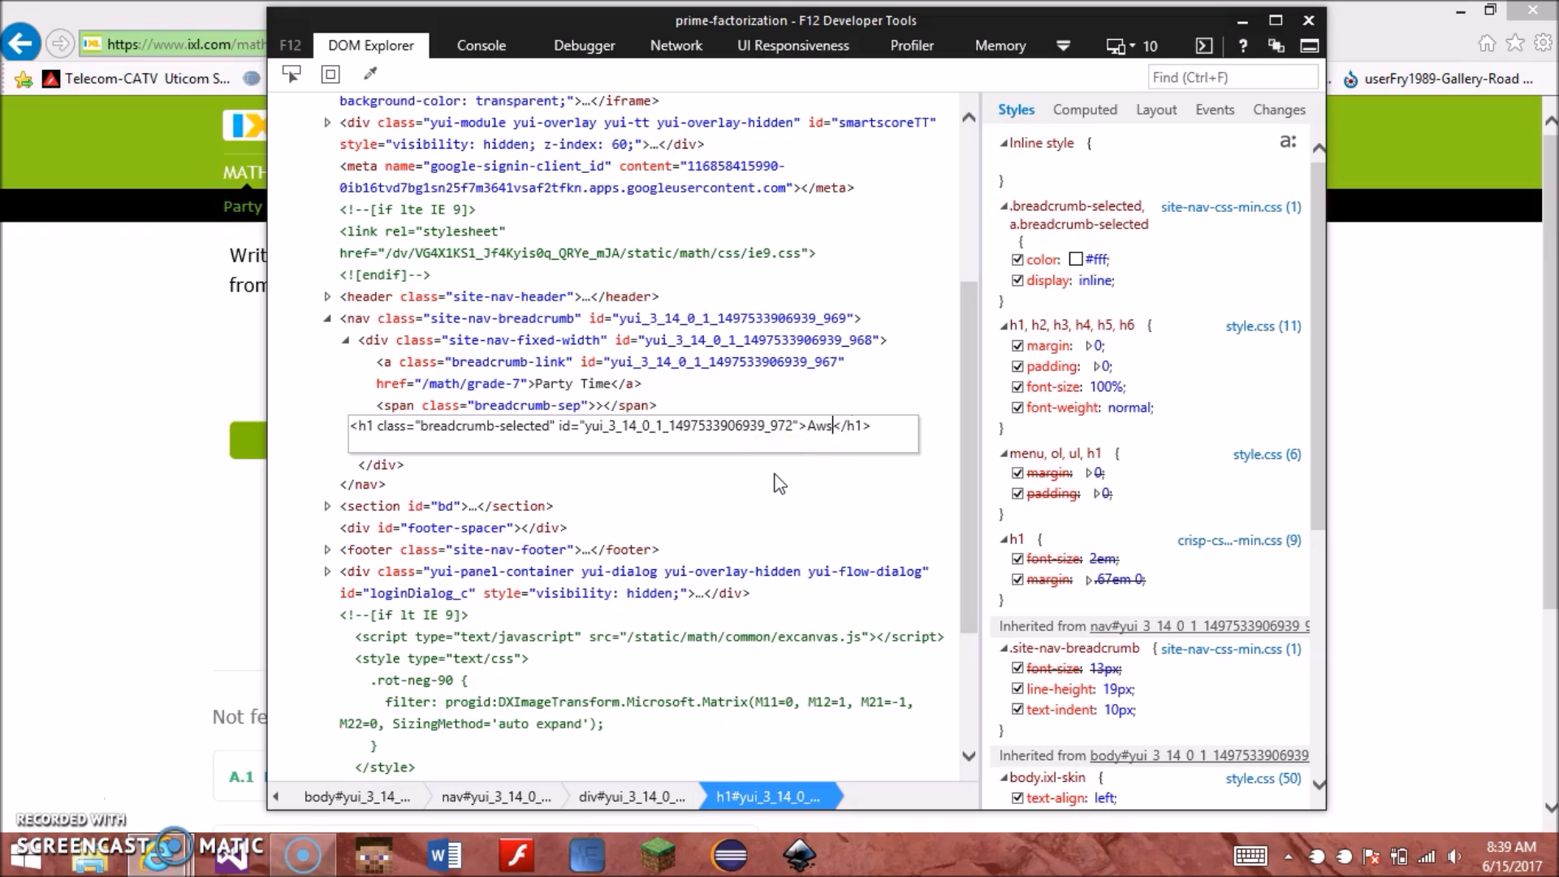
pyautogui.write('esome c')
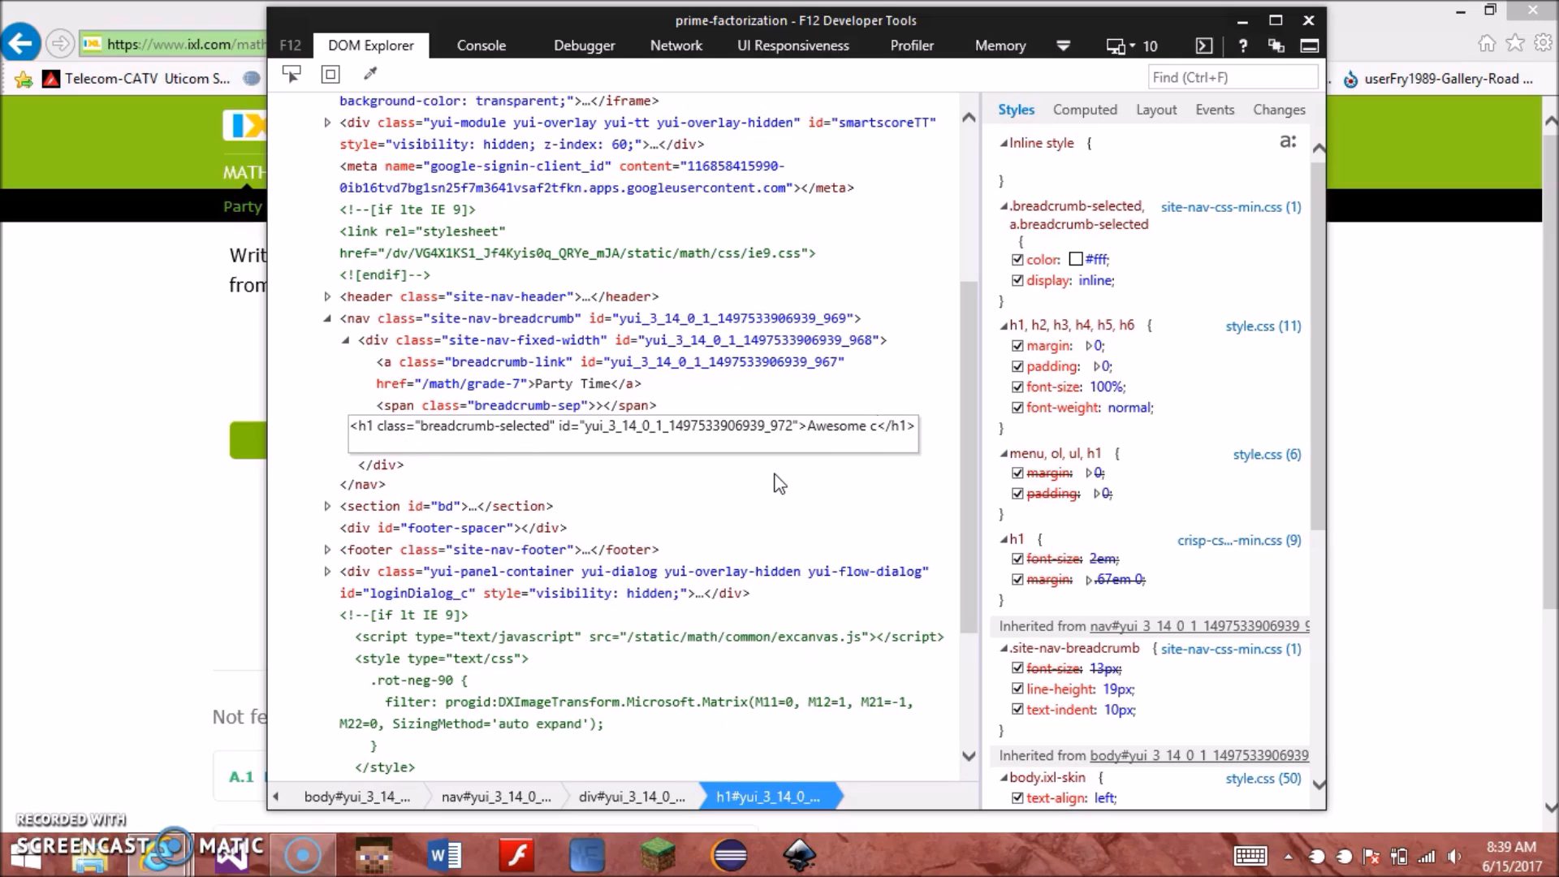
pyautogui.write('Cake Time')
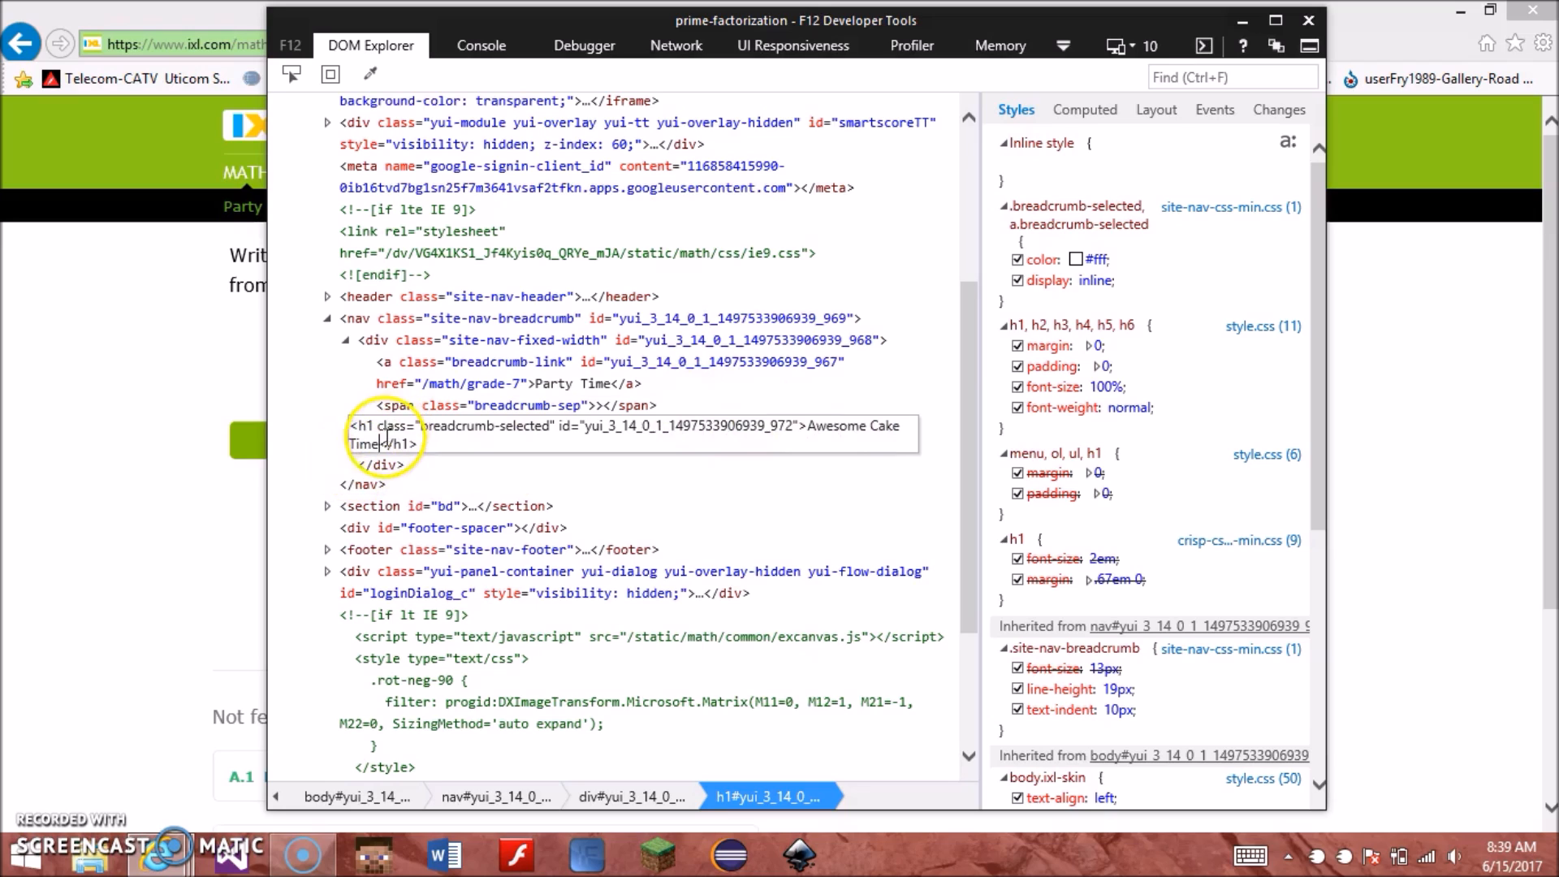
pyautogui.doubleClick(853, 425)
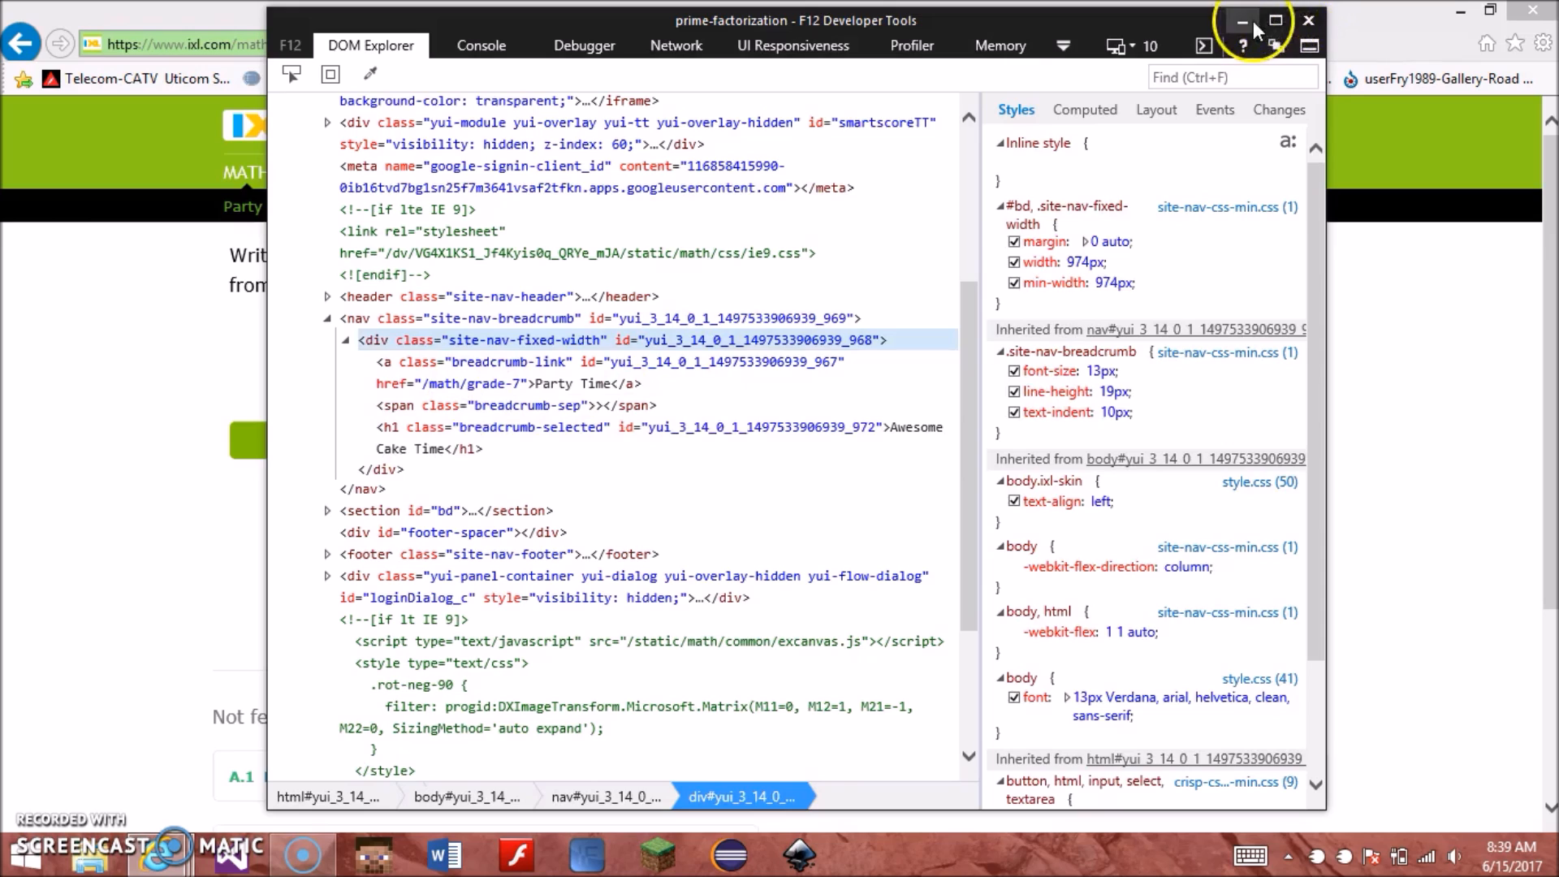
pyautogui.click(1309, 20)
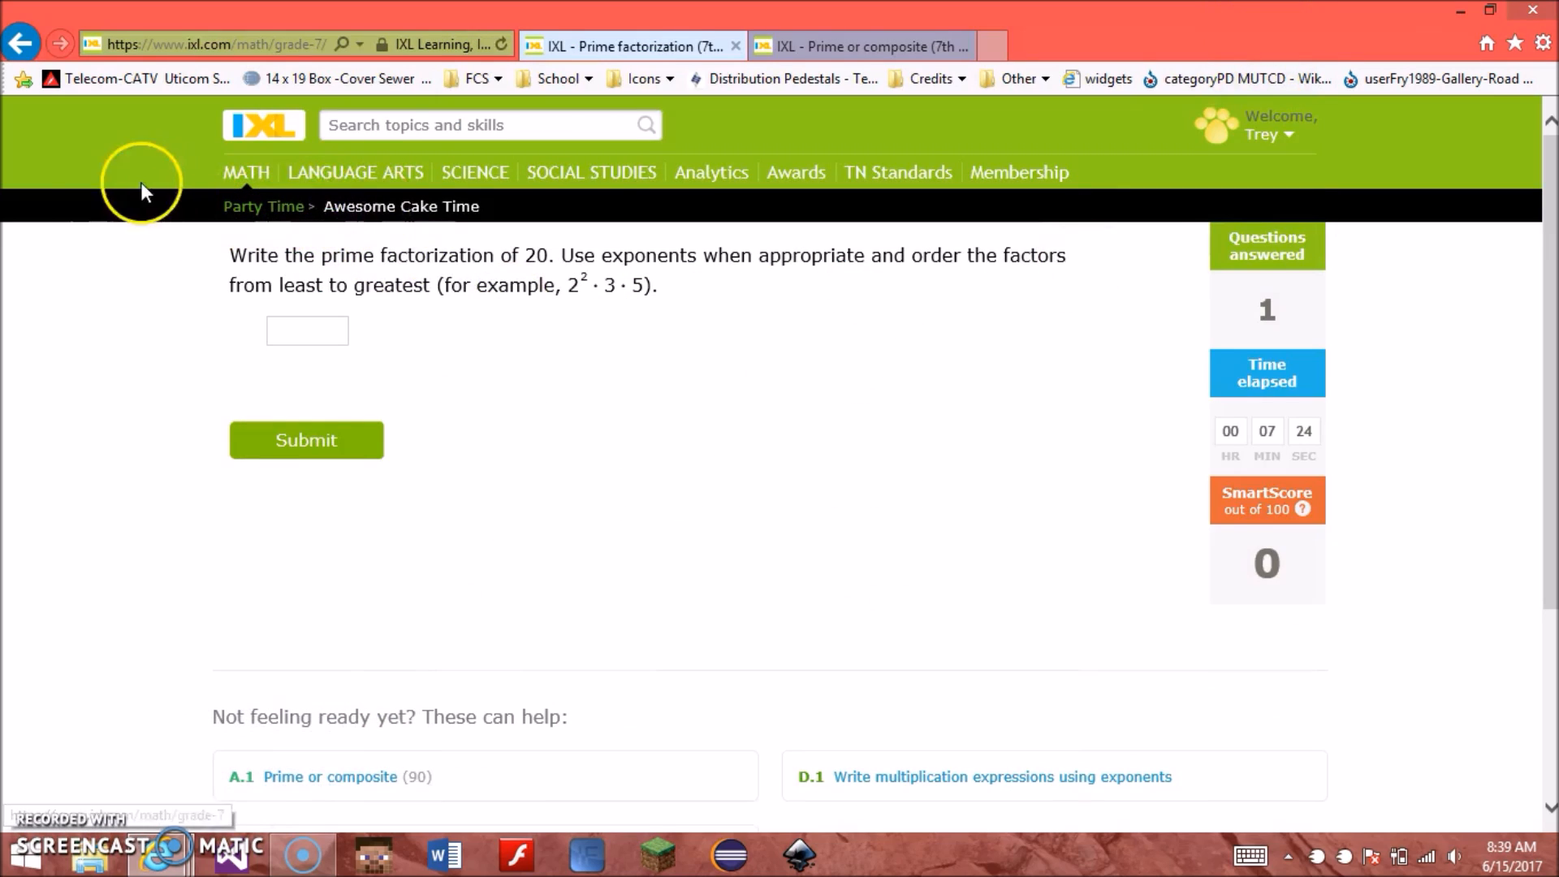
# Step: Inspect the IXL logo element, then switch to the Prime or composite practice tab
pyautogui.rightClick(263, 125)
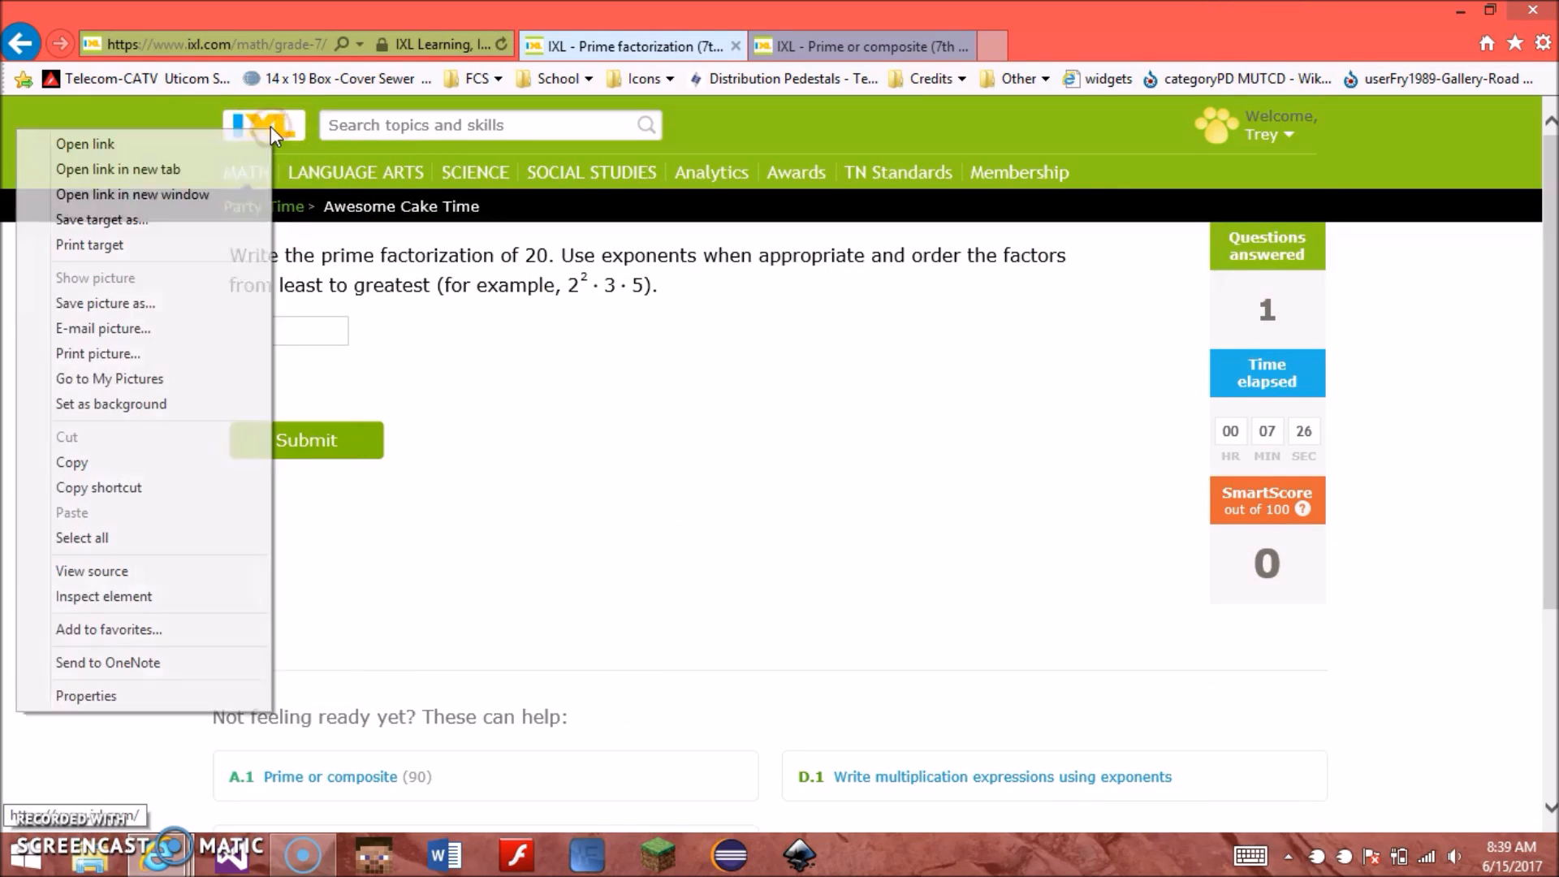
pyautogui.moveTo(104, 596)
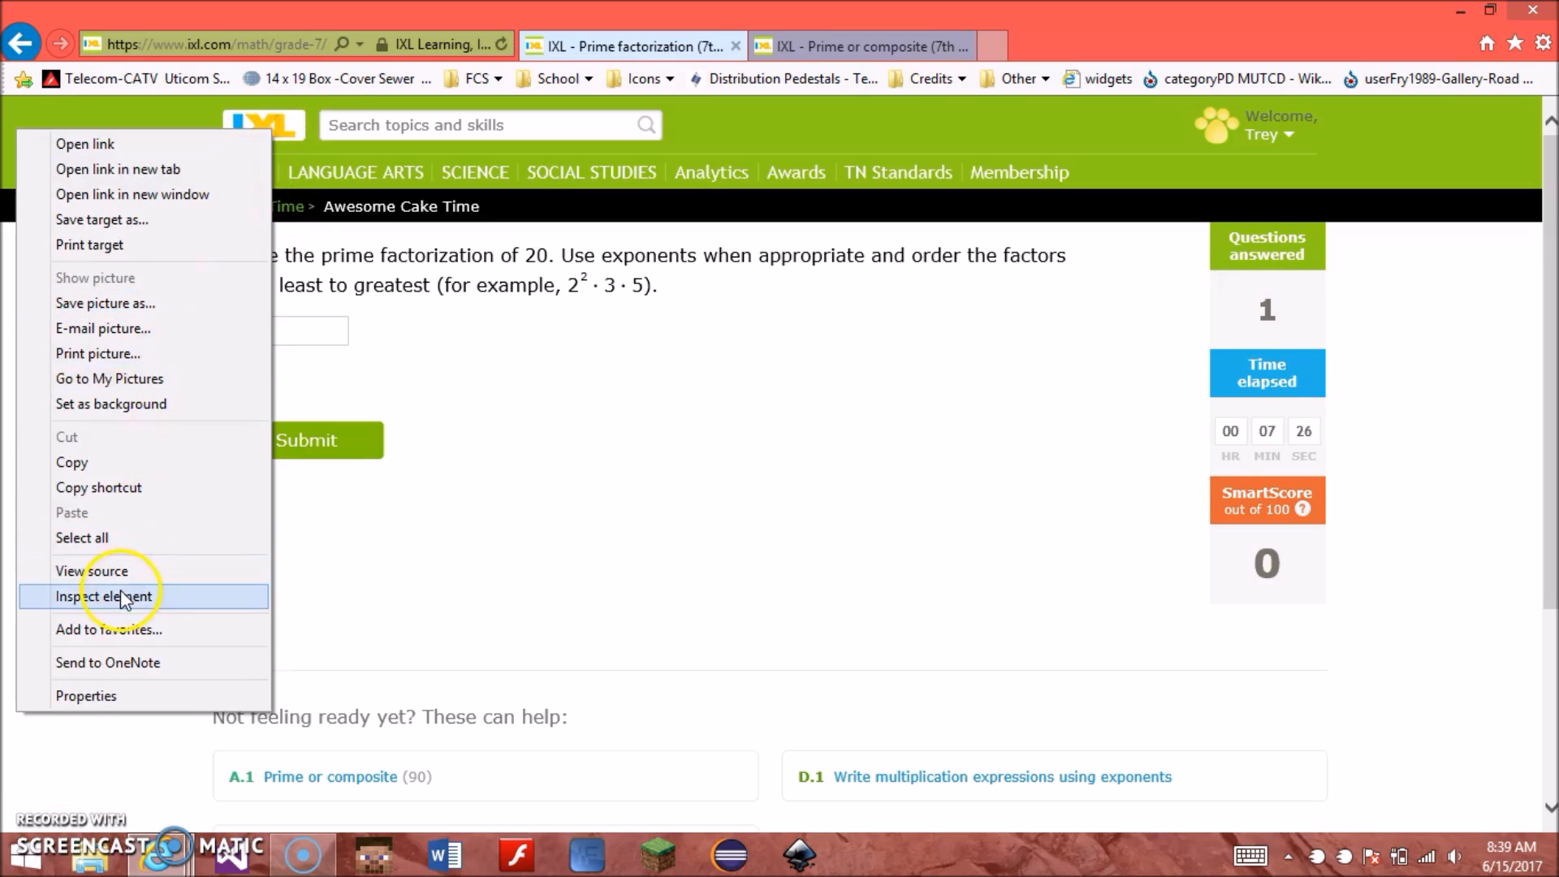
pyautogui.click(159, 567)
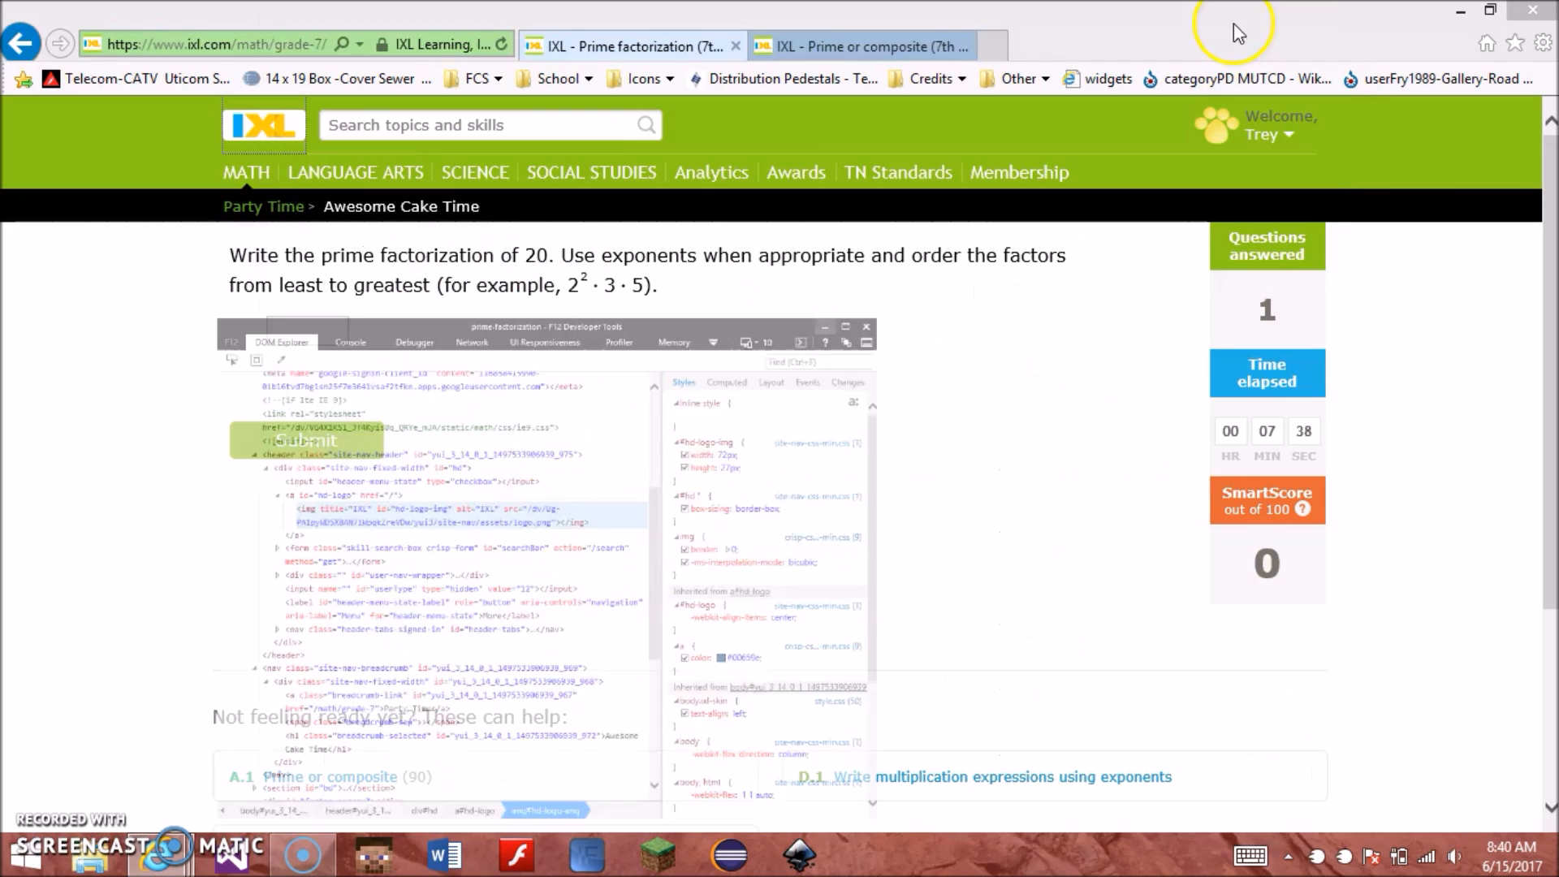
pyautogui.click(861, 46)
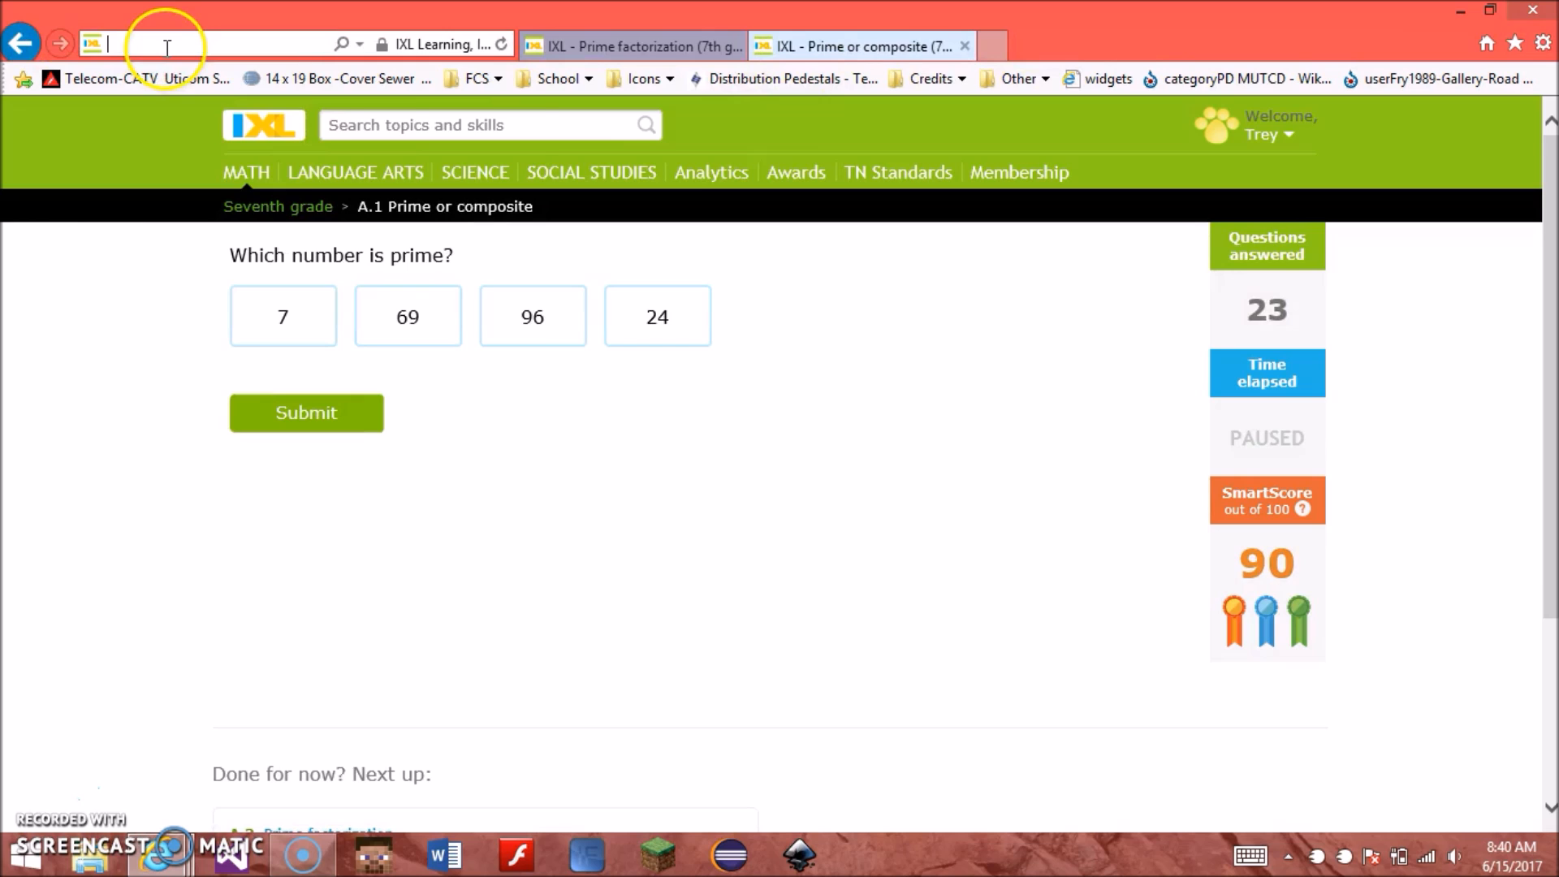
# Step: Go to dollywood.com, inspect the page and scroll to the Online Summer Saver offer
pyautogui.write('dollywood.com/')
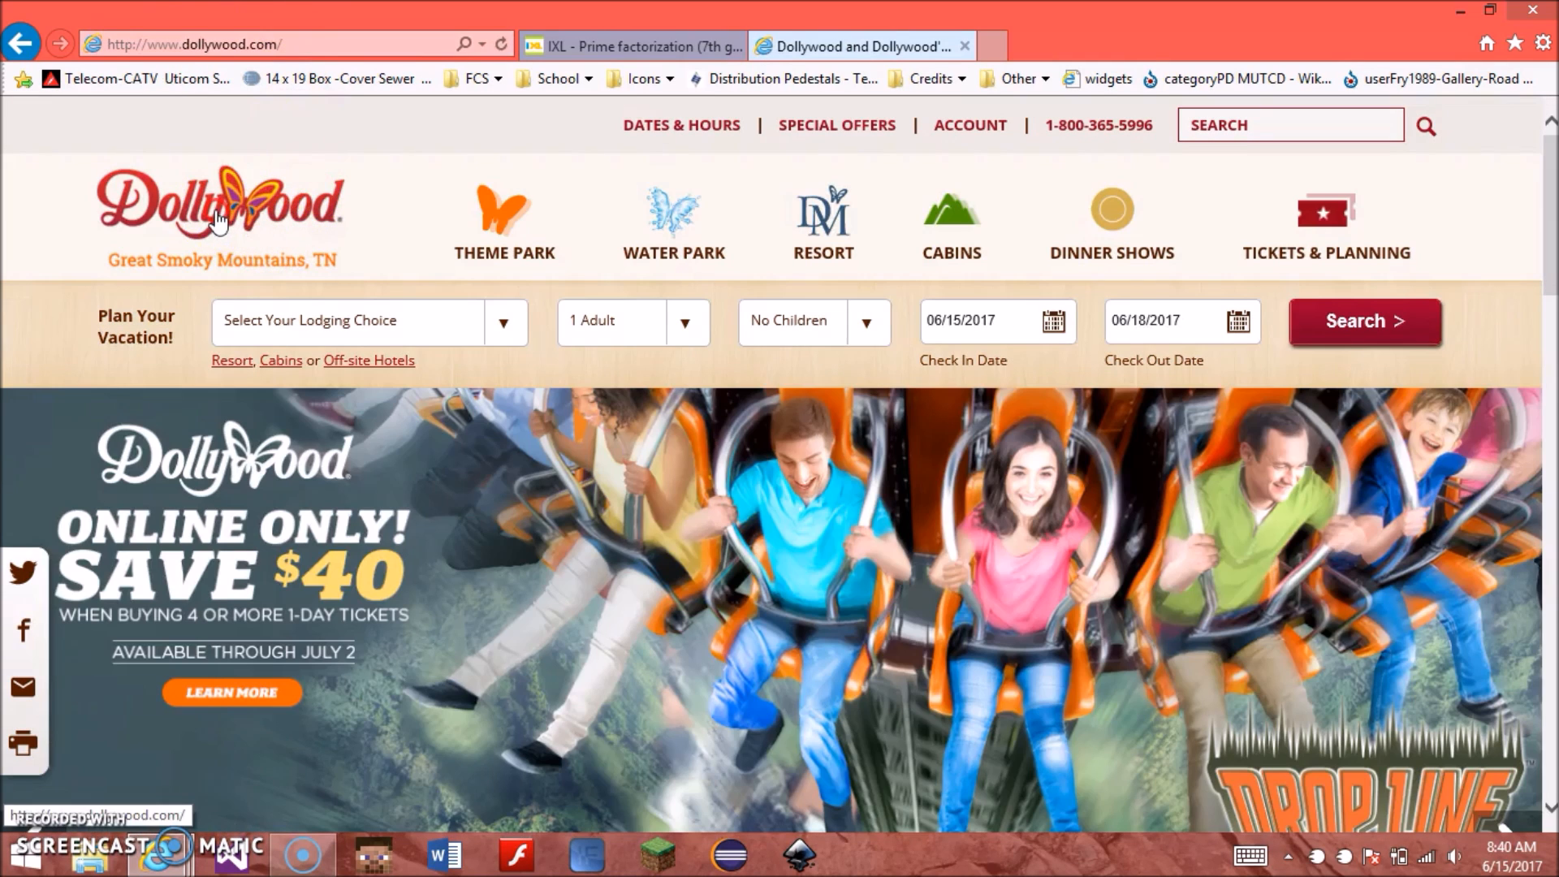
pyautogui.rightClick(221, 198)
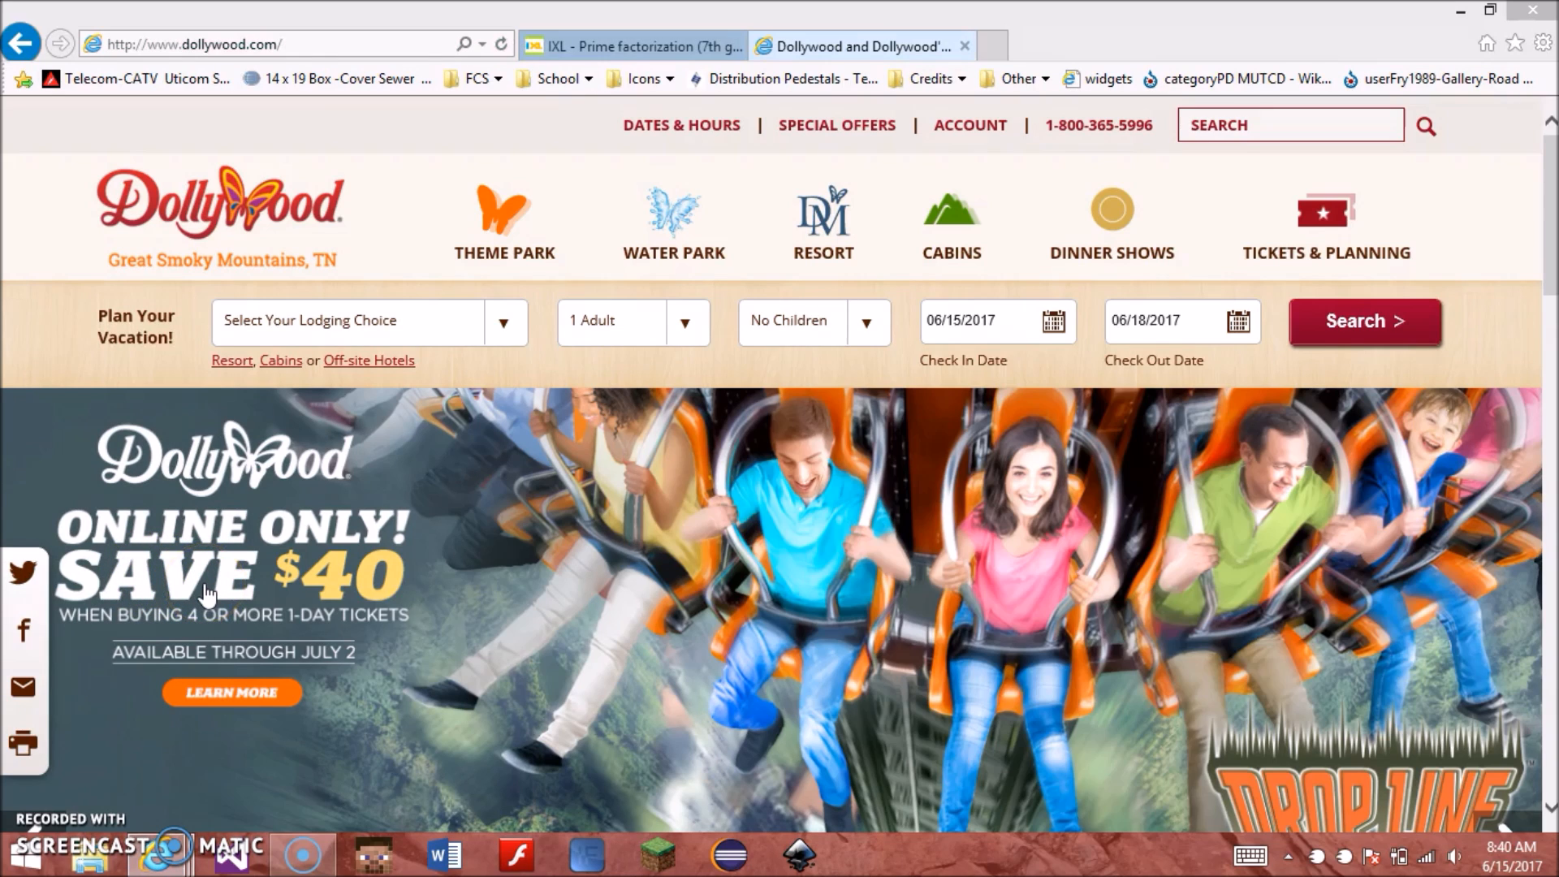
pyautogui.moveTo(159, 576)
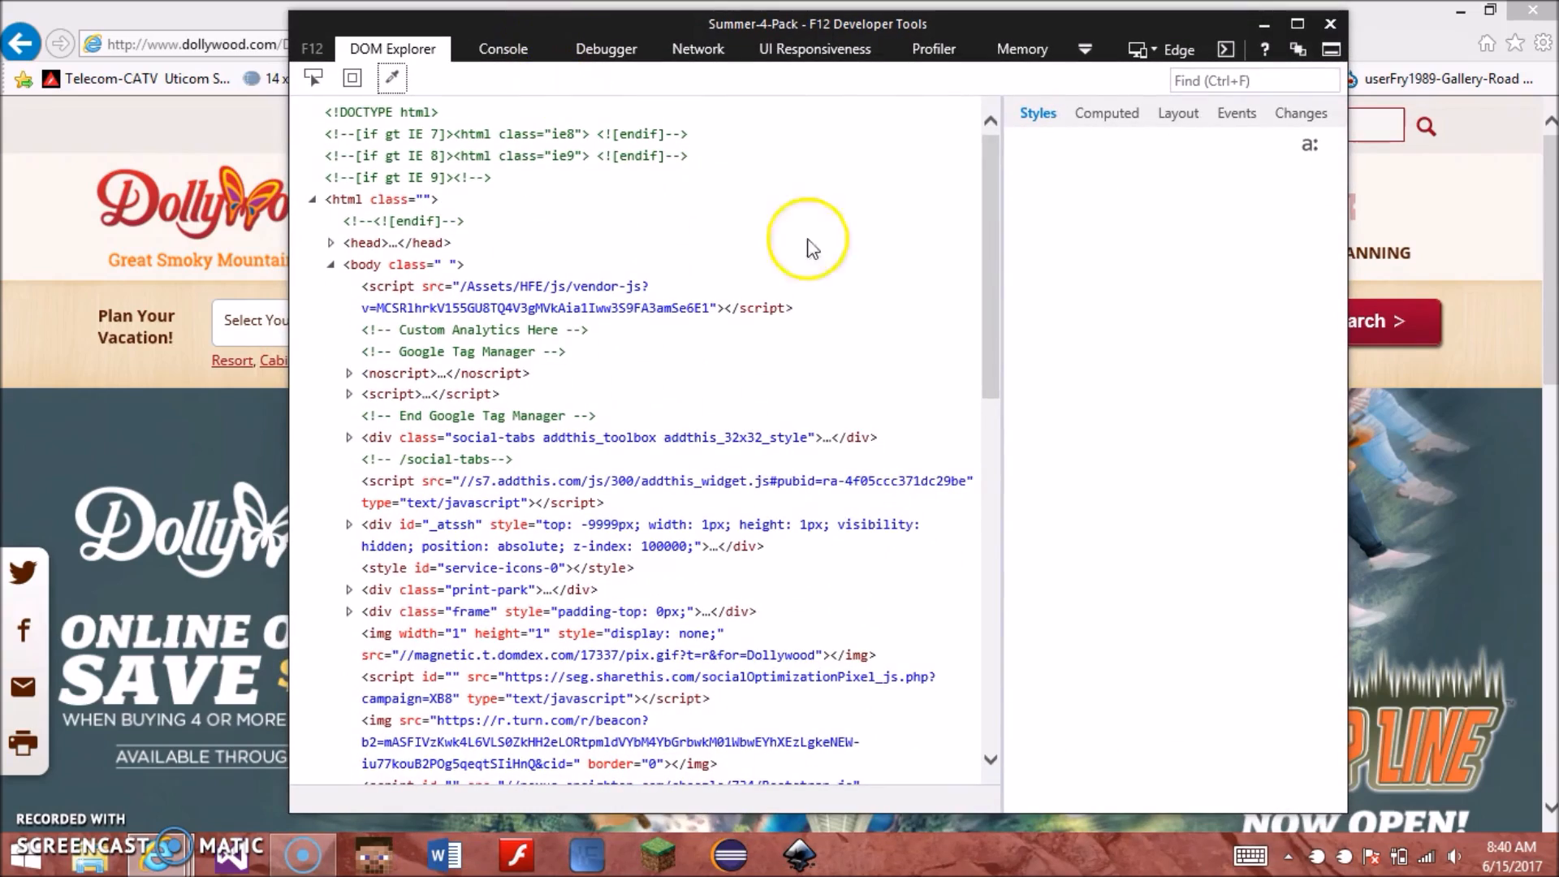
pyautogui.scroll(-3)
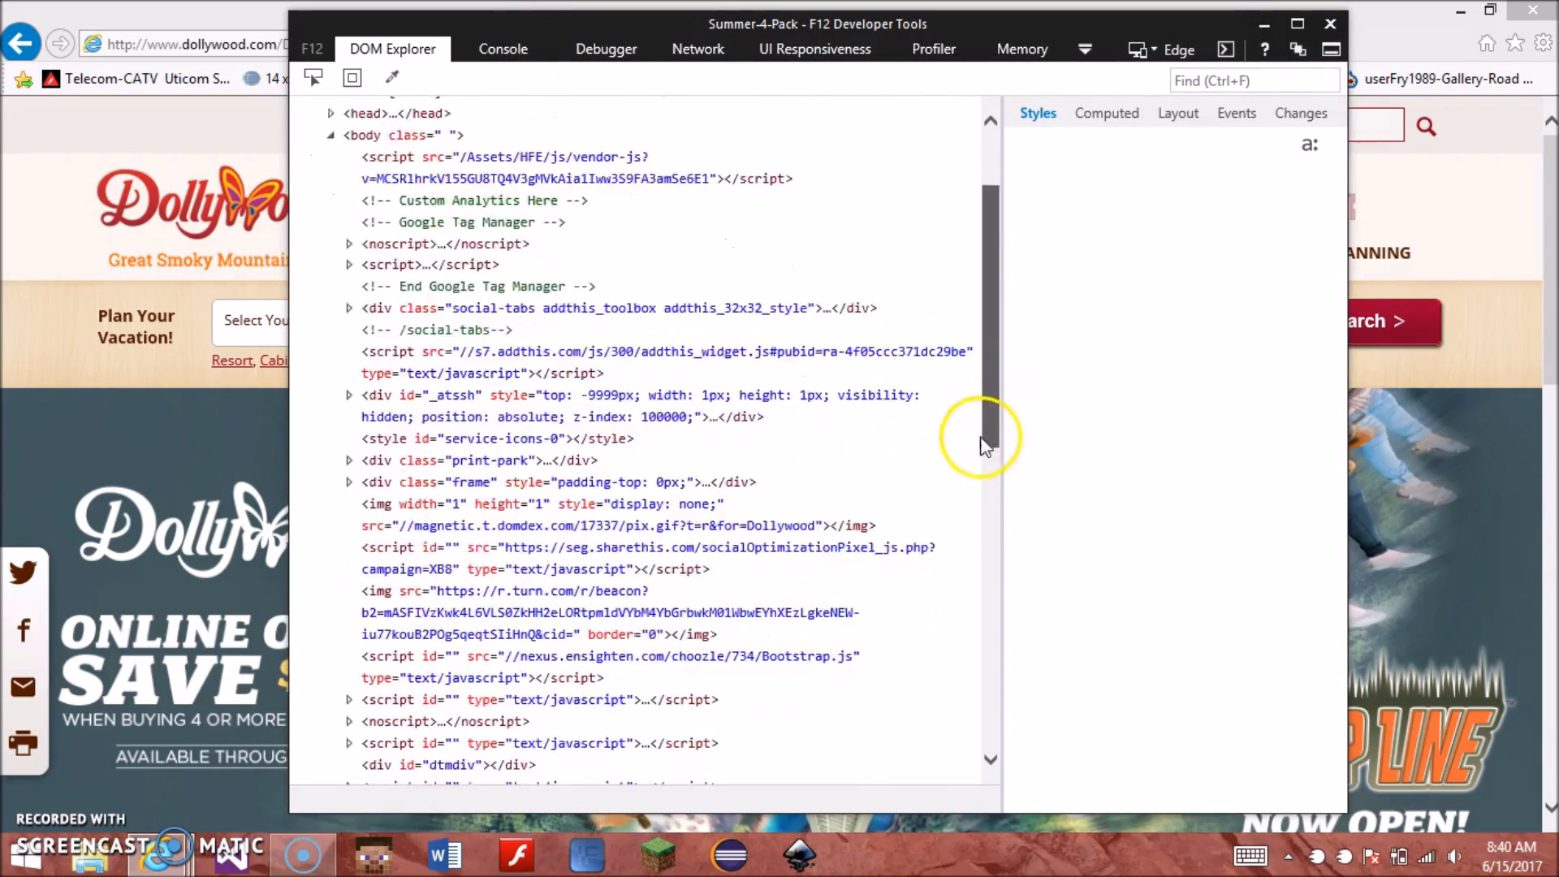
pyautogui.scroll(-3)
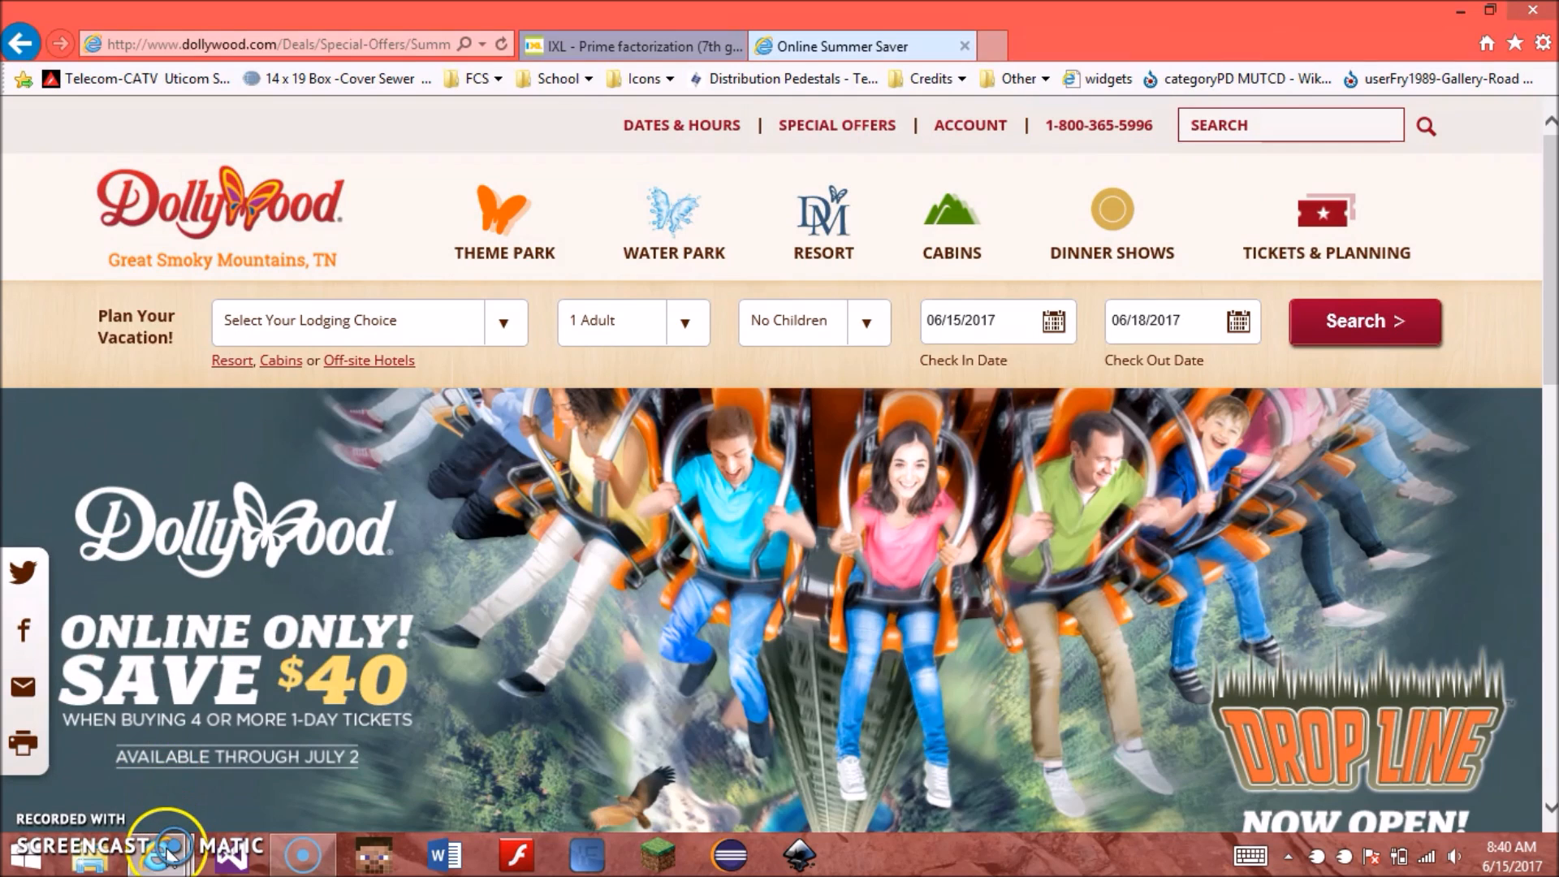
# Step: Expand the li.theme-park navigation node in the offer page's markup, then leave F12
pyautogui.press('F12')
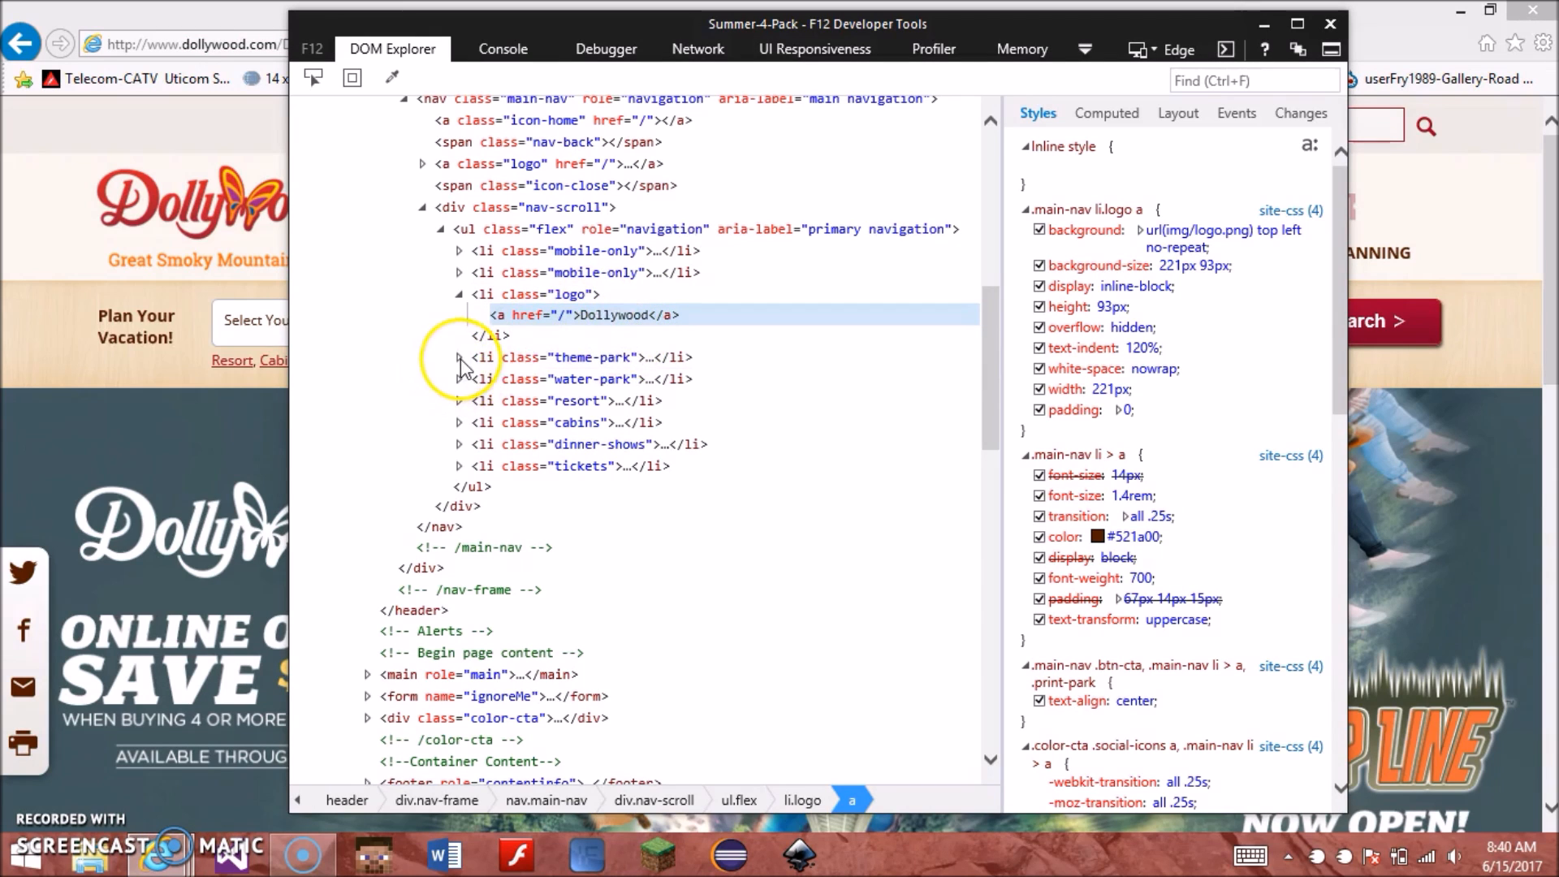
pyautogui.click(460, 357)
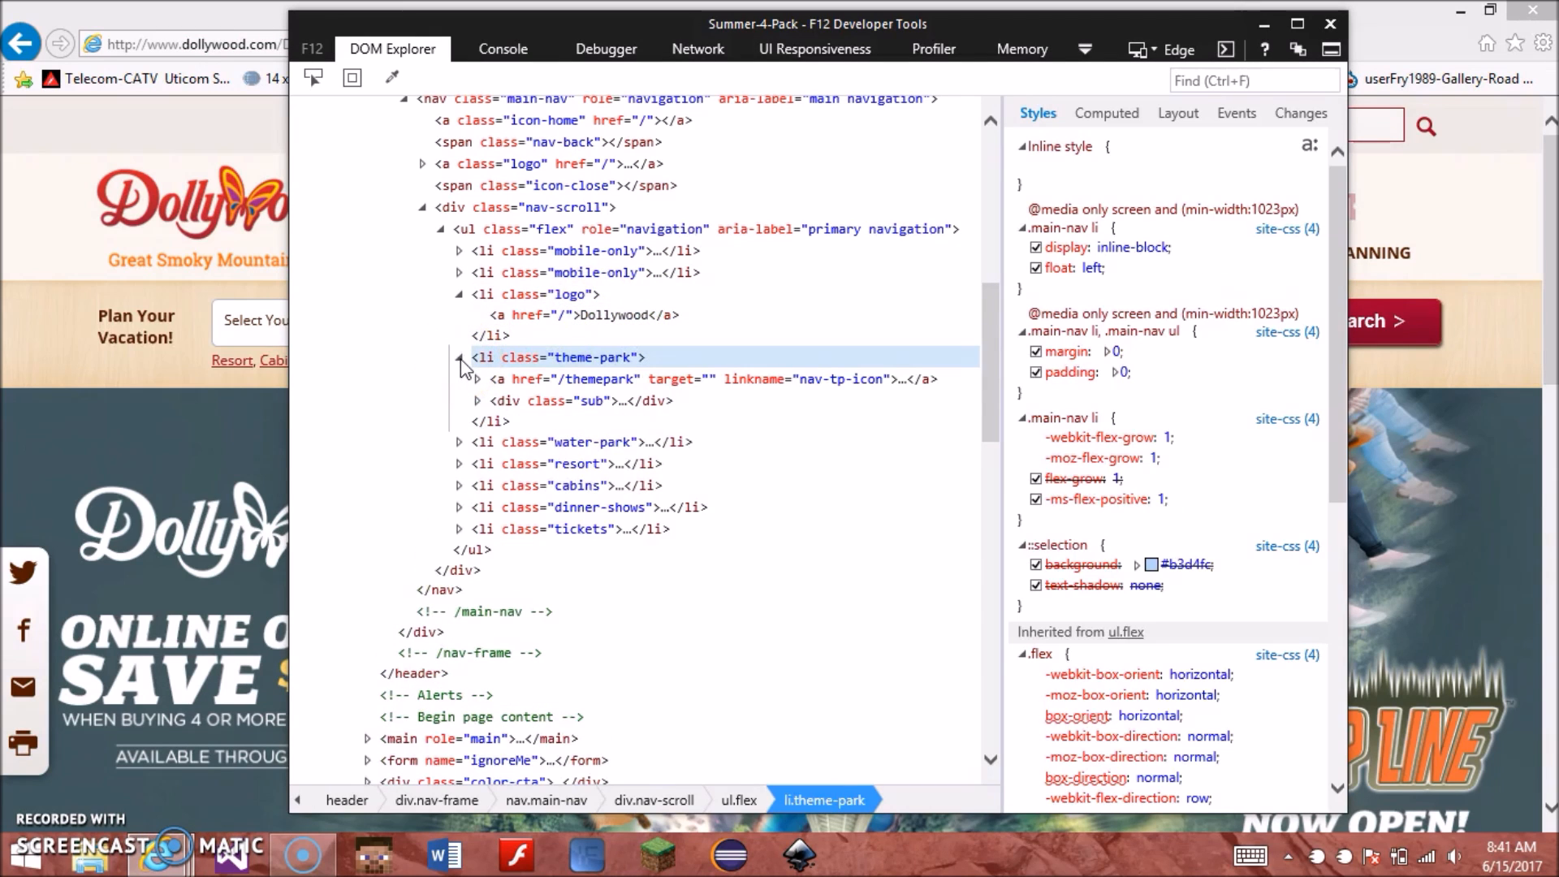
pyautogui.click(459, 357)
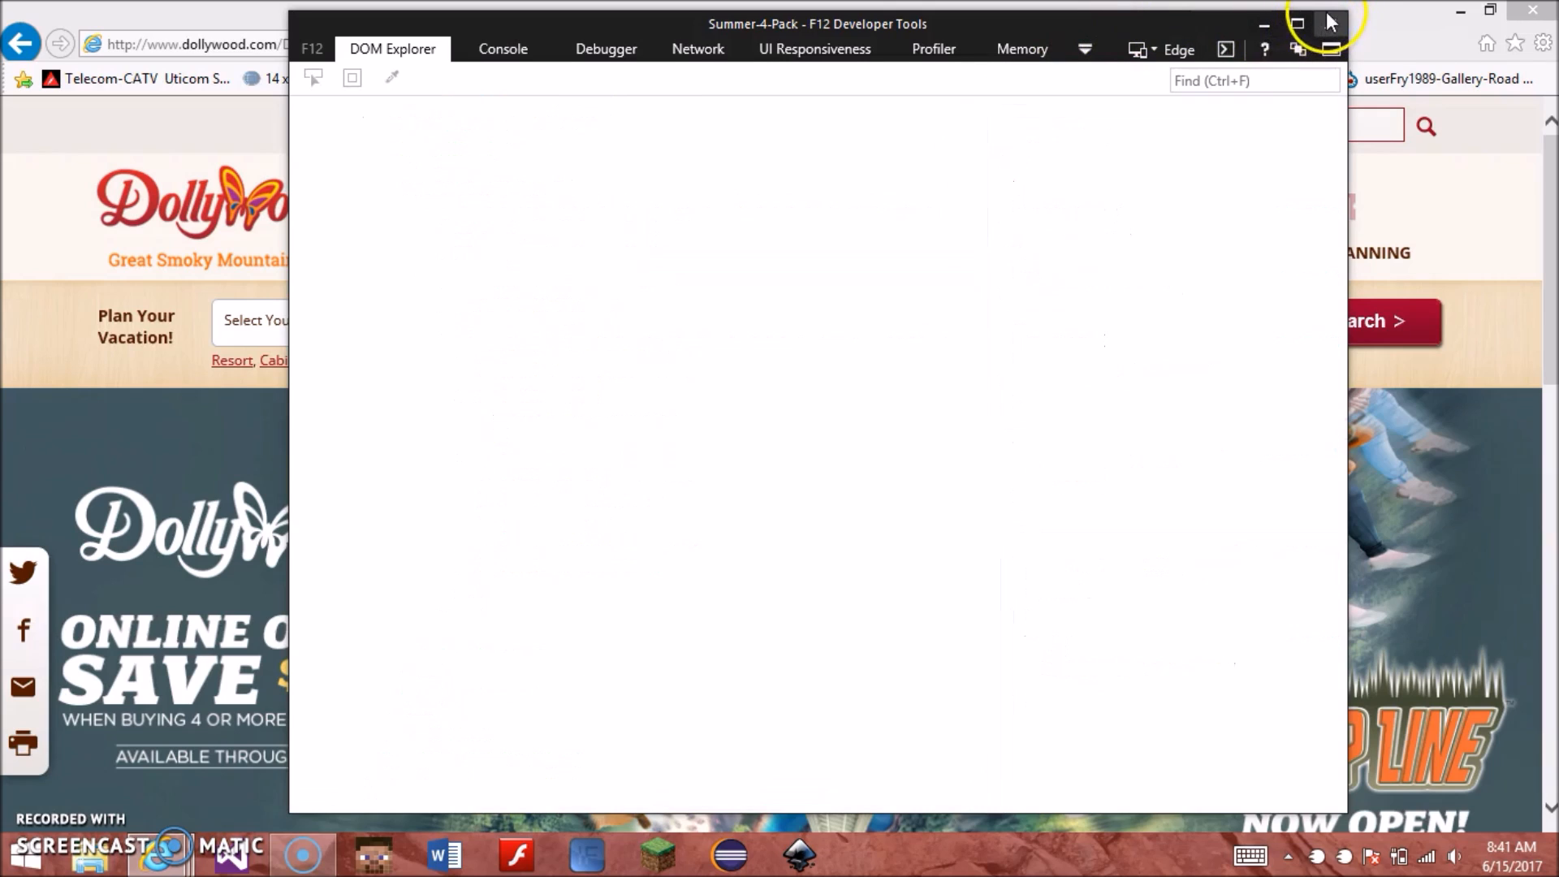
pyautogui.click(1330, 21)
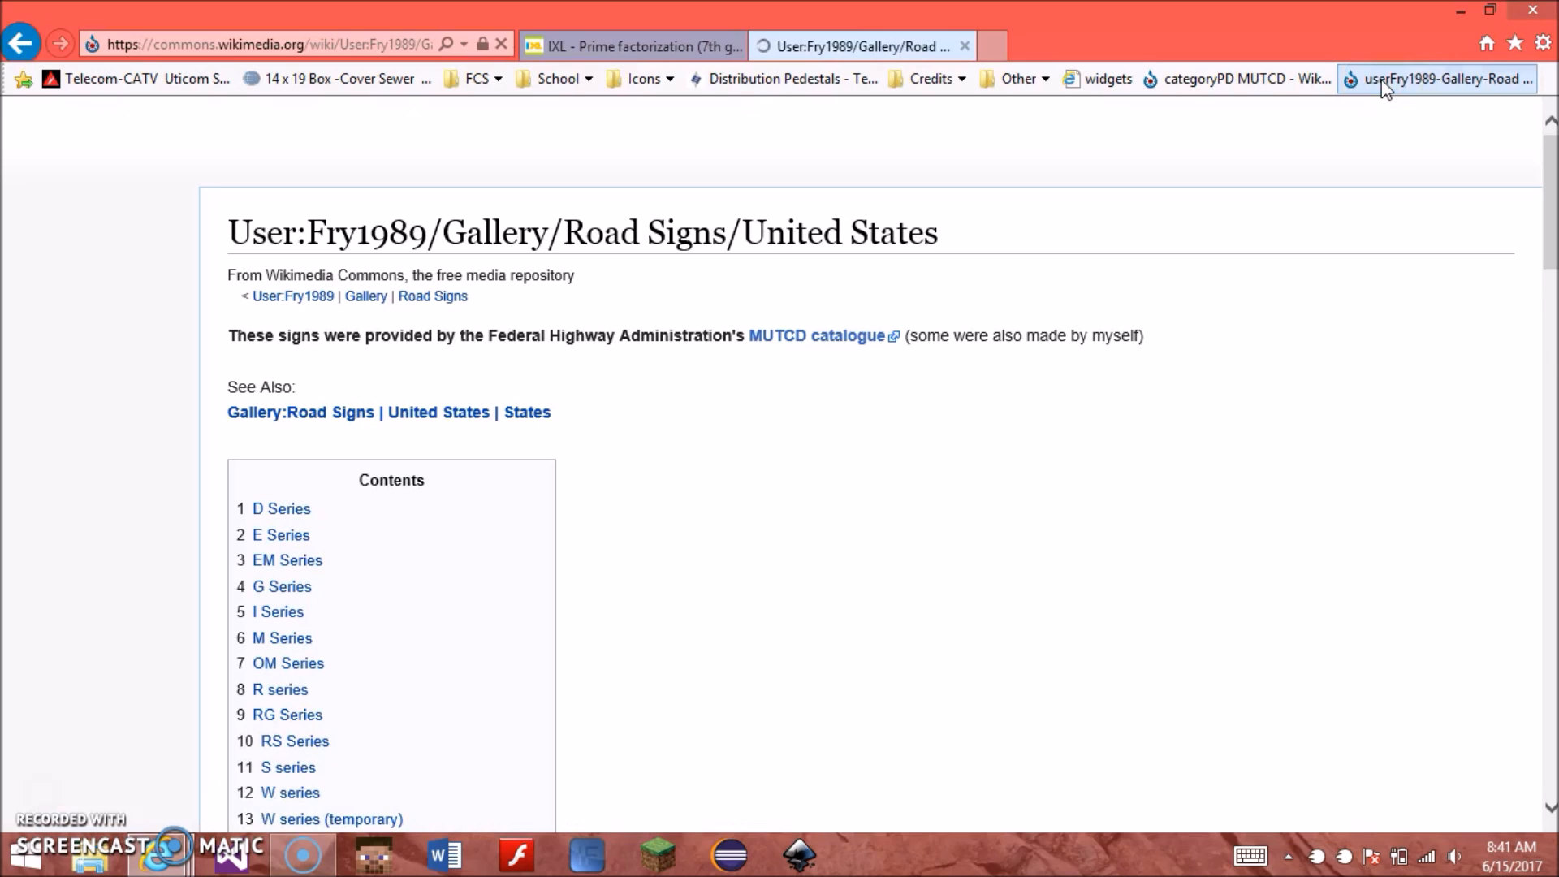
# Step: Scroll down through several series of United States road sign images in the gallery
pyautogui.scroll(-3)
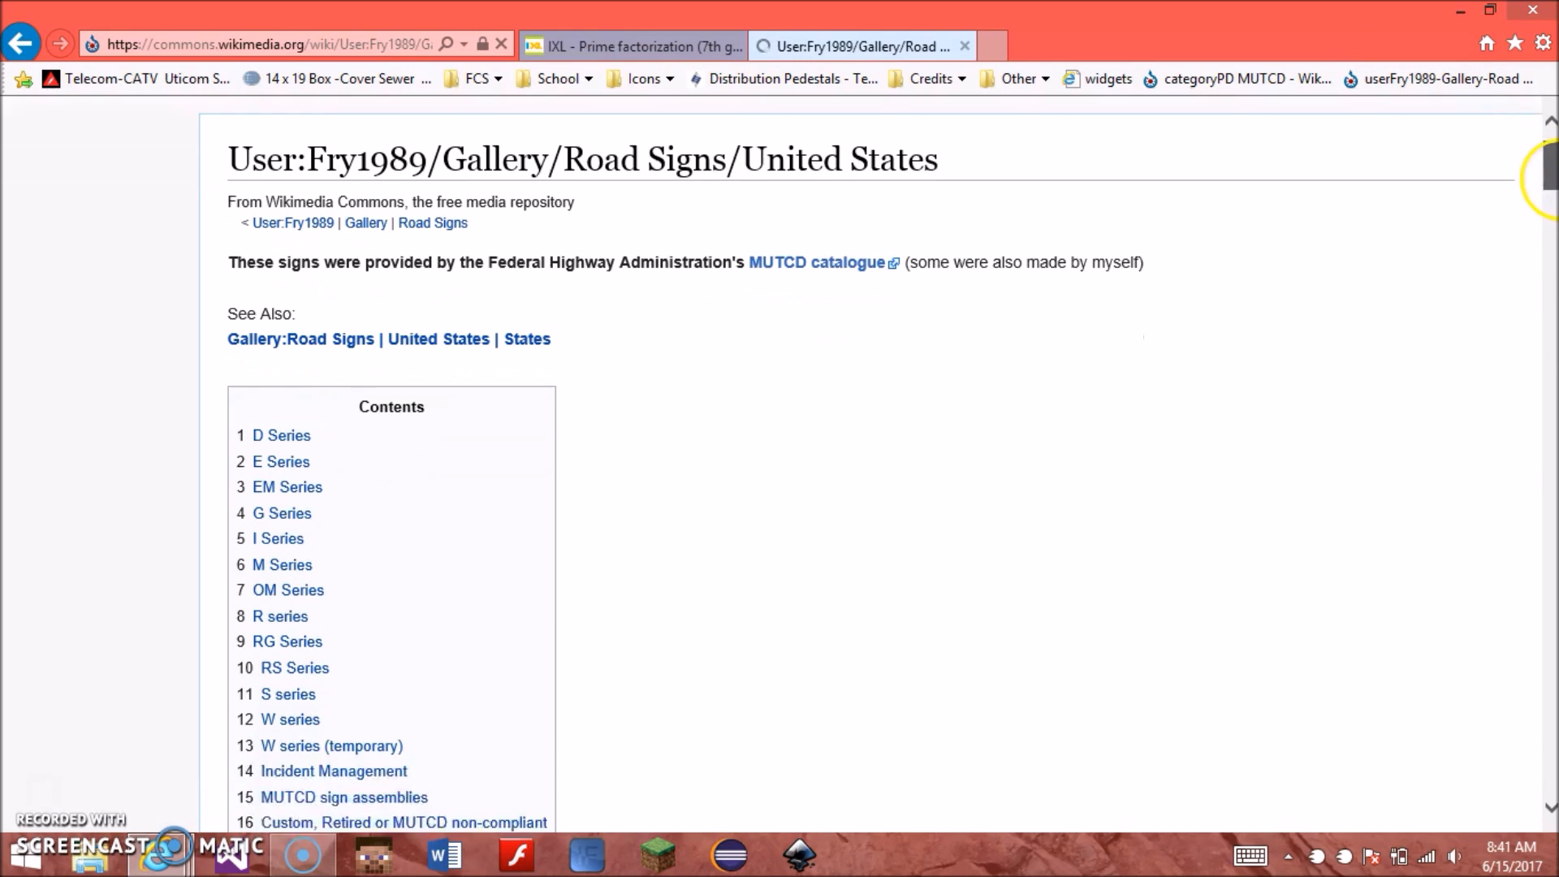
pyautogui.scroll(-3)
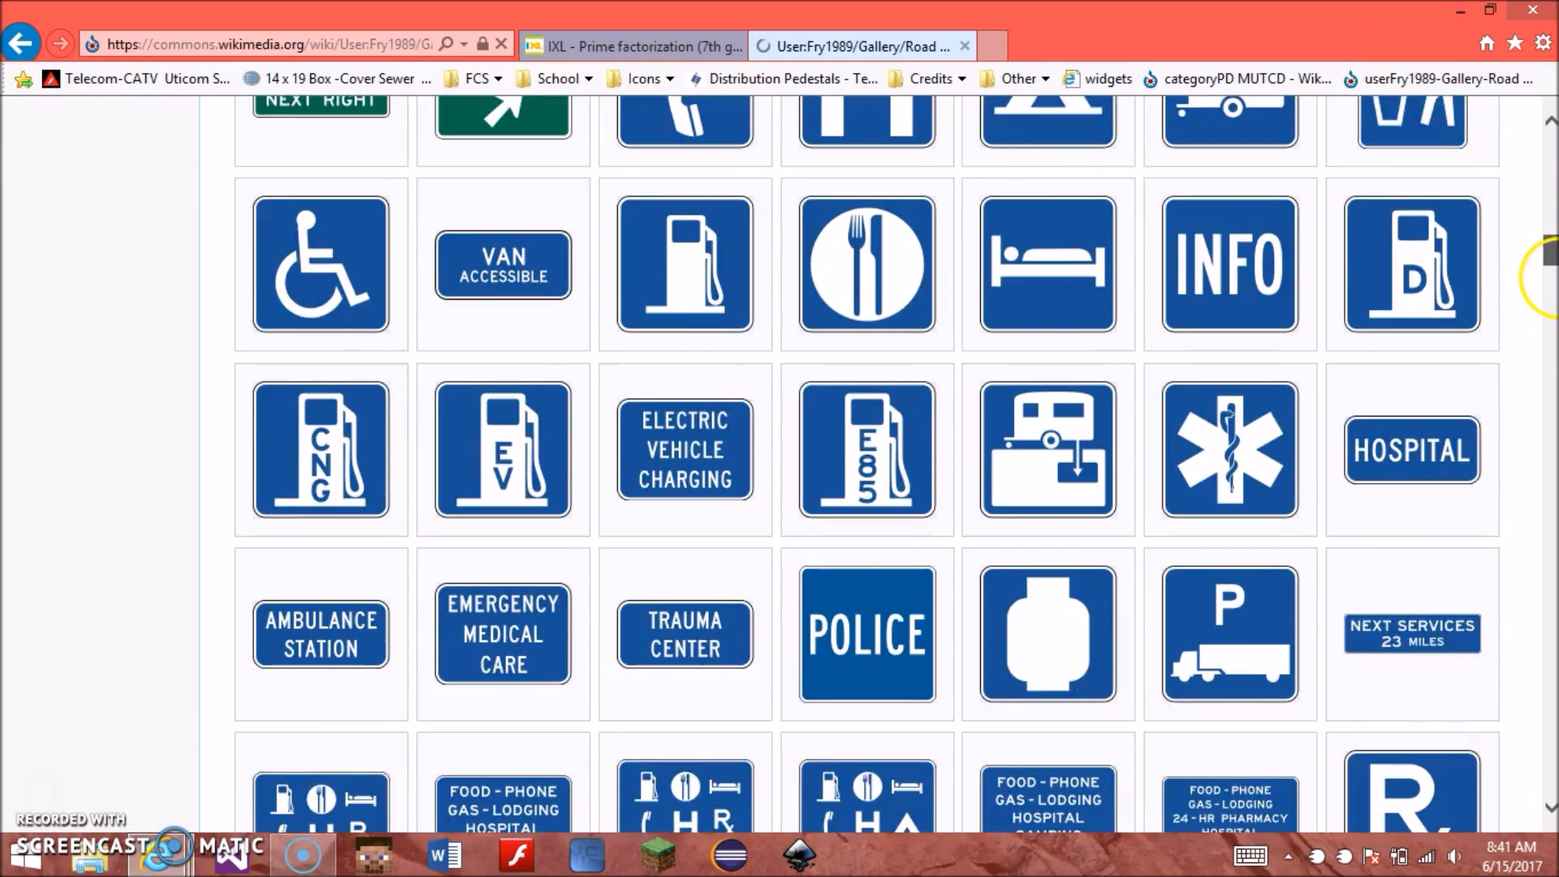
pyautogui.scroll(-3)
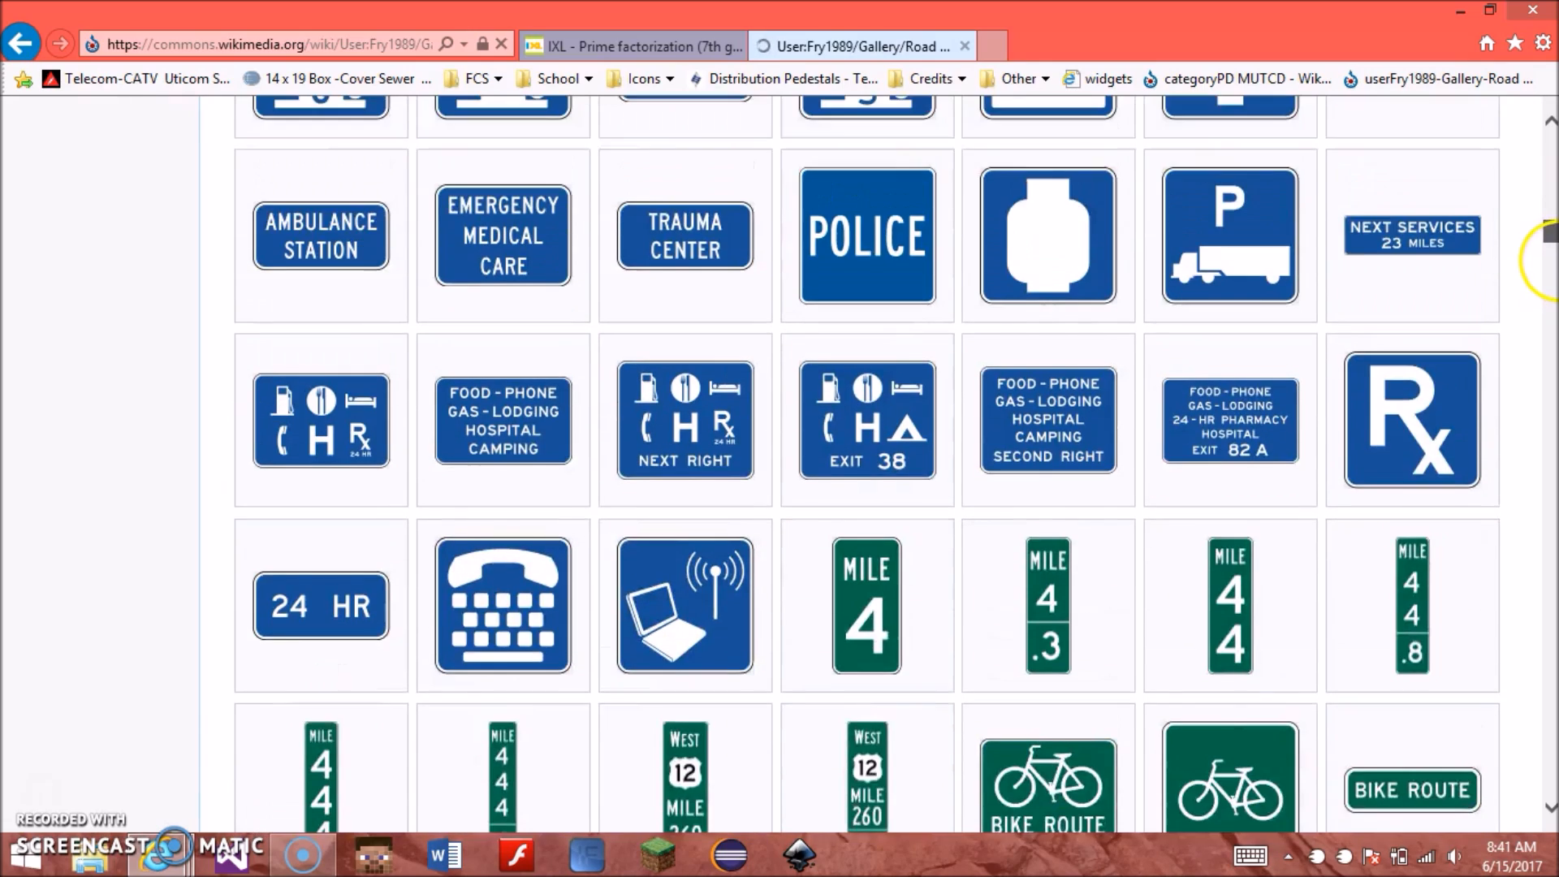
pyautogui.scroll(-3)
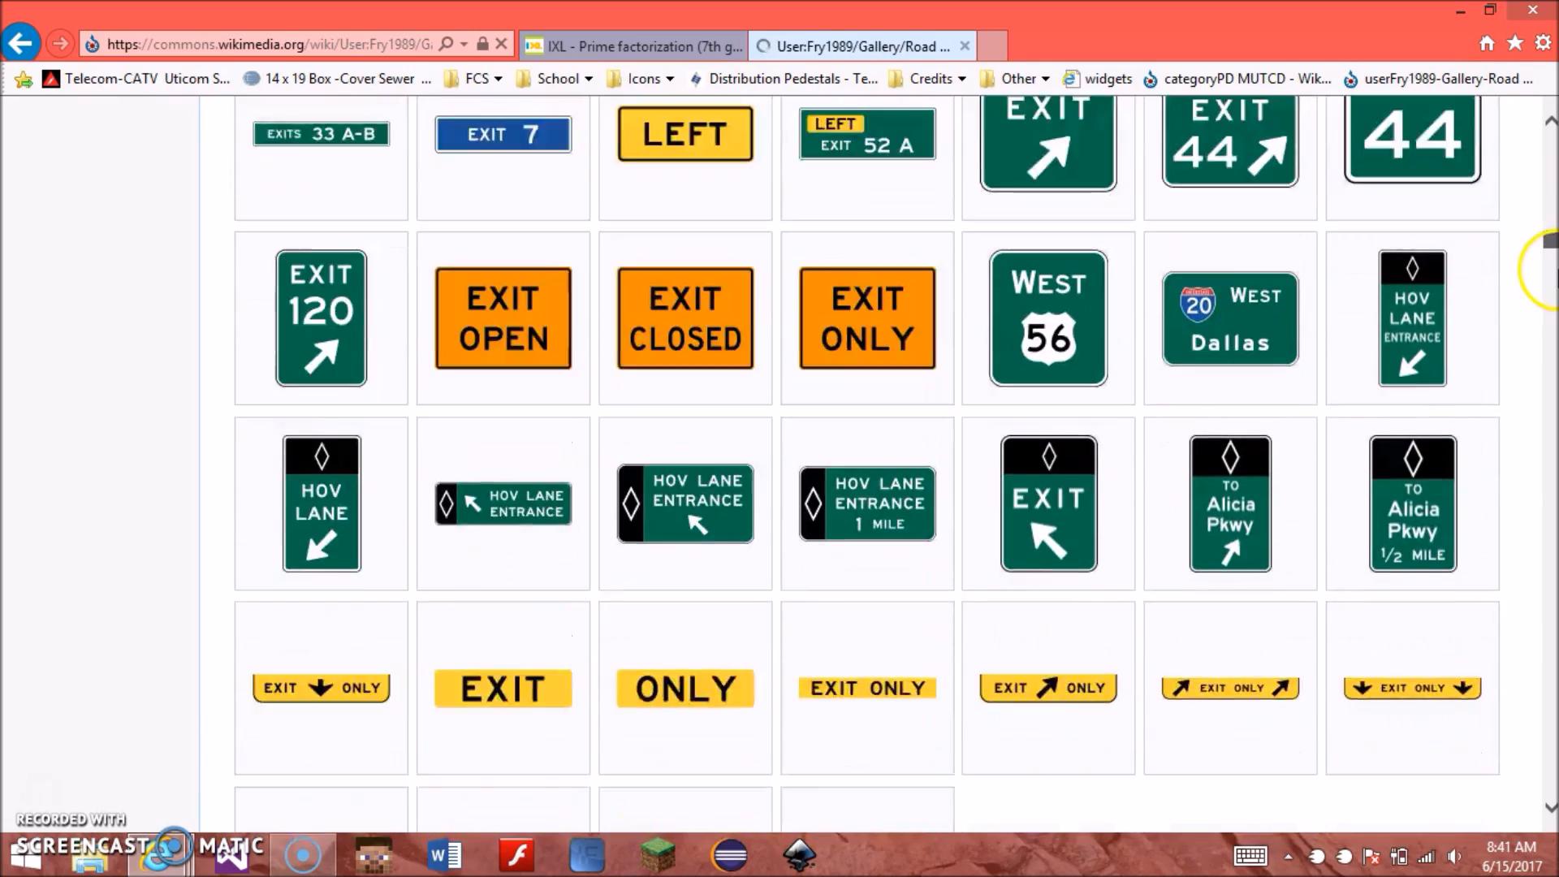
pyautogui.scroll(-3)
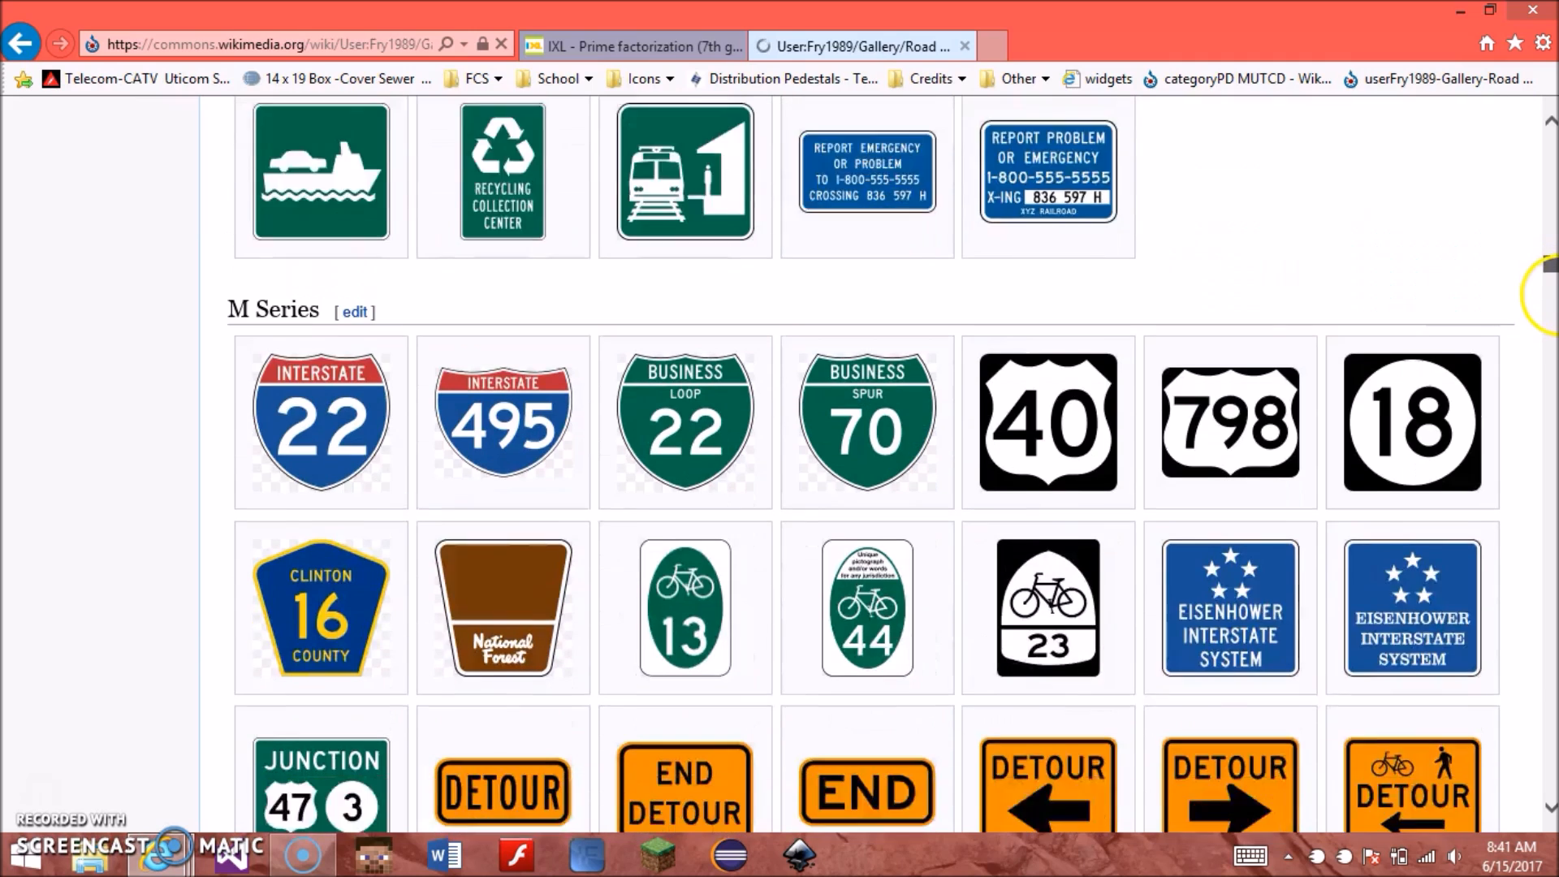
pyautogui.scroll(-3)
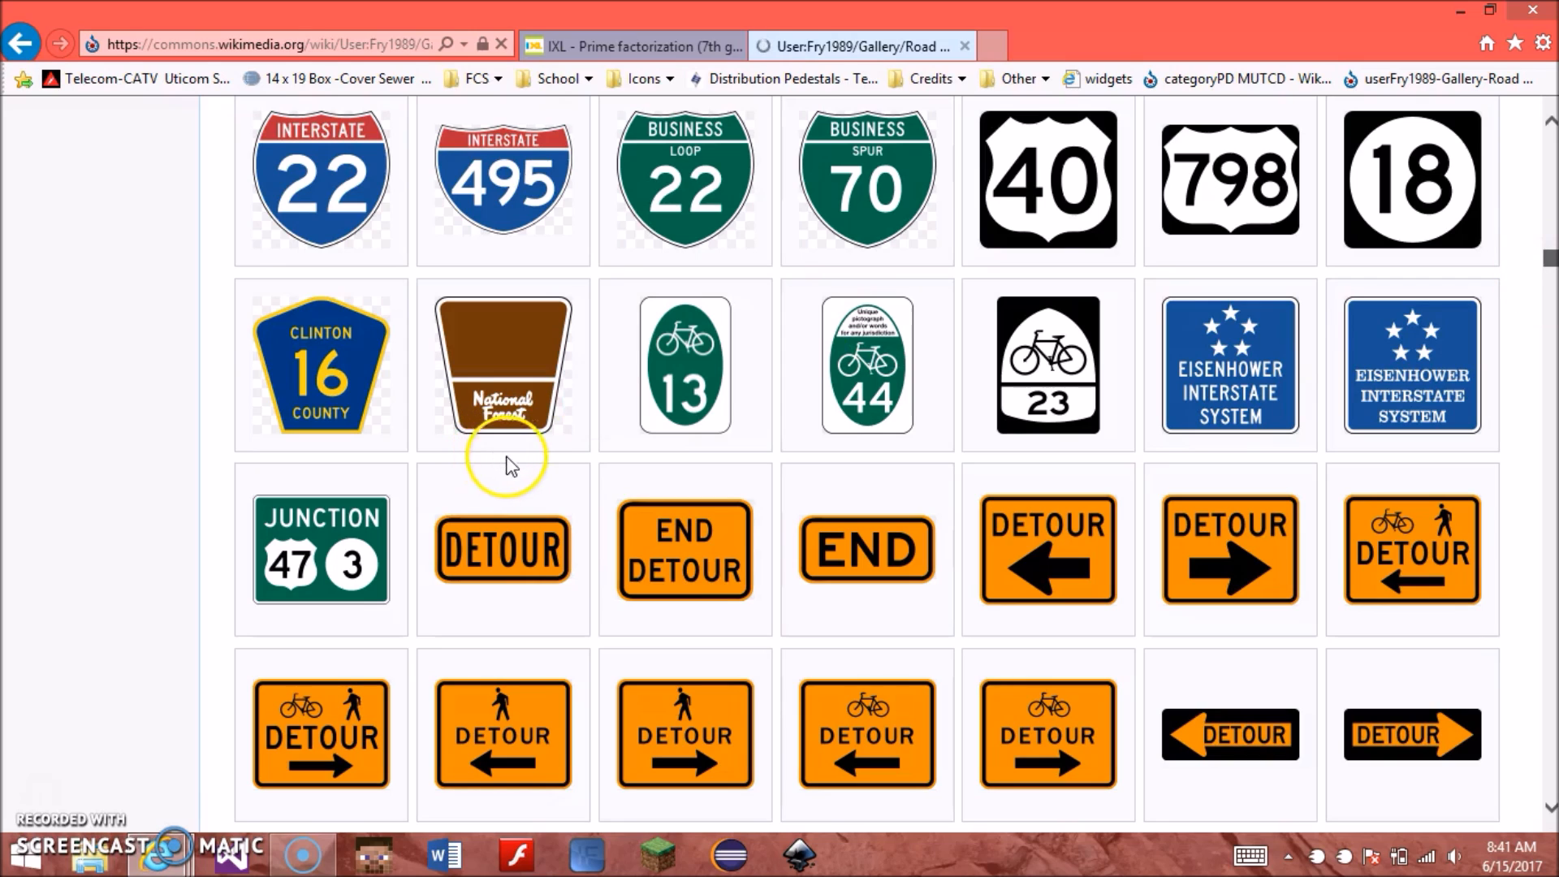
pyautogui.moveTo(1109, 432)
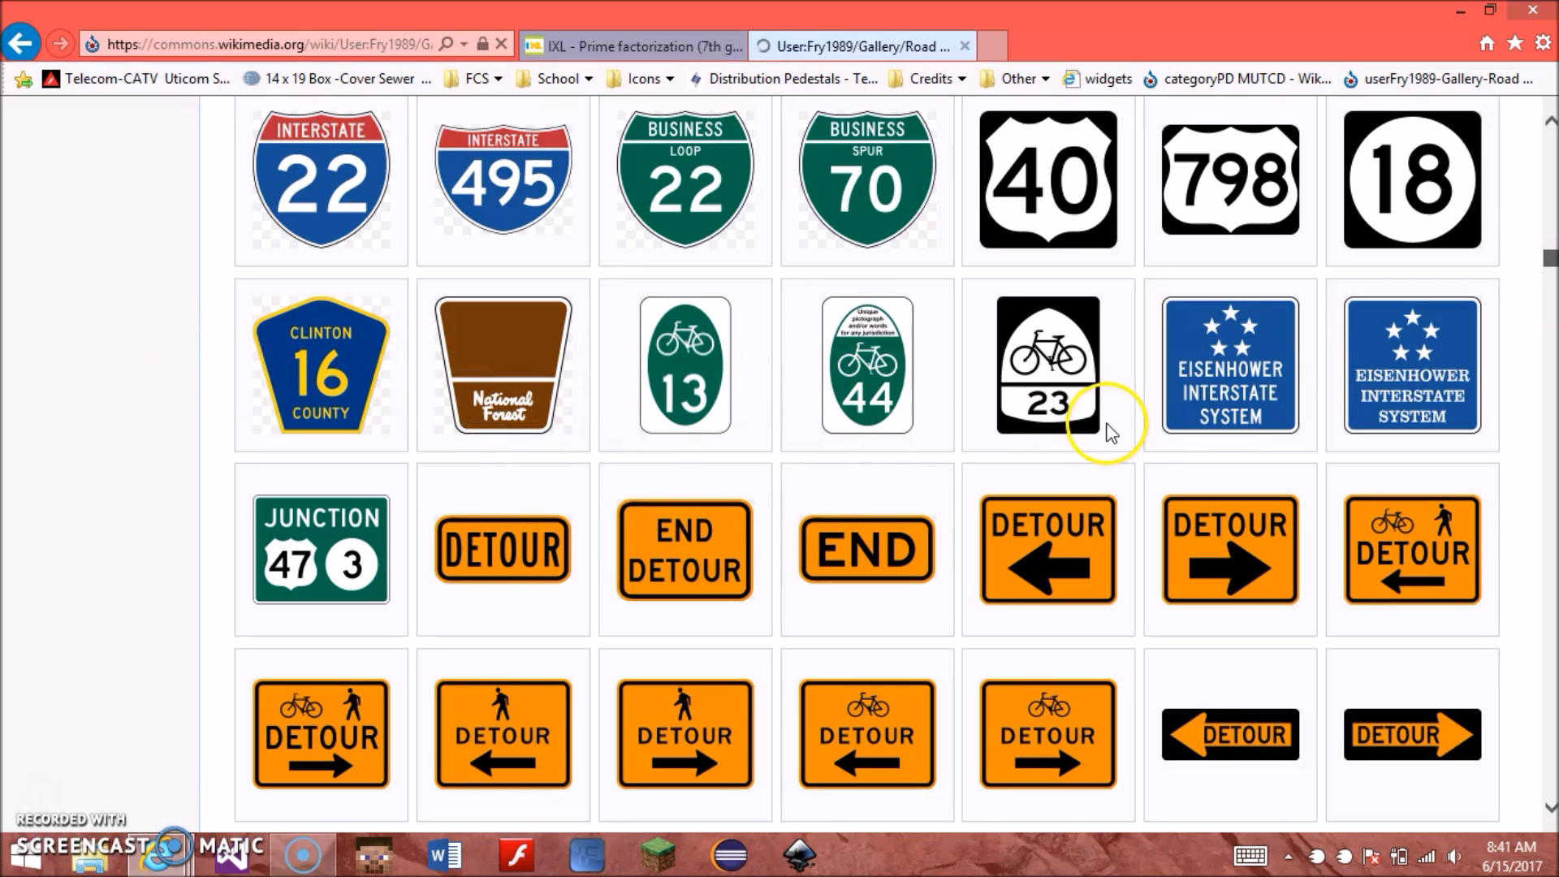
pyautogui.moveTo(294, 188)
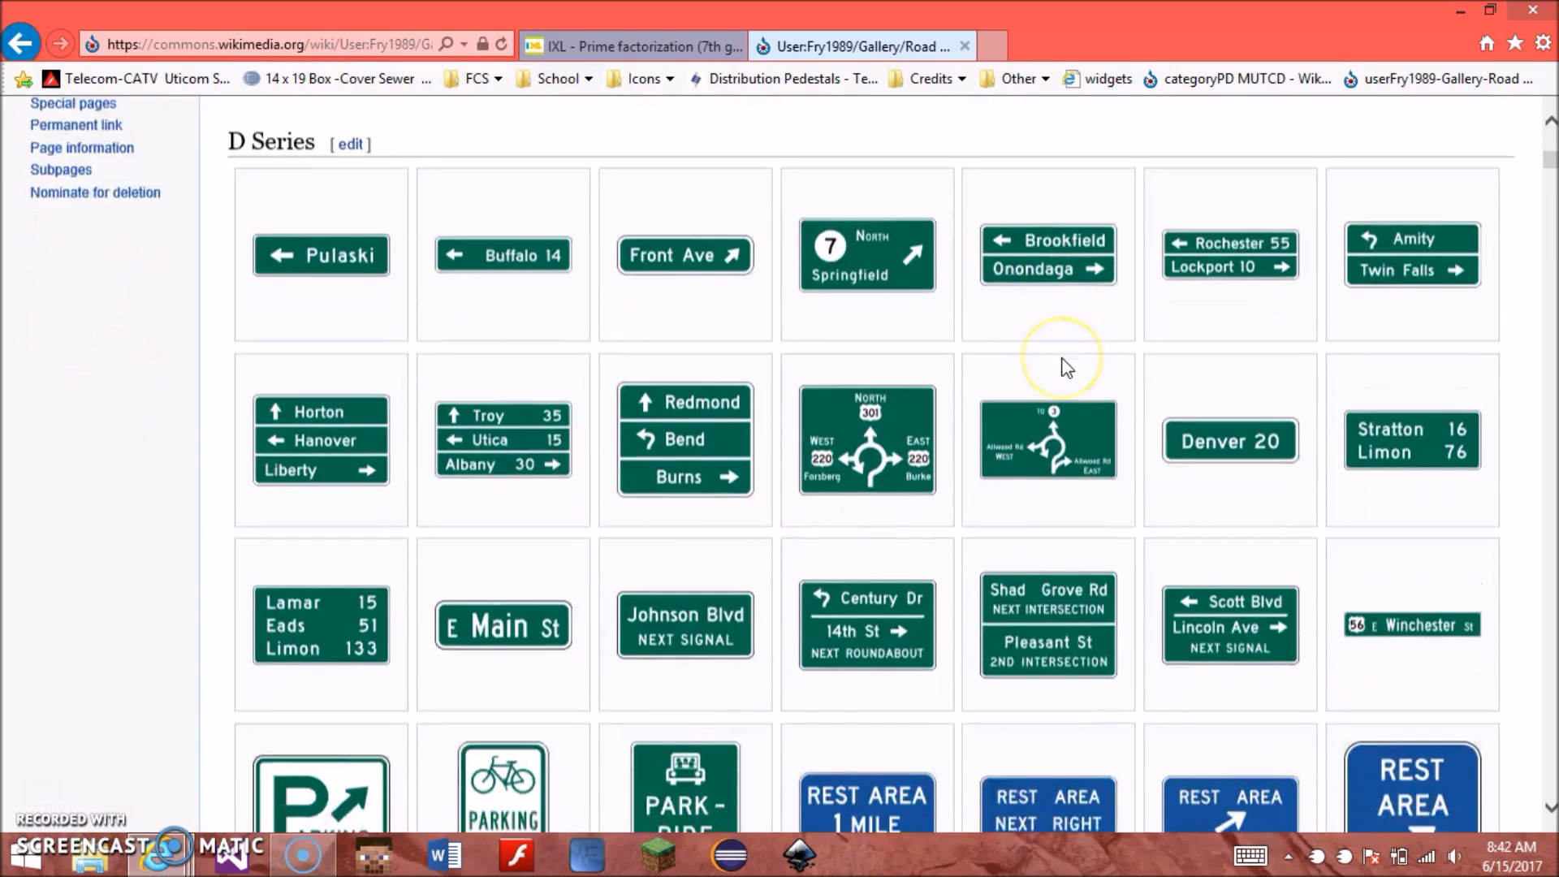
pyautogui.scroll(-3)
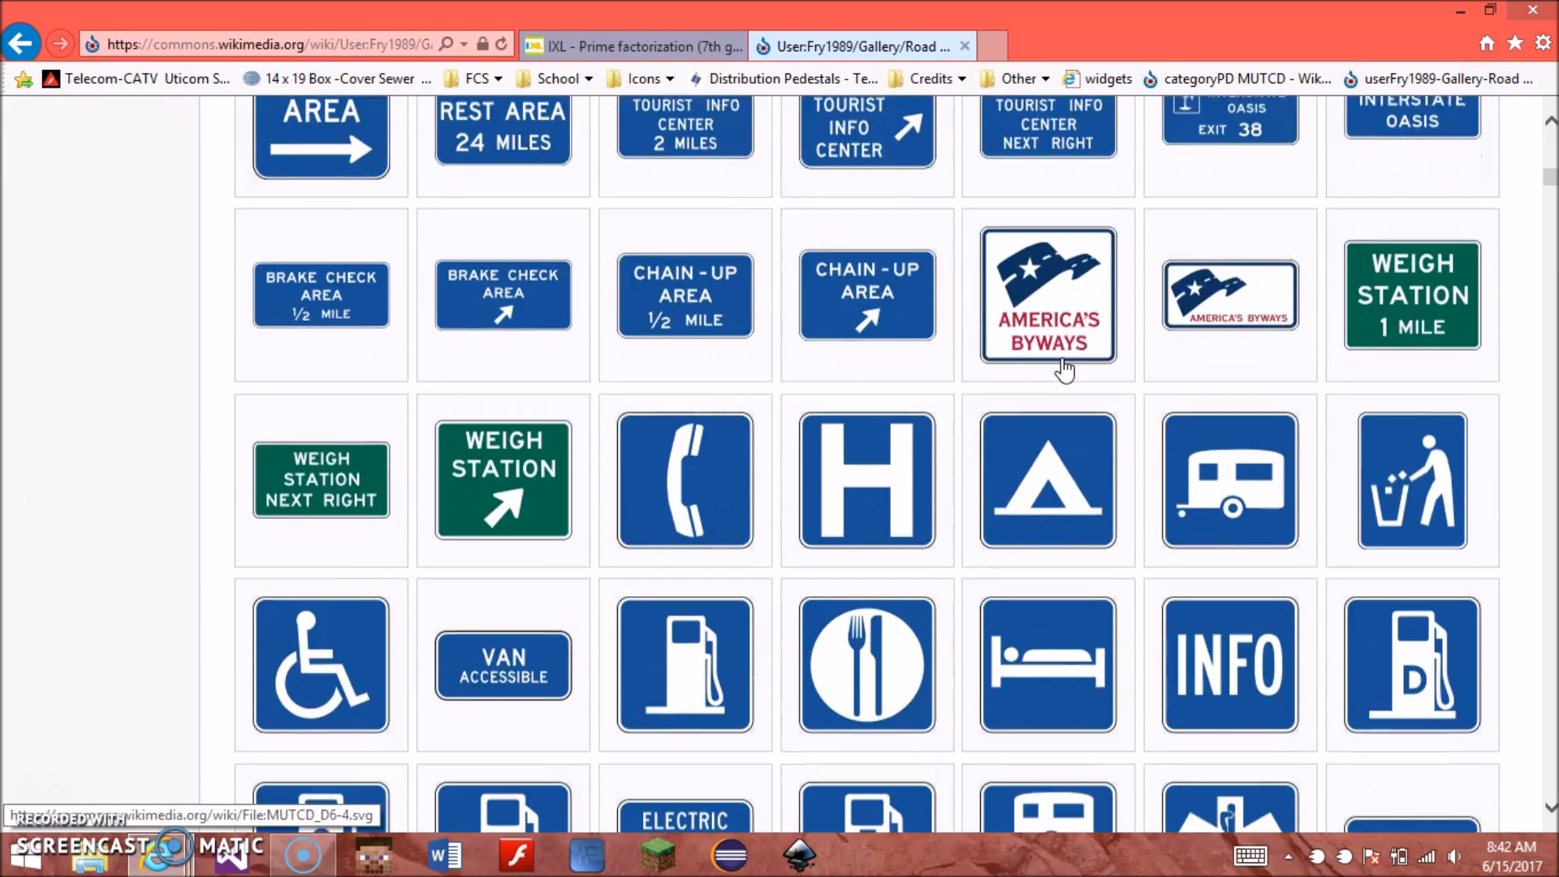
# Step: Scroll to the inline skating sign and open it in the media viewer
pyautogui.scroll(-3)
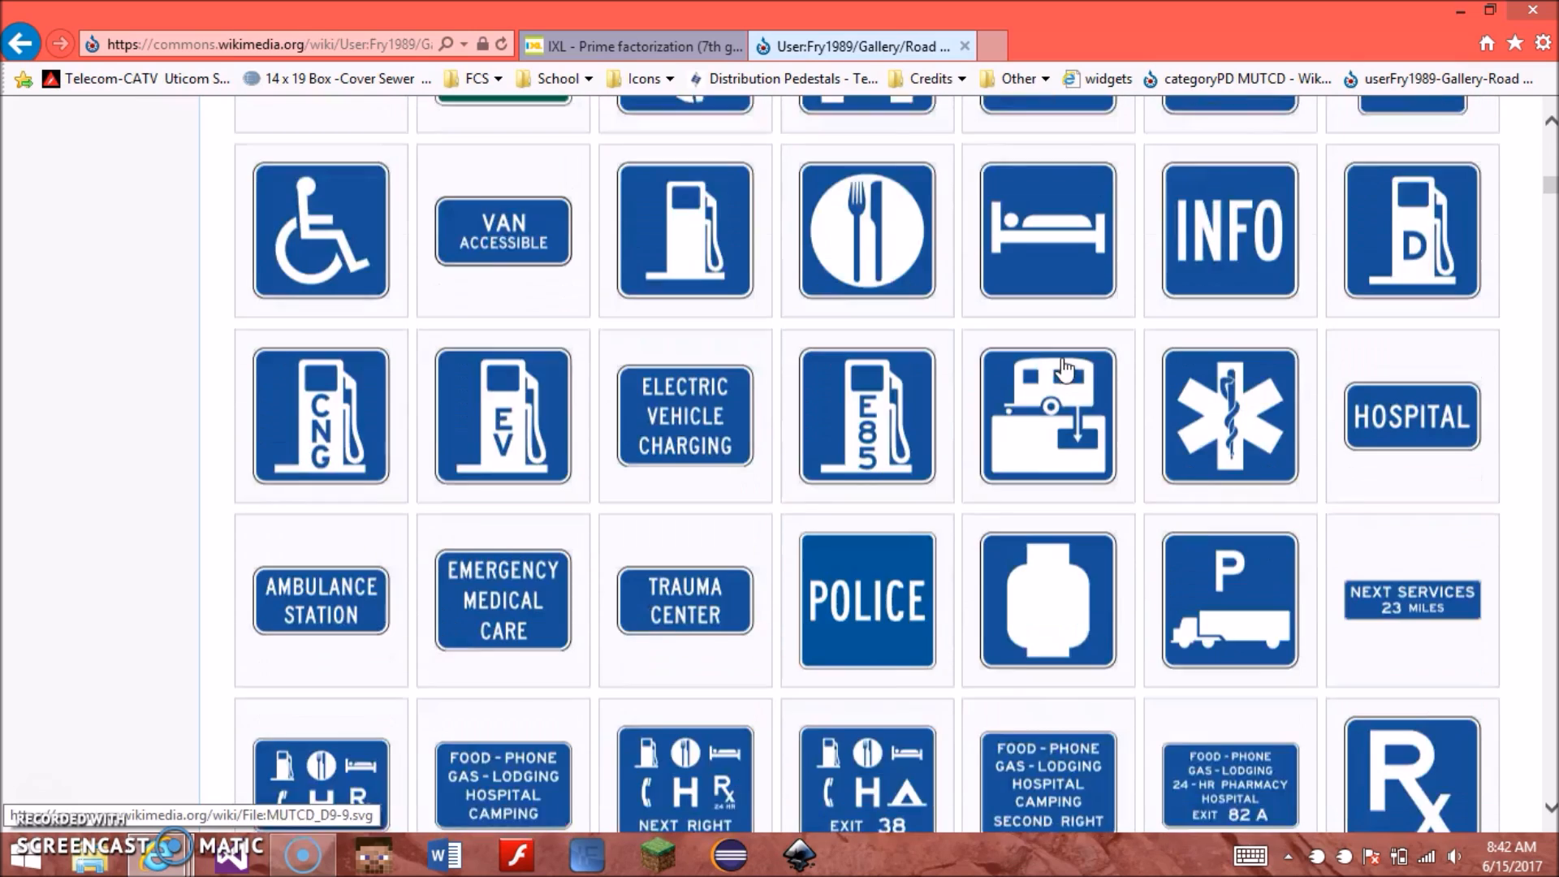
pyautogui.scroll(-3)
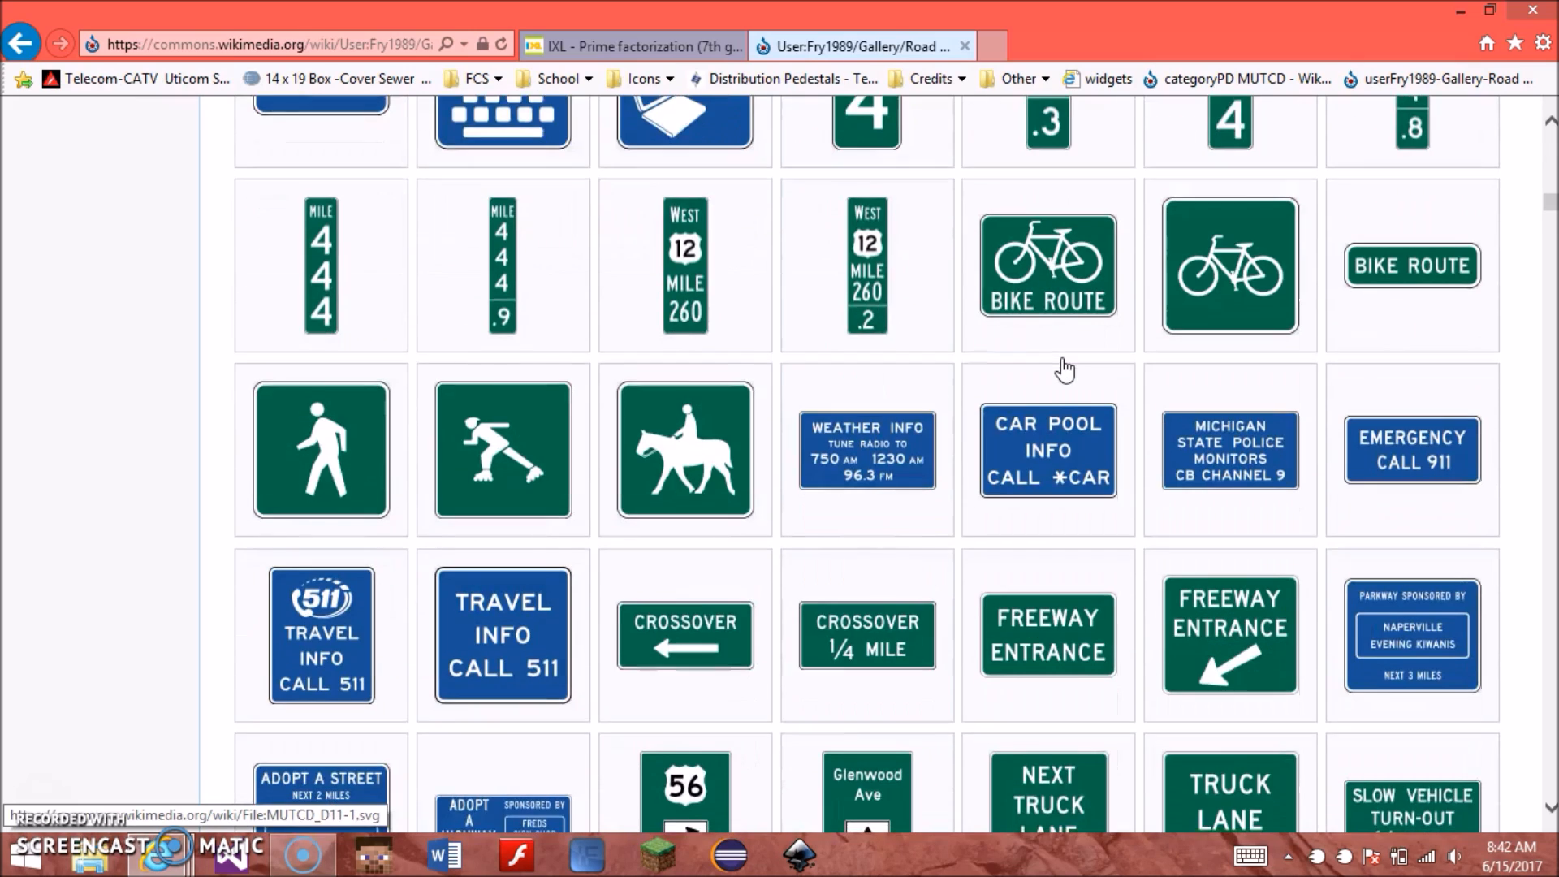
pyautogui.scroll(-3)
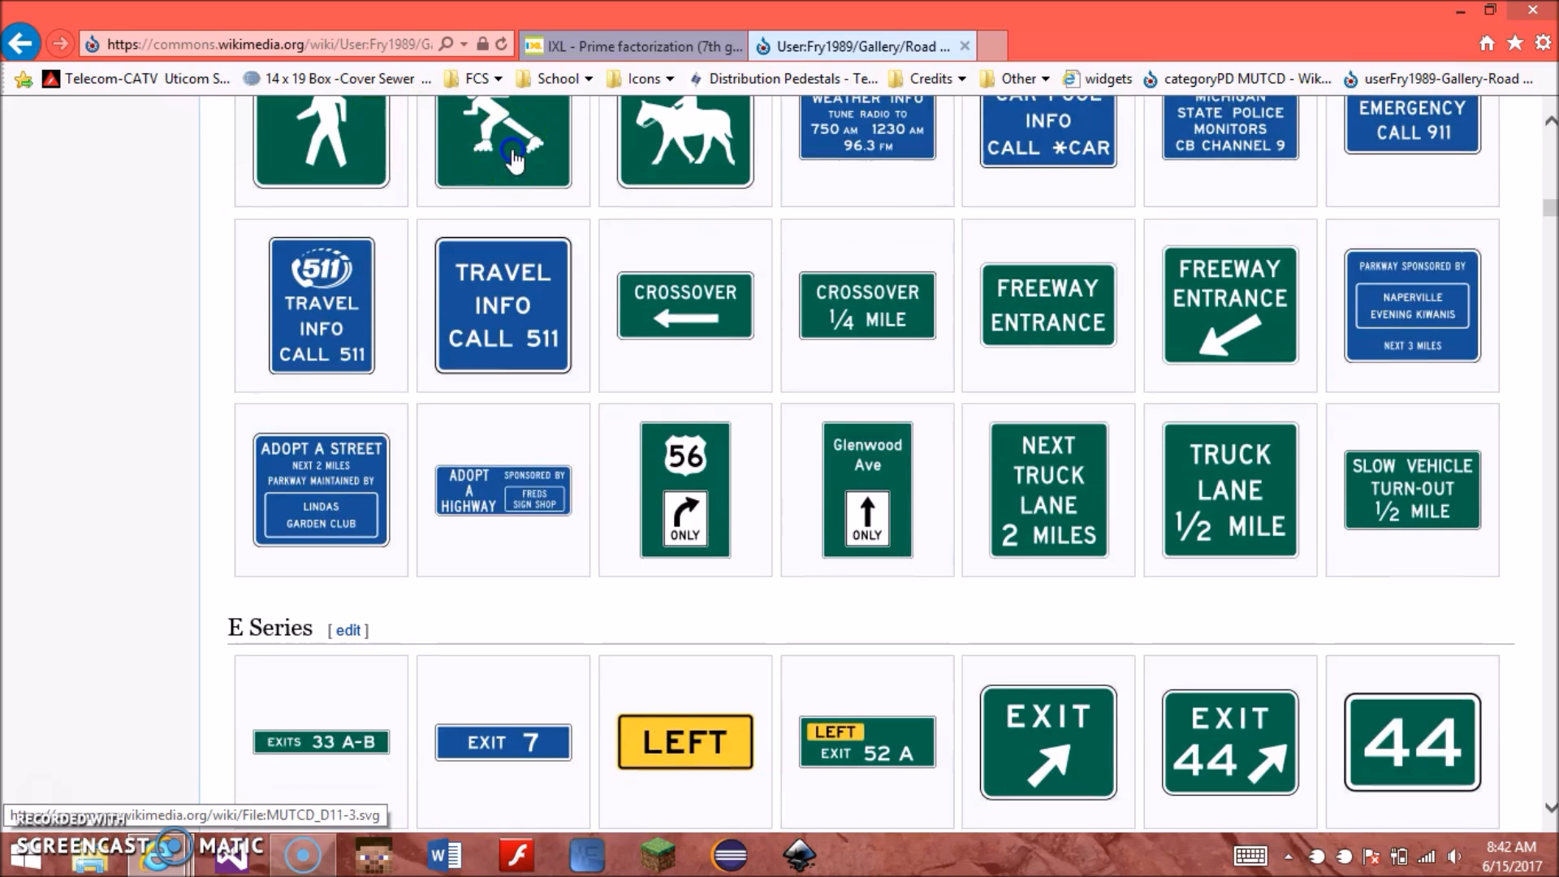
pyautogui.click(502, 140)
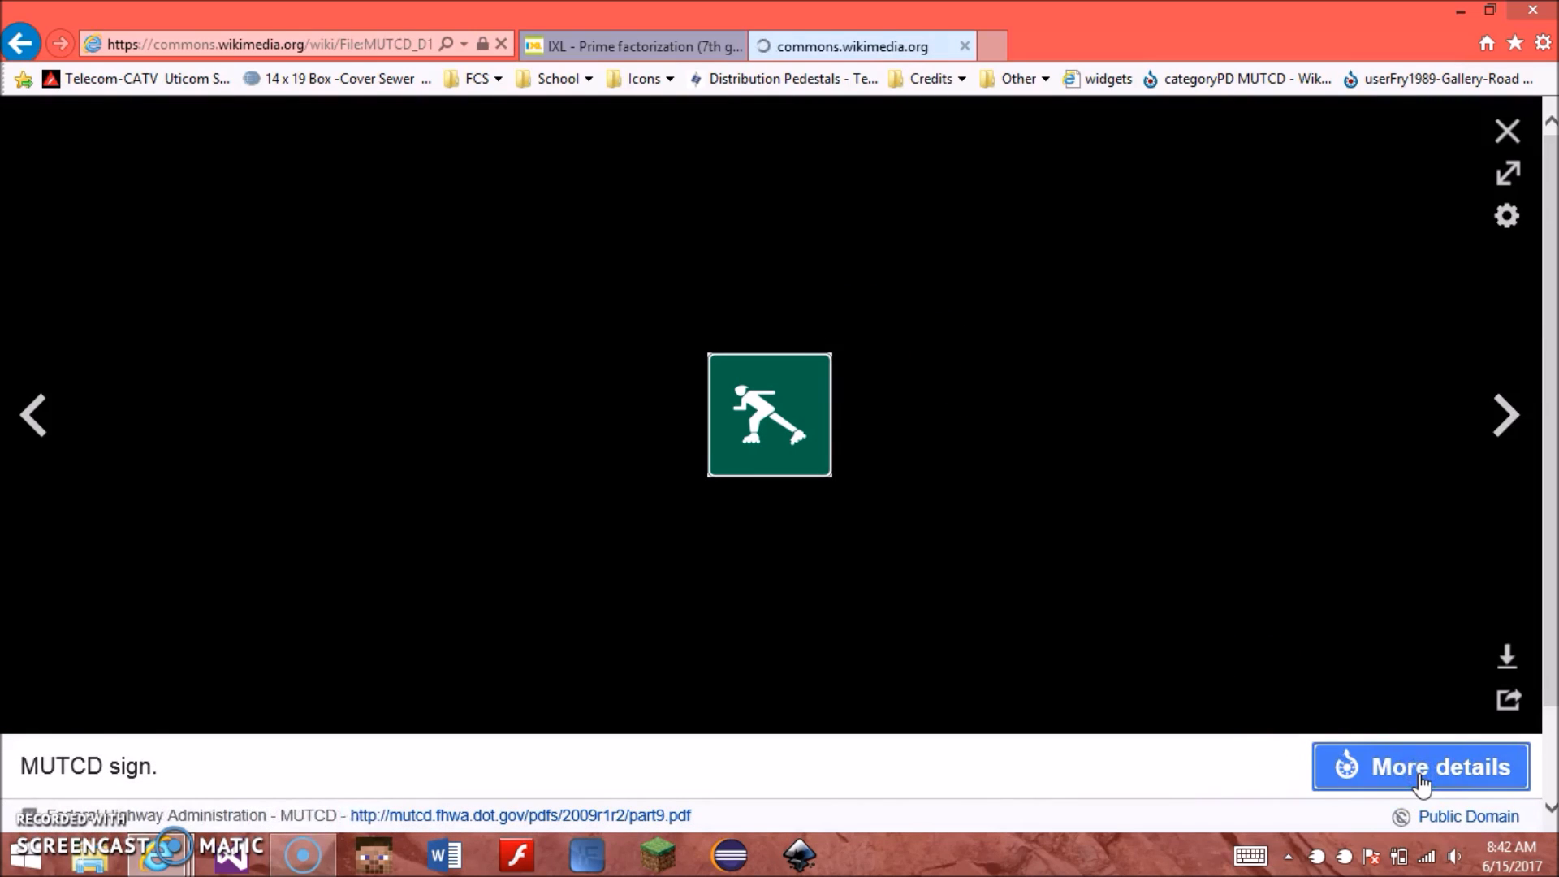
# Step: View the sign's file page at 240 × 240 pixels, then return to the IXL Prime factorization tab
pyautogui.click(1420, 766)
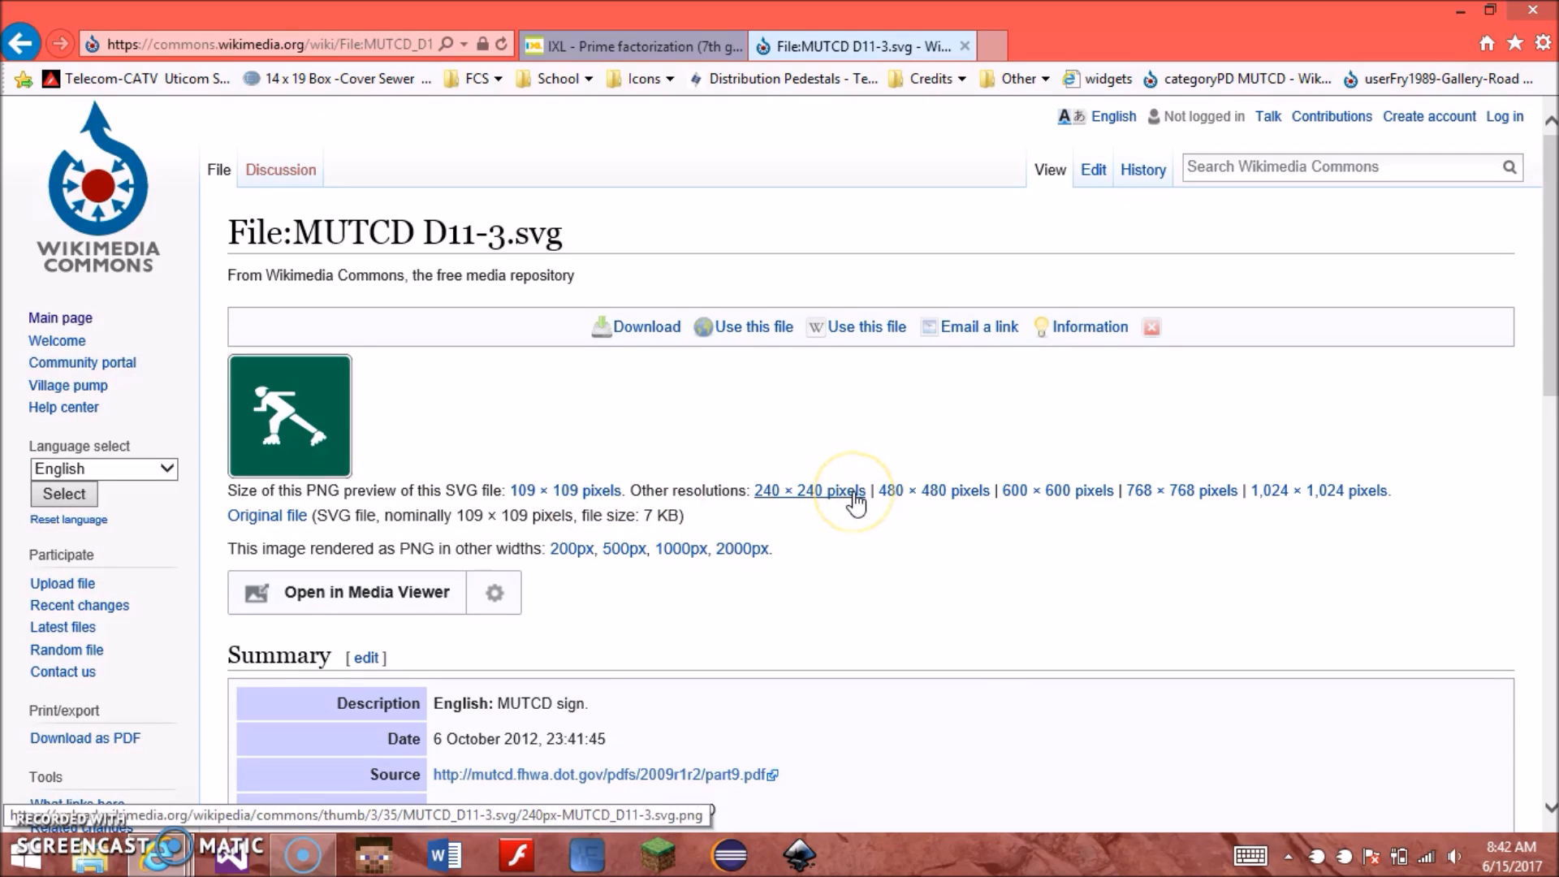
pyautogui.click(809, 491)
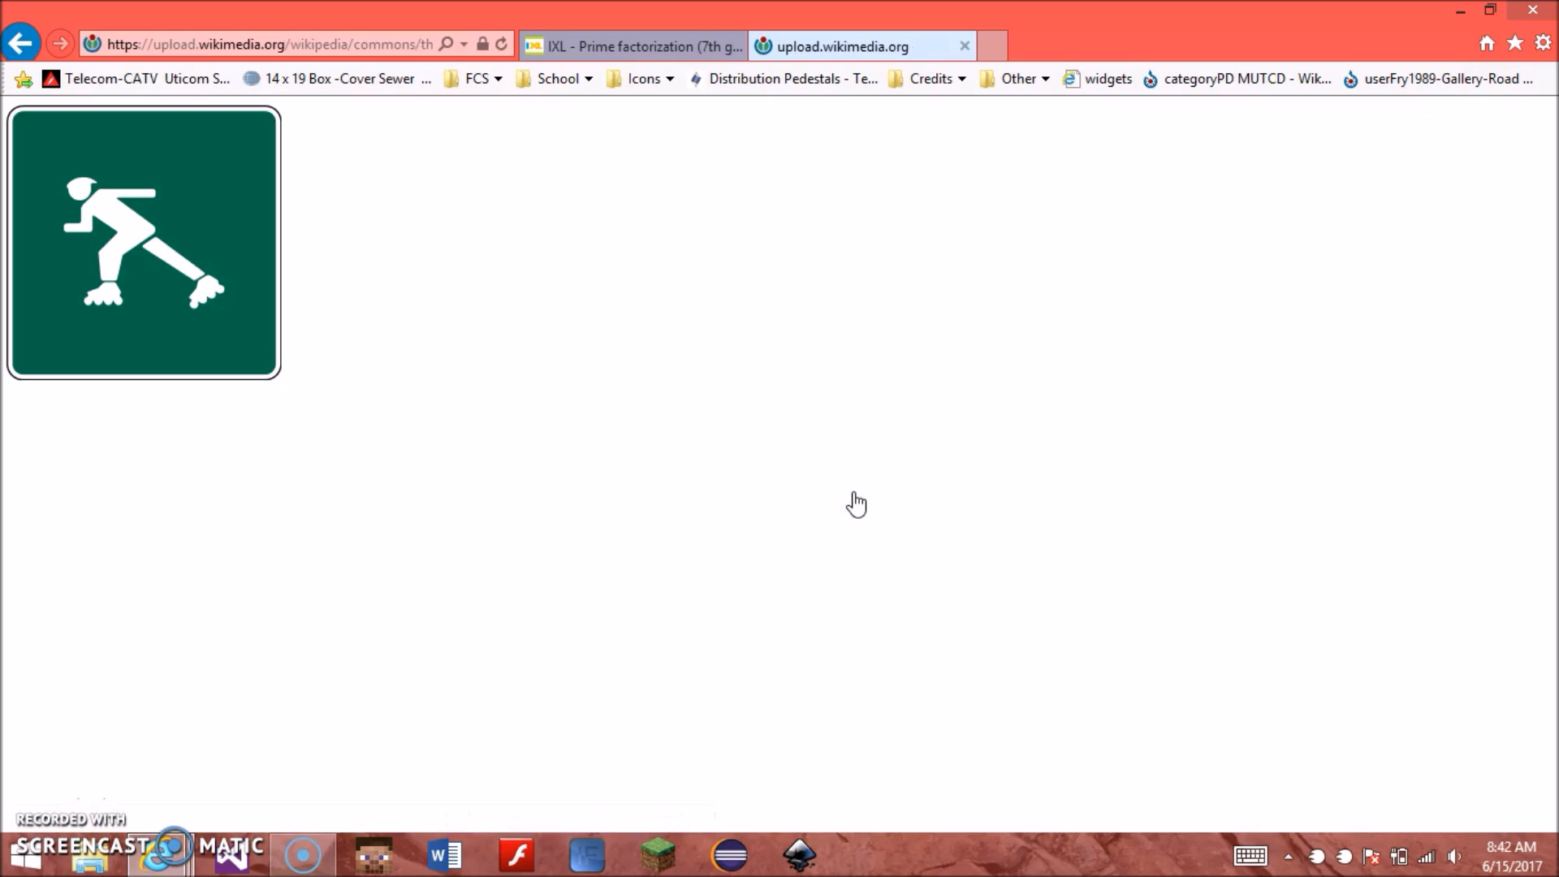
pyautogui.click(268, 44)
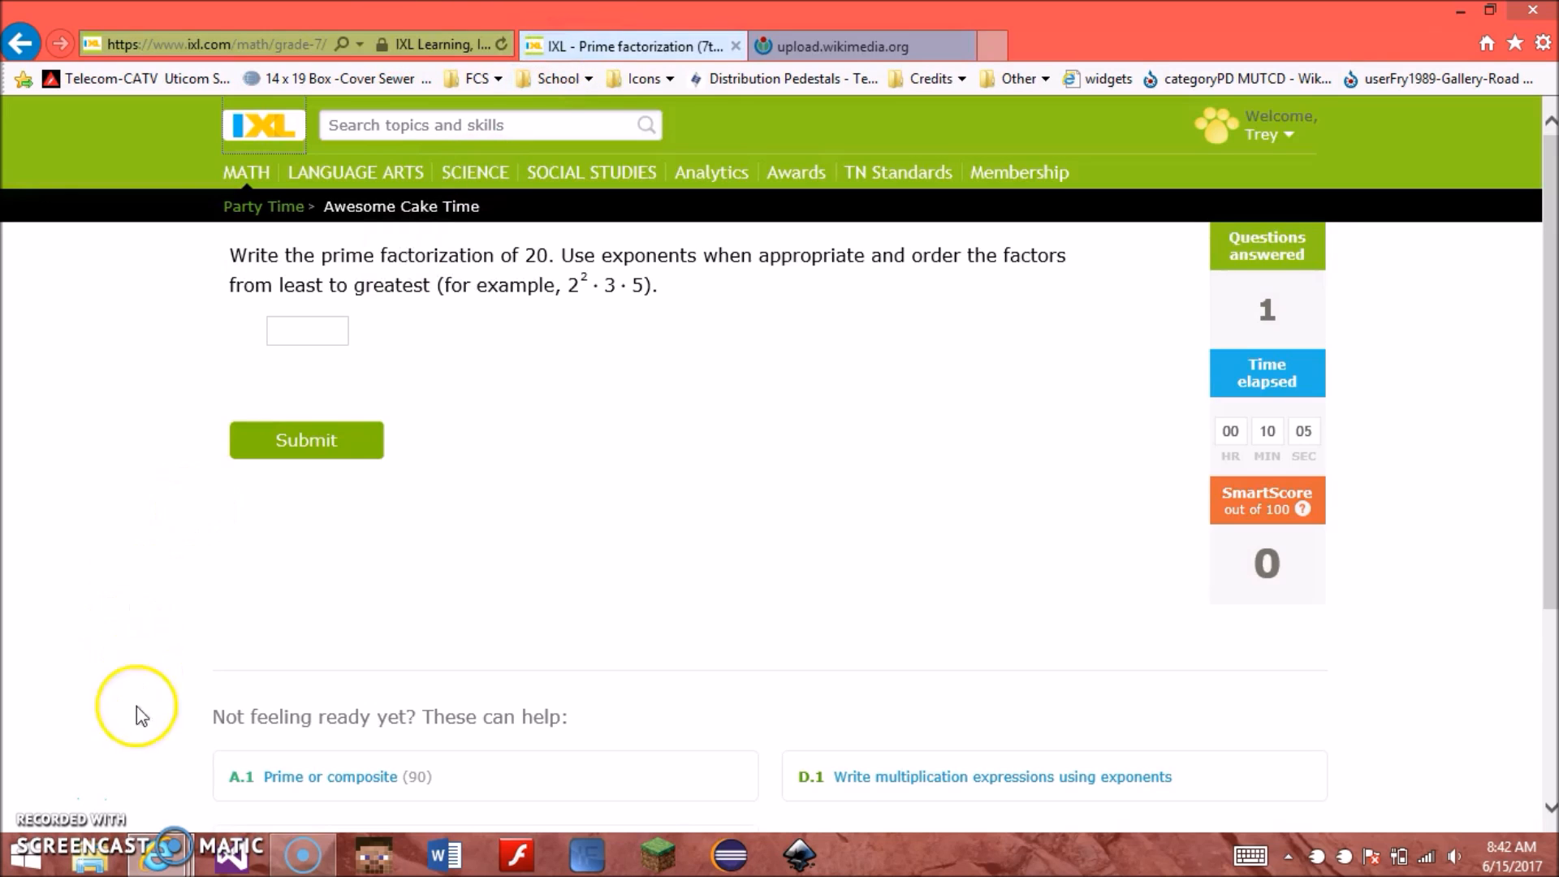
# Step: Delete the IXL logo image's source value in DOM Explorer
pyautogui.press('F12')
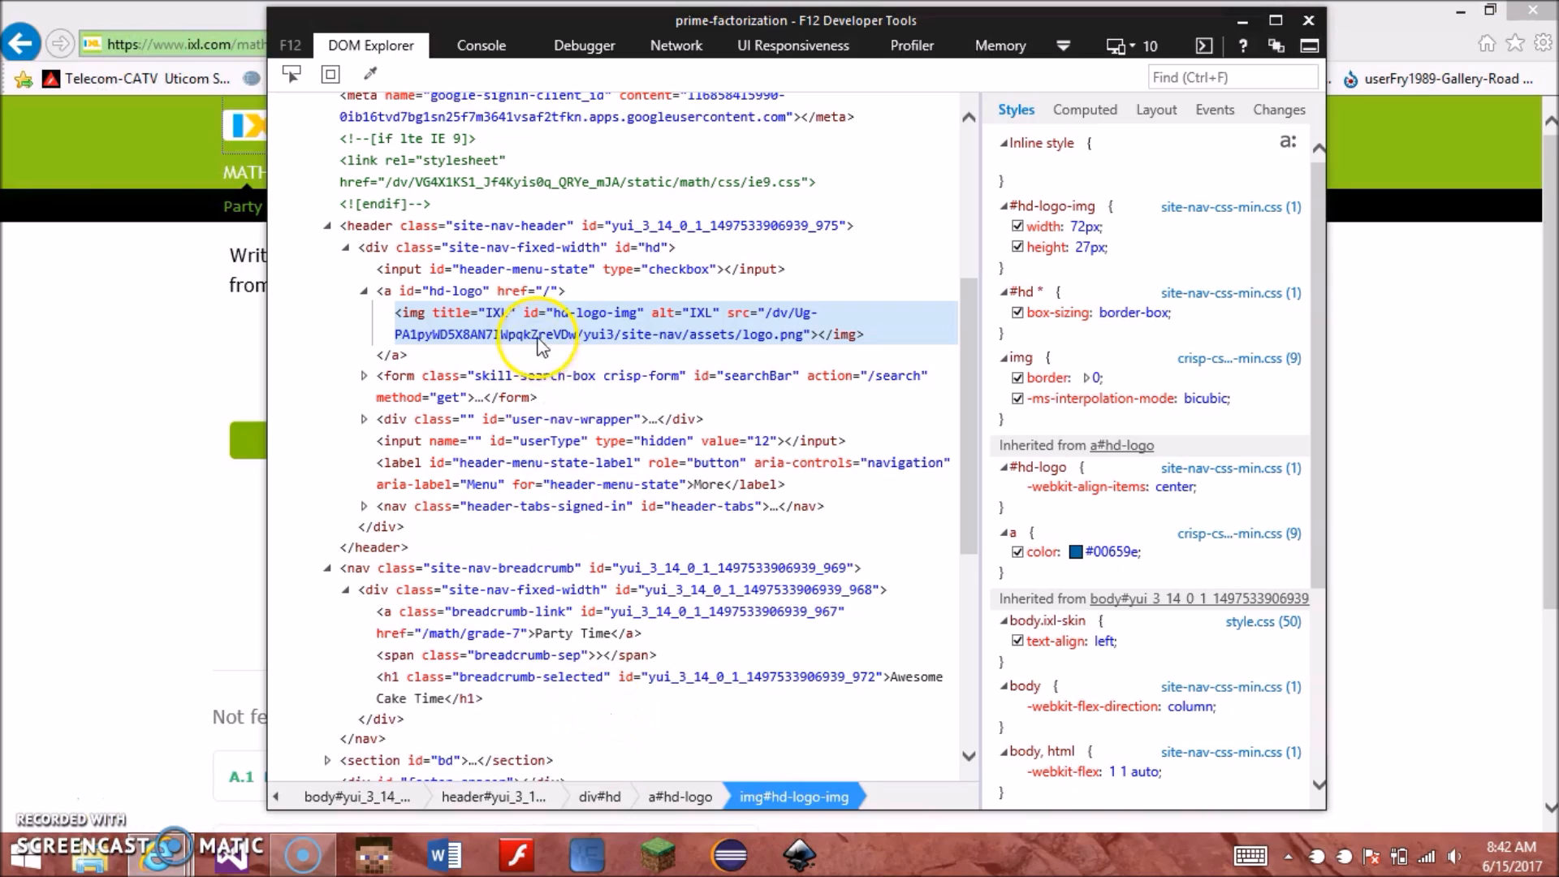
pyautogui.rightClick(537, 323)
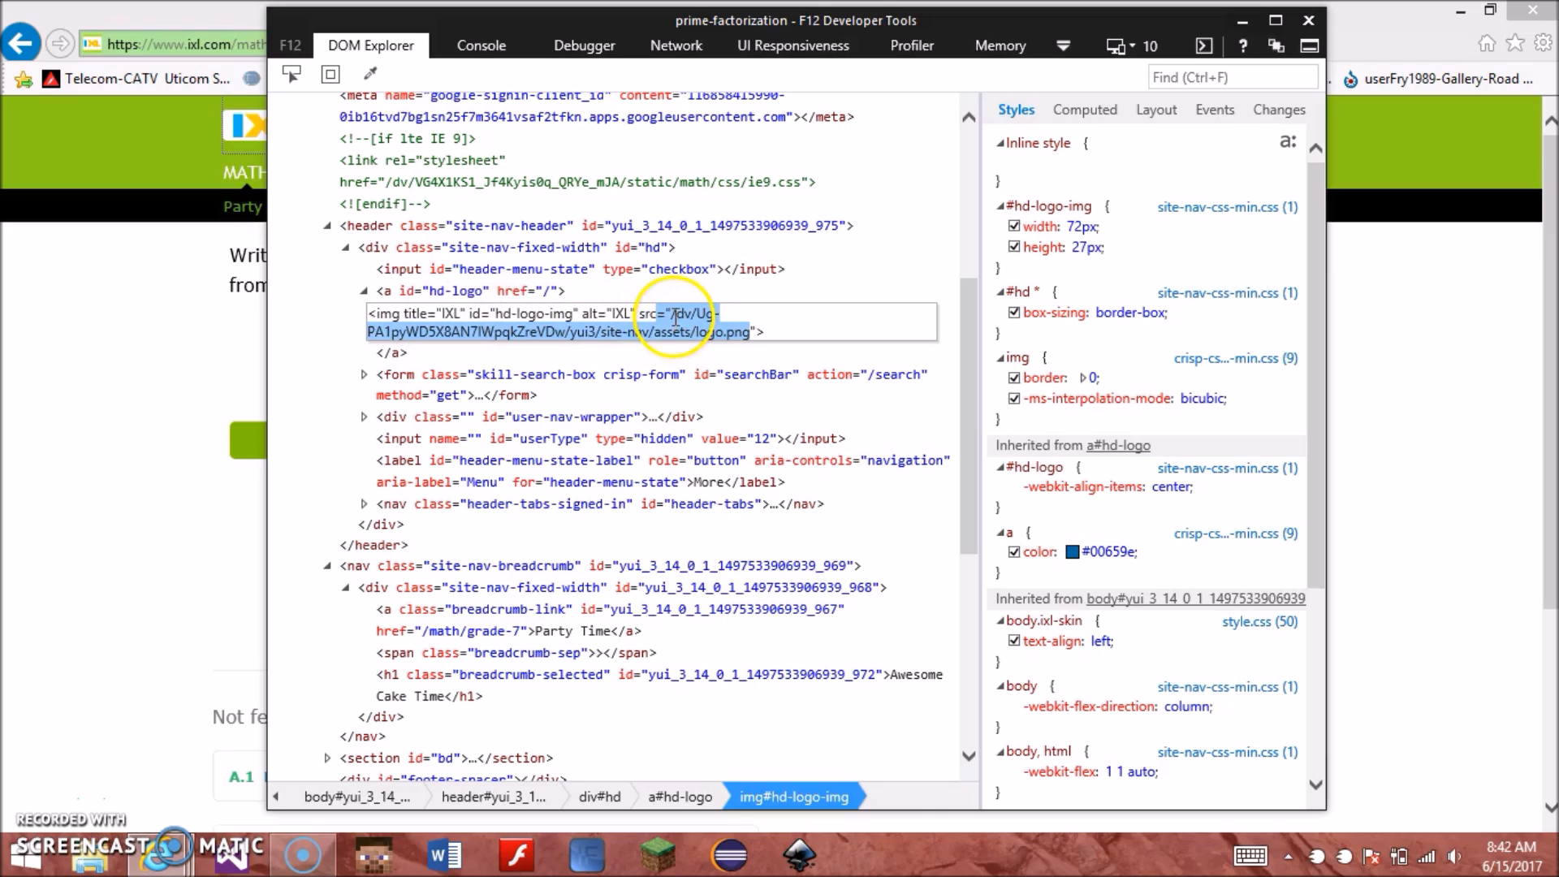
pyautogui.press('Delete')
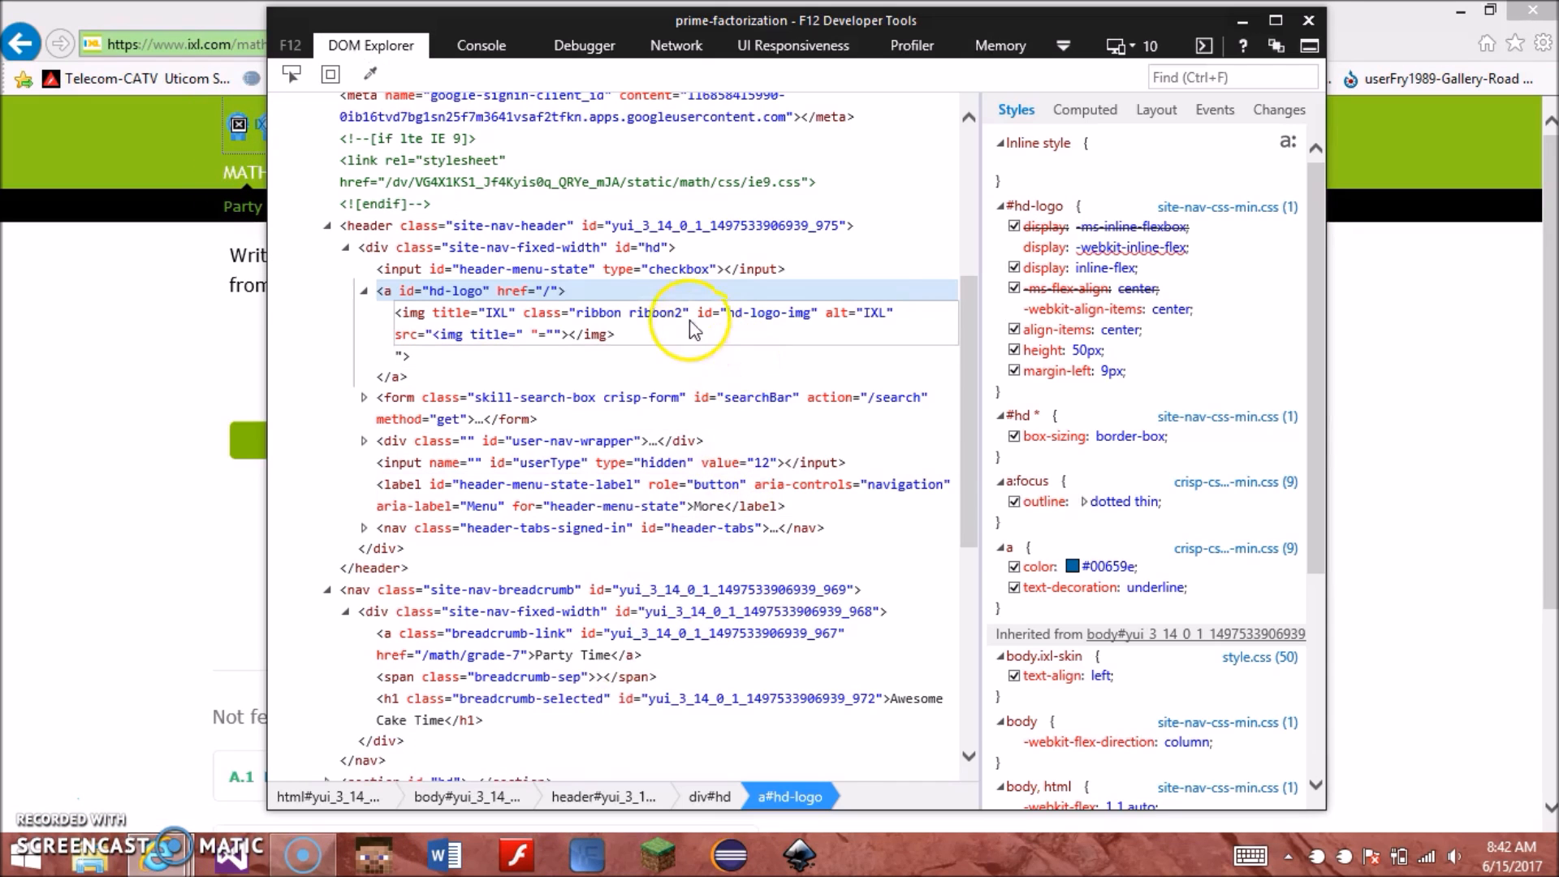
pyautogui.moveTo(861, 328)
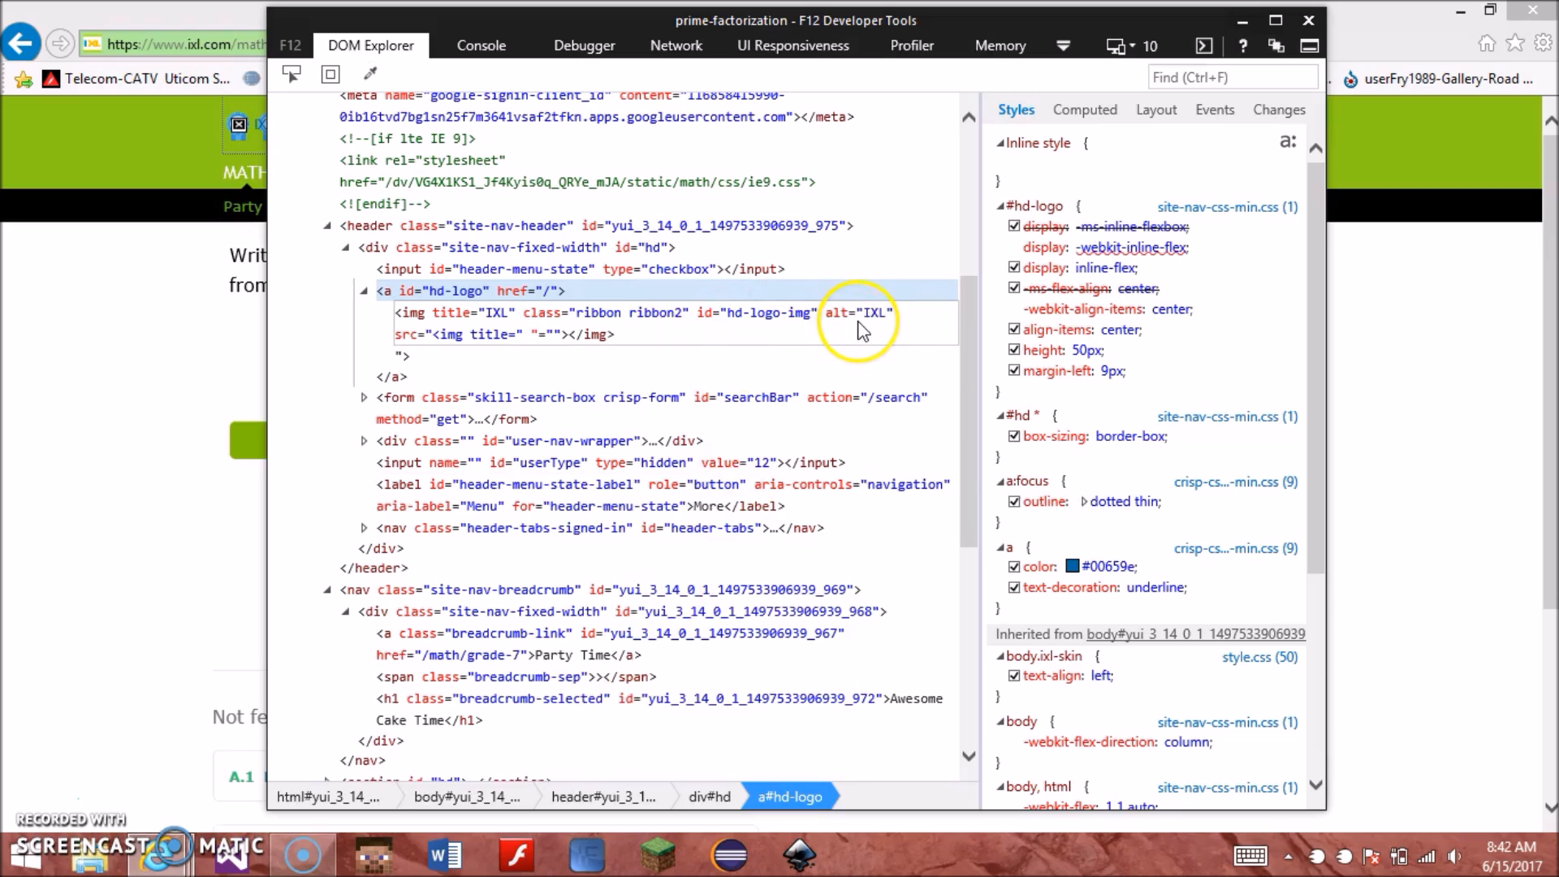
pyautogui.click(487, 335)
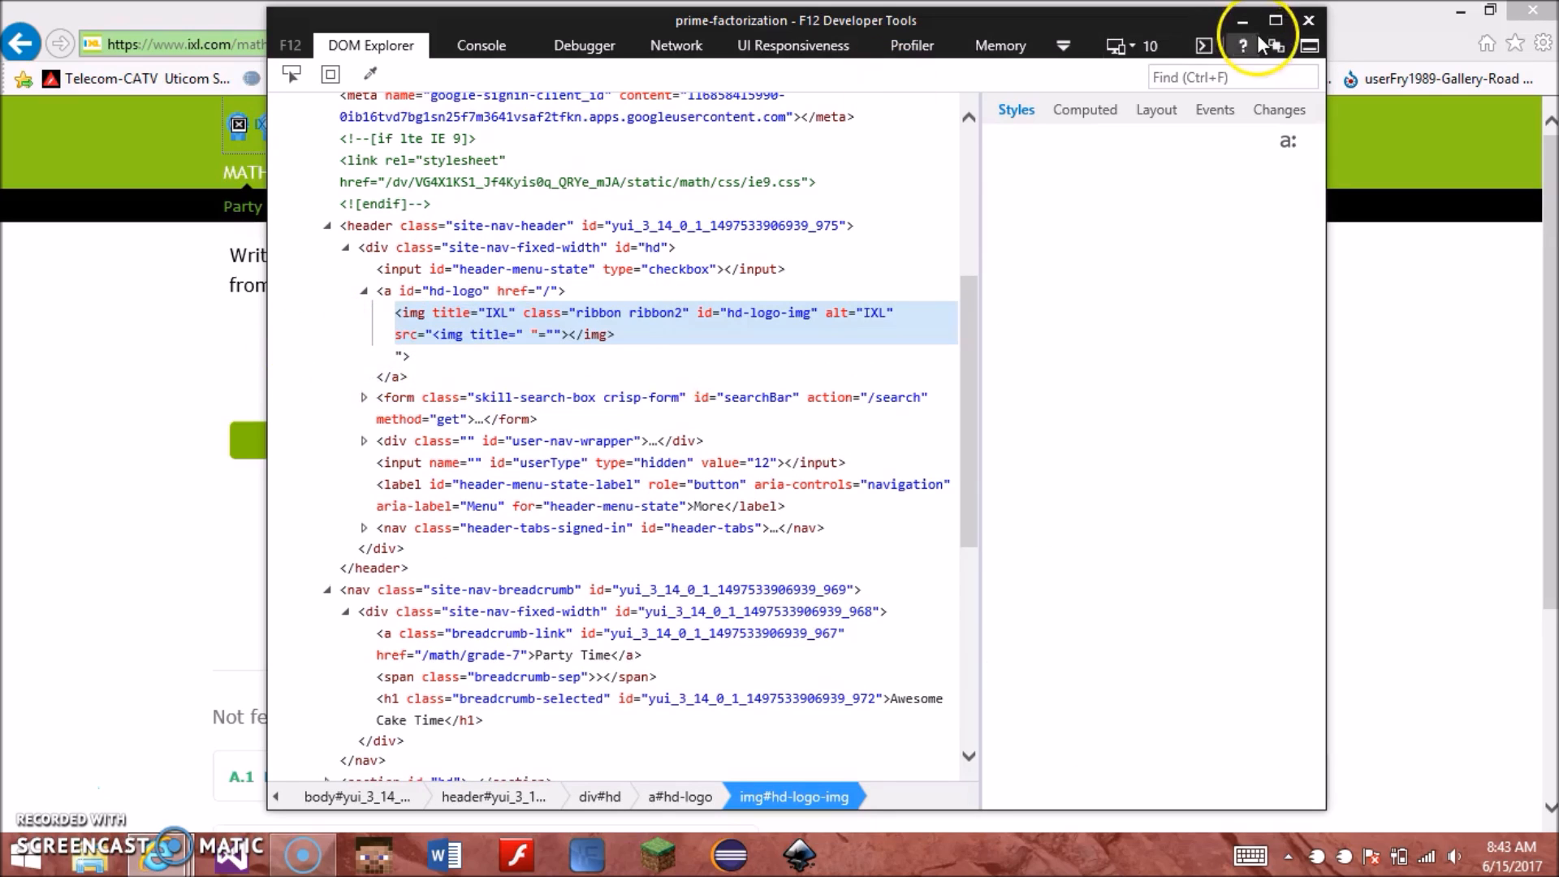
# Step: Confirm the edited logo markup and select the logo link element
pyautogui.click(586, 323)
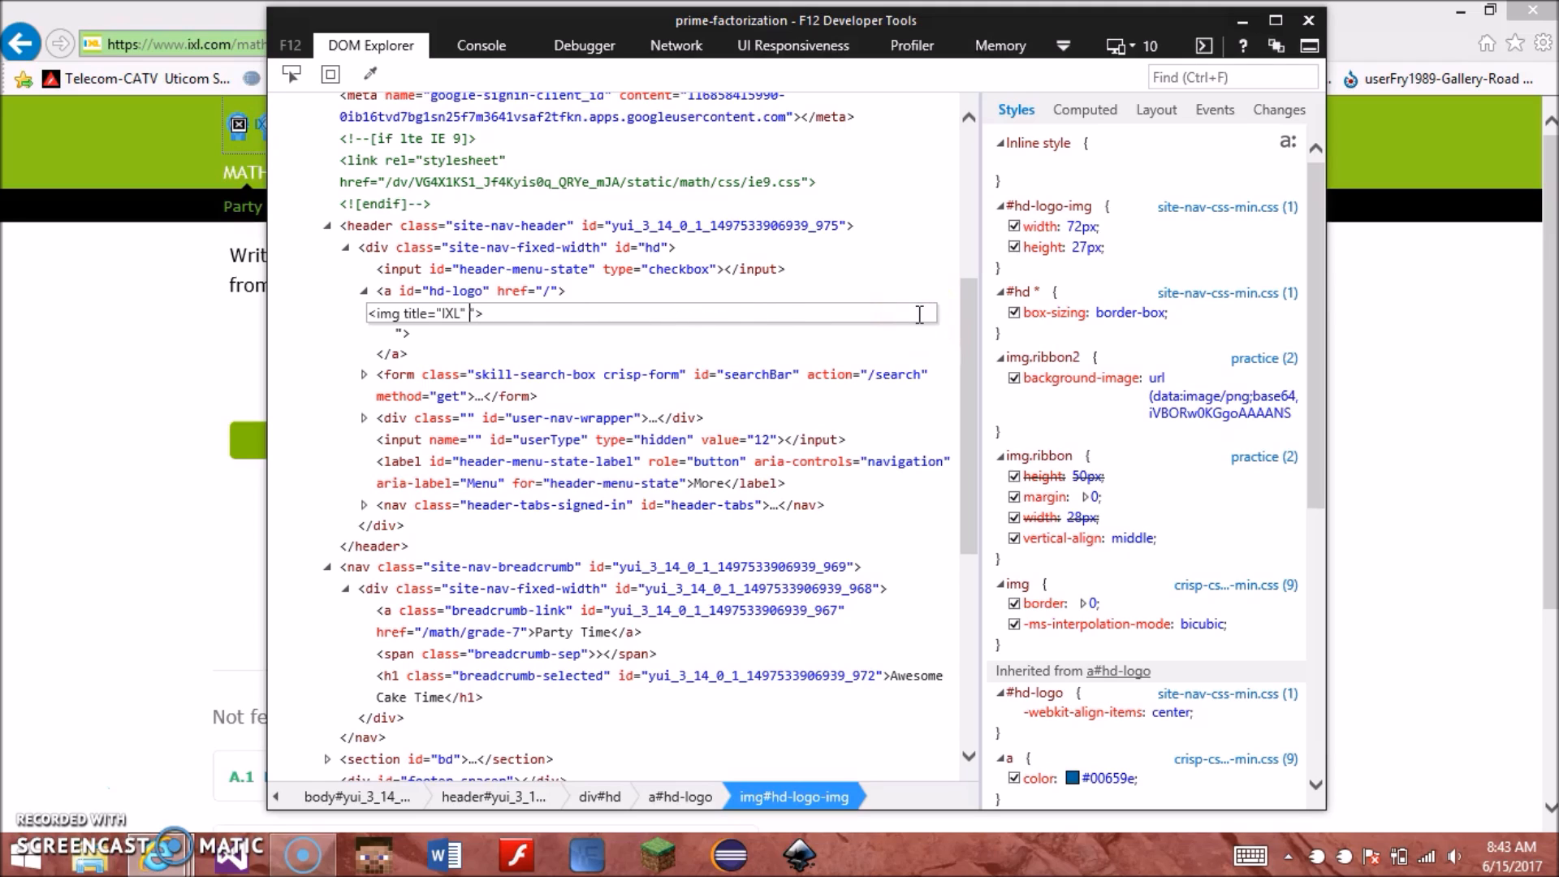
pyautogui.press('Backspace')
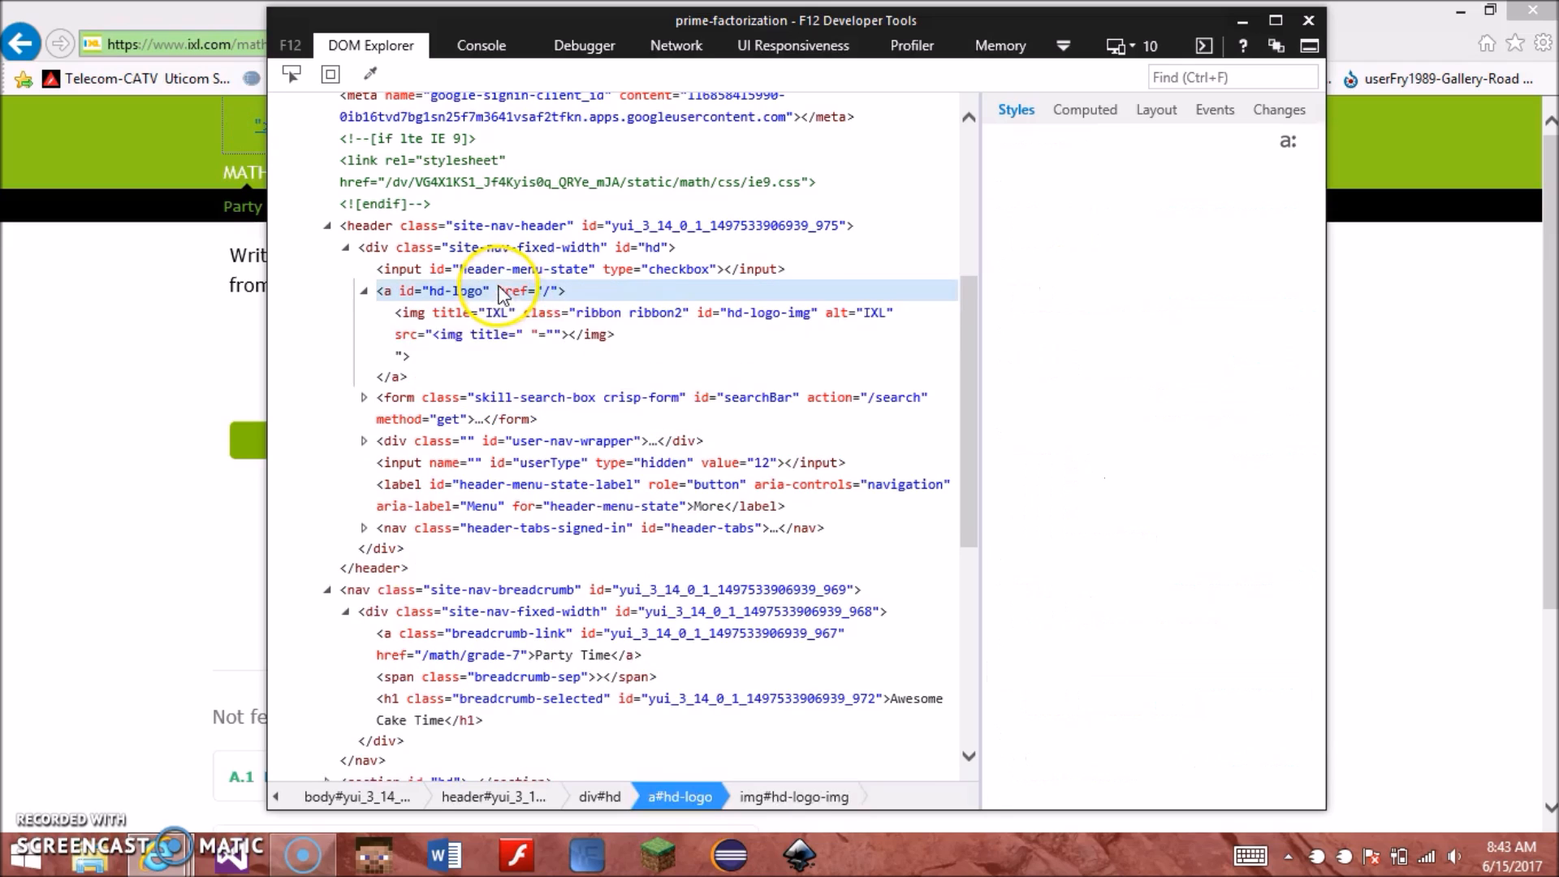
pyautogui.click(458, 291)
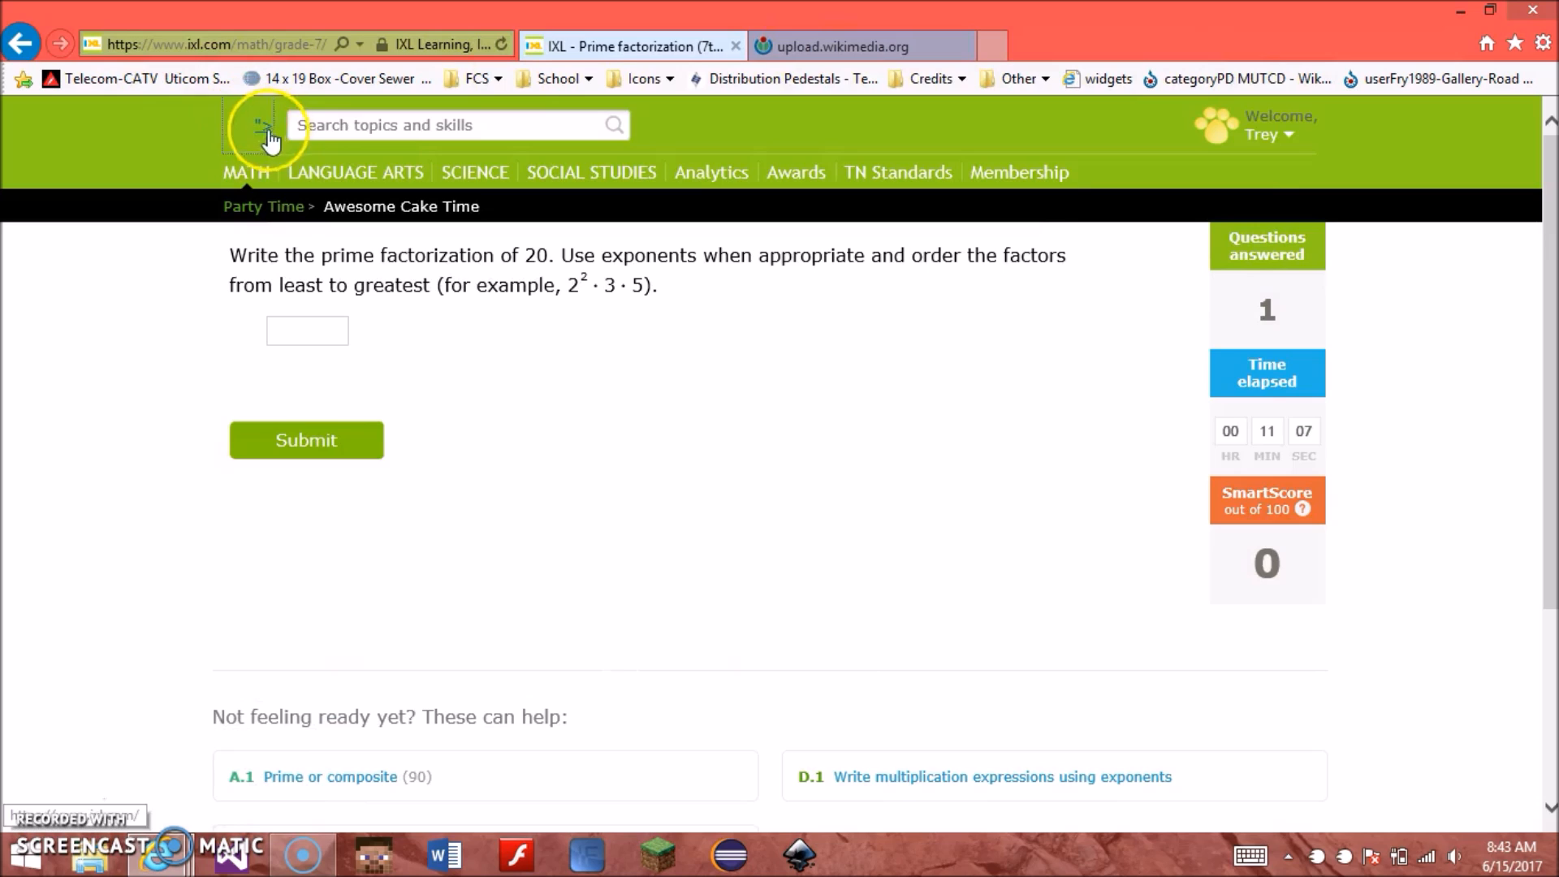
pyautogui.moveTo(216, 289)
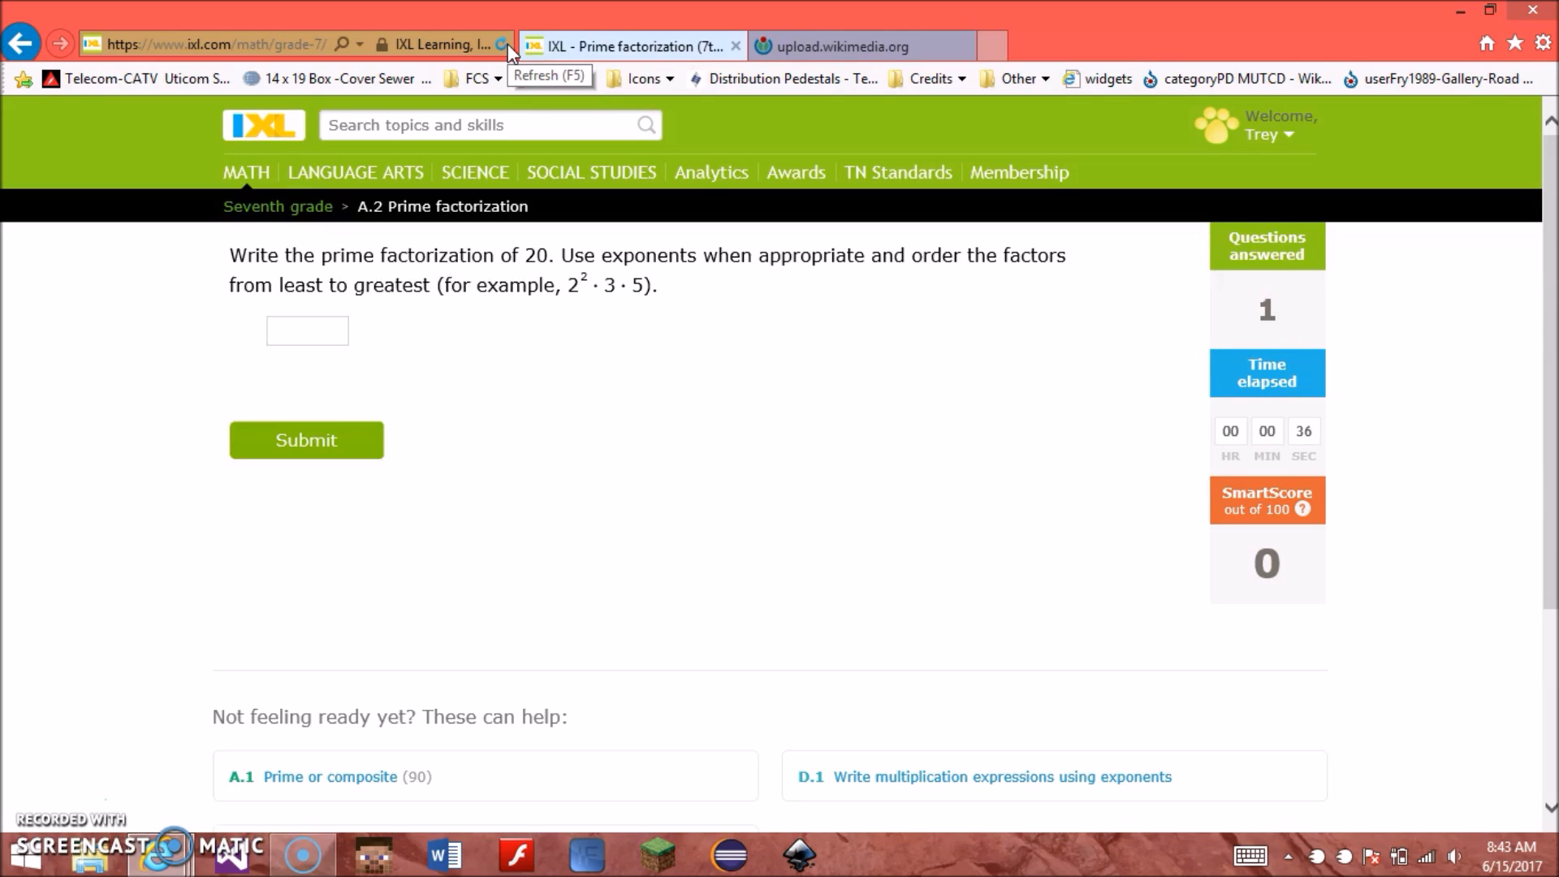
# Step: Reload the page and set the search input placeholder to 'Search rides and pills.'
pyautogui.click(307, 329)
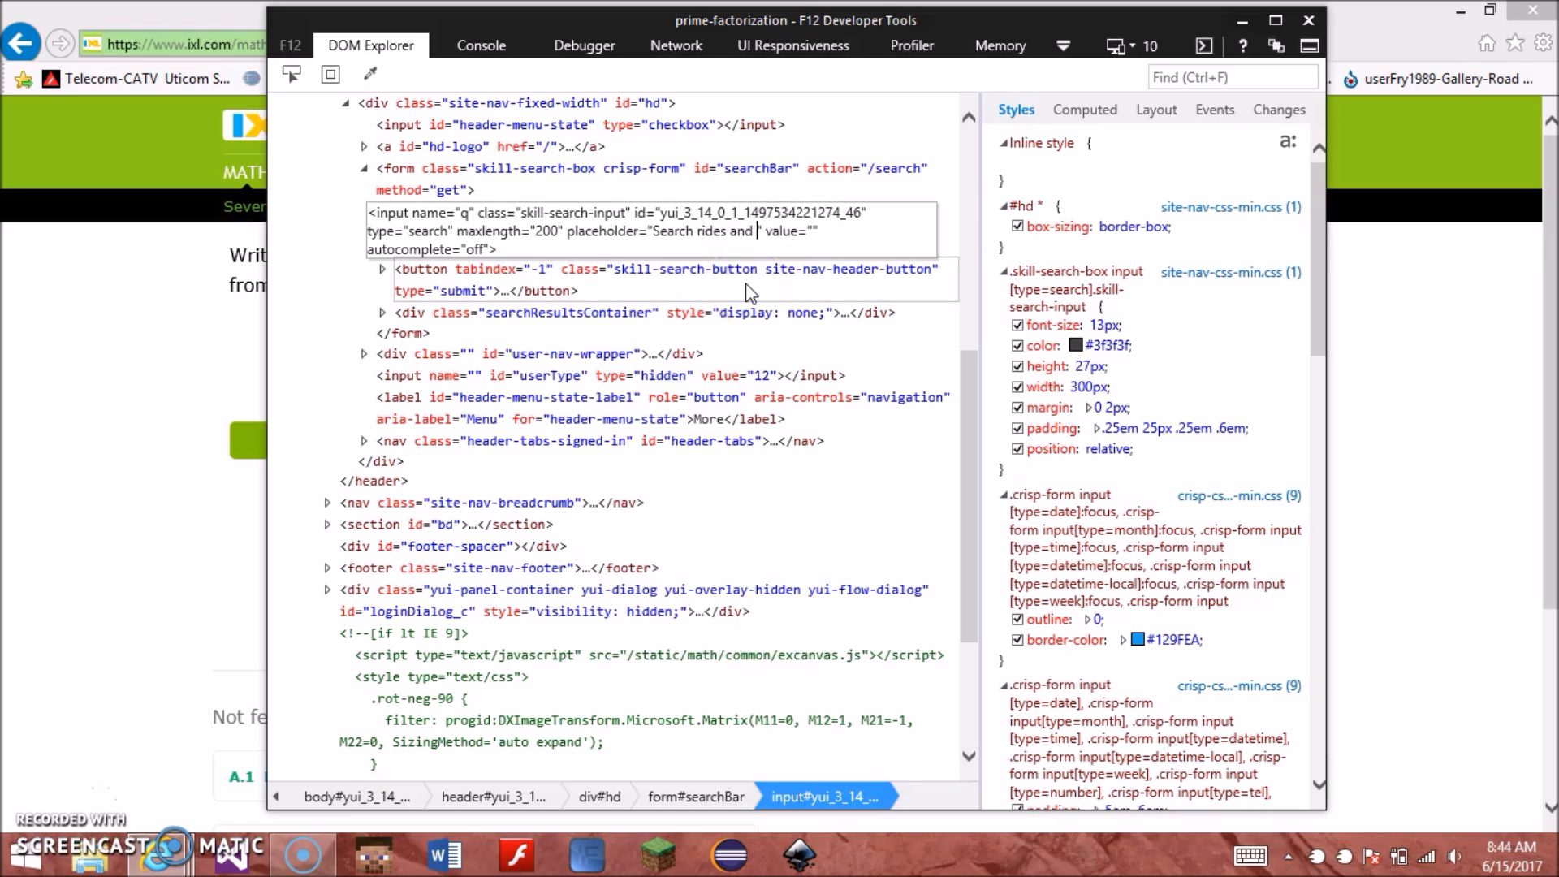
pyautogui.write('pills.')
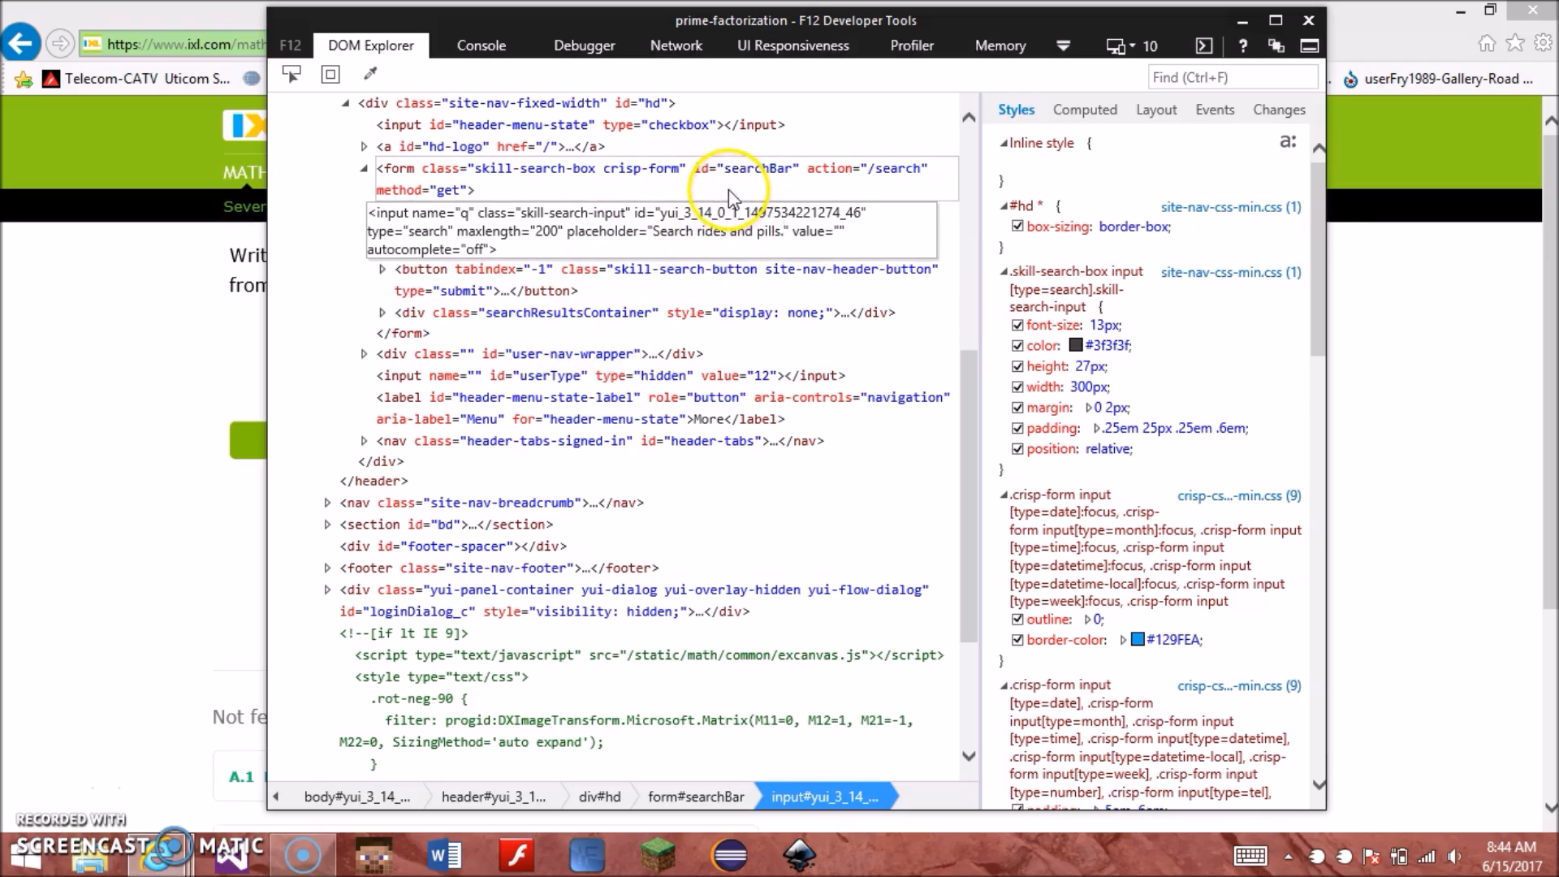
pyautogui.click(1309, 20)
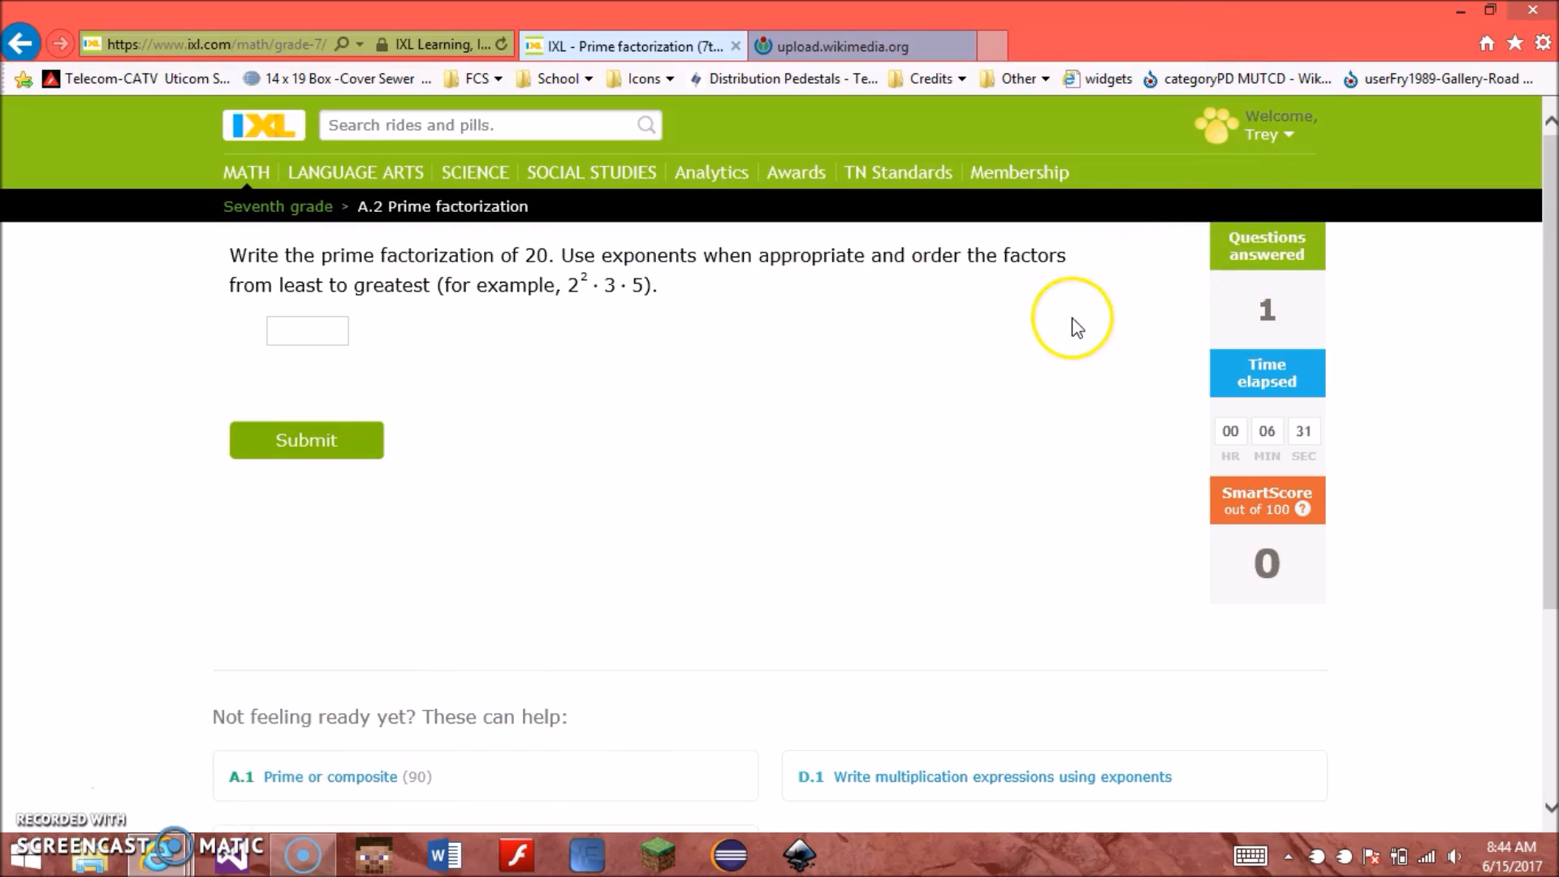
pyautogui.rightClick(487, 125)
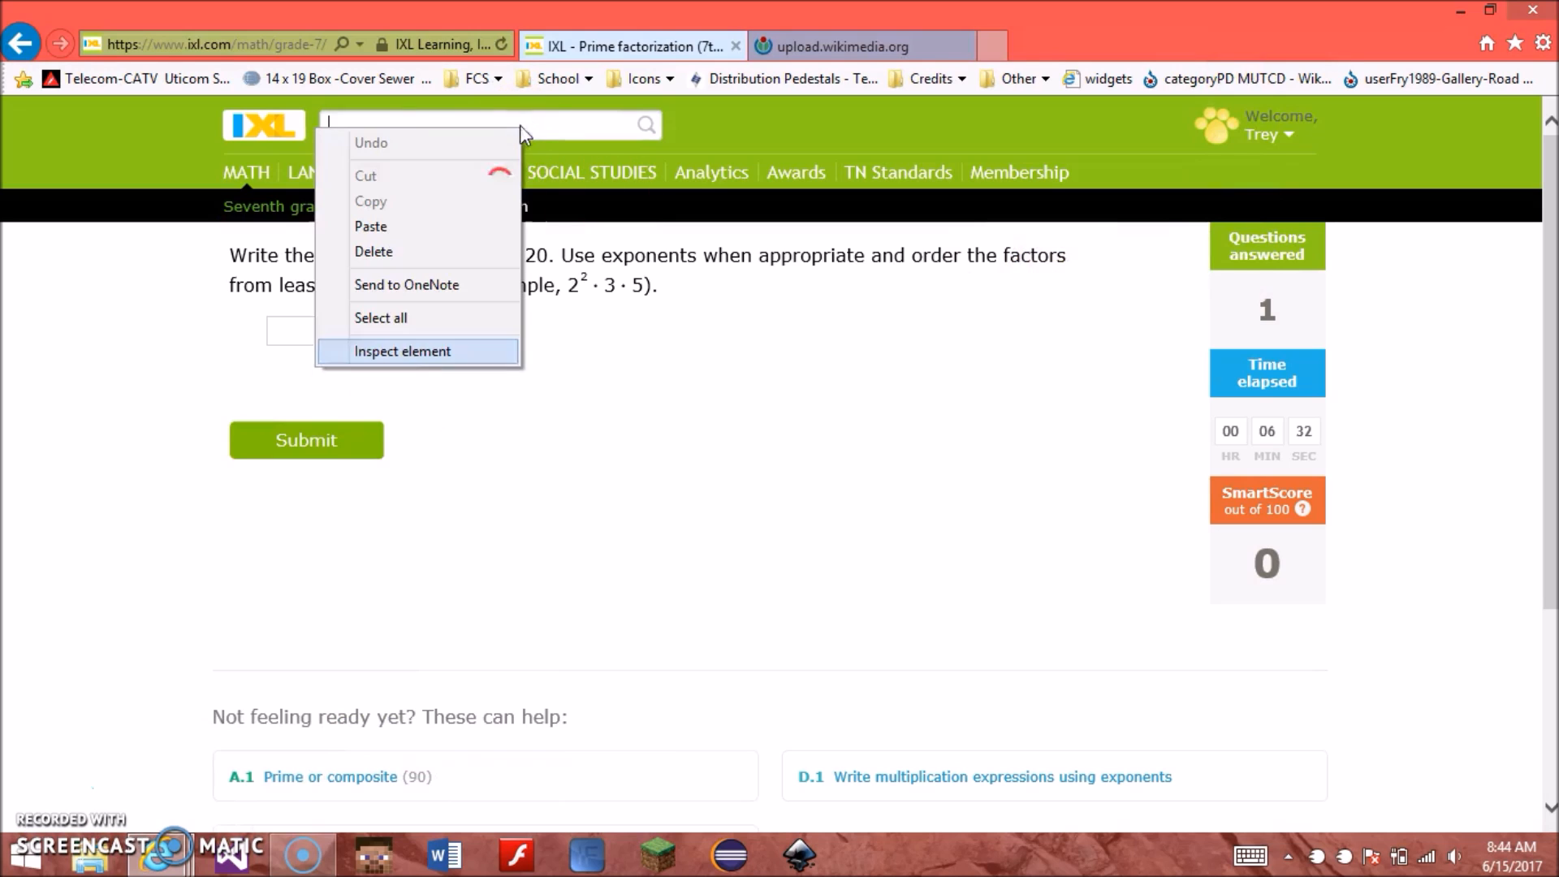
# Step: Edit the search input as HTML to drop the trailing period from the placeholder
pyautogui.press('alt+tab')
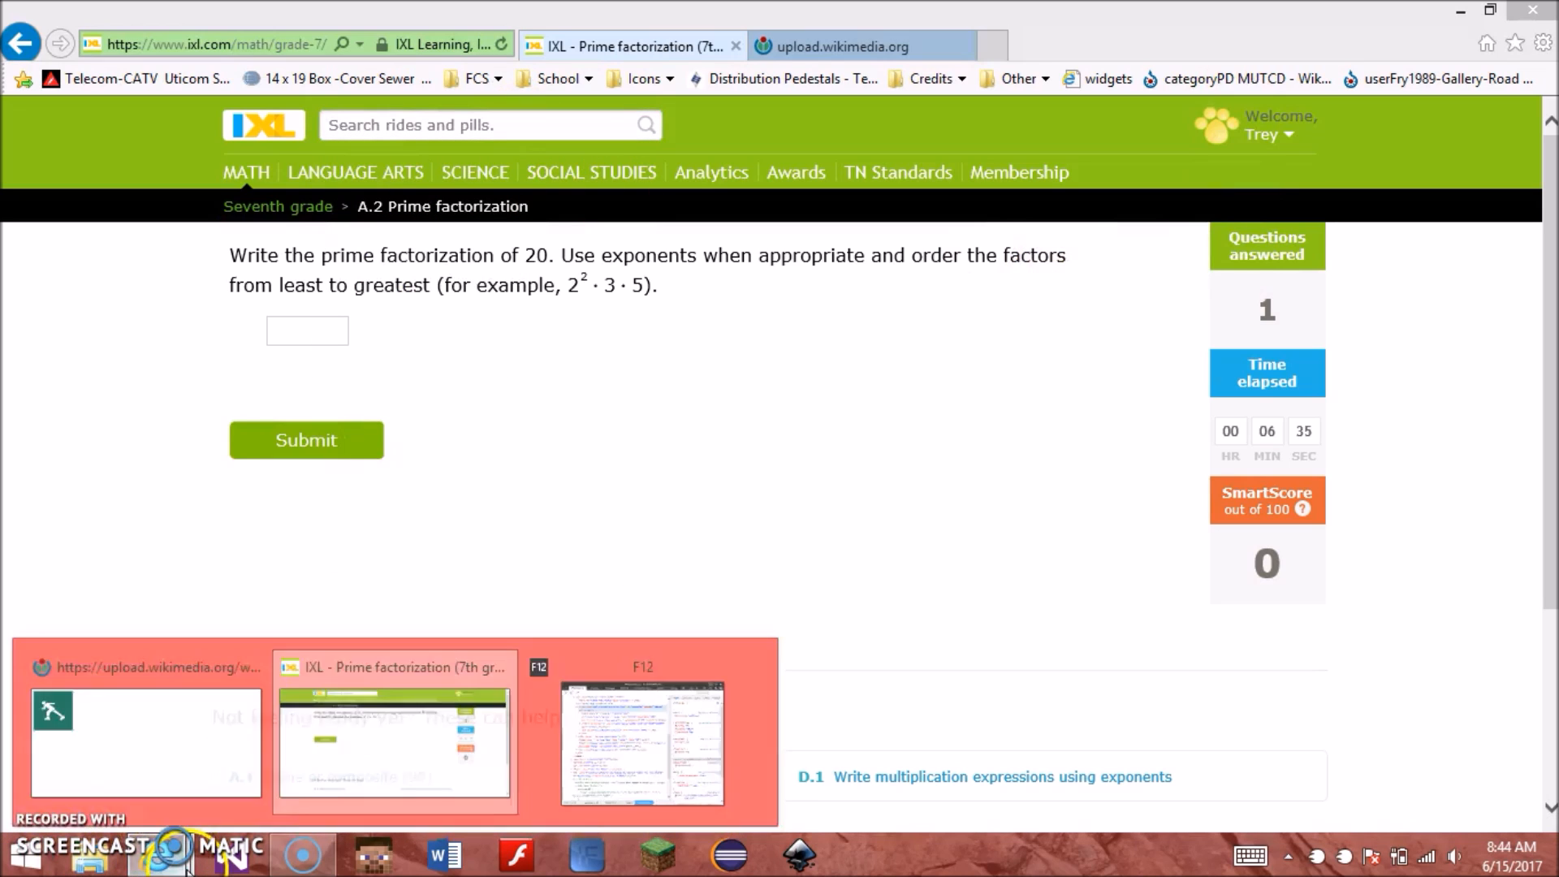
pyautogui.rightClick(596, 184)
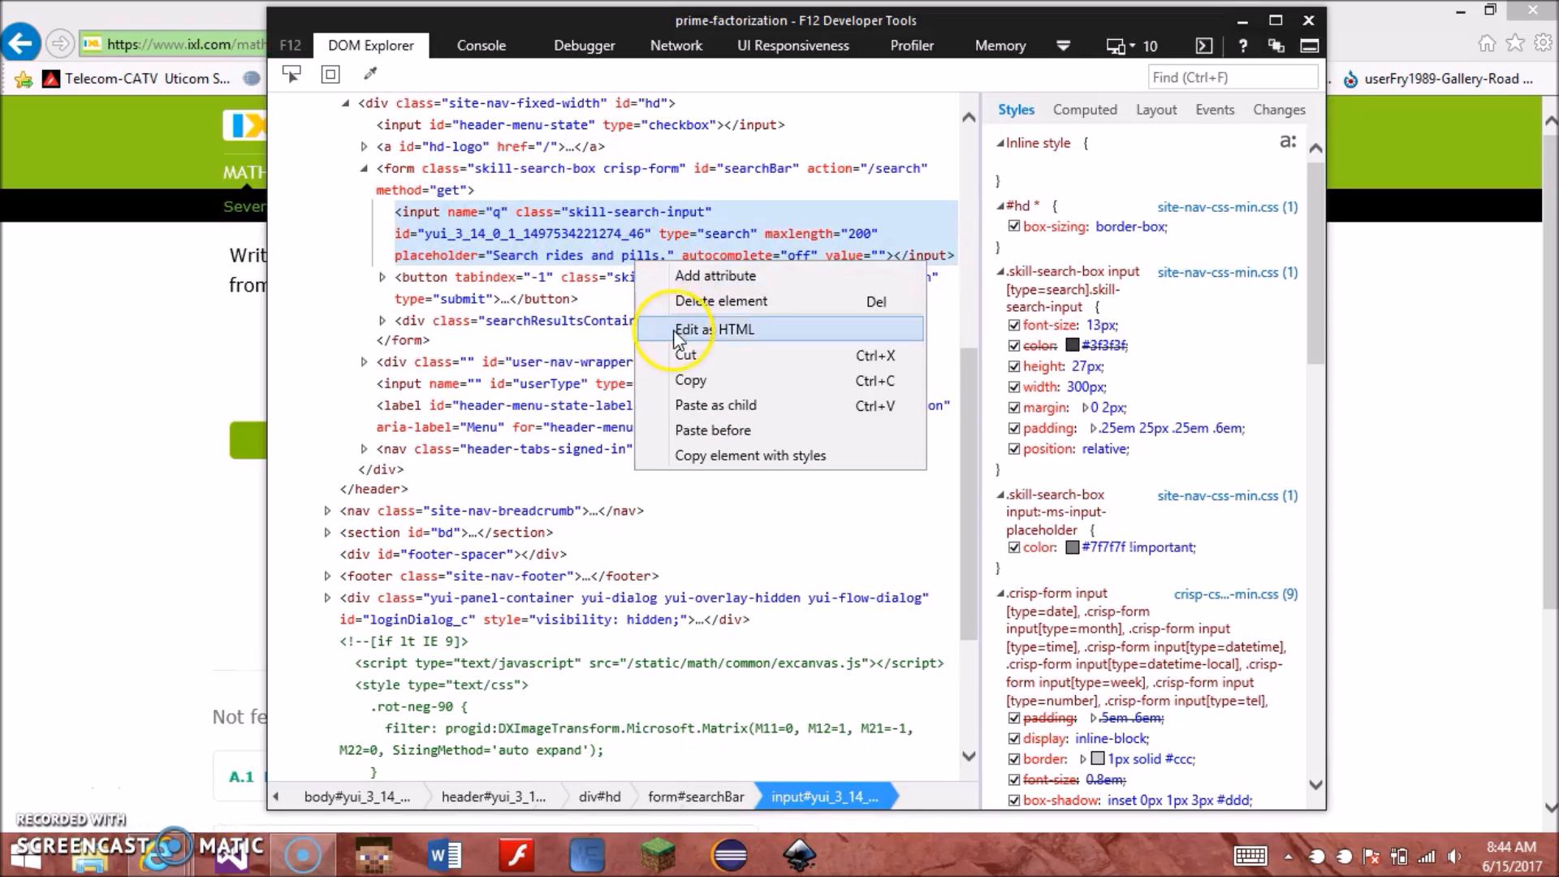
pyautogui.click(714, 330)
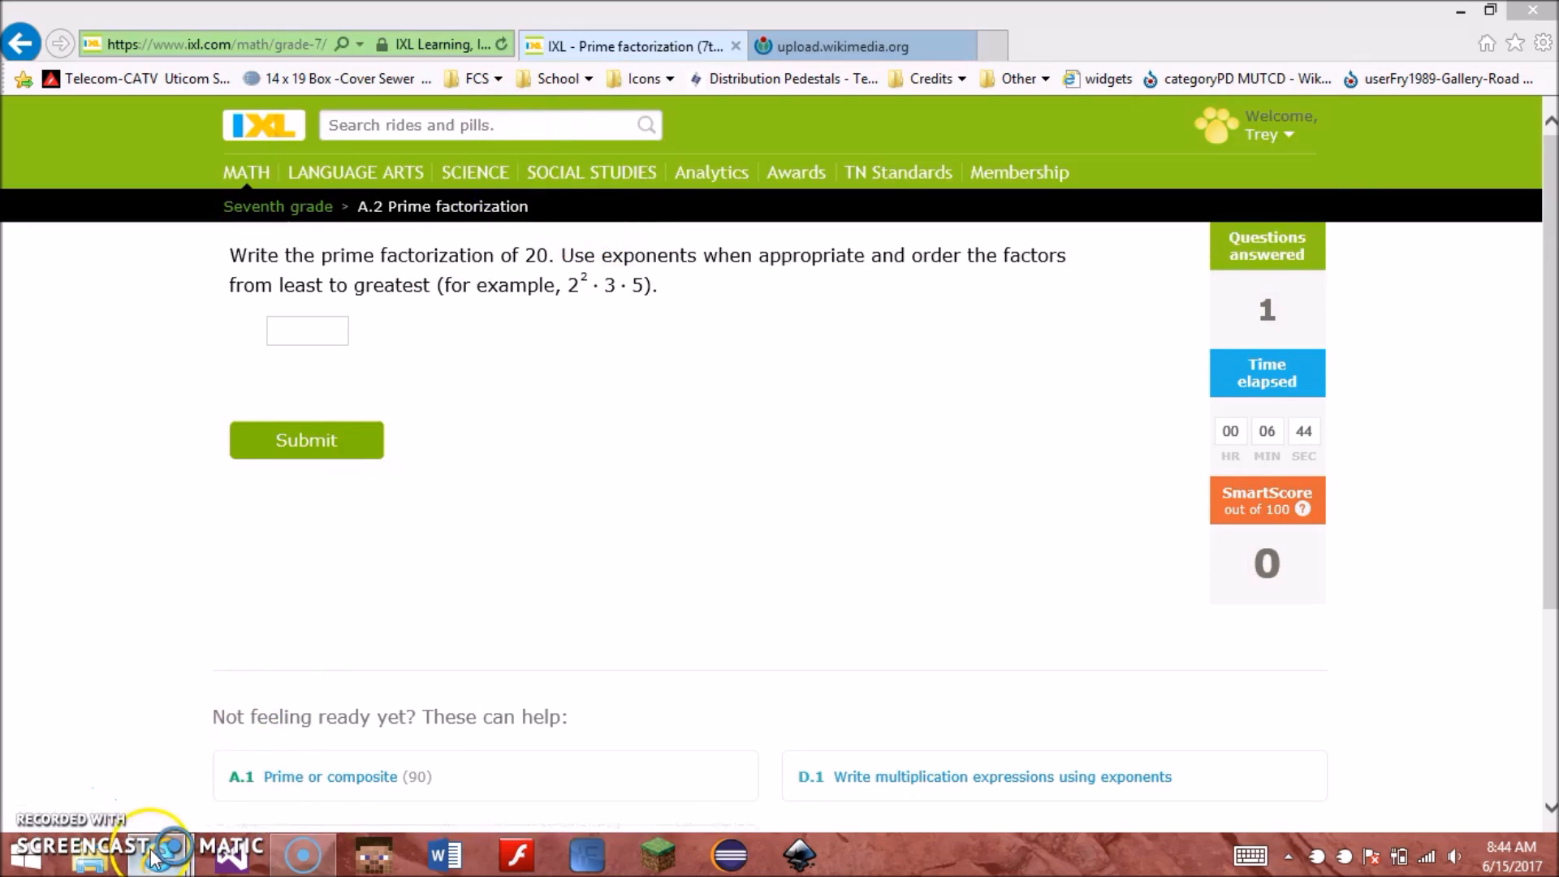
pyautogui.press('F12')
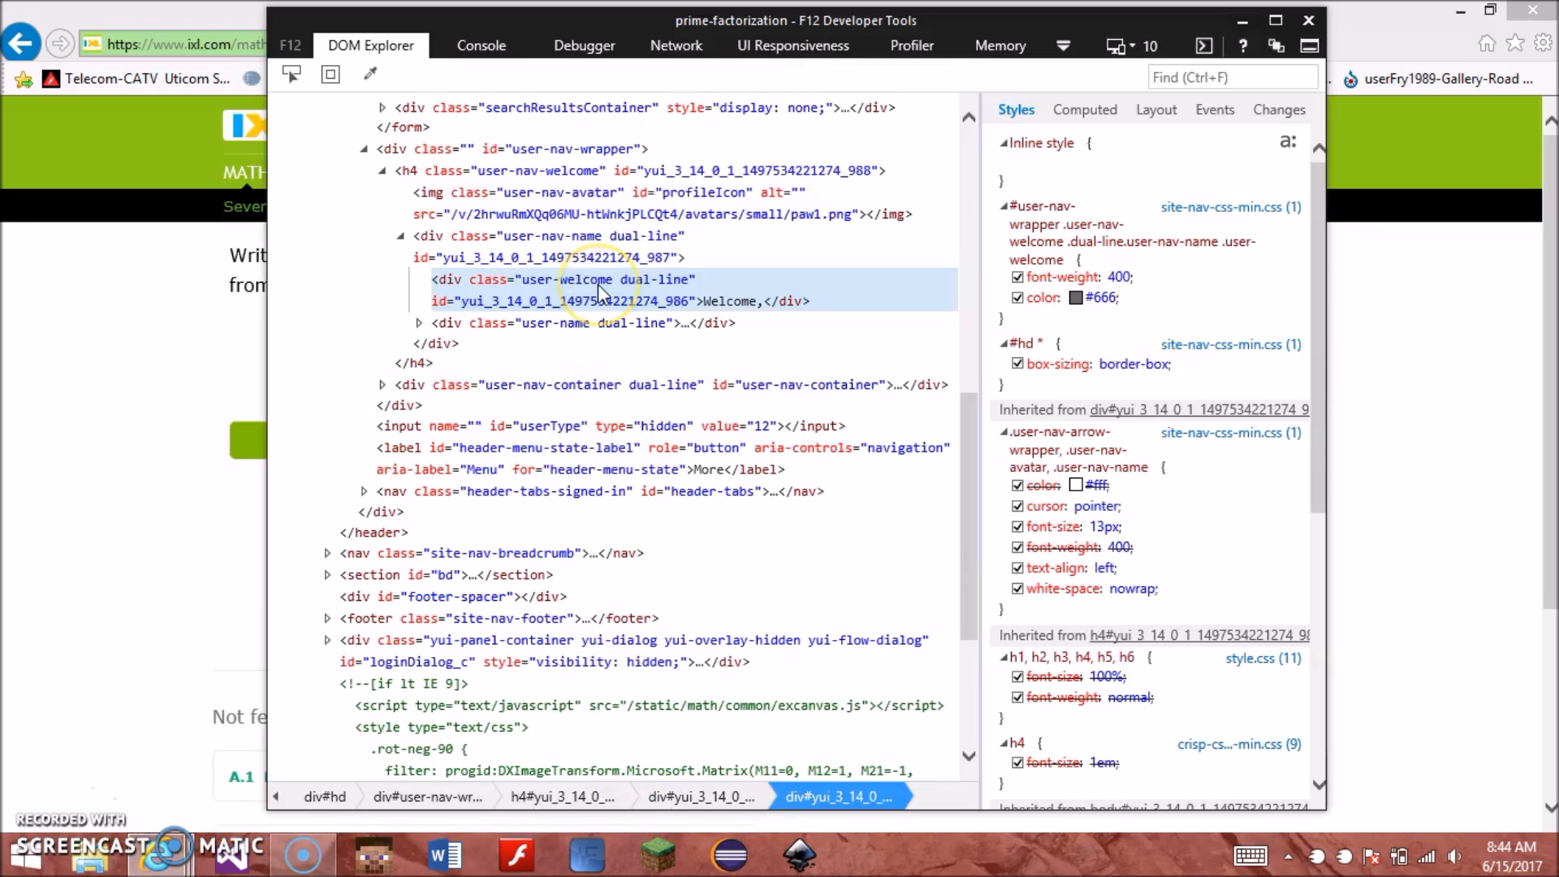
# Step: Rewrite the user-welcome and user-name divs to read 'Its party time,' and 'Gaming webisodes'
pyautogui.rightClick(596, 299)
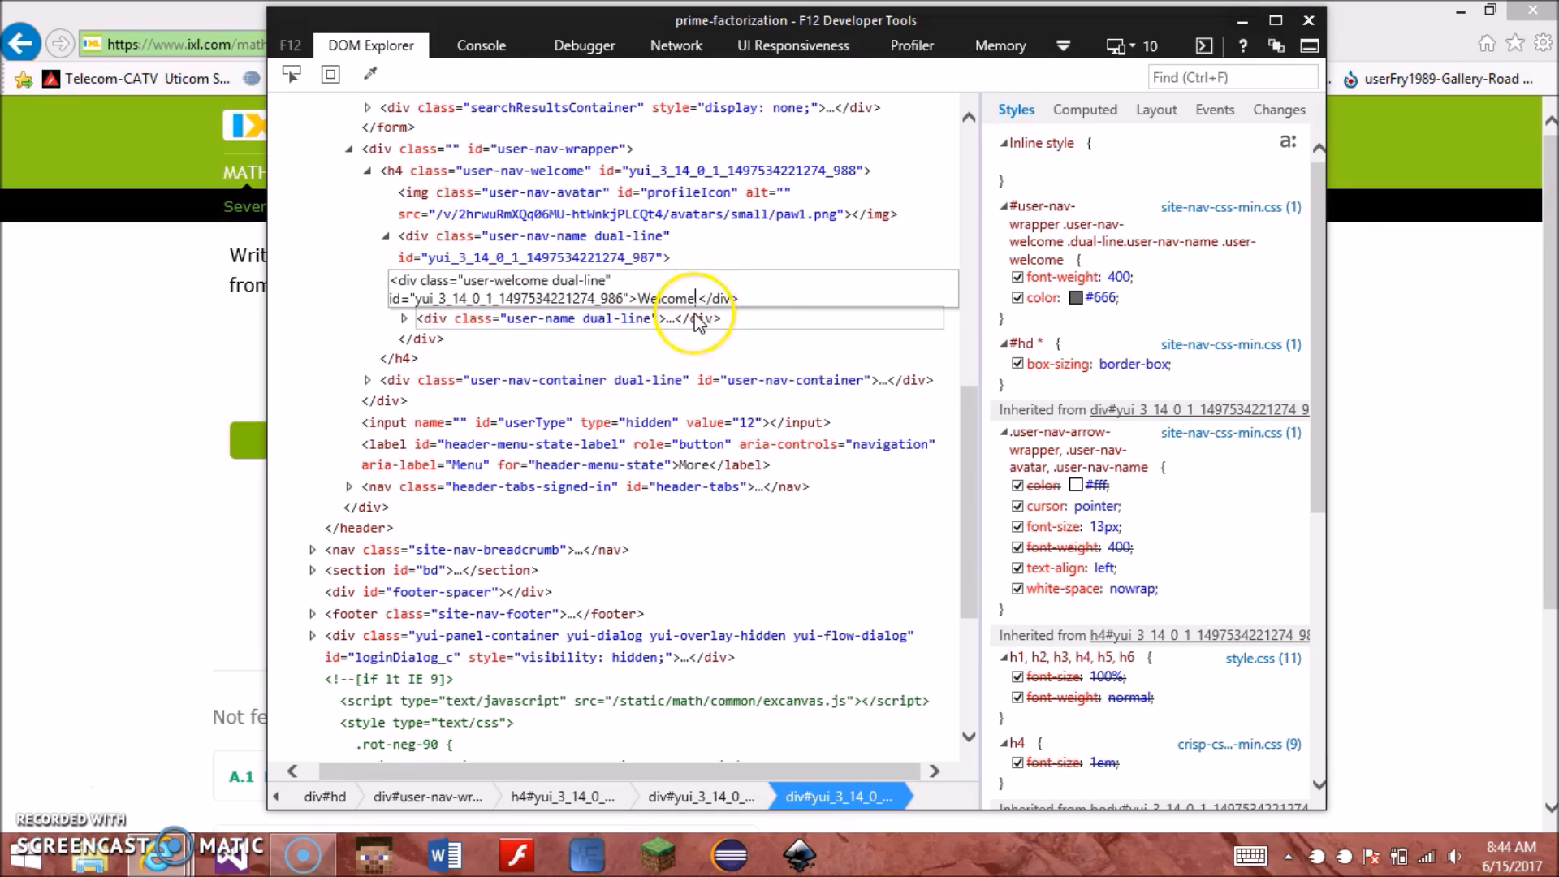
pyautogui.moveTo(726, 326)
pyautogui.write('I')
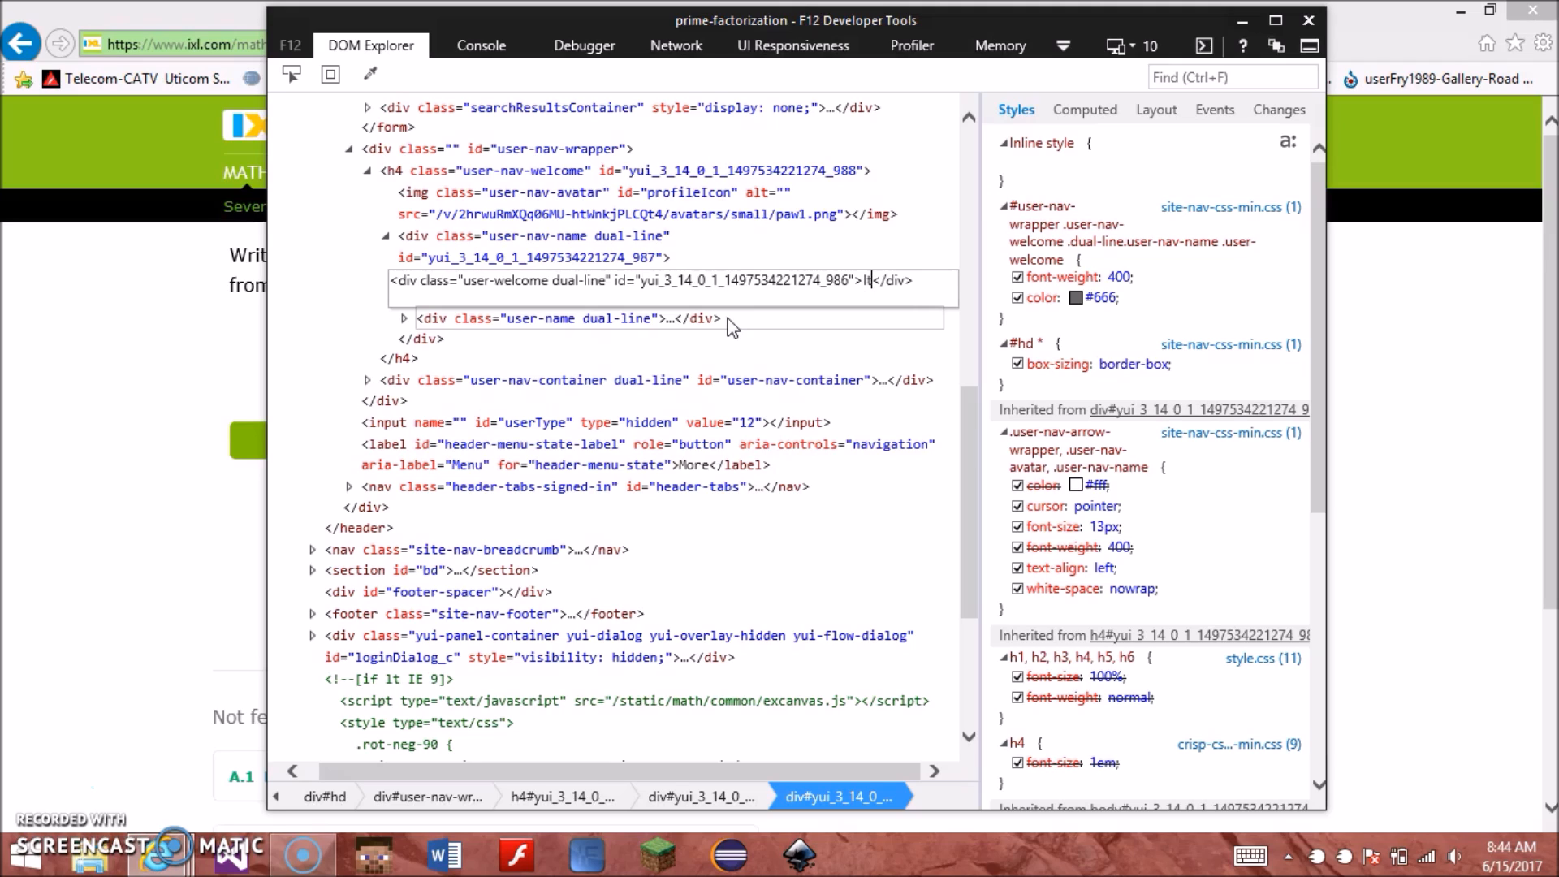
pyautogui.write('ts')
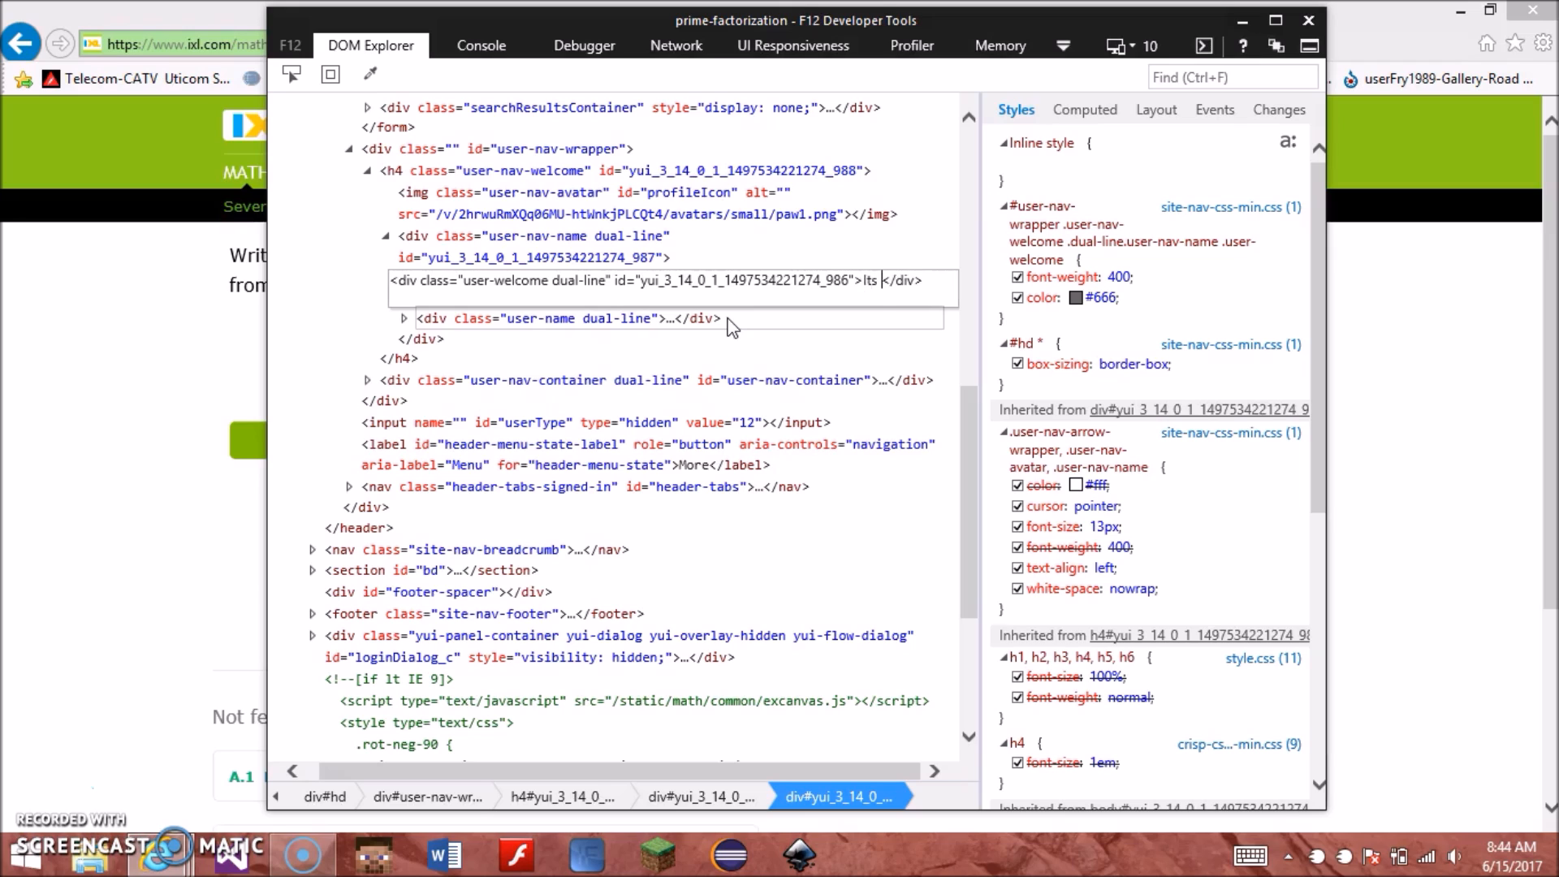
pyautogui.write('party time,')
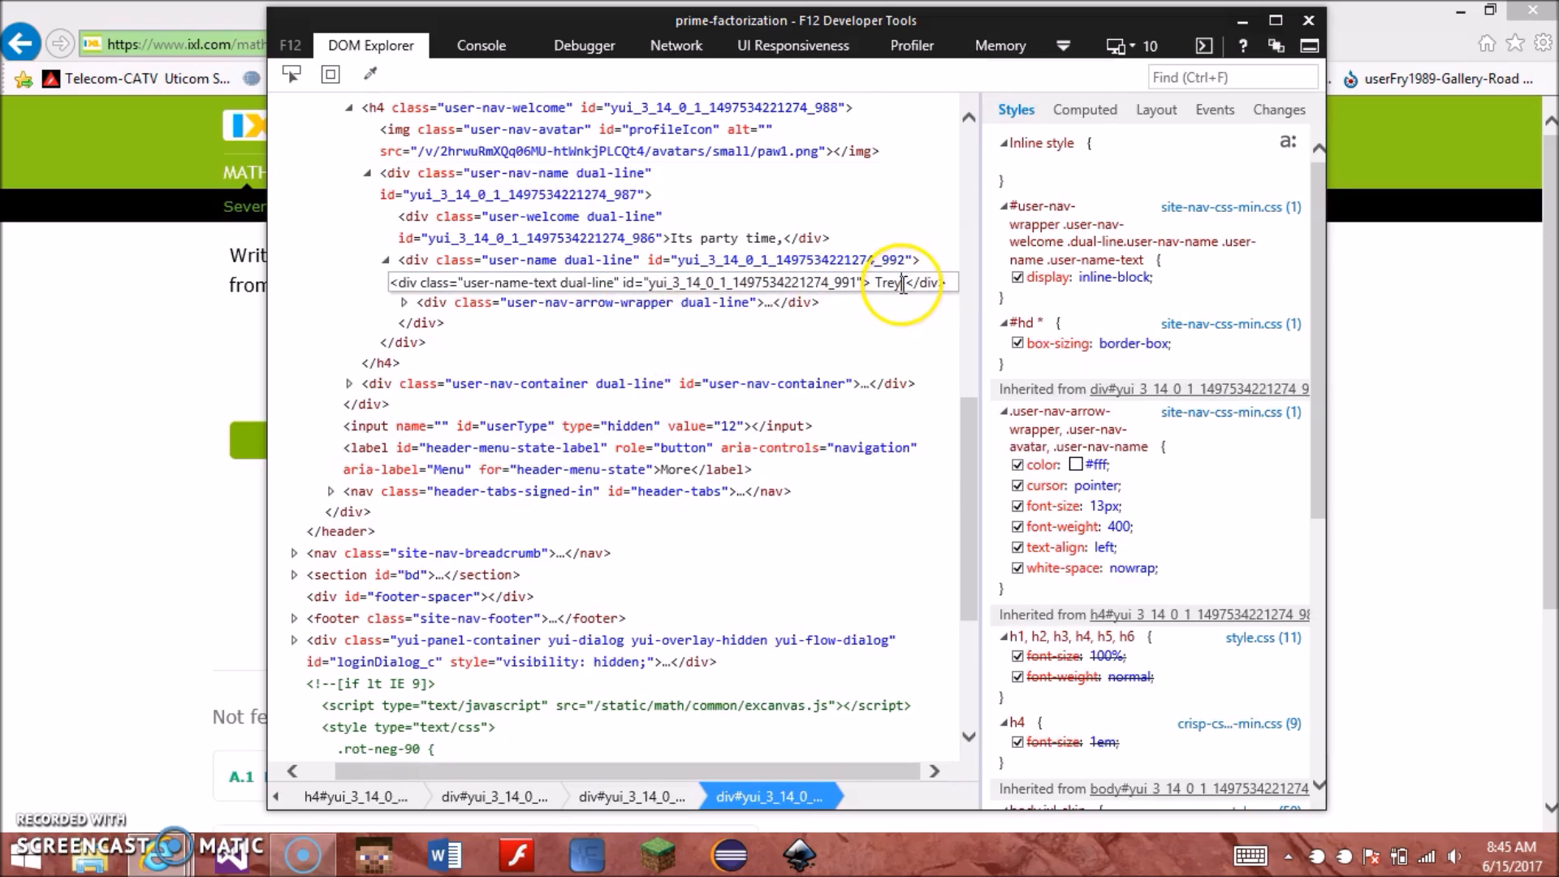
pyautogui.write('G')
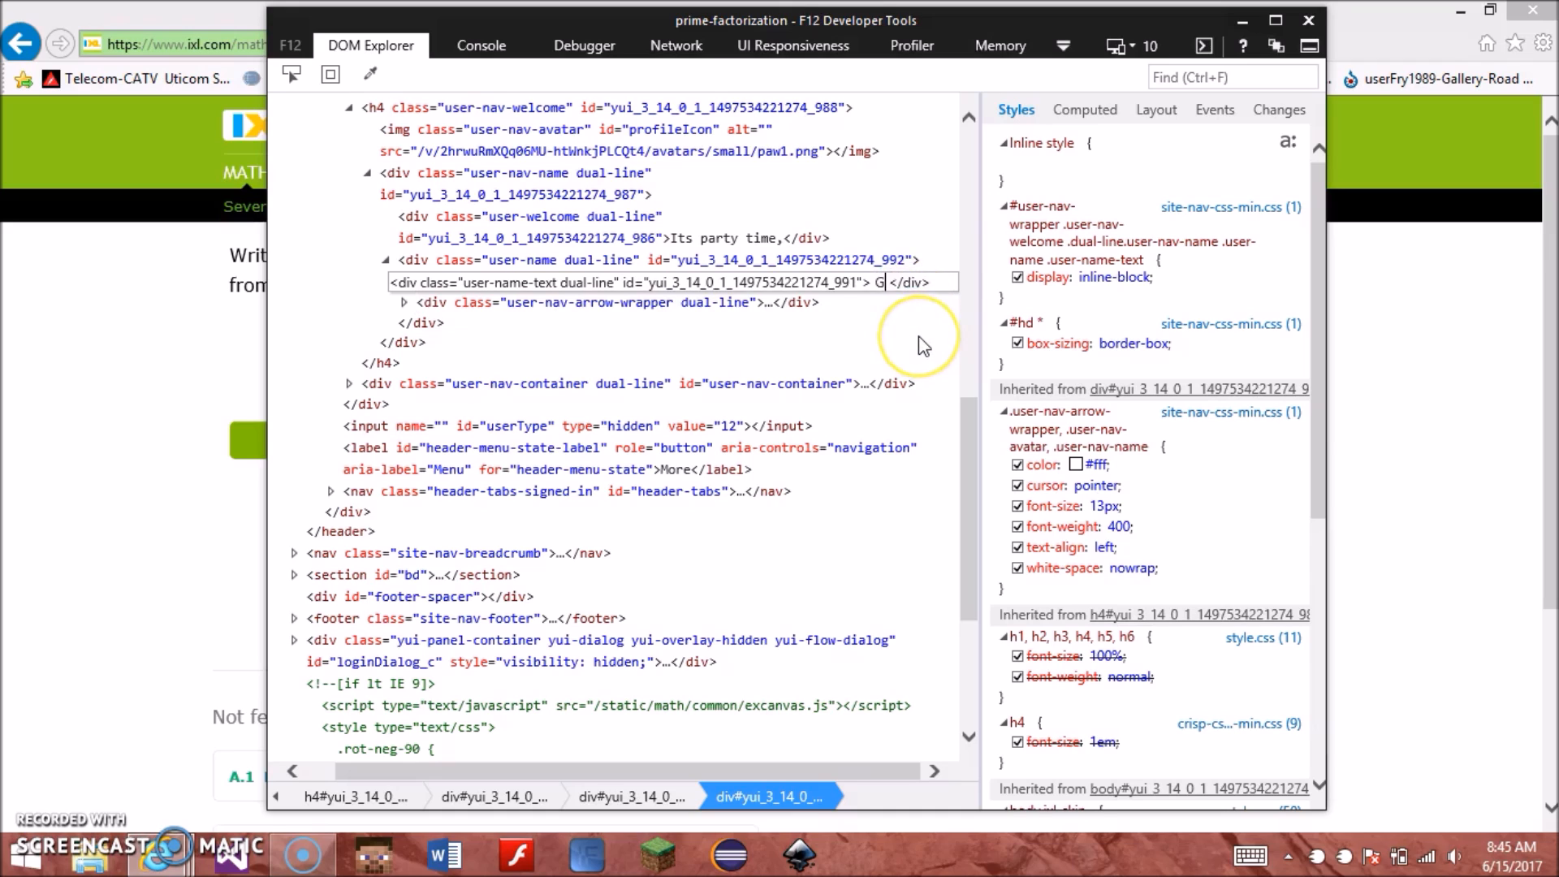
pyautogui.write('aming')
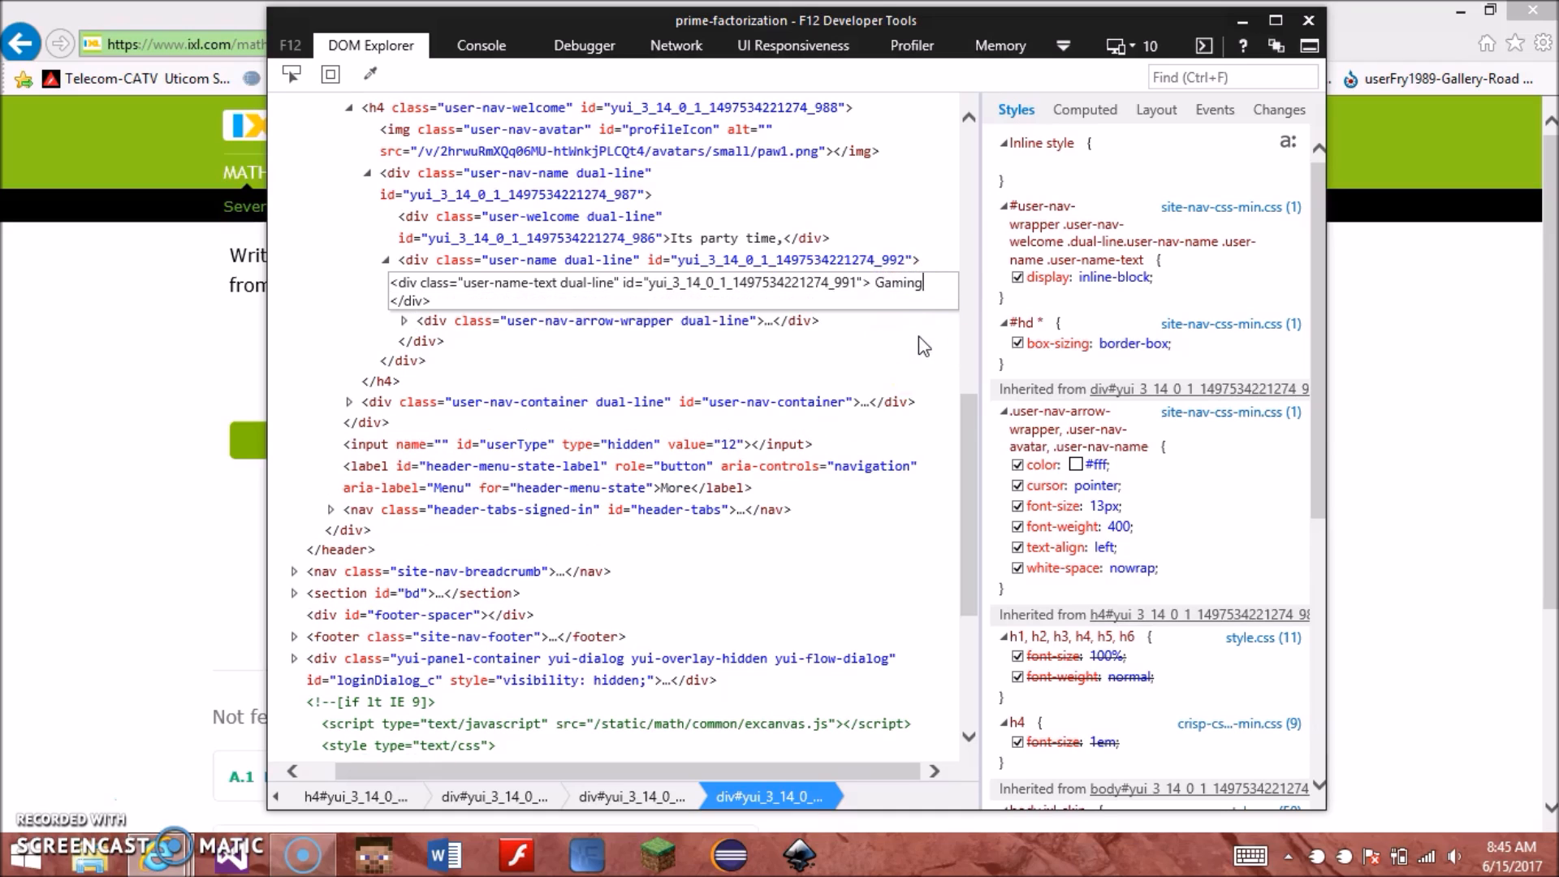
pyautogui.write('webisodes')
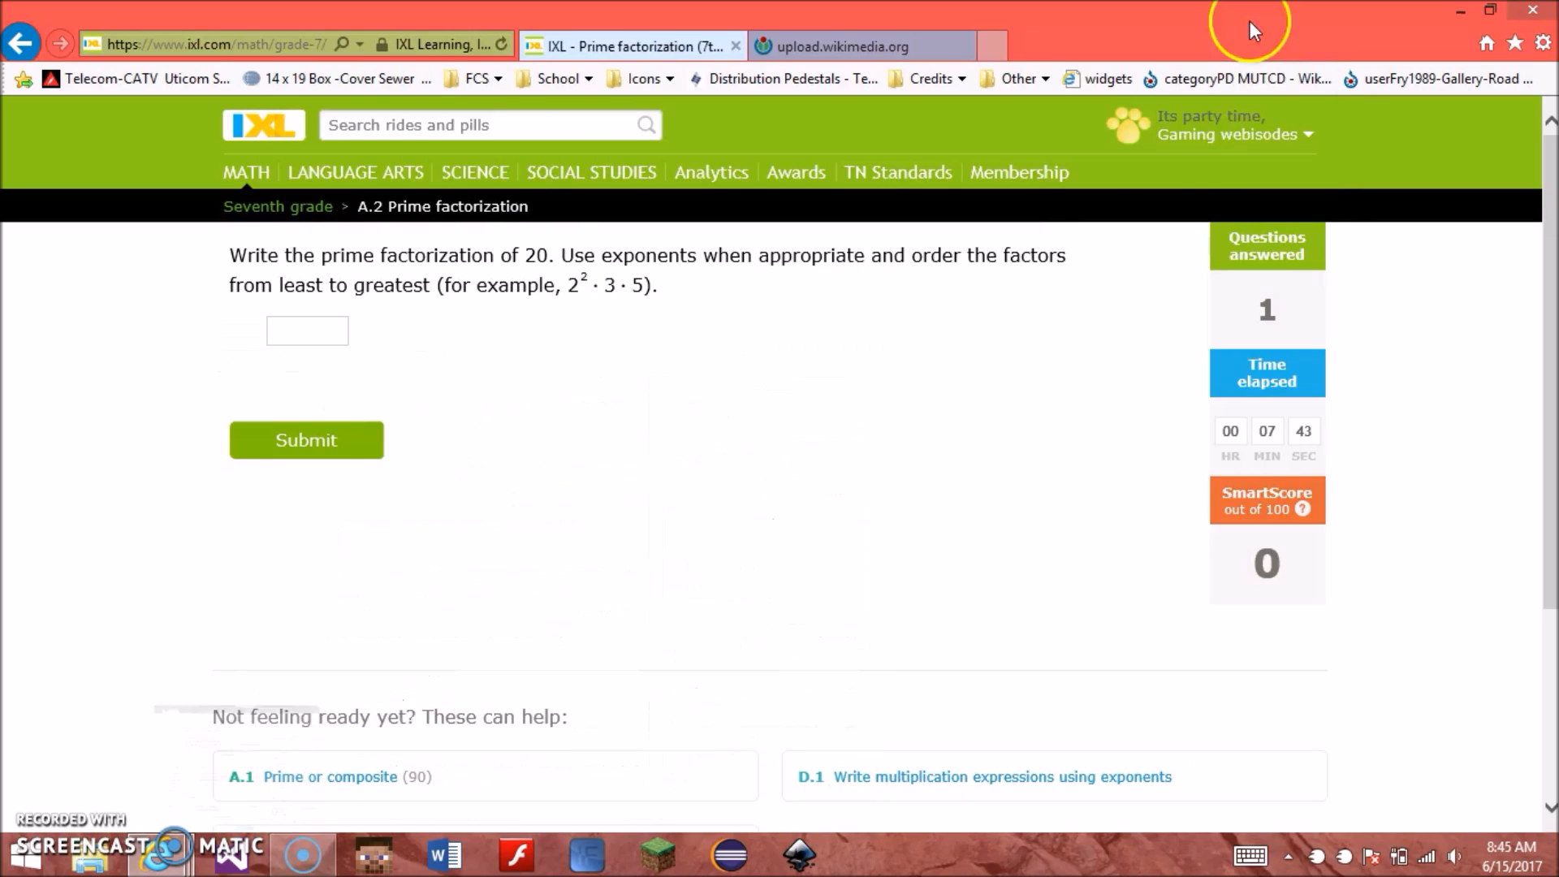
pyautogui.moveTo(956, 357)
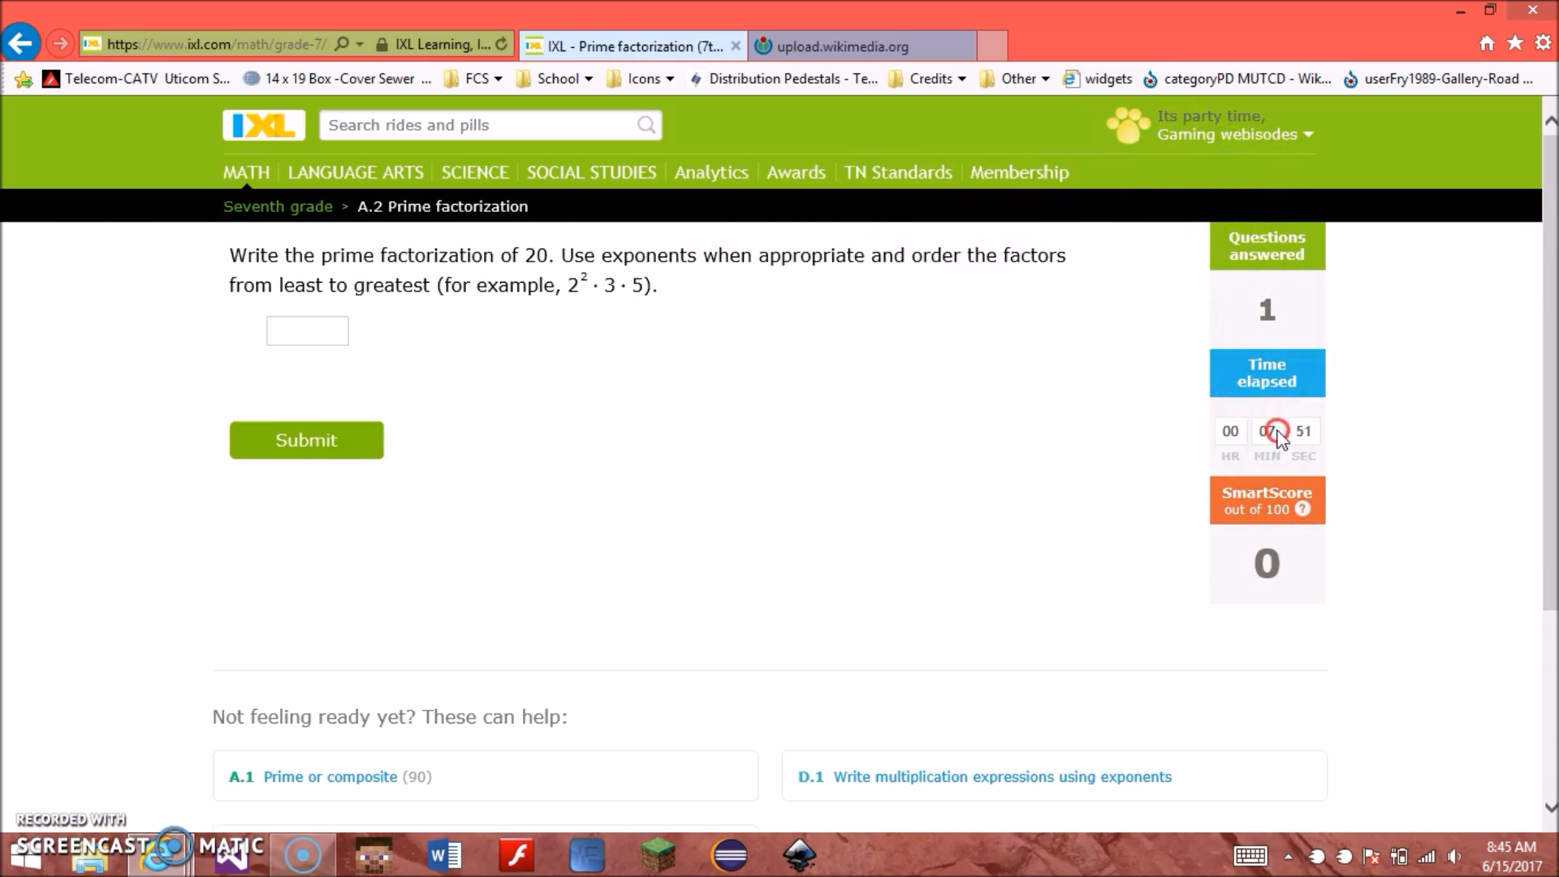
# Step: Inspect the timer's minutes counter in F12, then return to the Prime factorization page
pyautogui.rightClick(1041, 587)
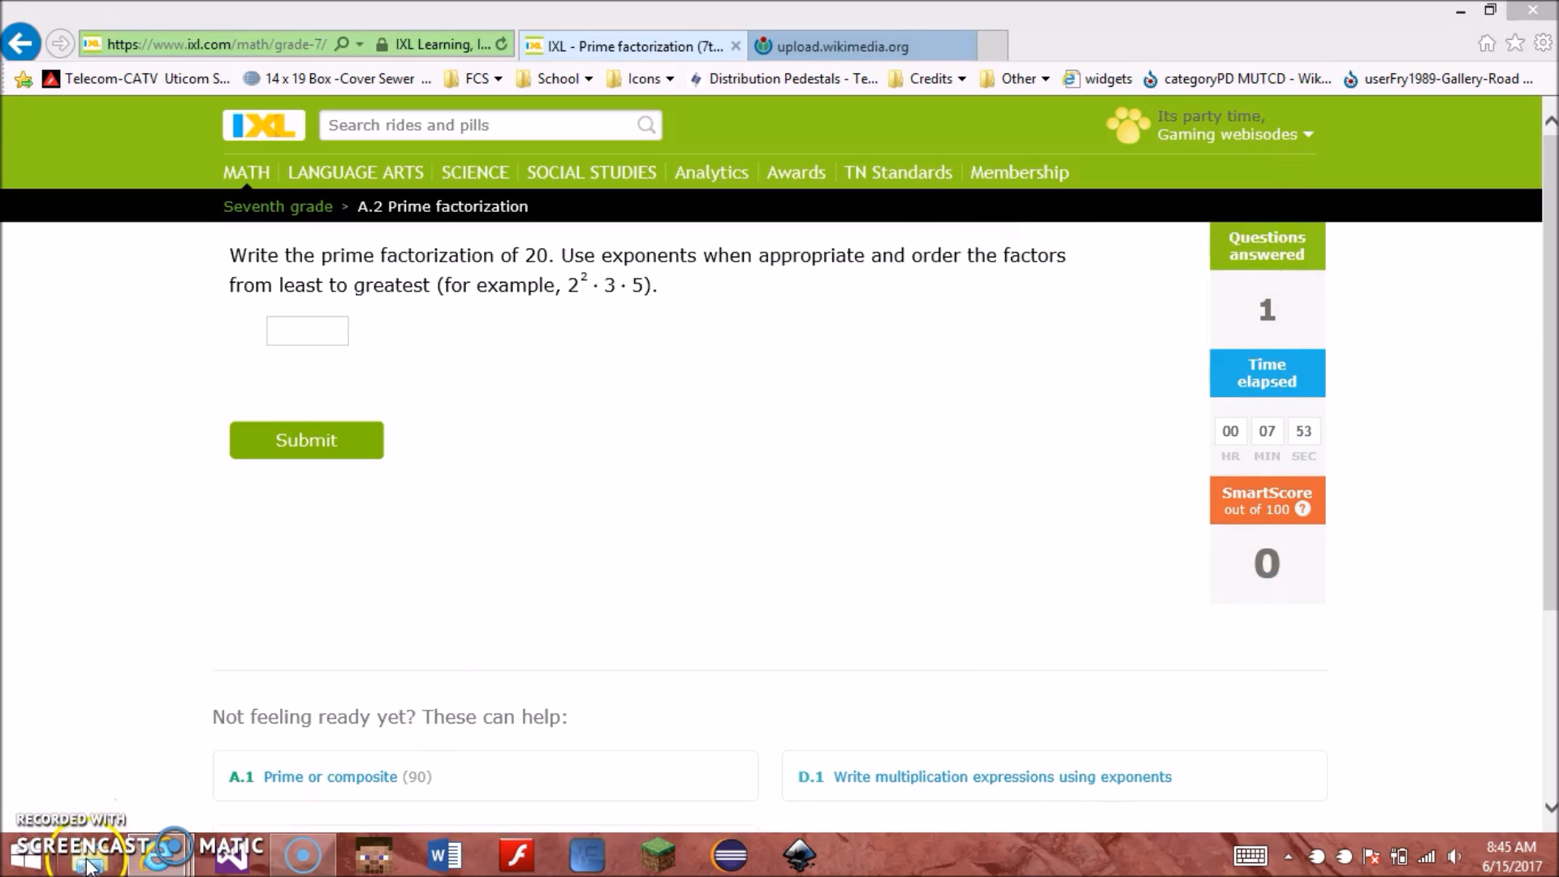
pyautogui.press('F12')
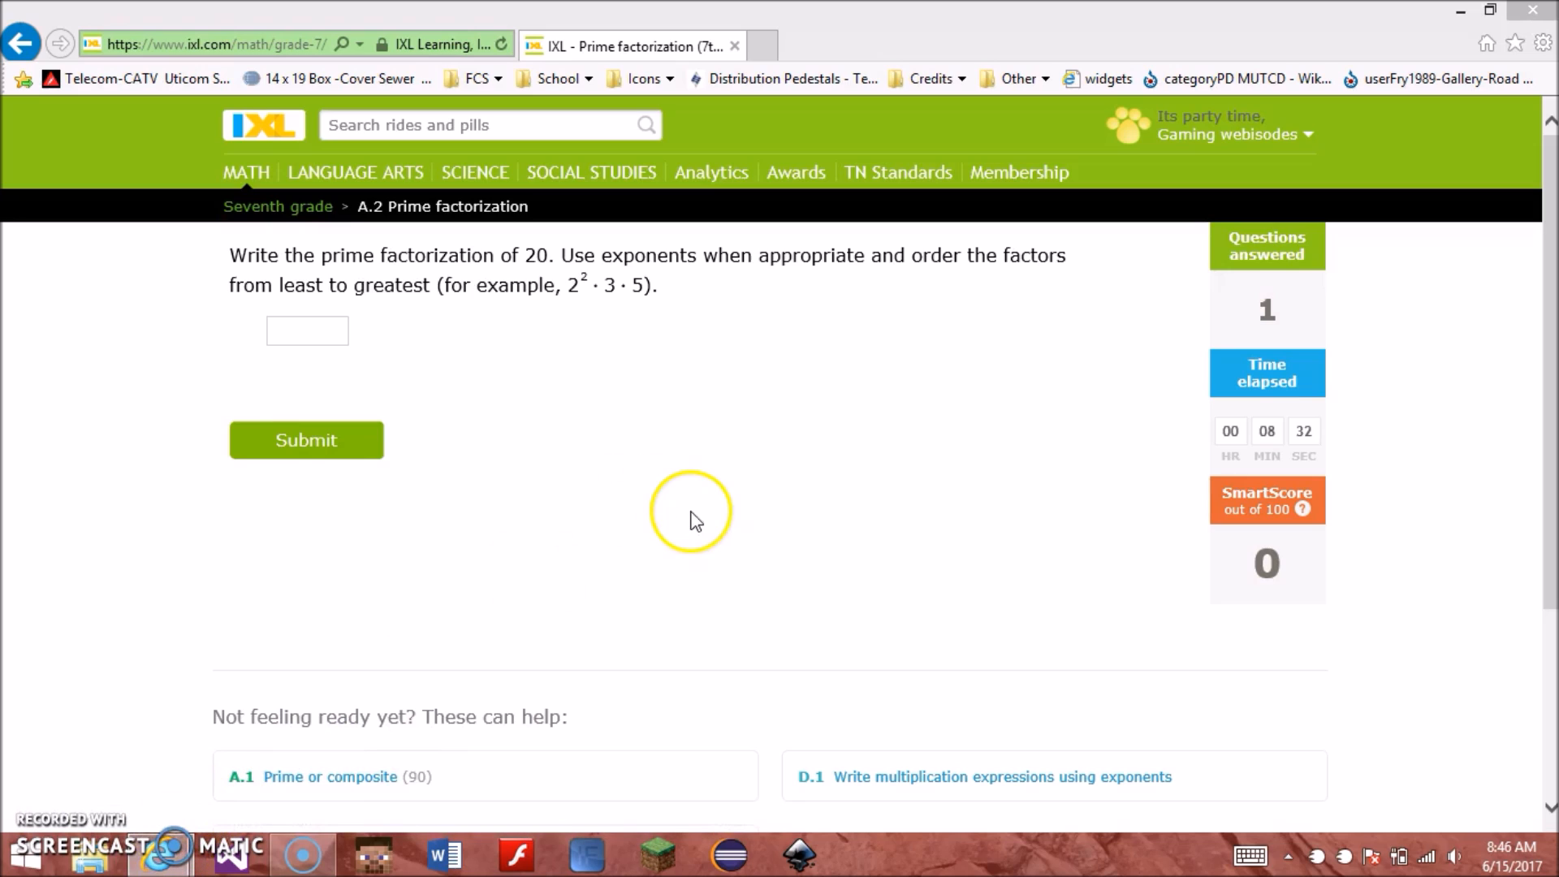
pyautogui.moveTo(206, 640)
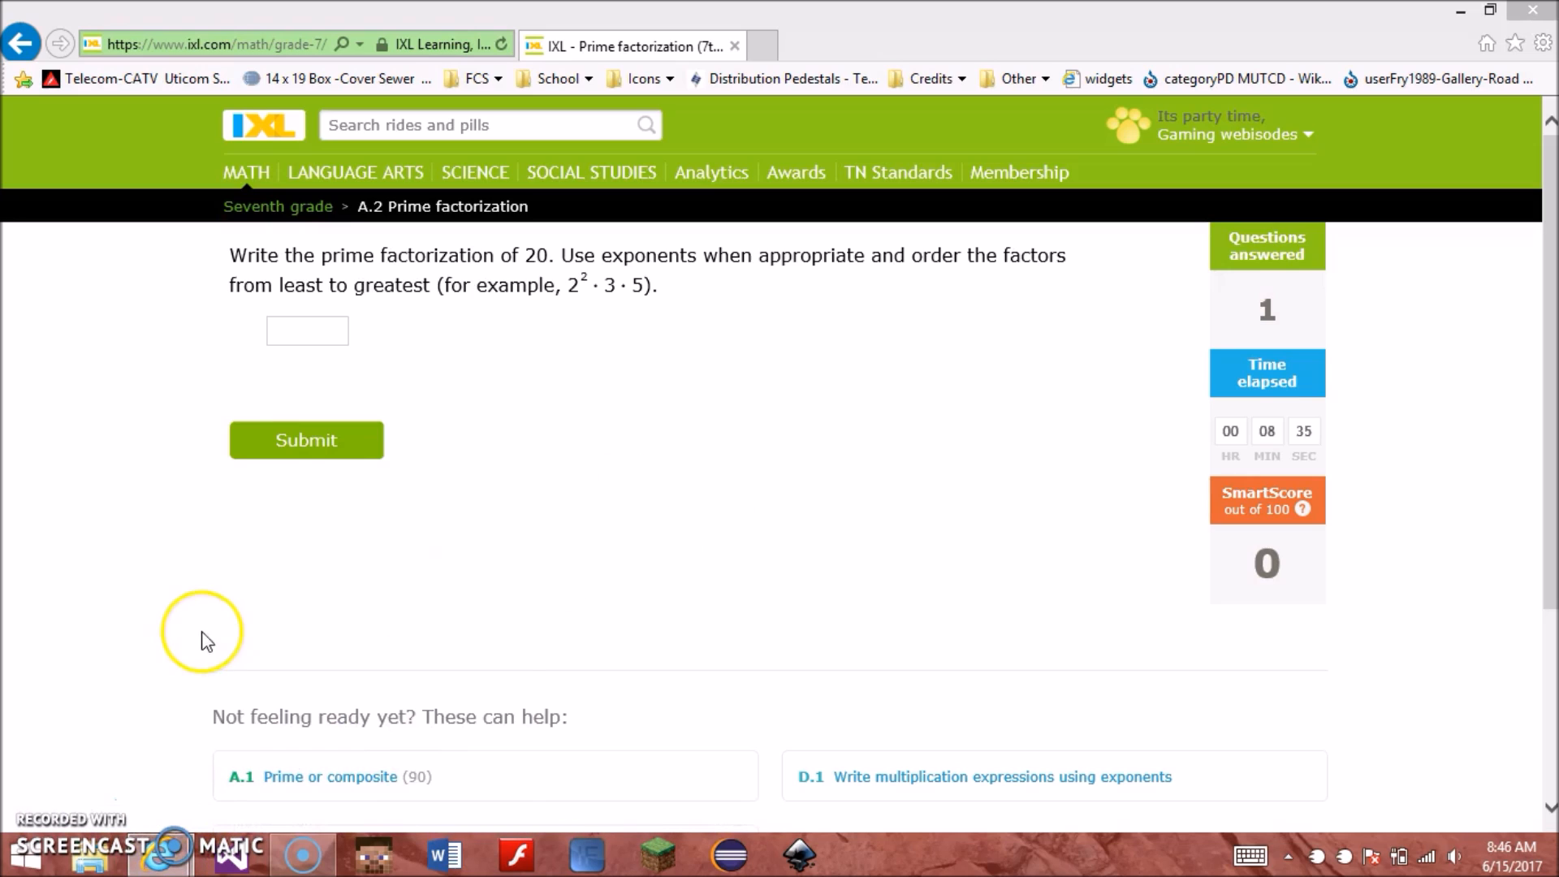
pyautogui.moveTo(637, 403)
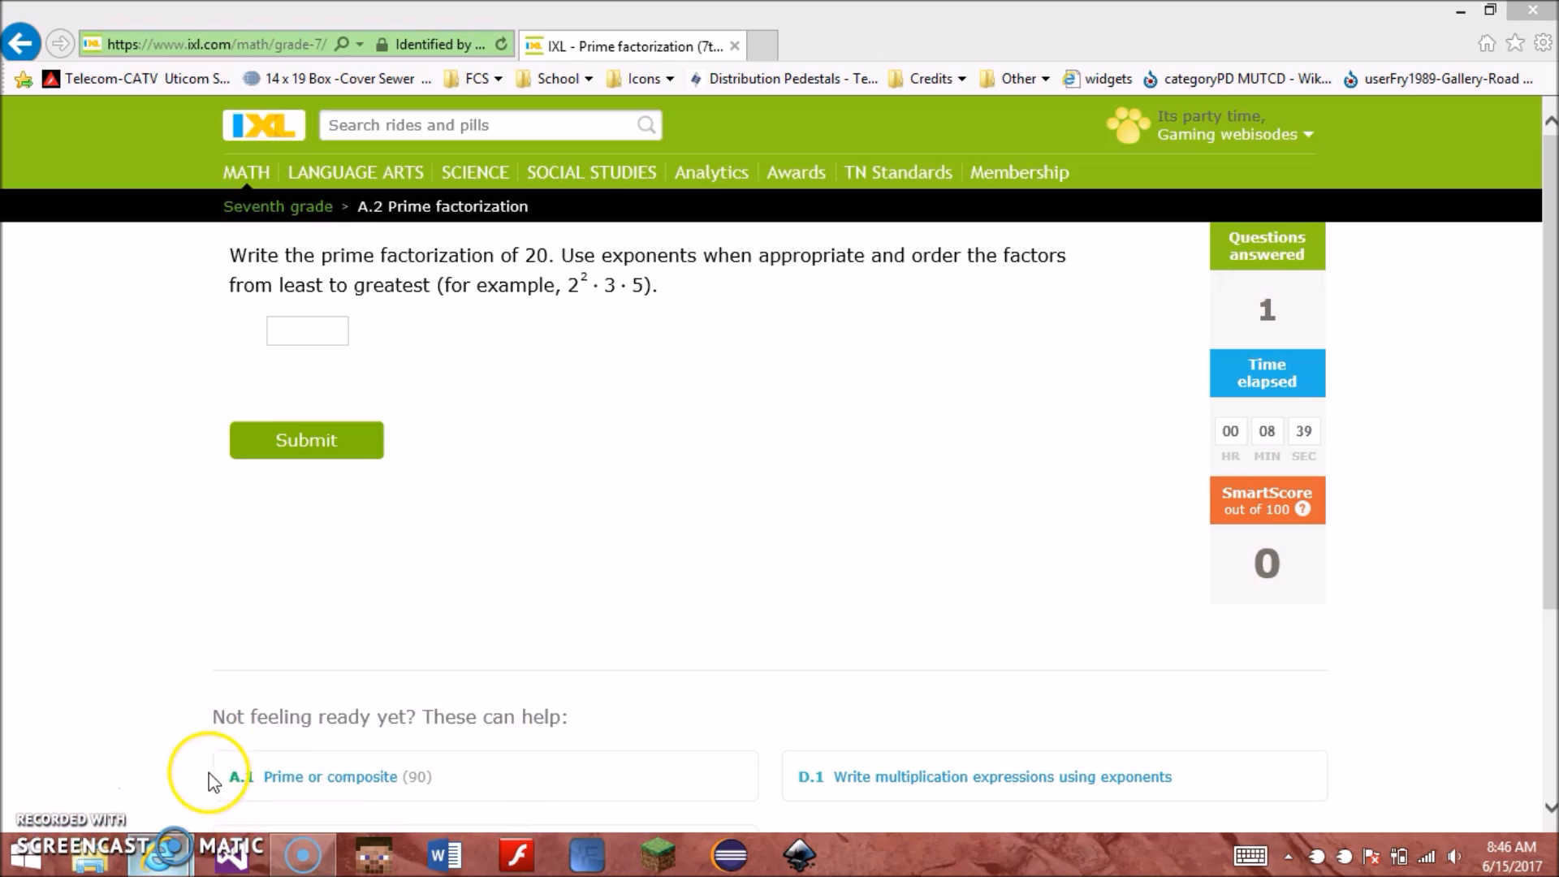
pyautogui.moveTo(609, 386)
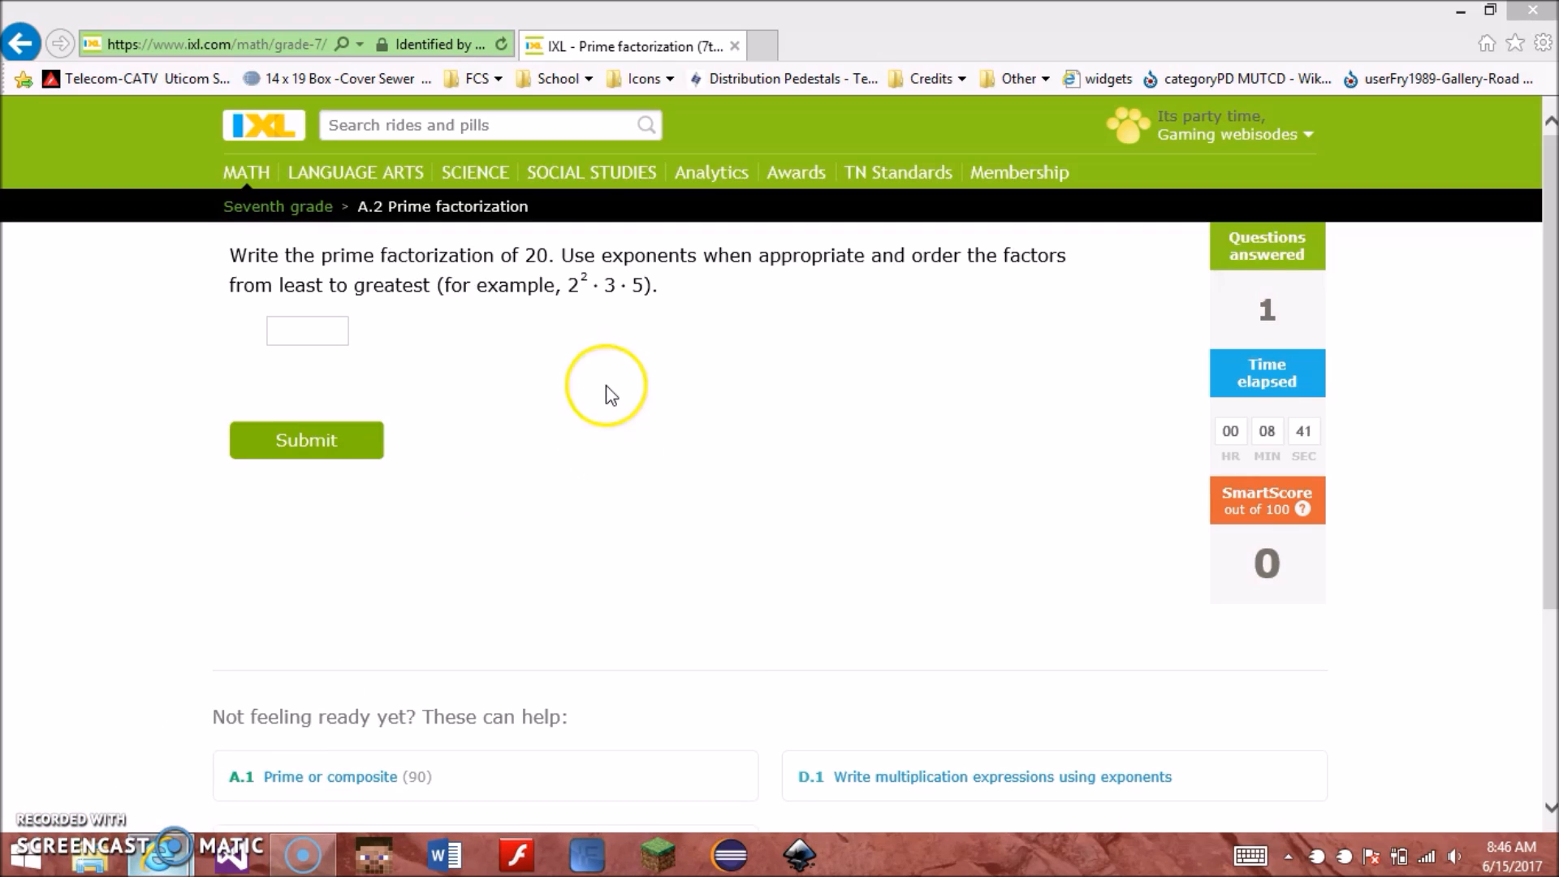
pyautogui.press('F12')
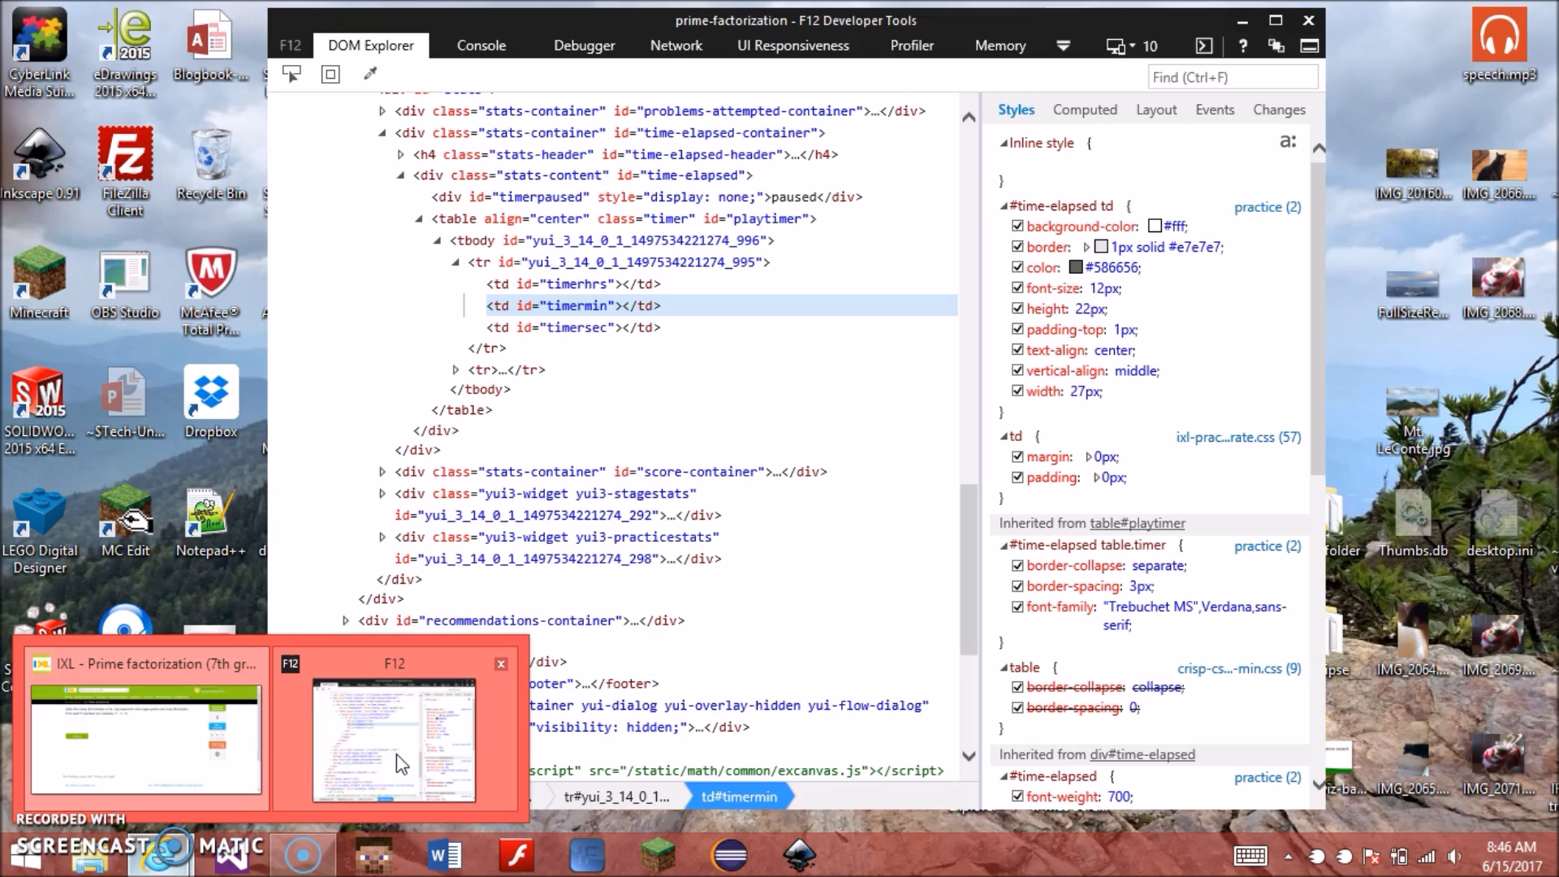
pyautogui.click(144, 741)
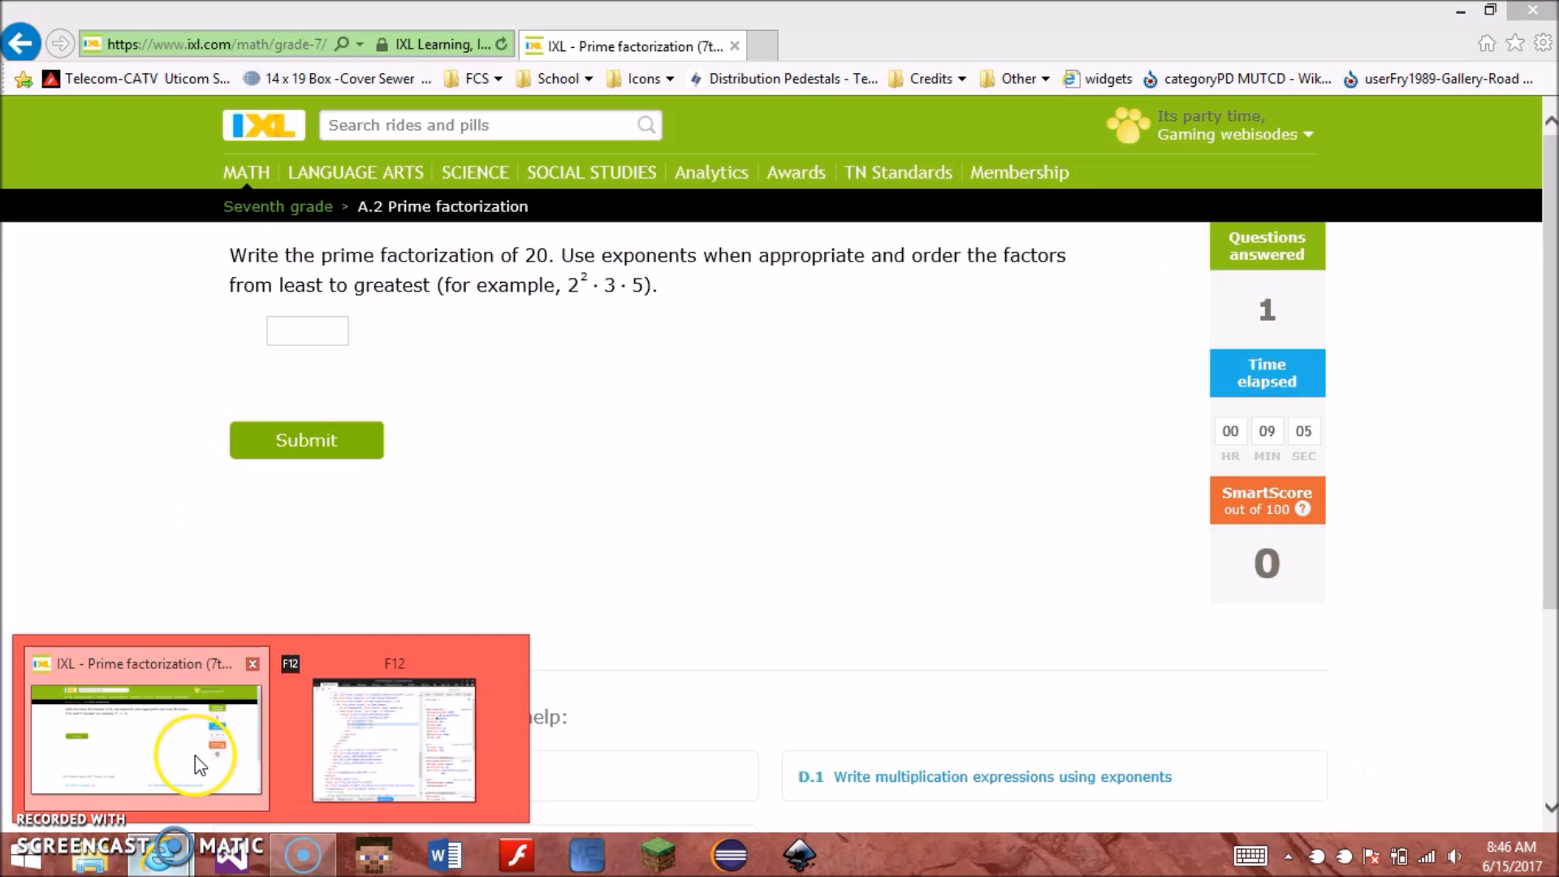